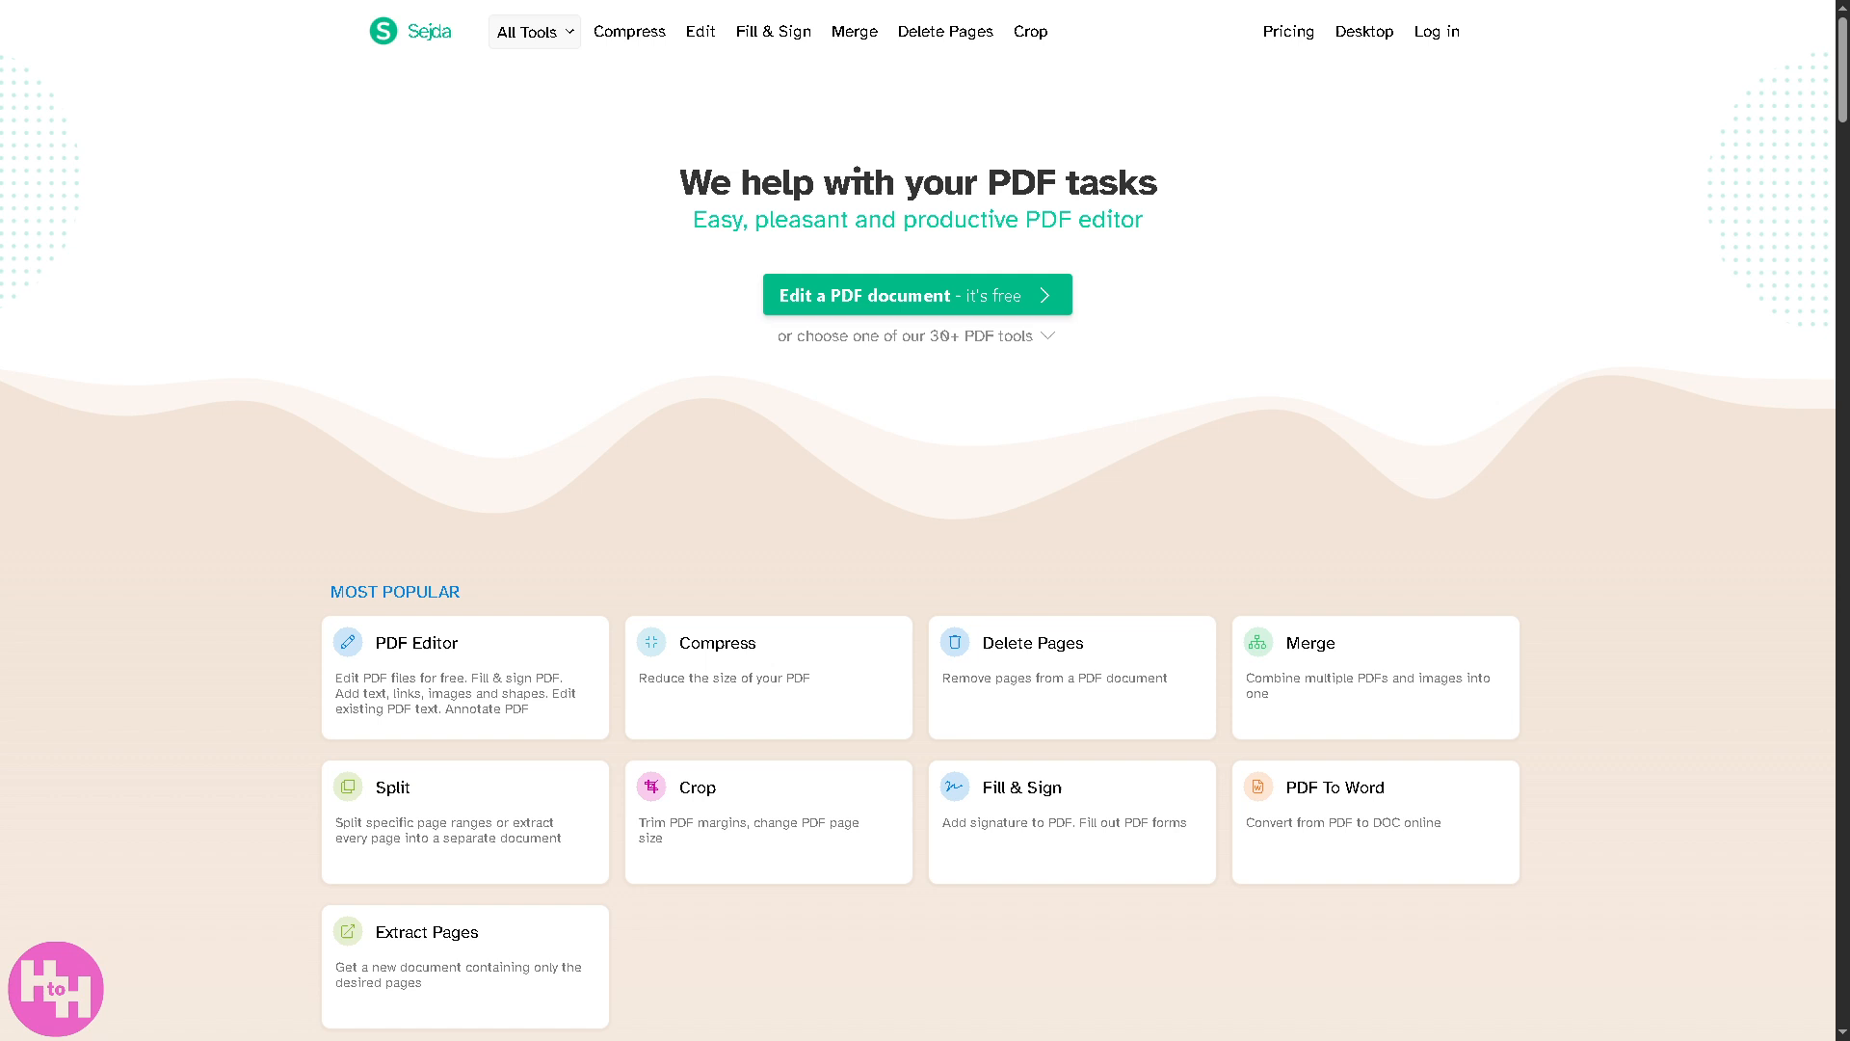
mouse_move(1388, 147)
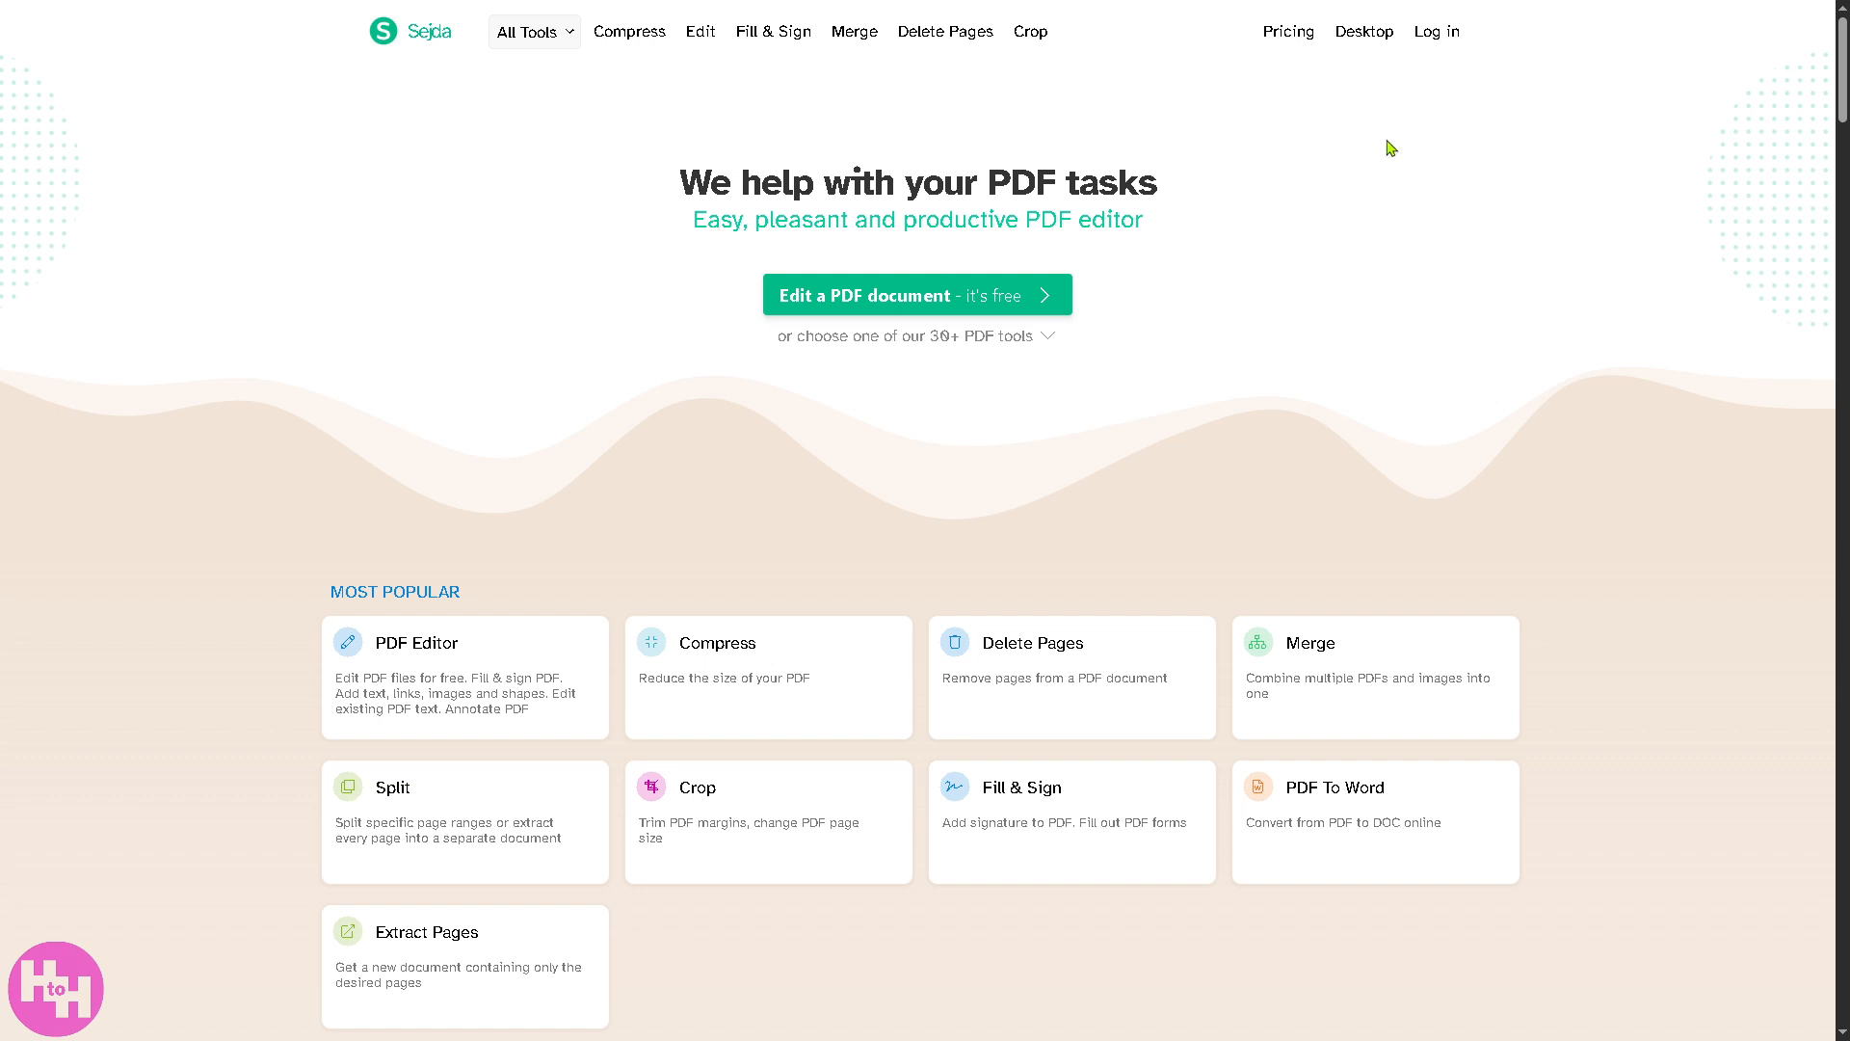
mouse_move(1289, 32)
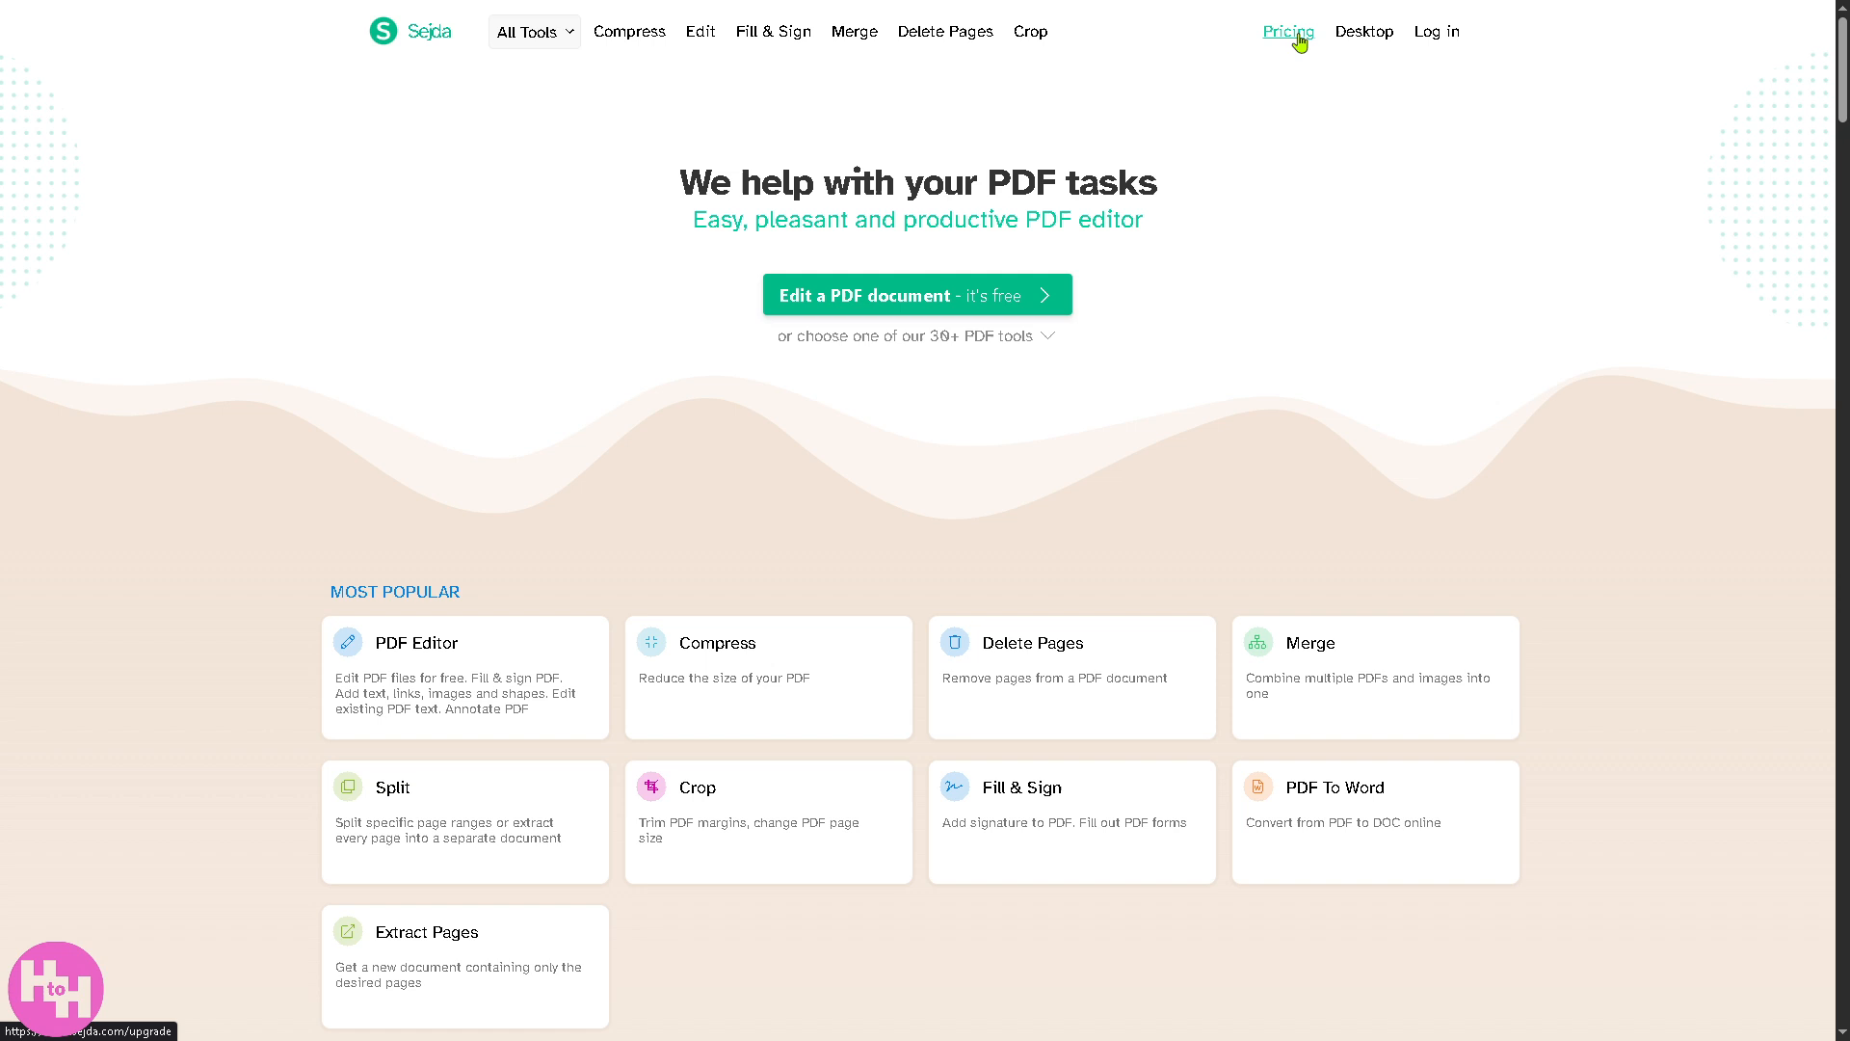
Step: Open Sejda's Pricing page and show Teams & Volume discounts pricing for 10 users
left_click(1287, 32)
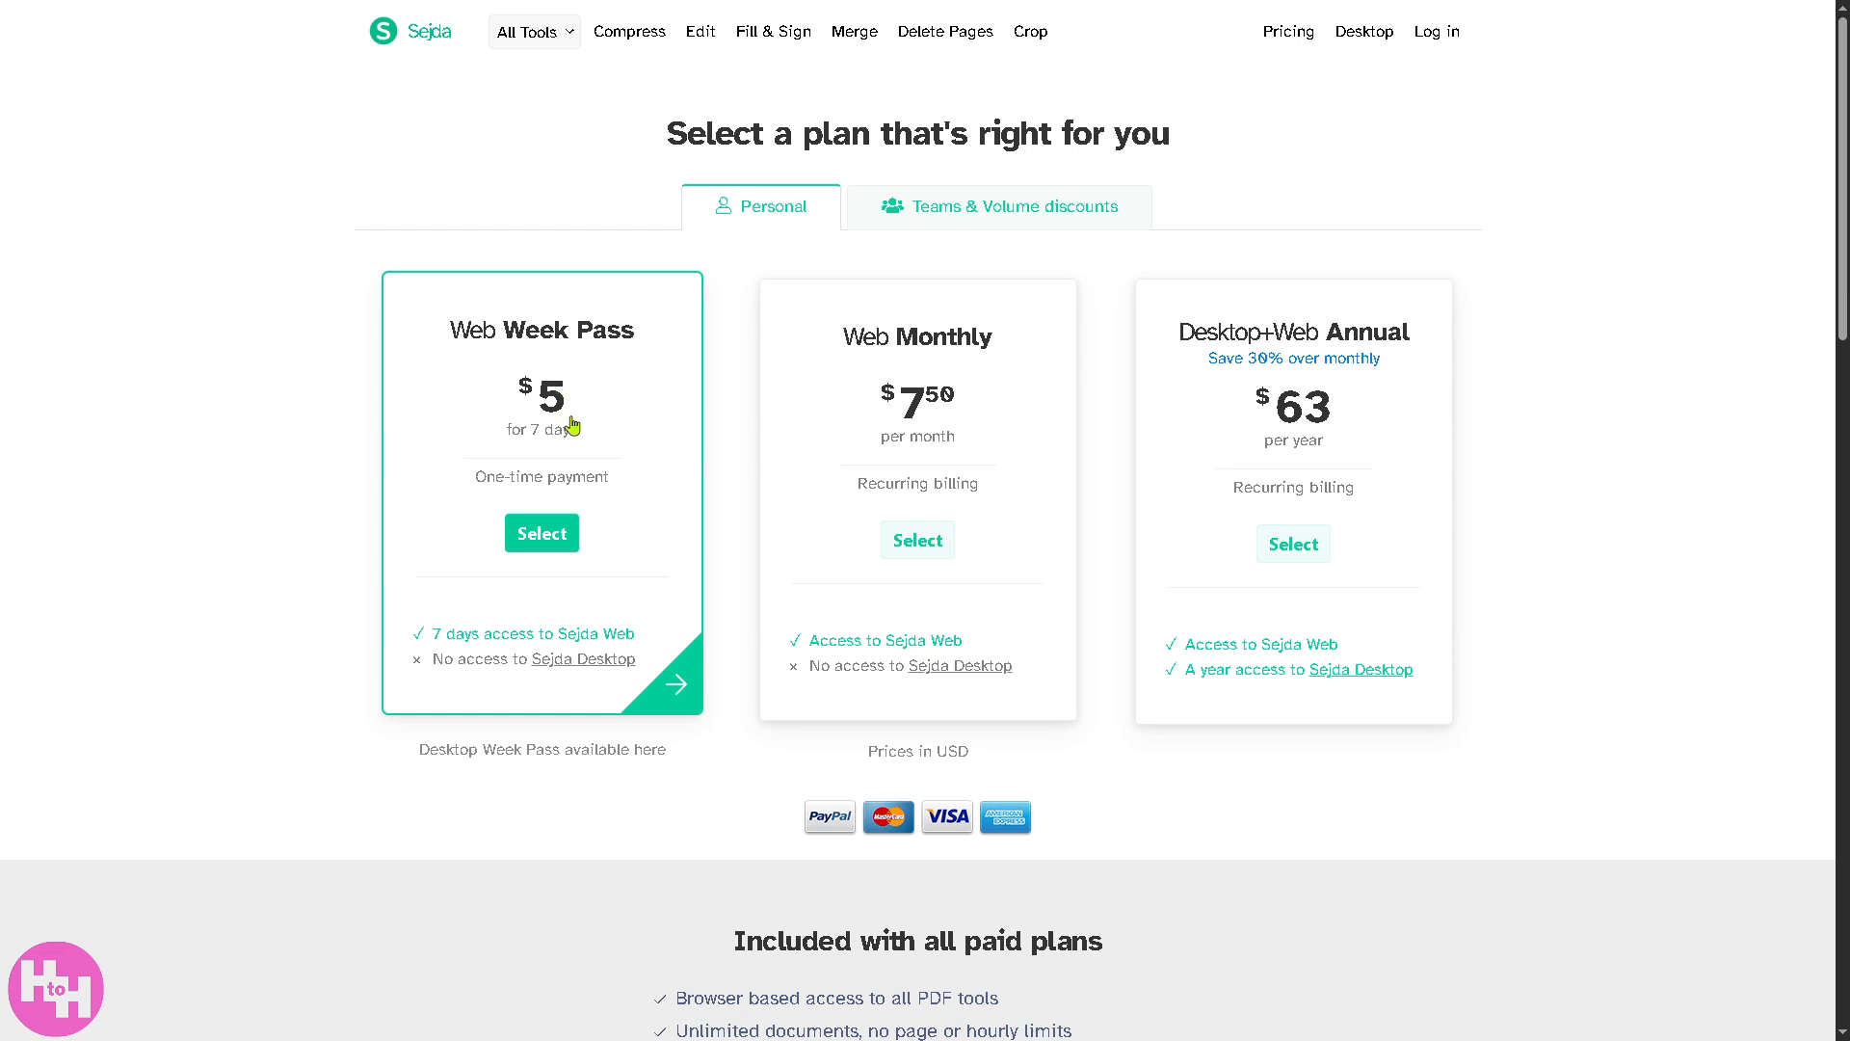
mouse_move(548, 441)
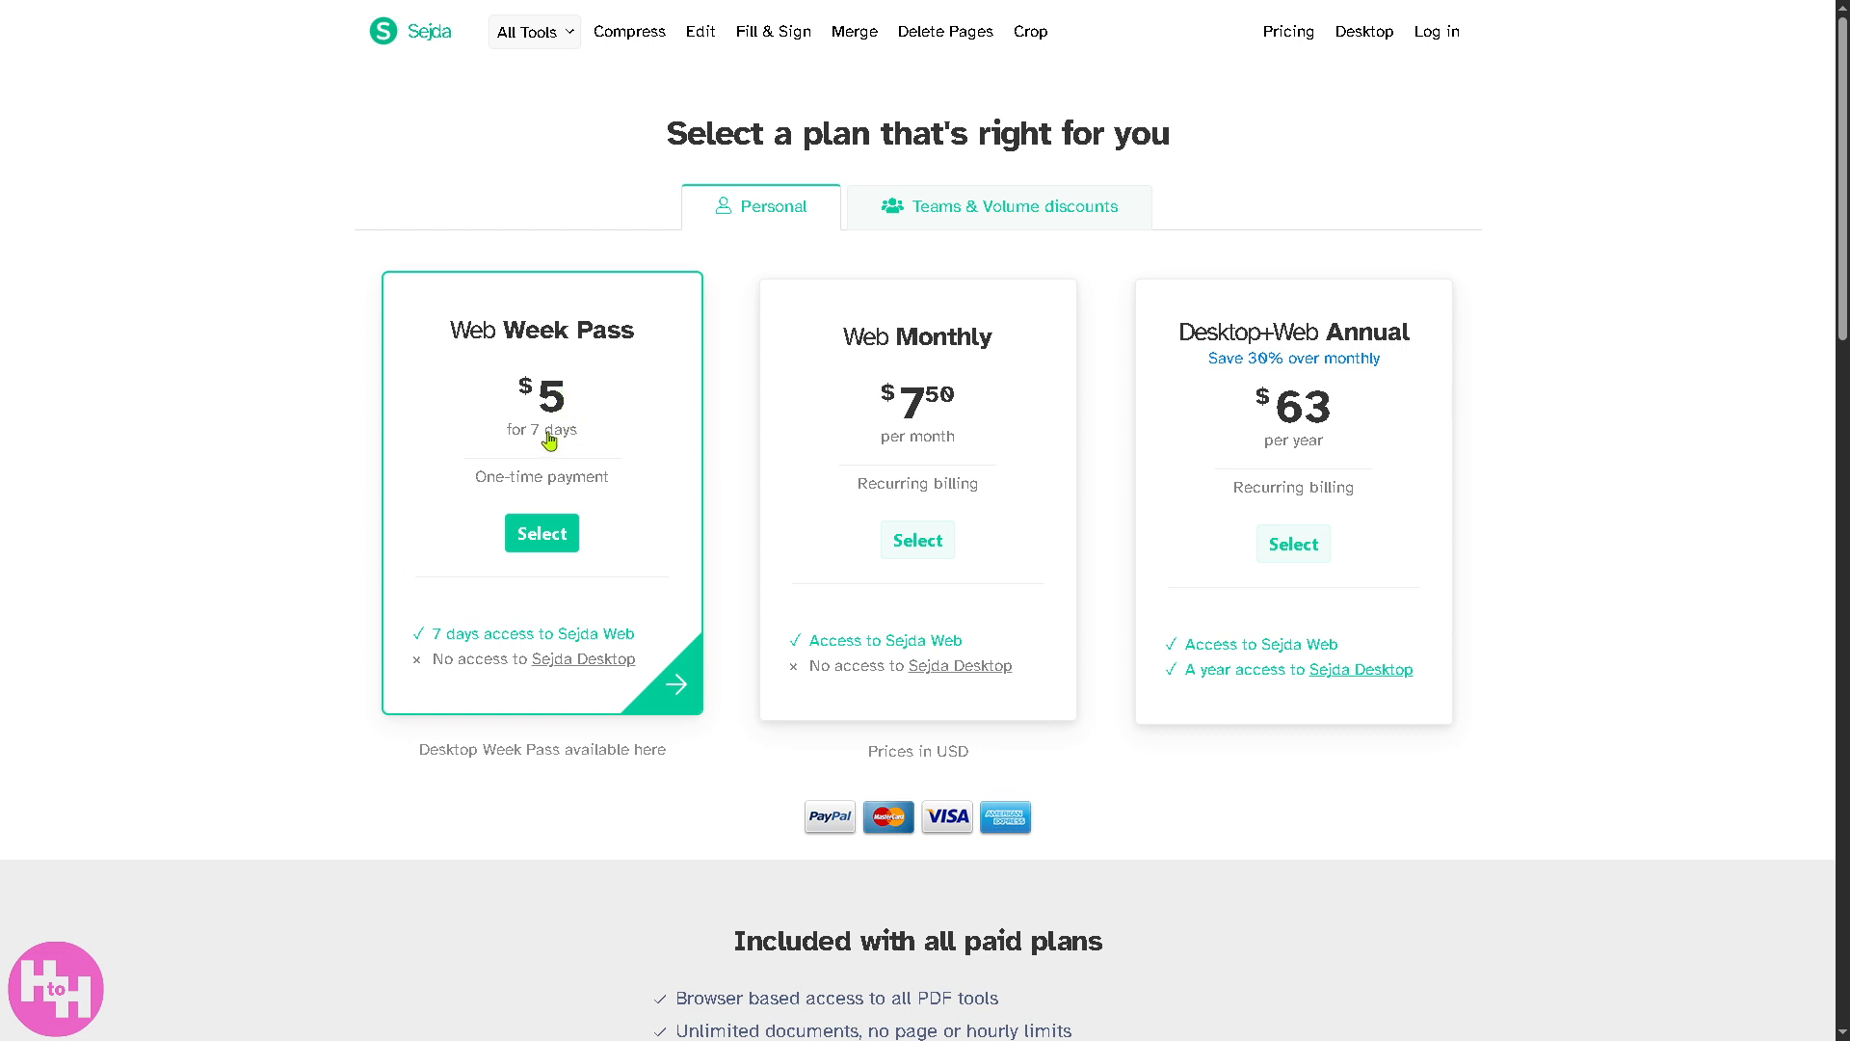
mouse_move(917, 407)
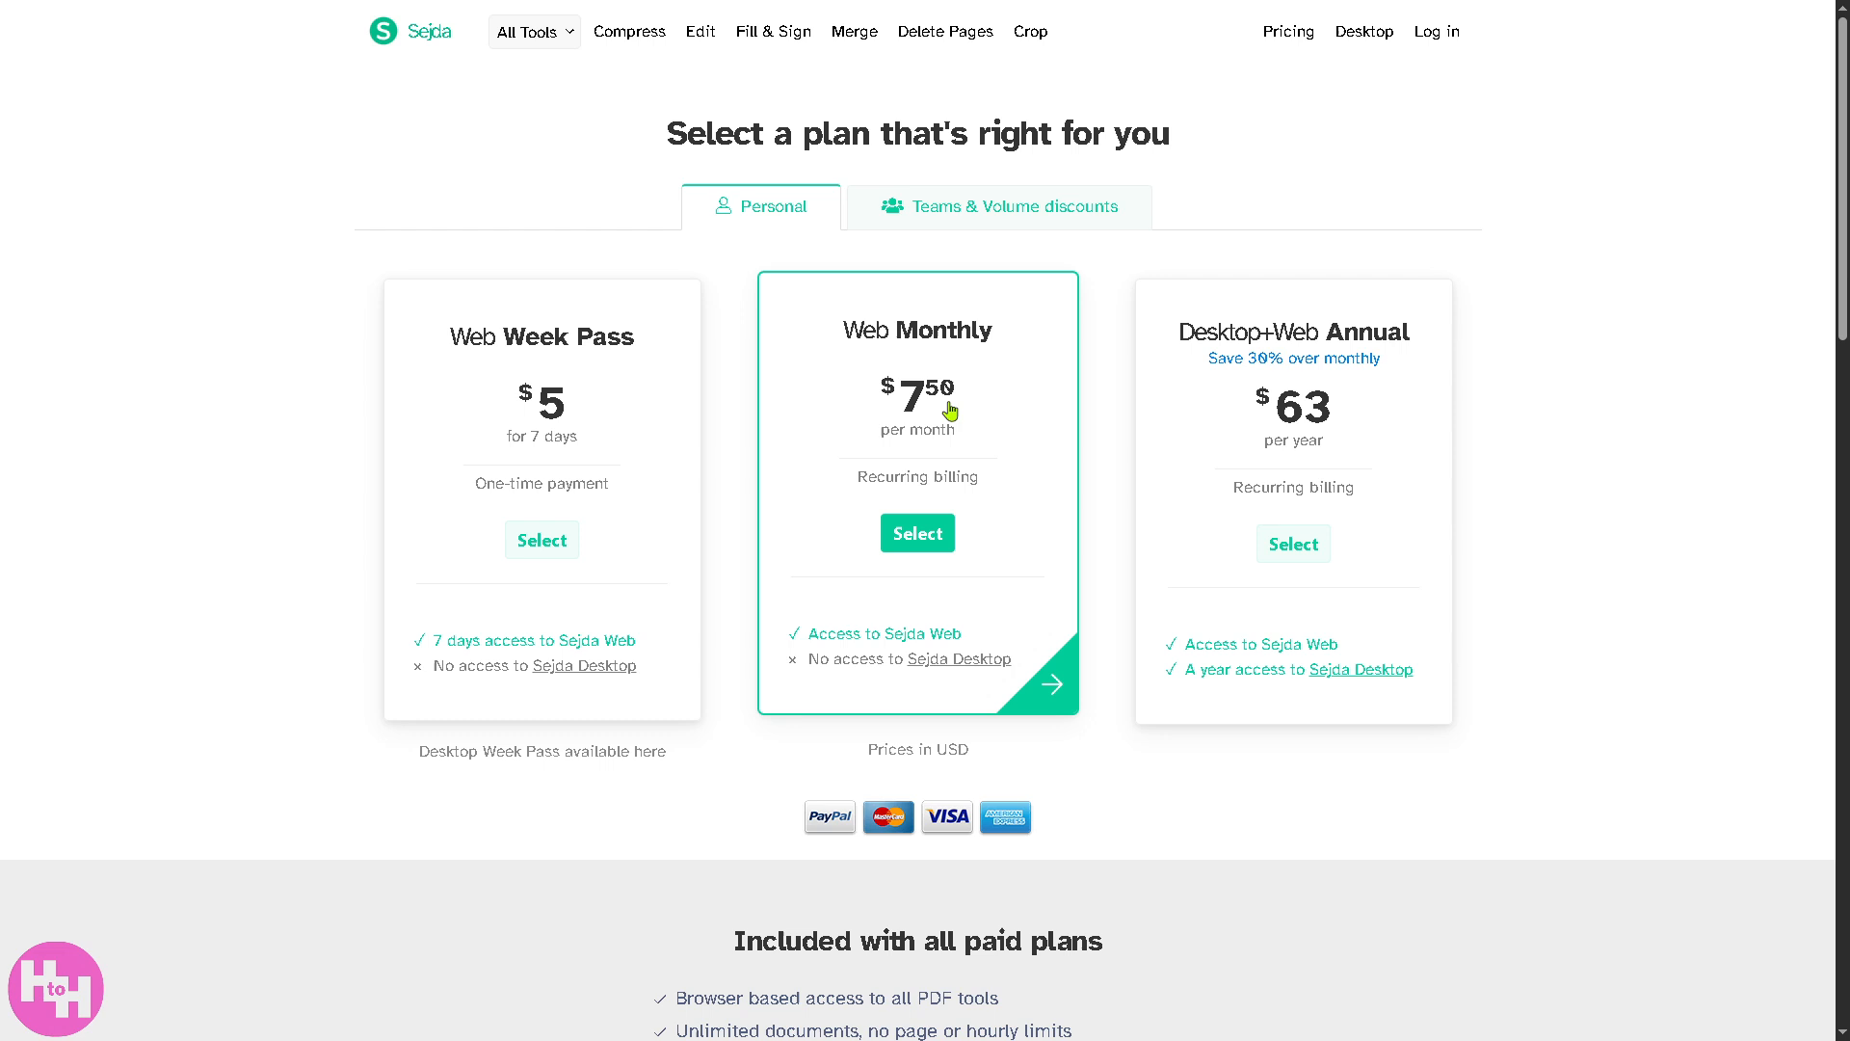
mouse_move(1305, 367)
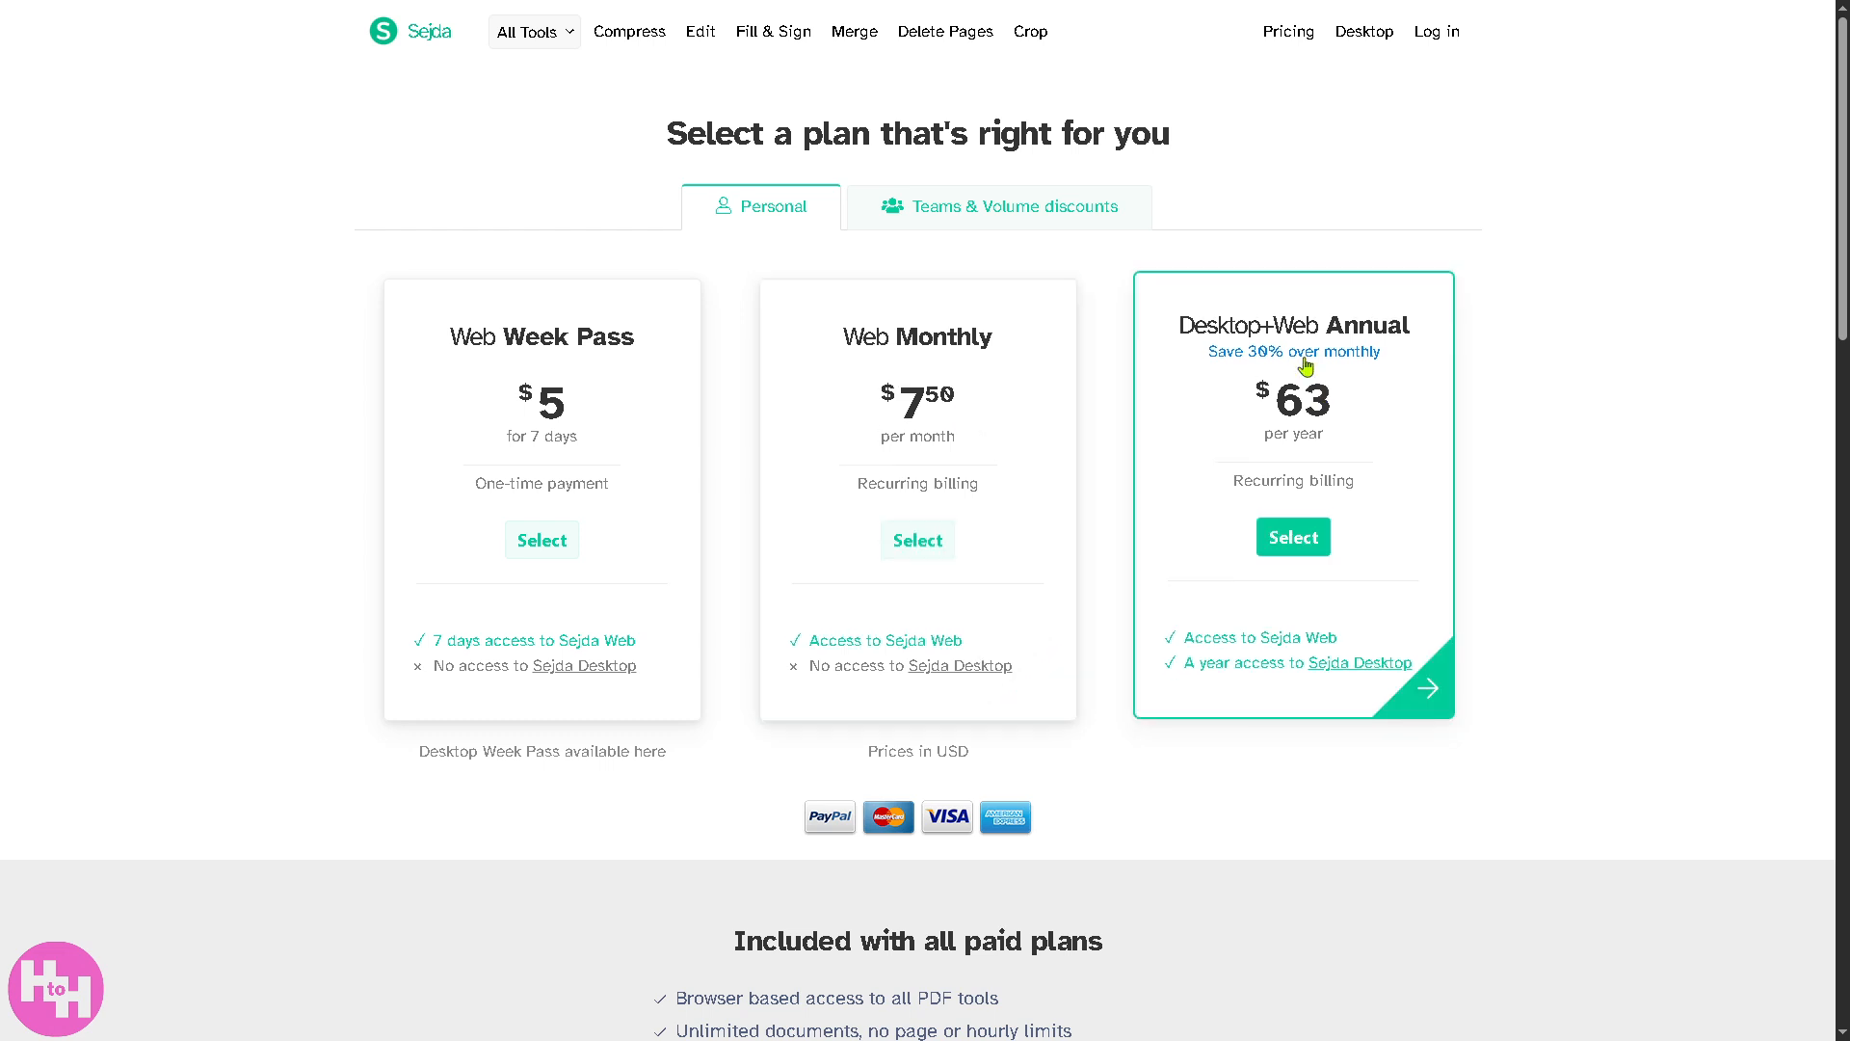
mouse_move(1318, 410)
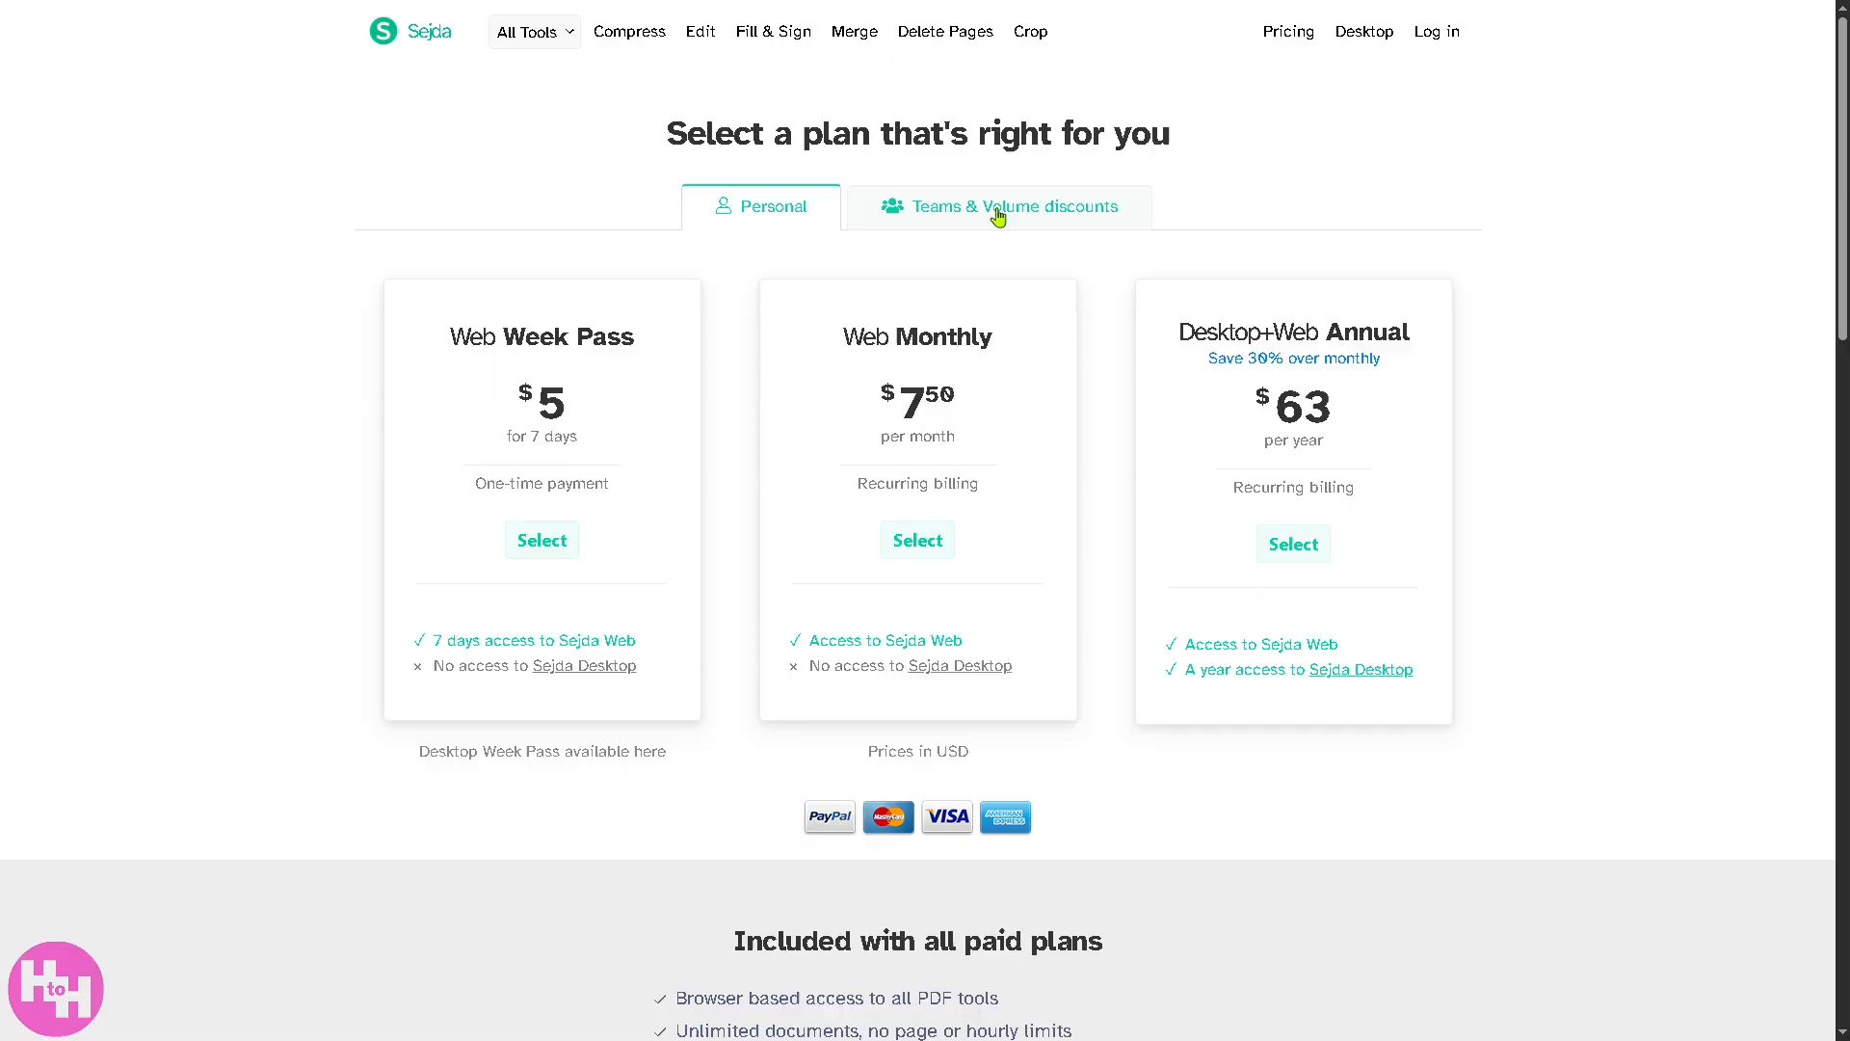
left_click(1011, 207)
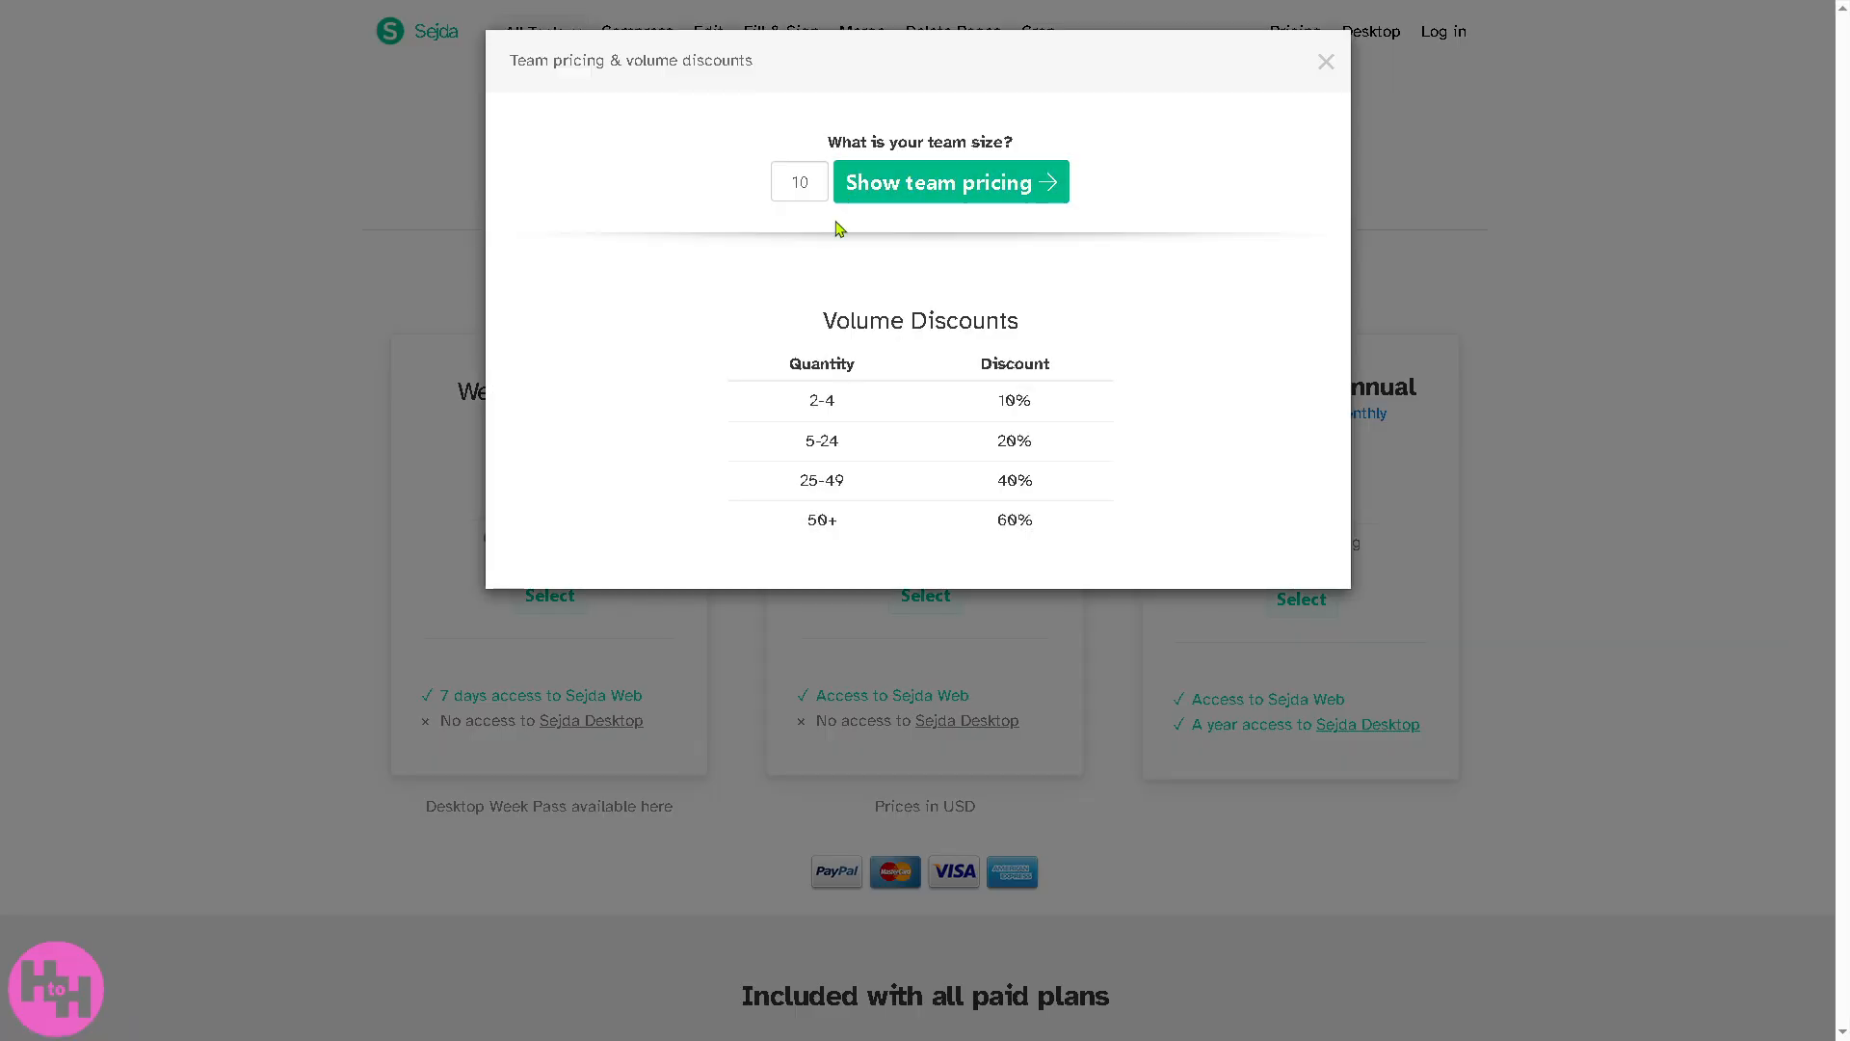
mouse_move(927, 363)
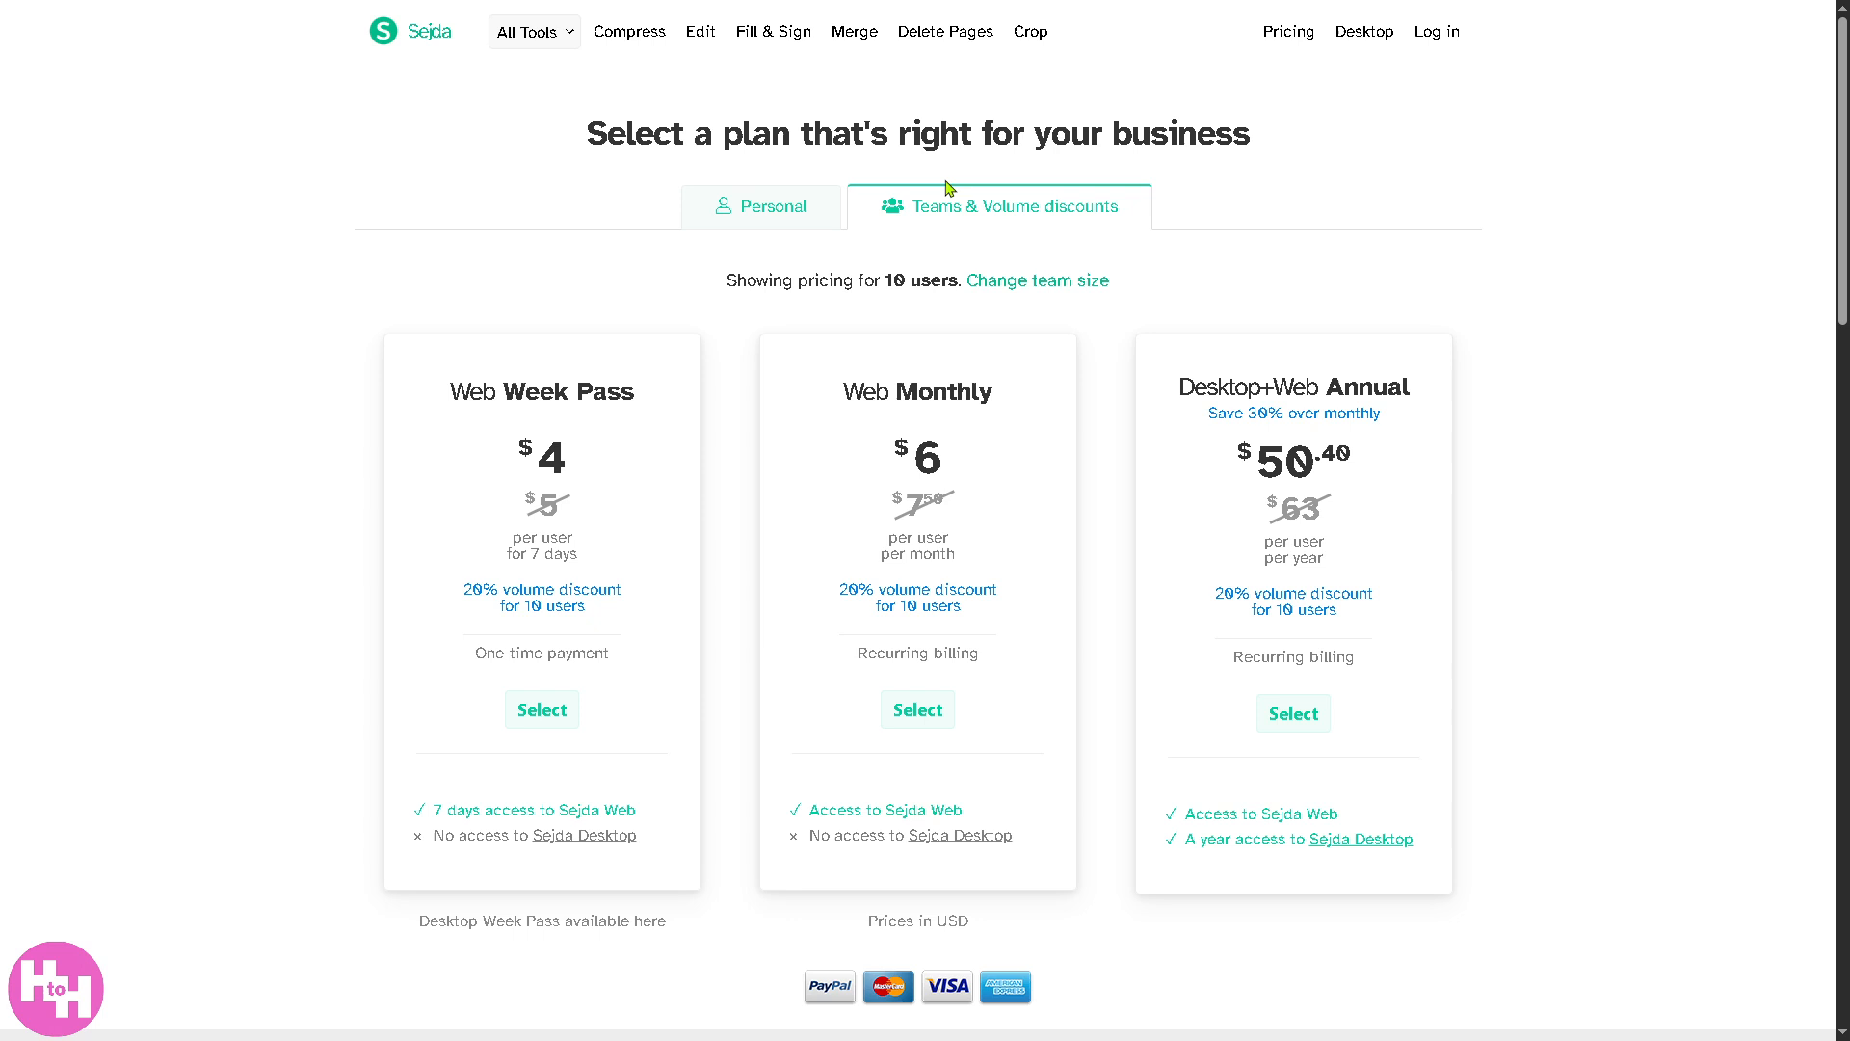
mouse_move(1319, 135)
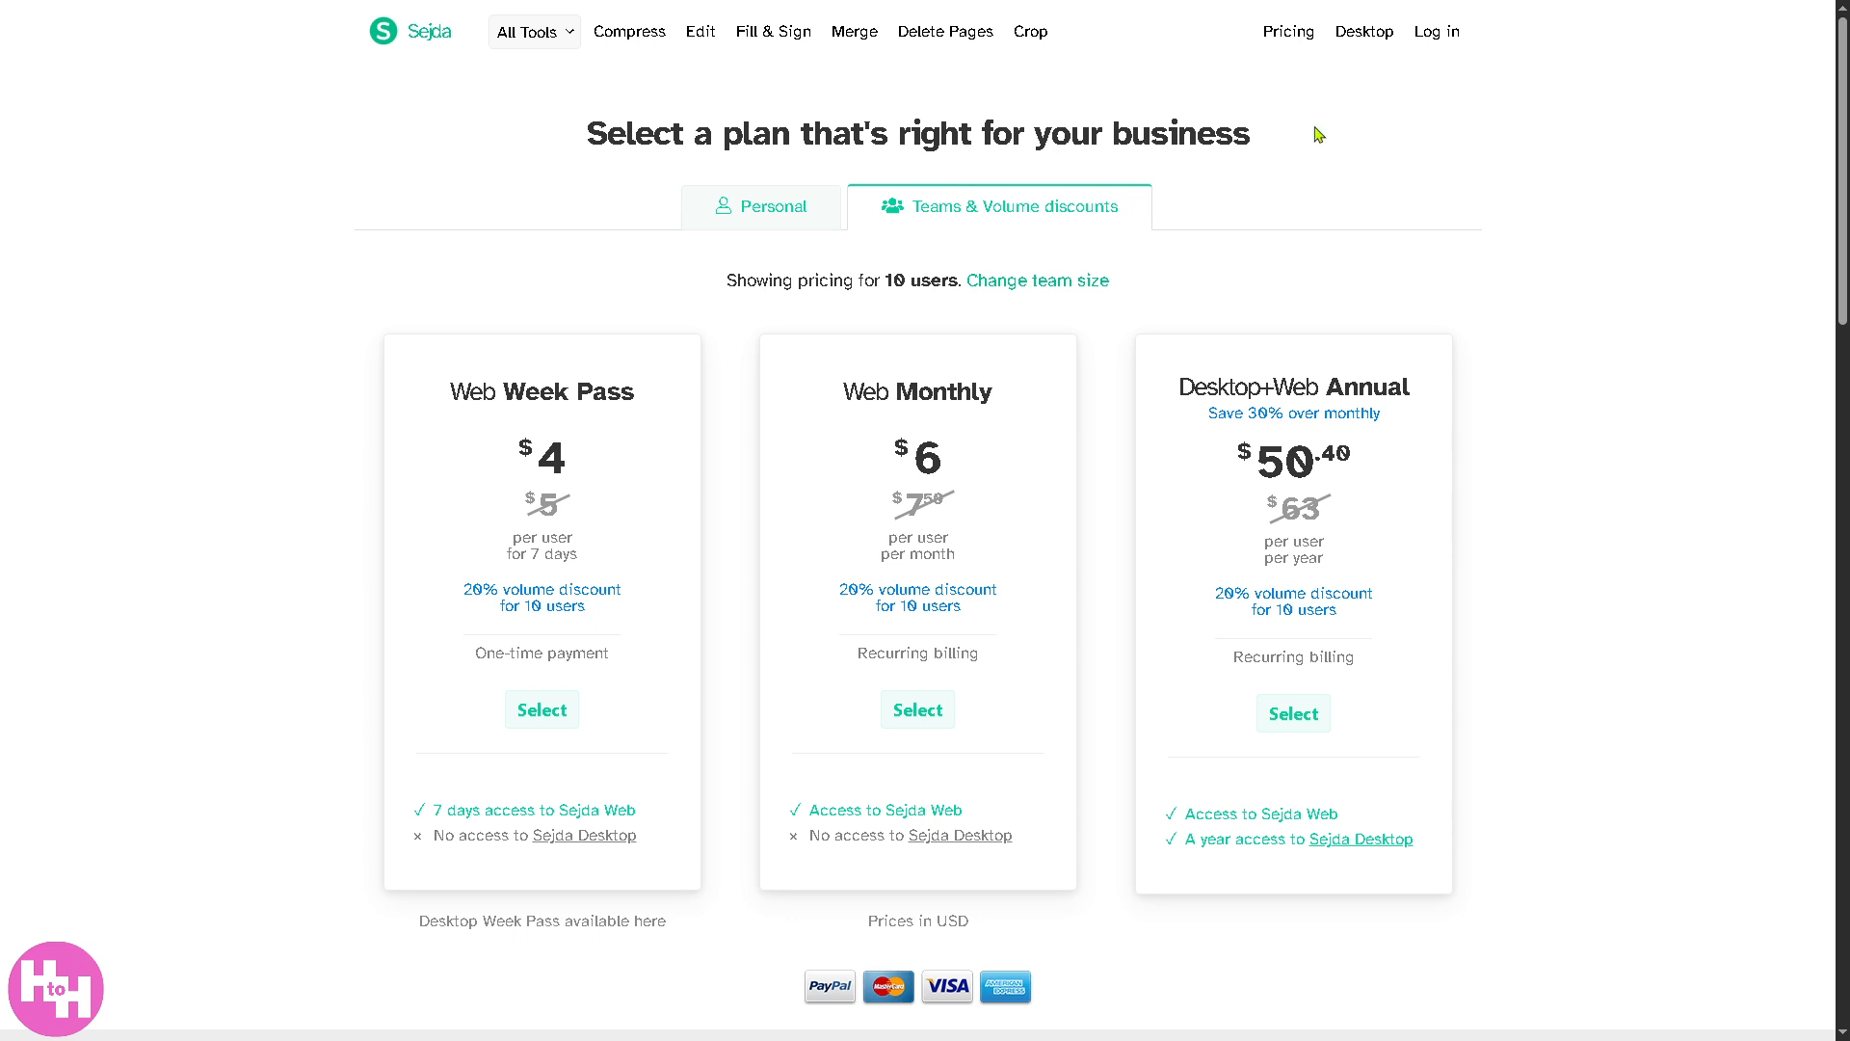
mouse_move(1522, 153)
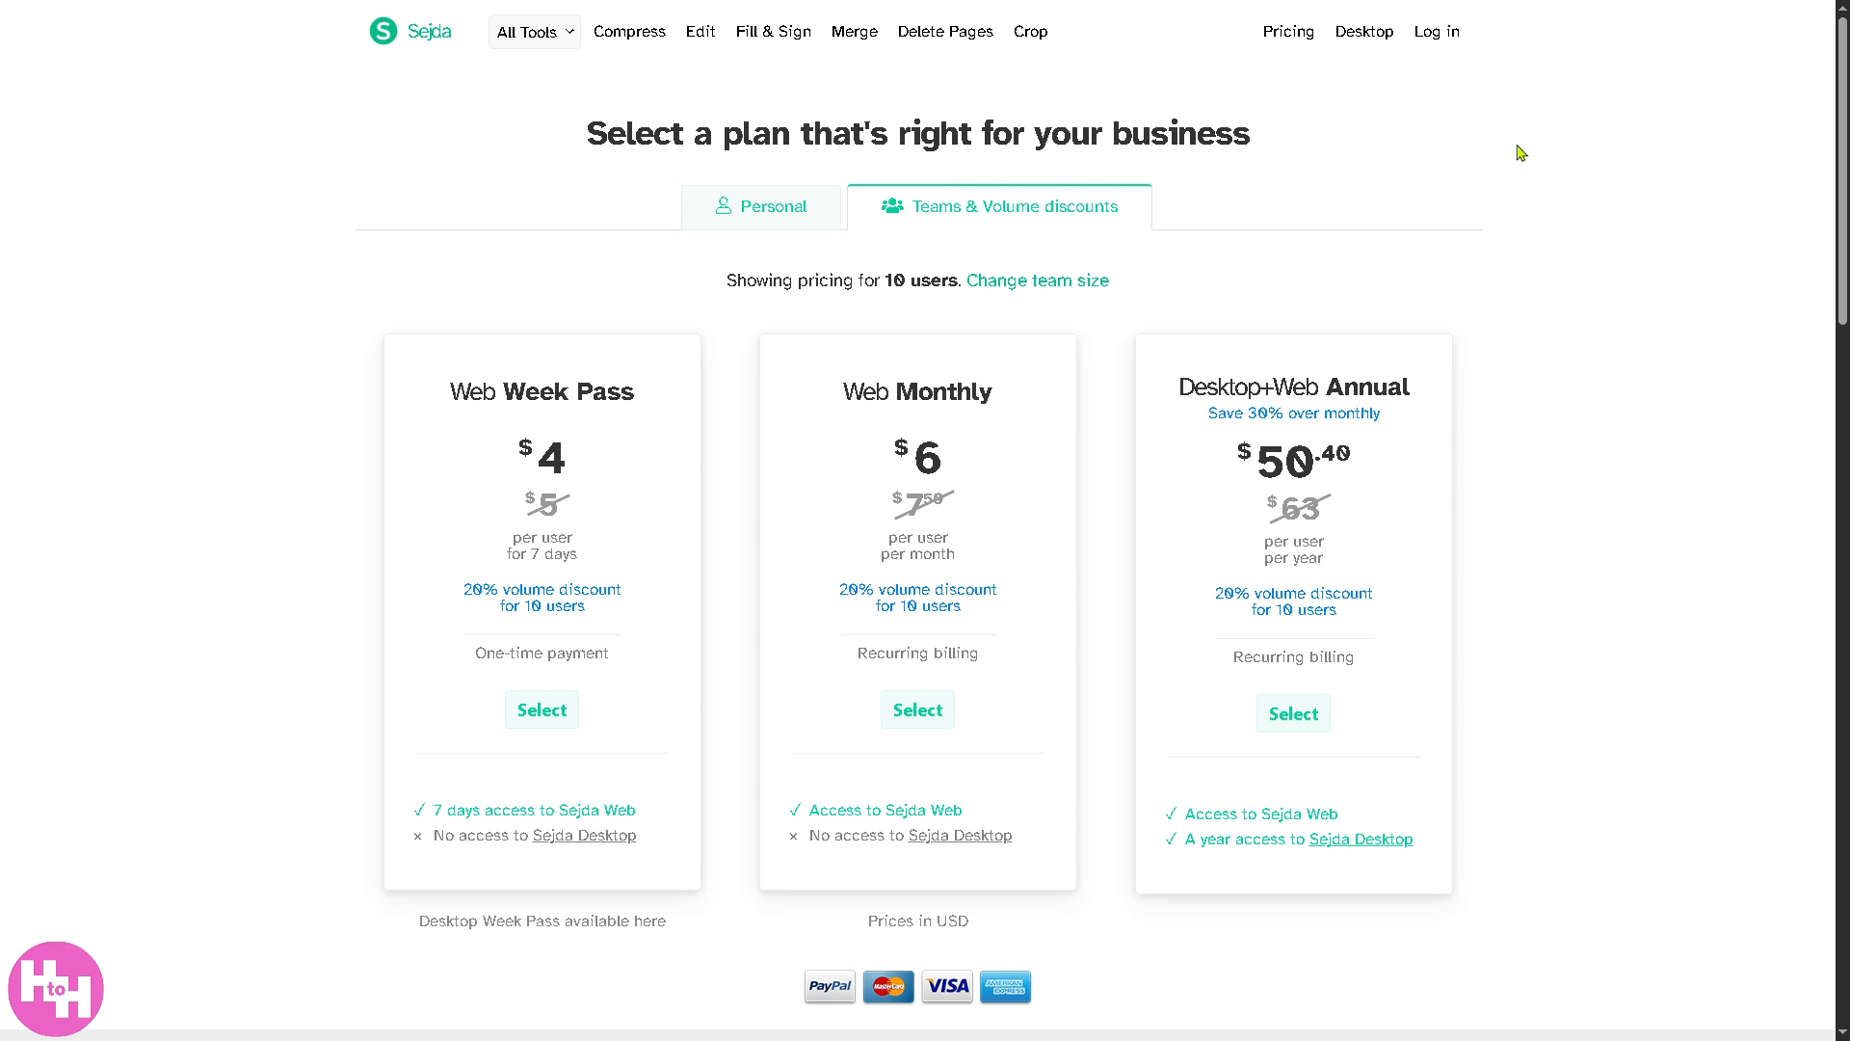
Step: Visit the Sign in page, click into the Email field, then return home
left_click(1436, 31)
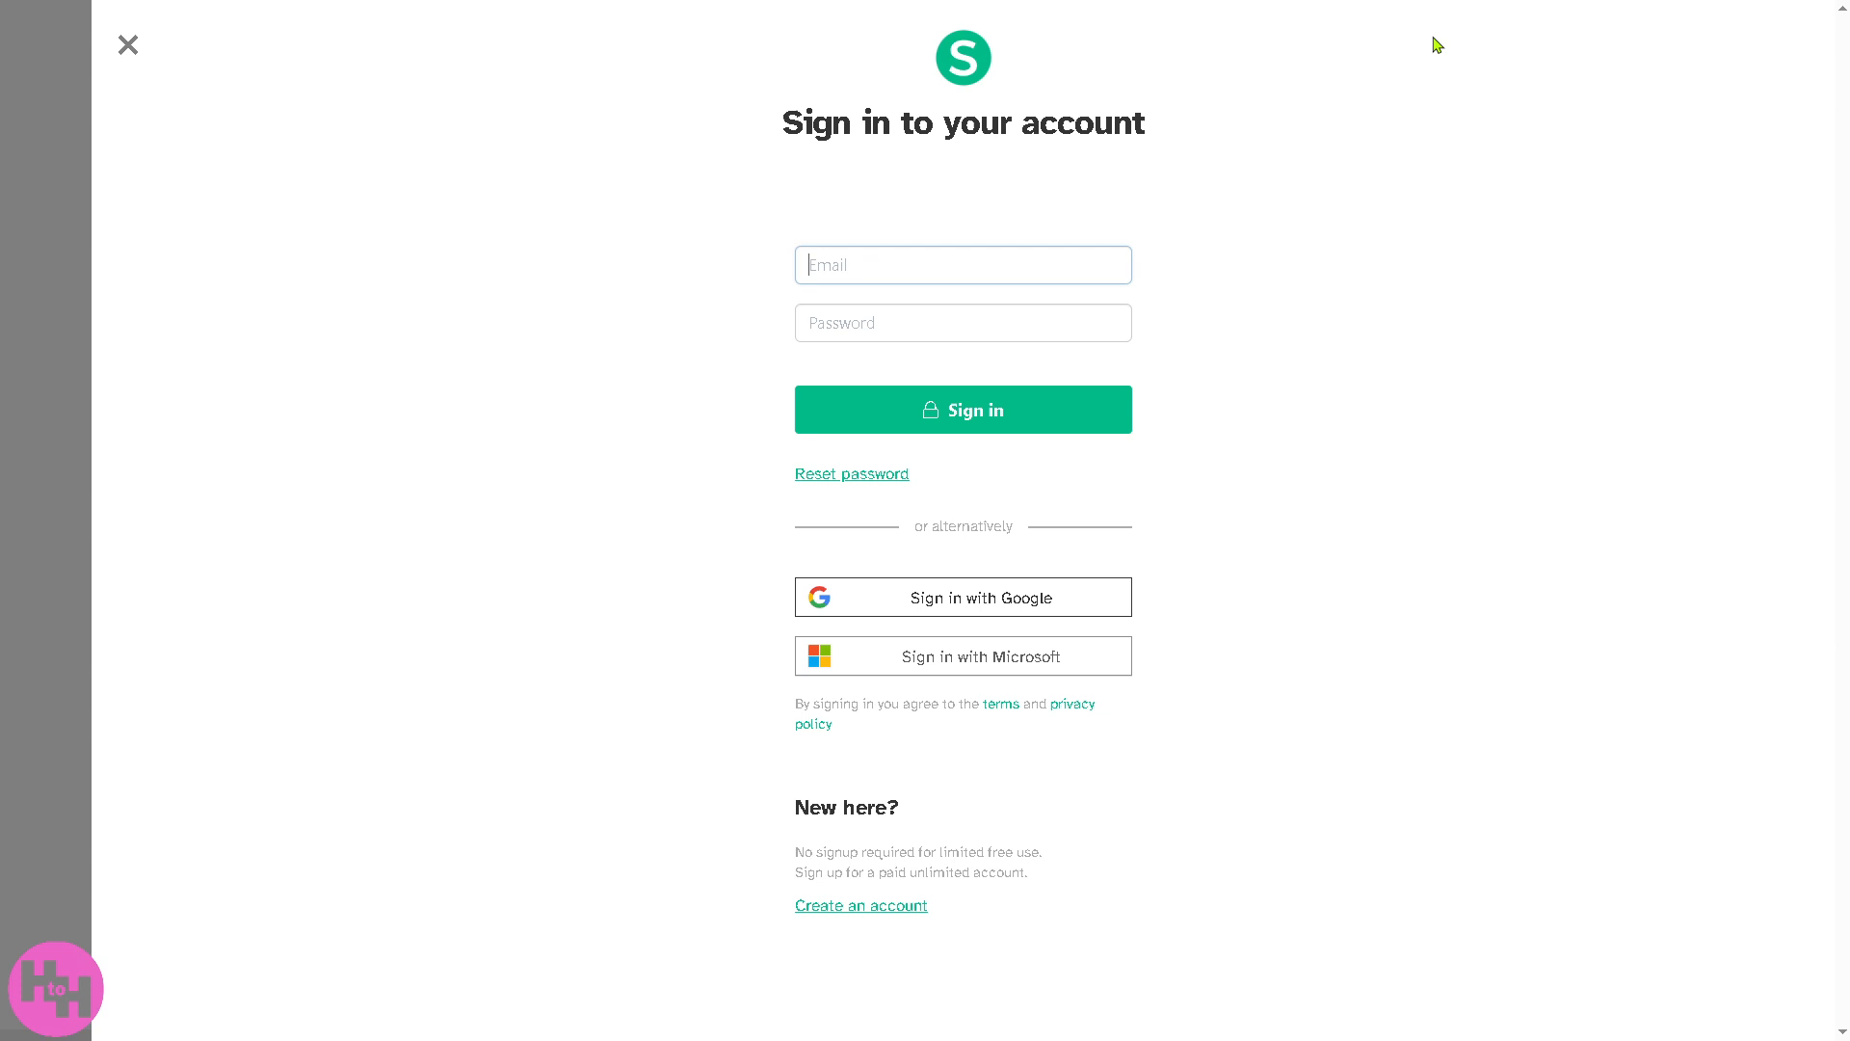
left_click(962, 264)
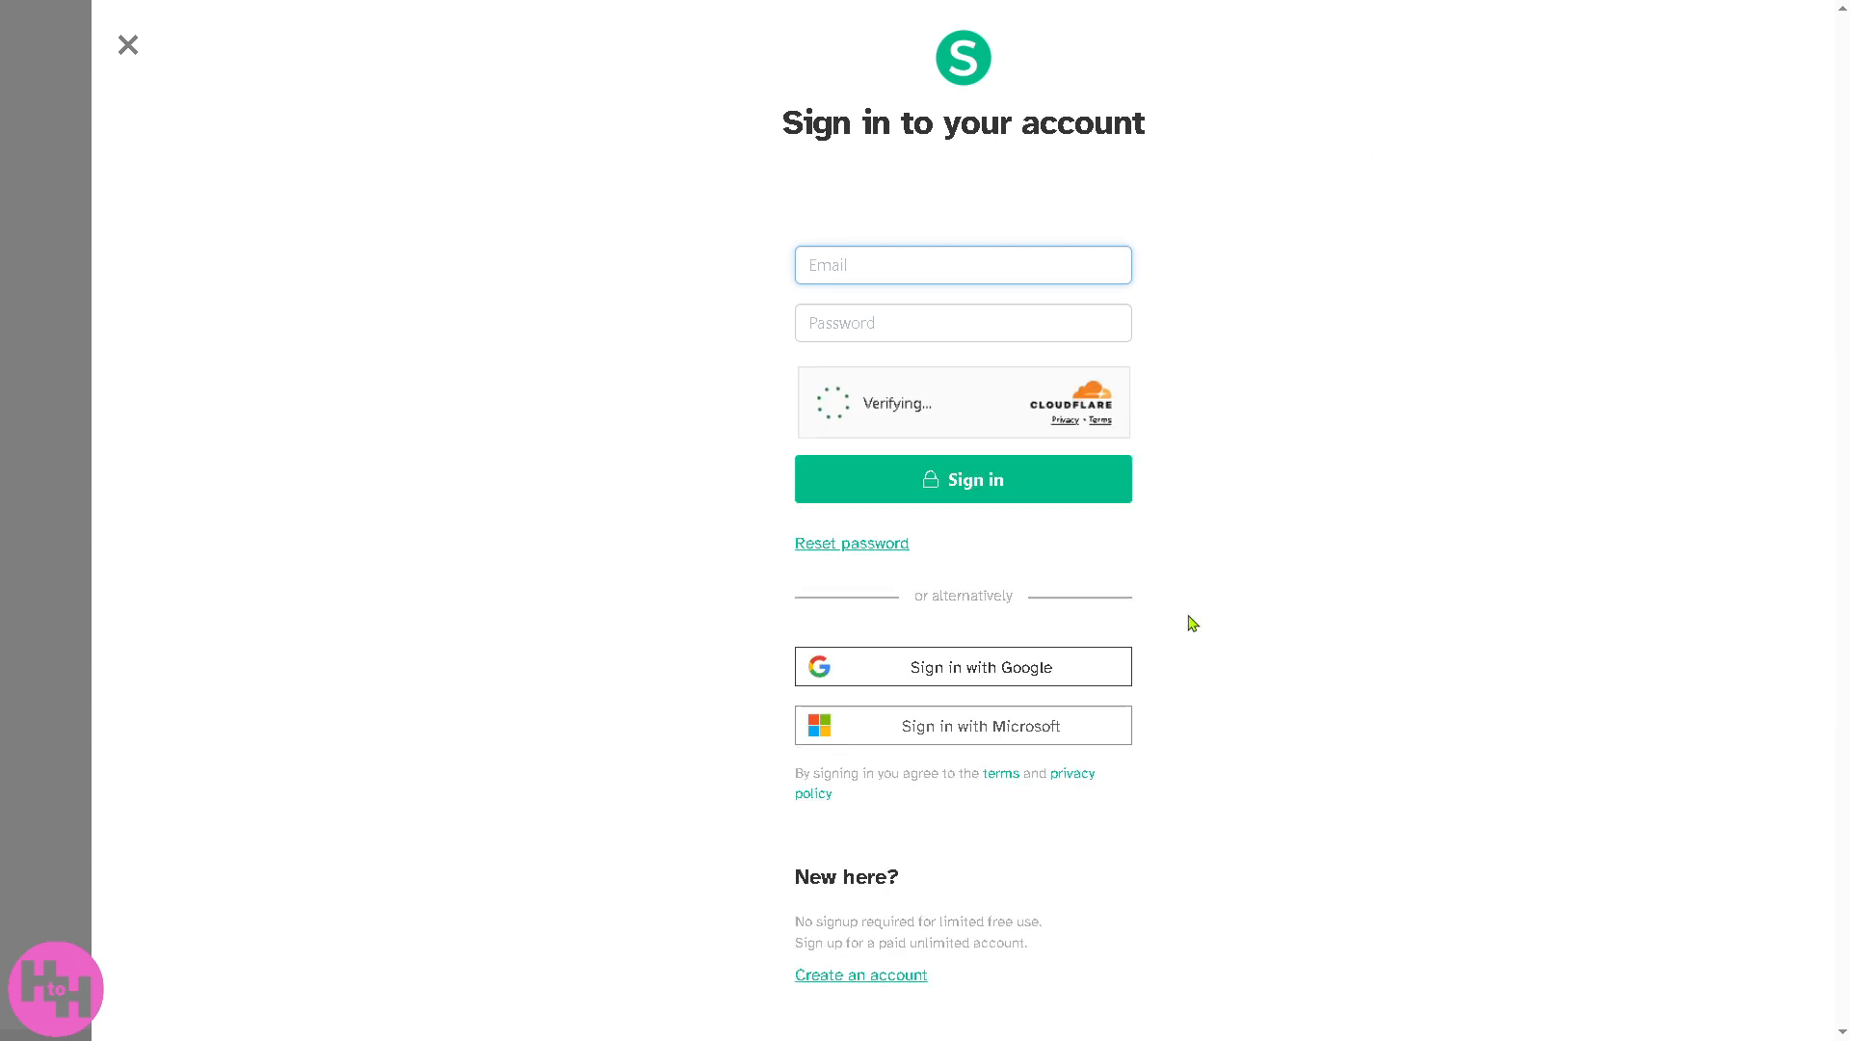
left_click(127, 45)
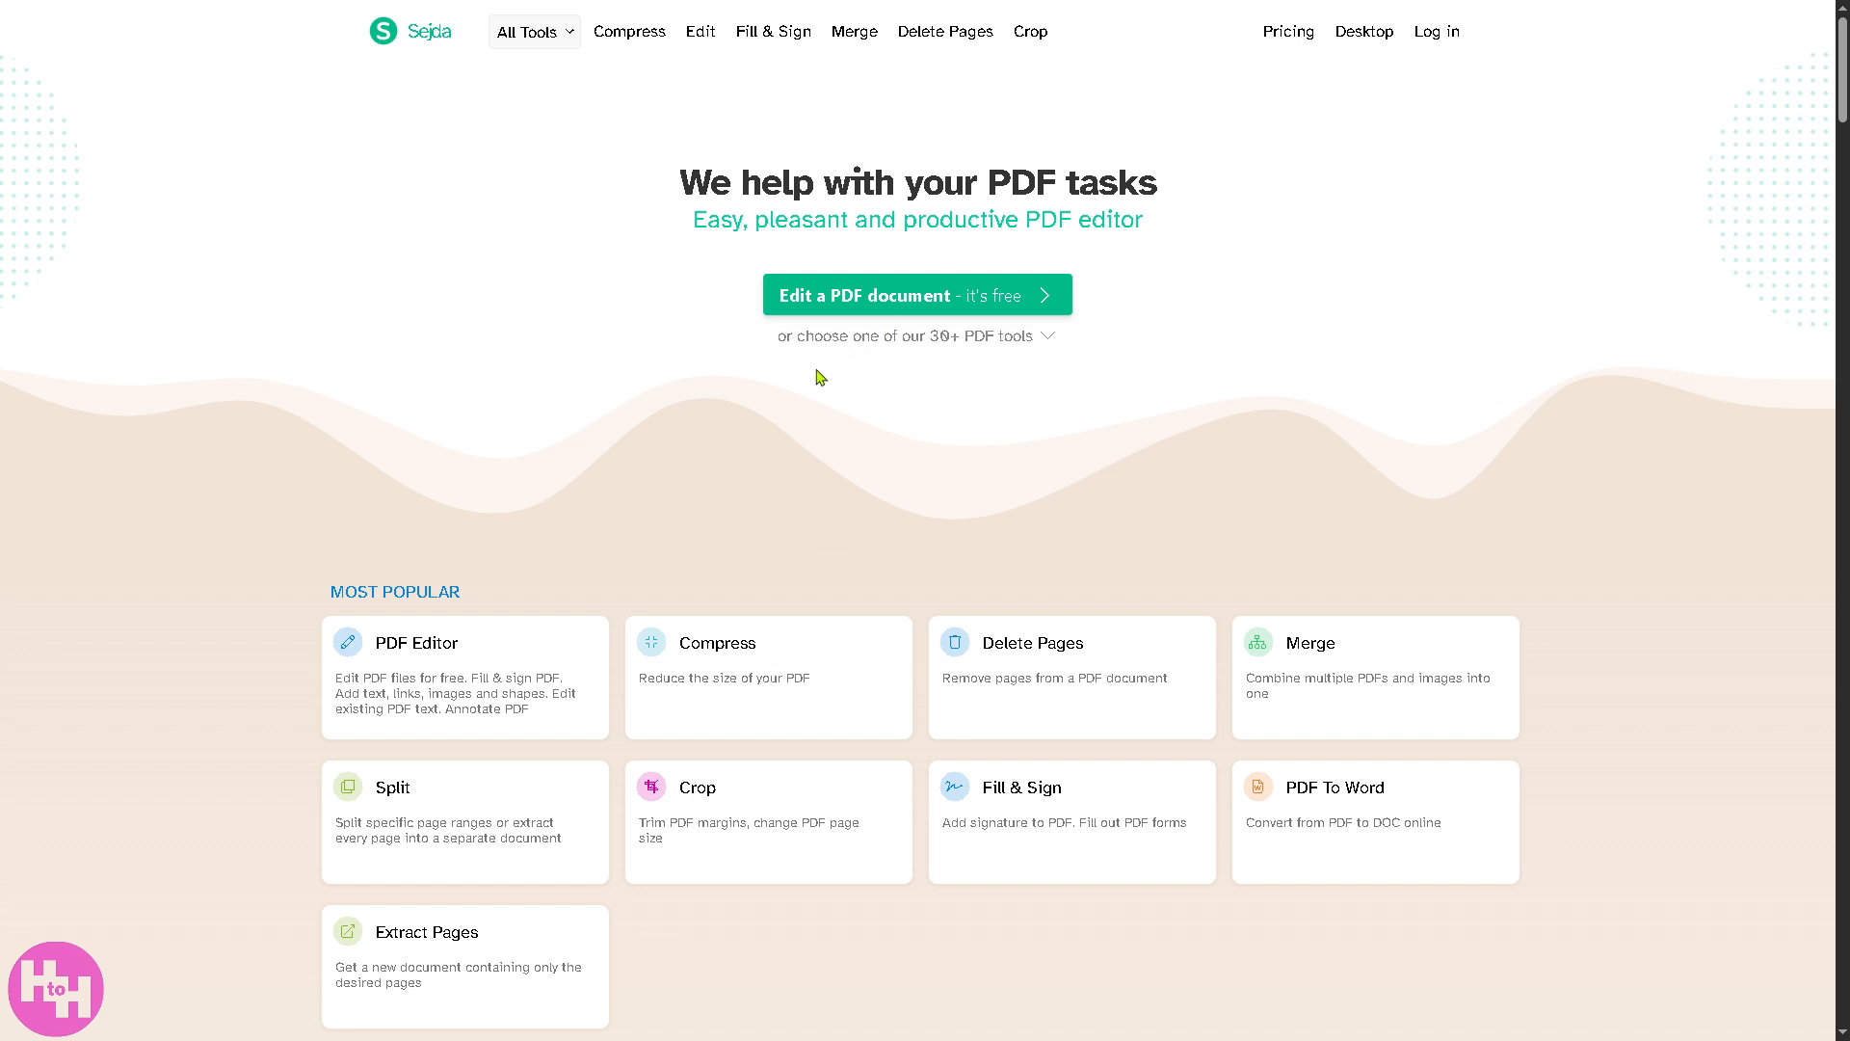
mouse_move(1052, 348)
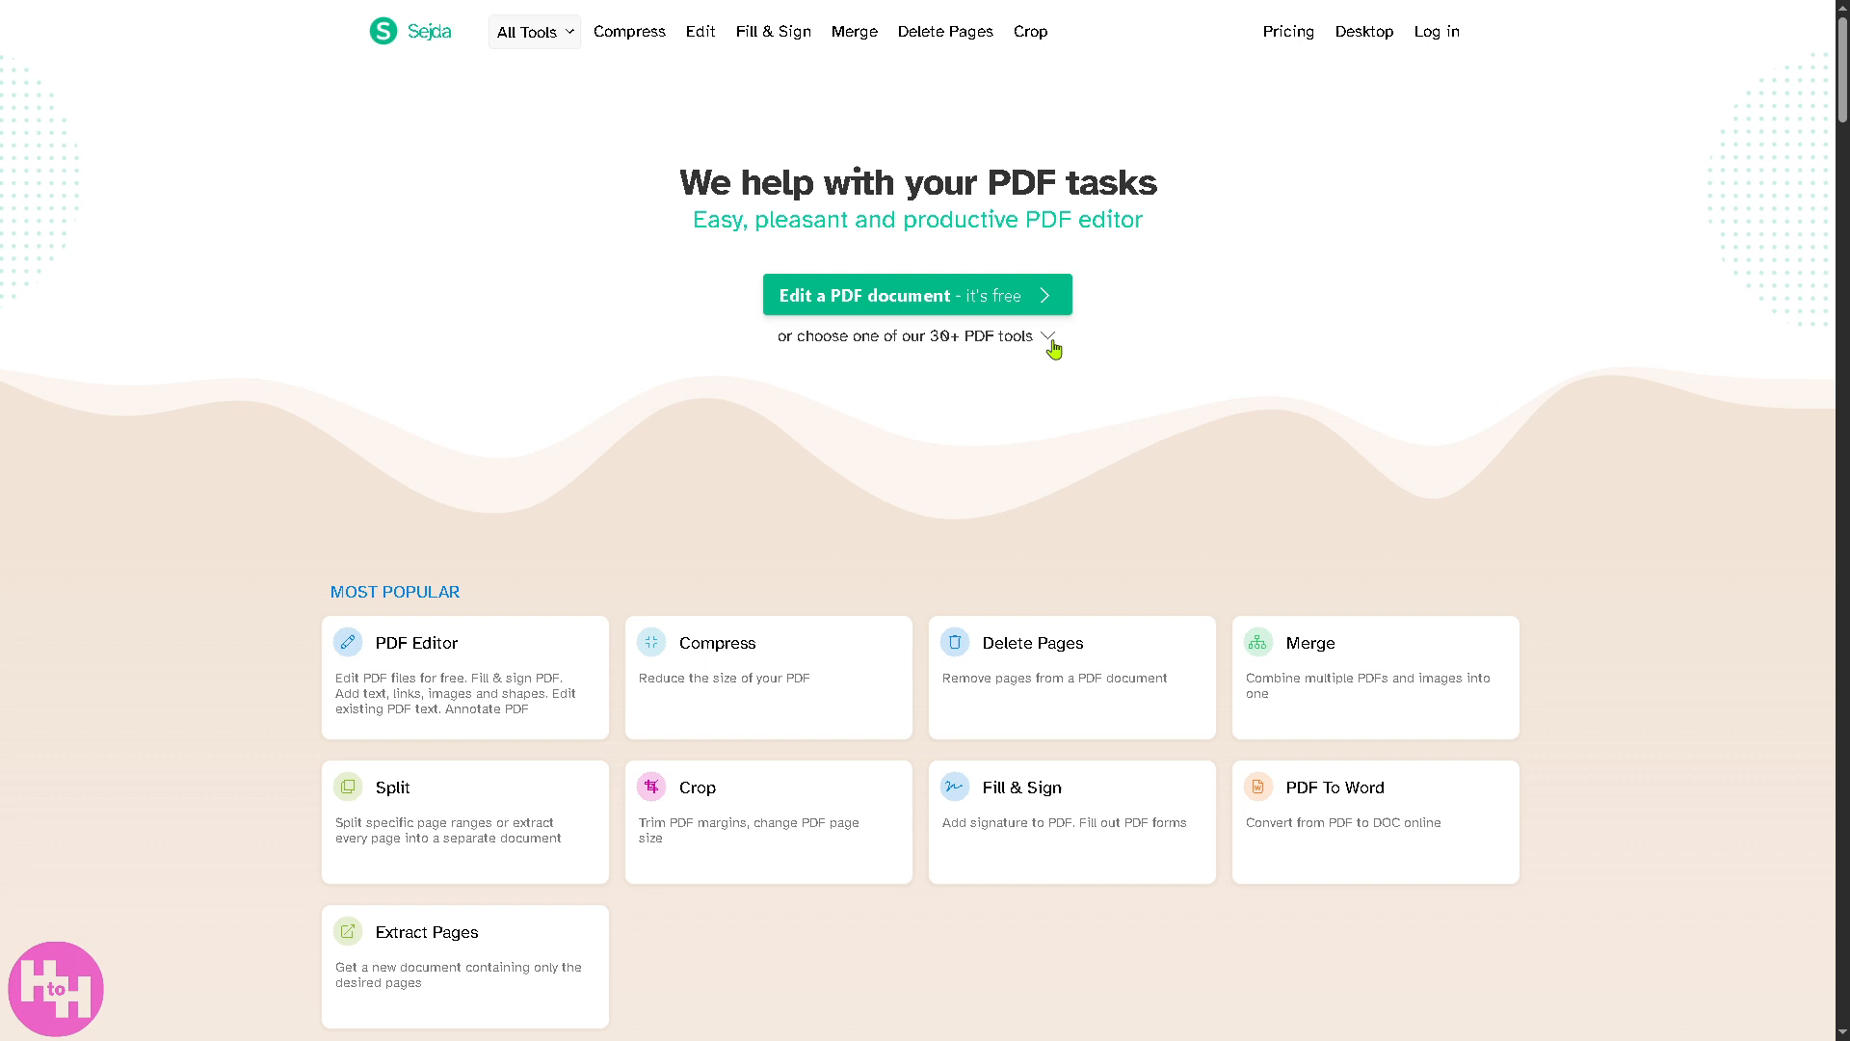
Step: Scroll the home page down to the list of 30+ PDF tools
scroll("down", 3)
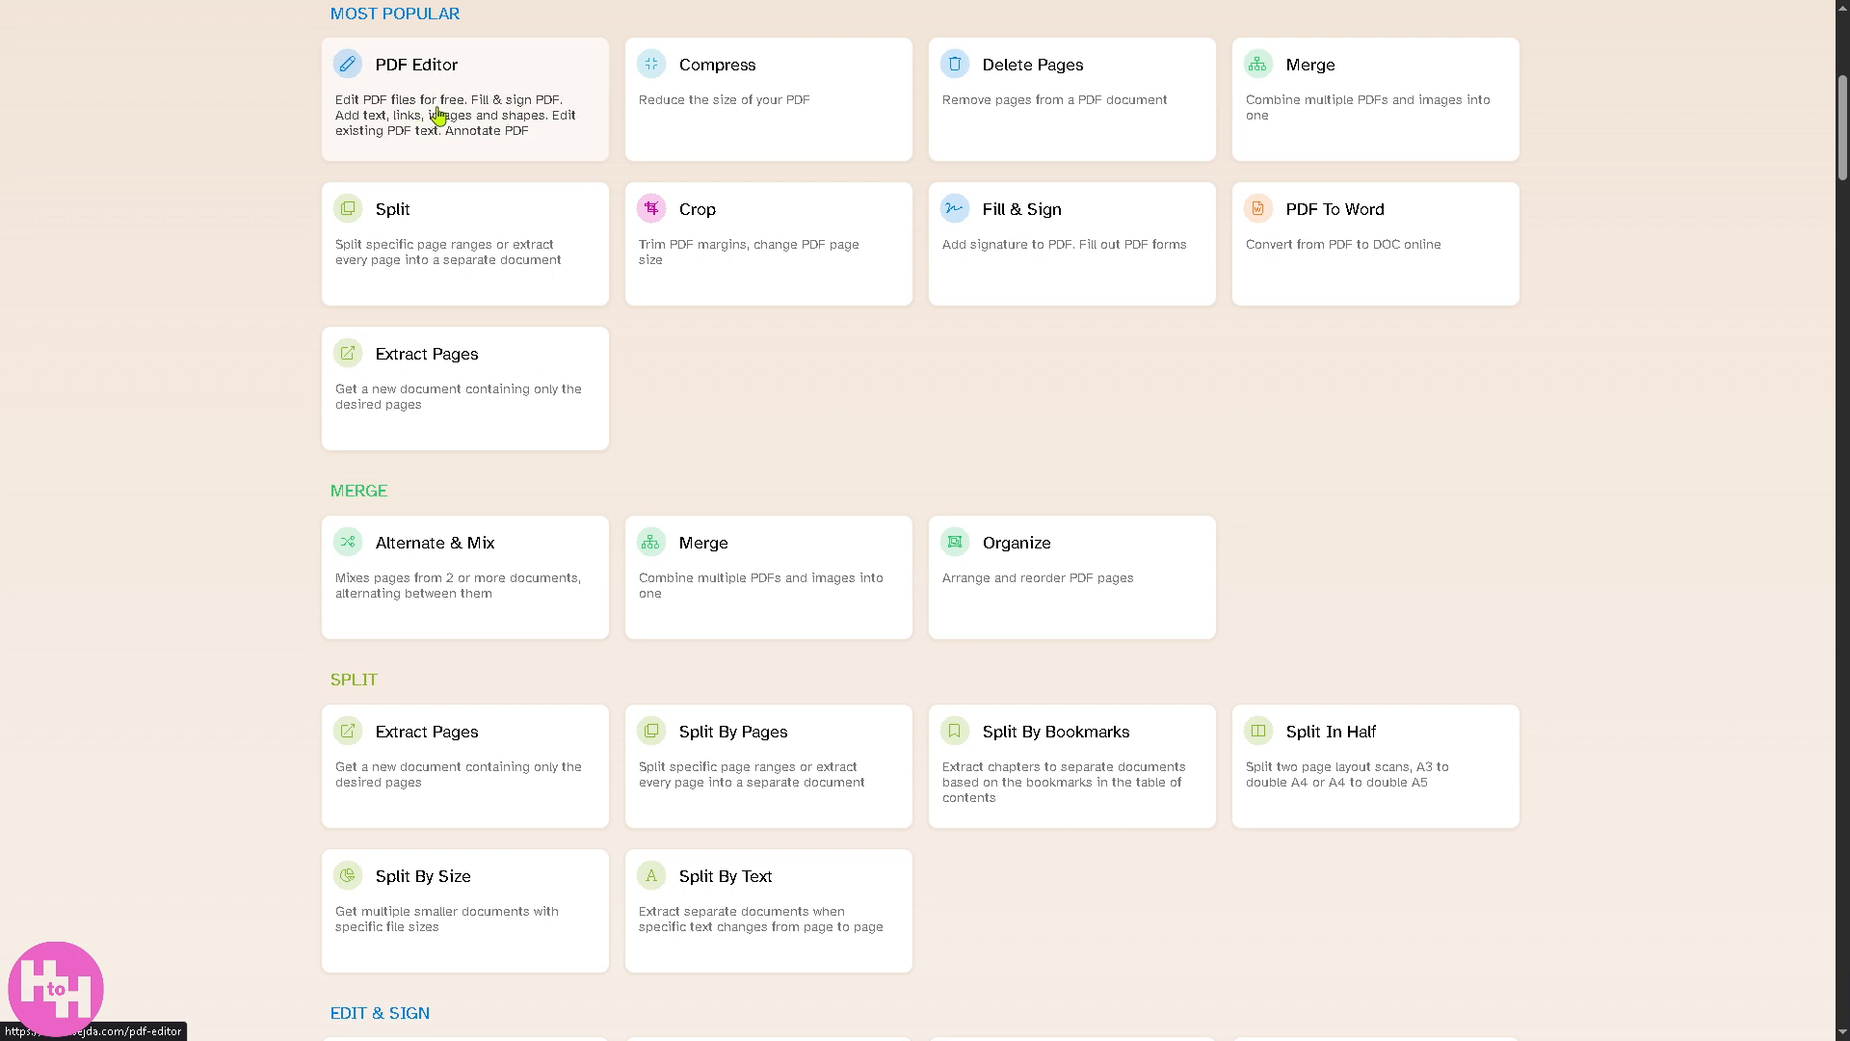
Step: Open PDF Editor and list upload sources: Dropbox, Google Drive, OneDrive, URL, Recent files
left_click(415, 63)
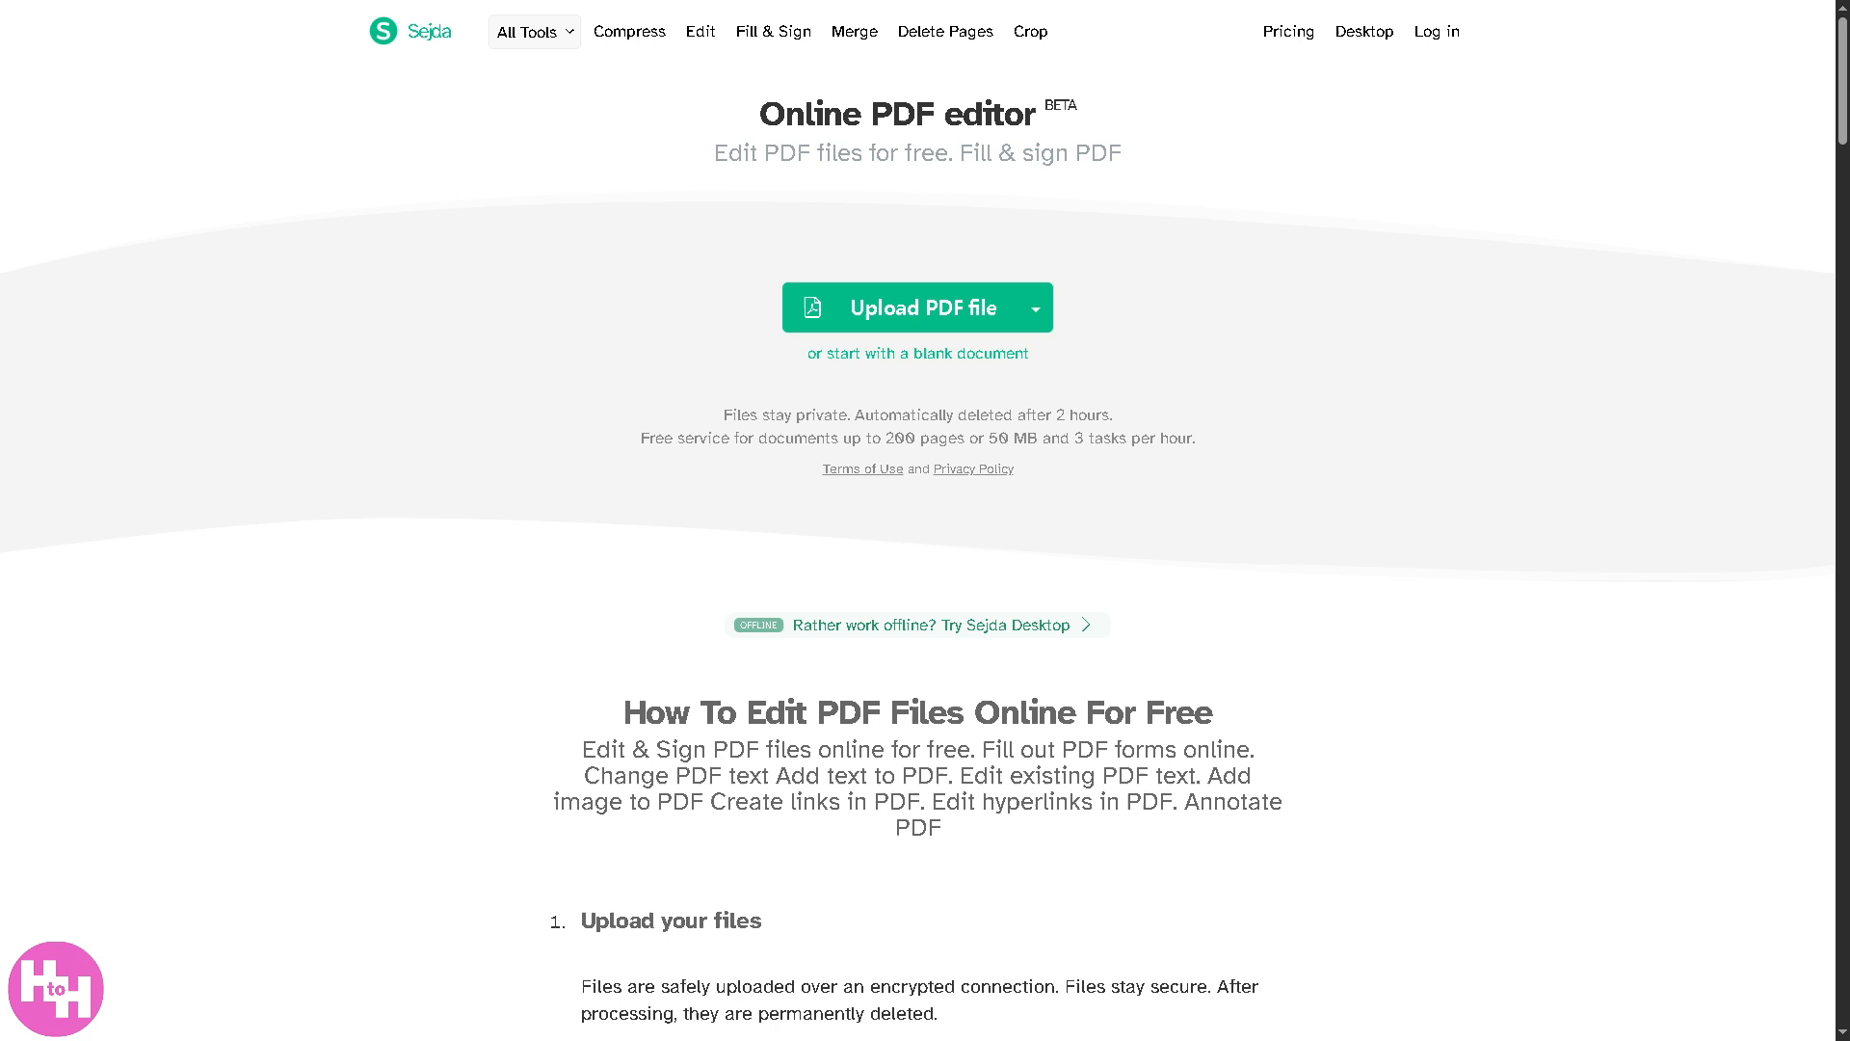
left_click(1035, 306)
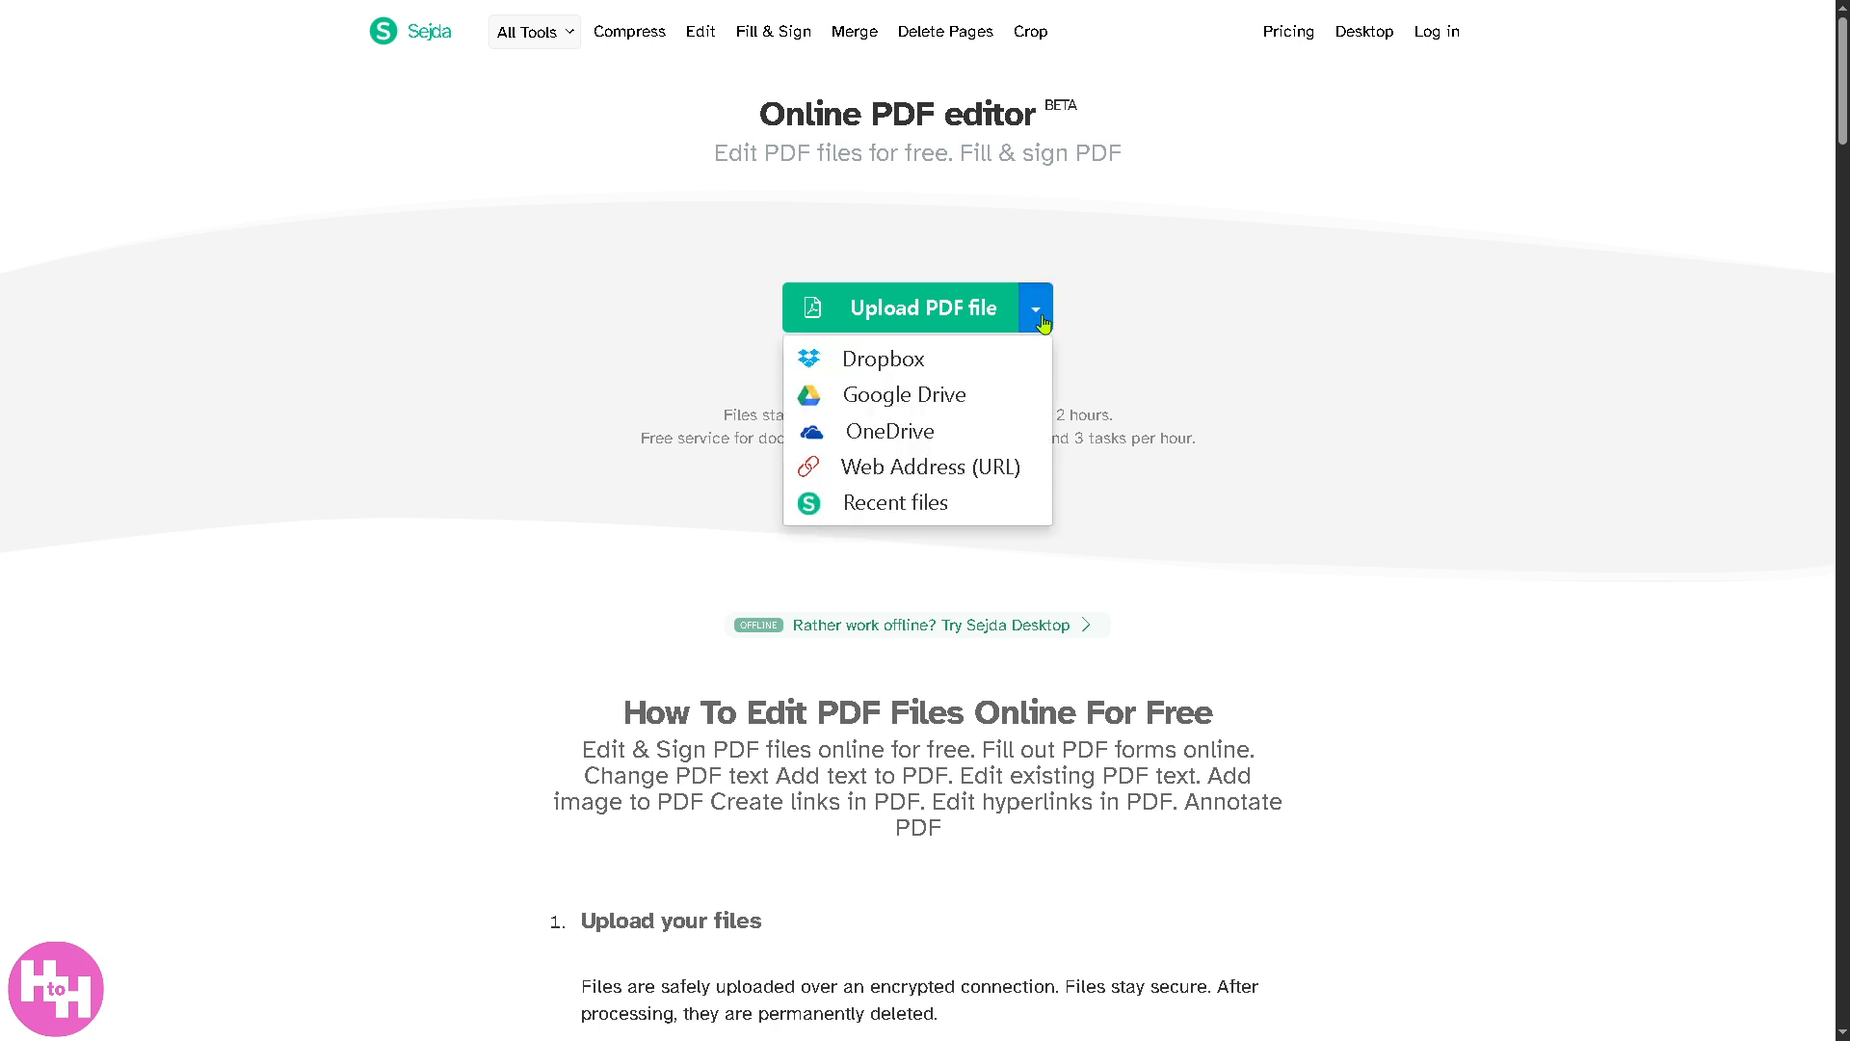
mouse_move(894, 359)
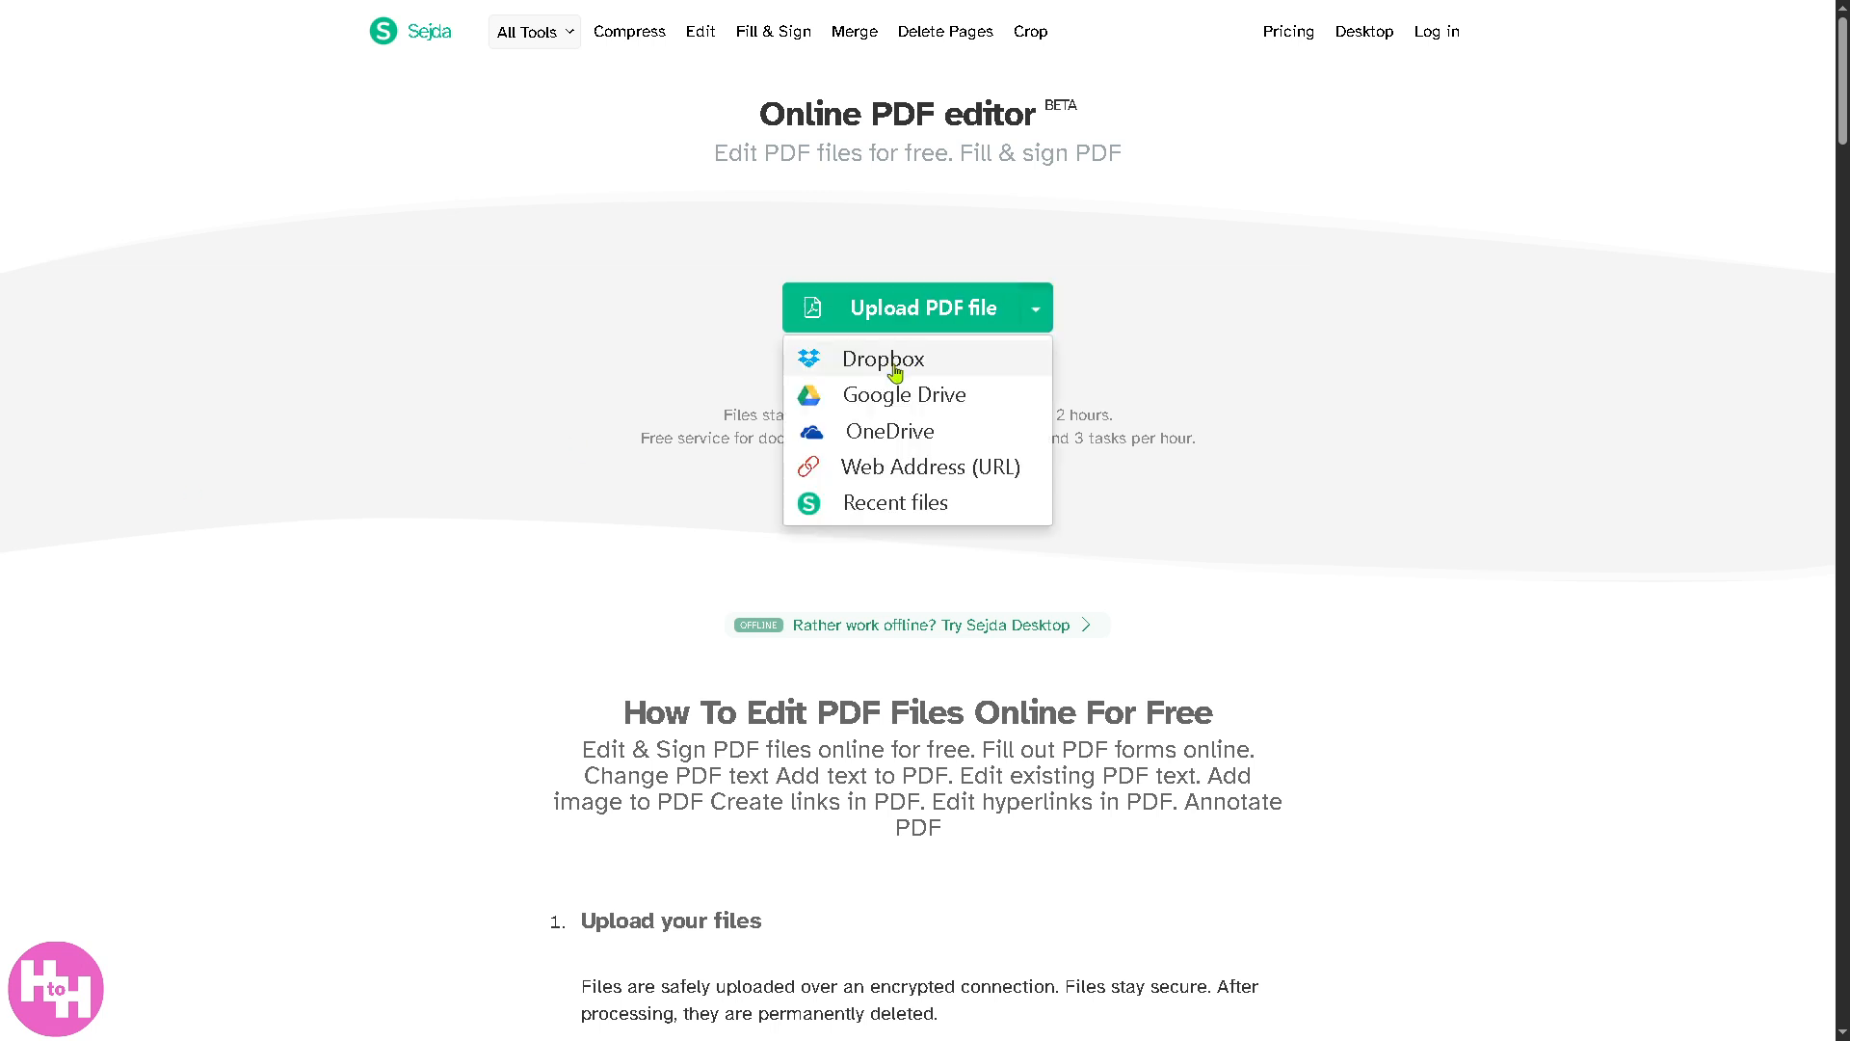
mouse_move(914, 431)
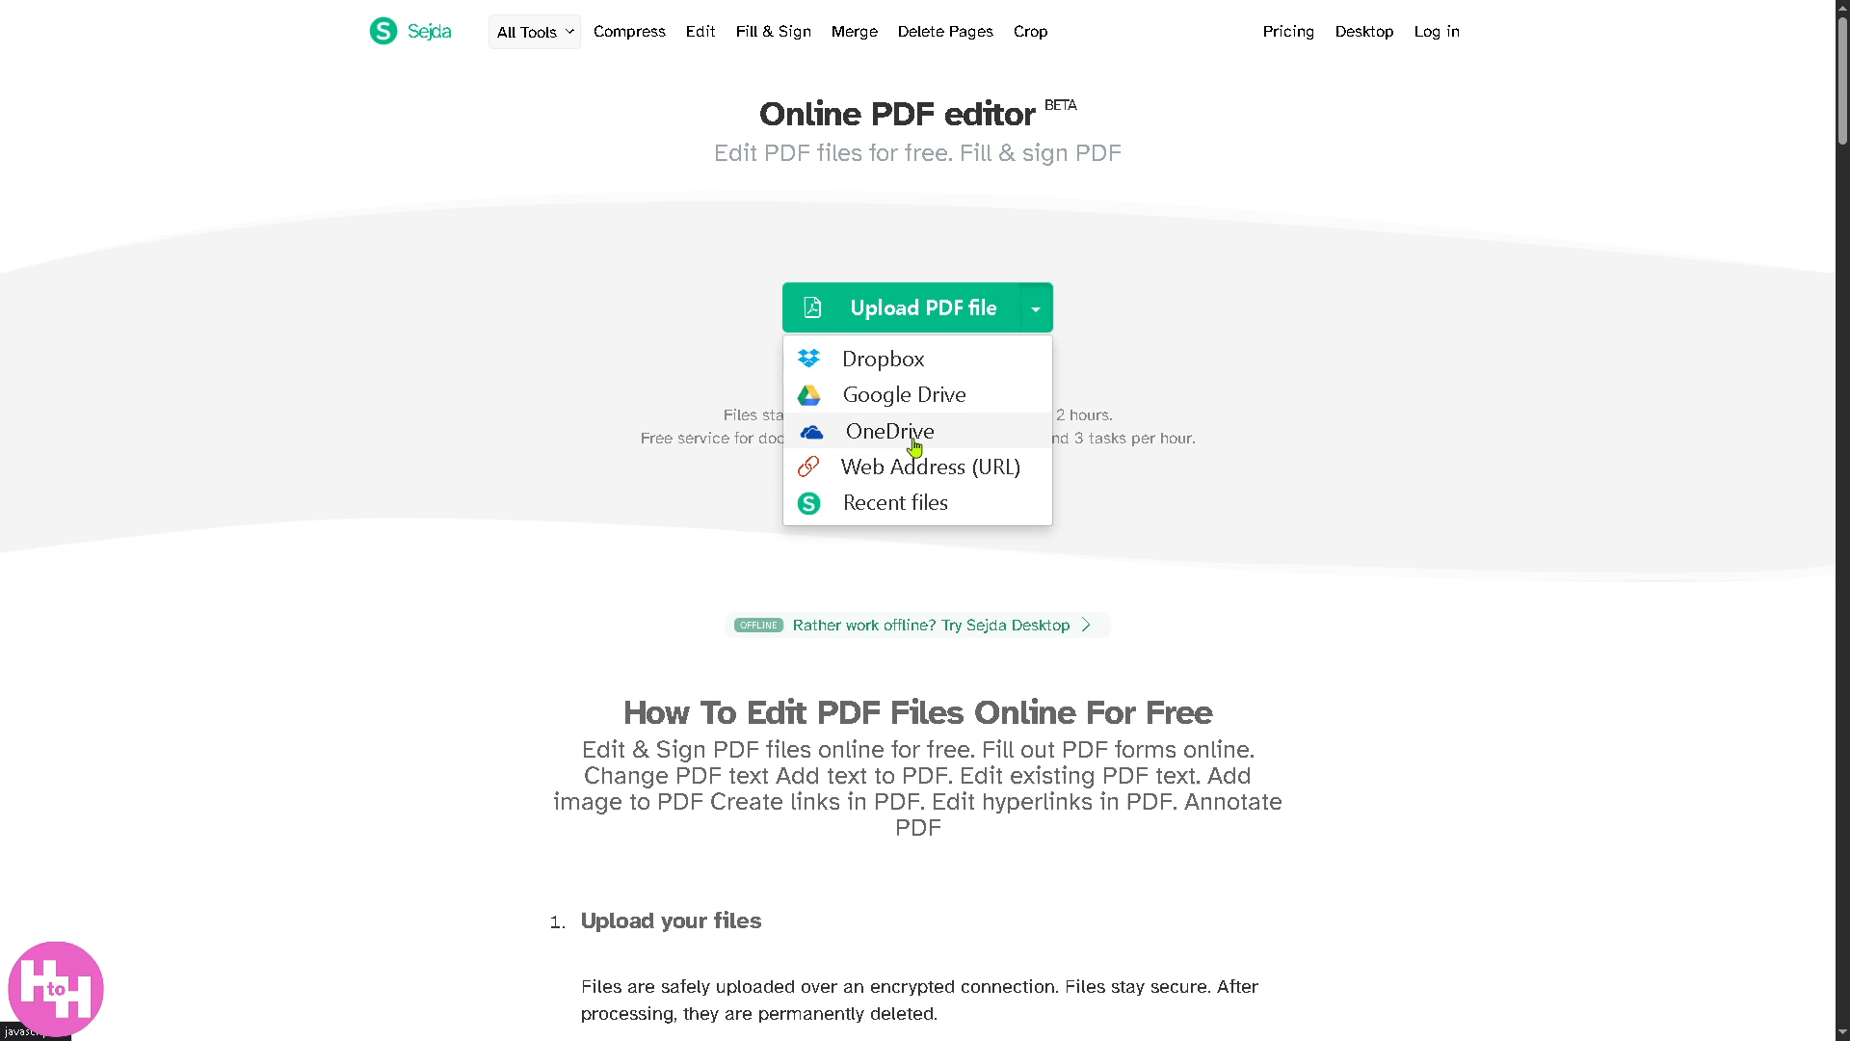
mouse_move(930, 514)
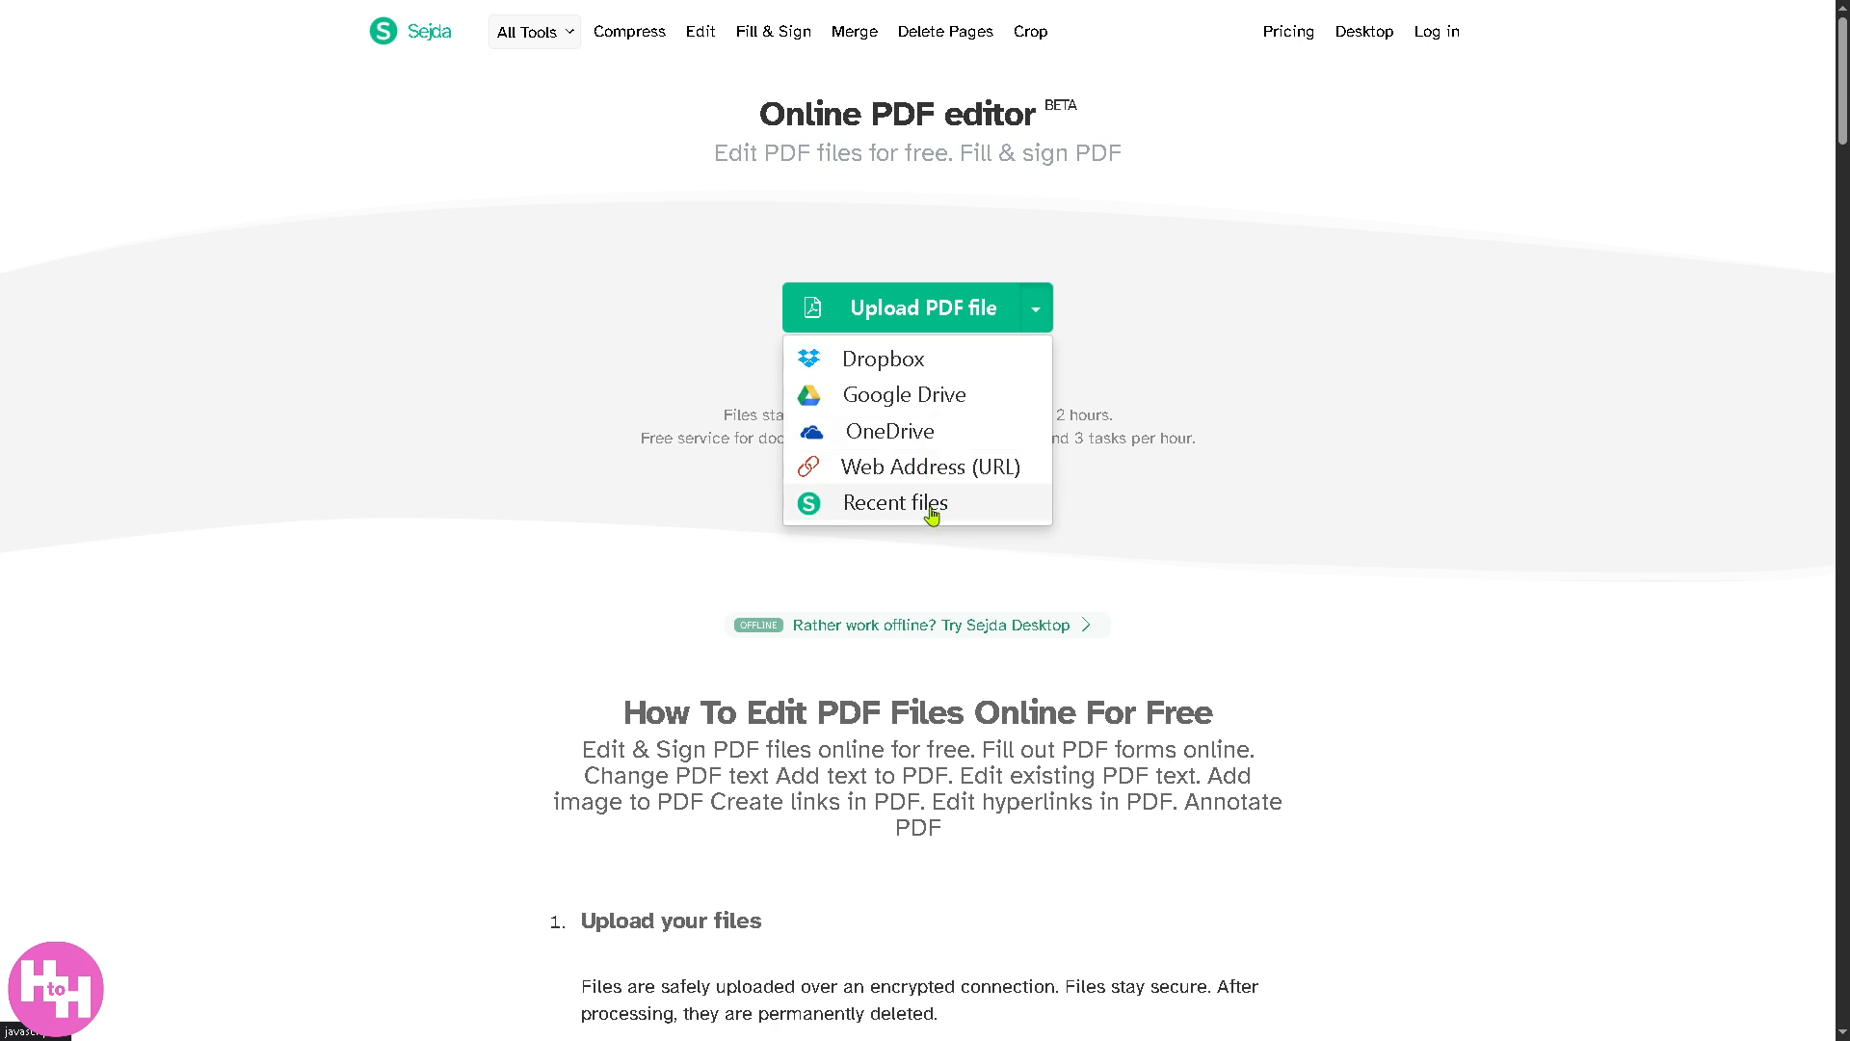
Step: Load the HtoH logo PDF from Recent files and preview the Text tool's Find & Replace options
left_click(895, 503)
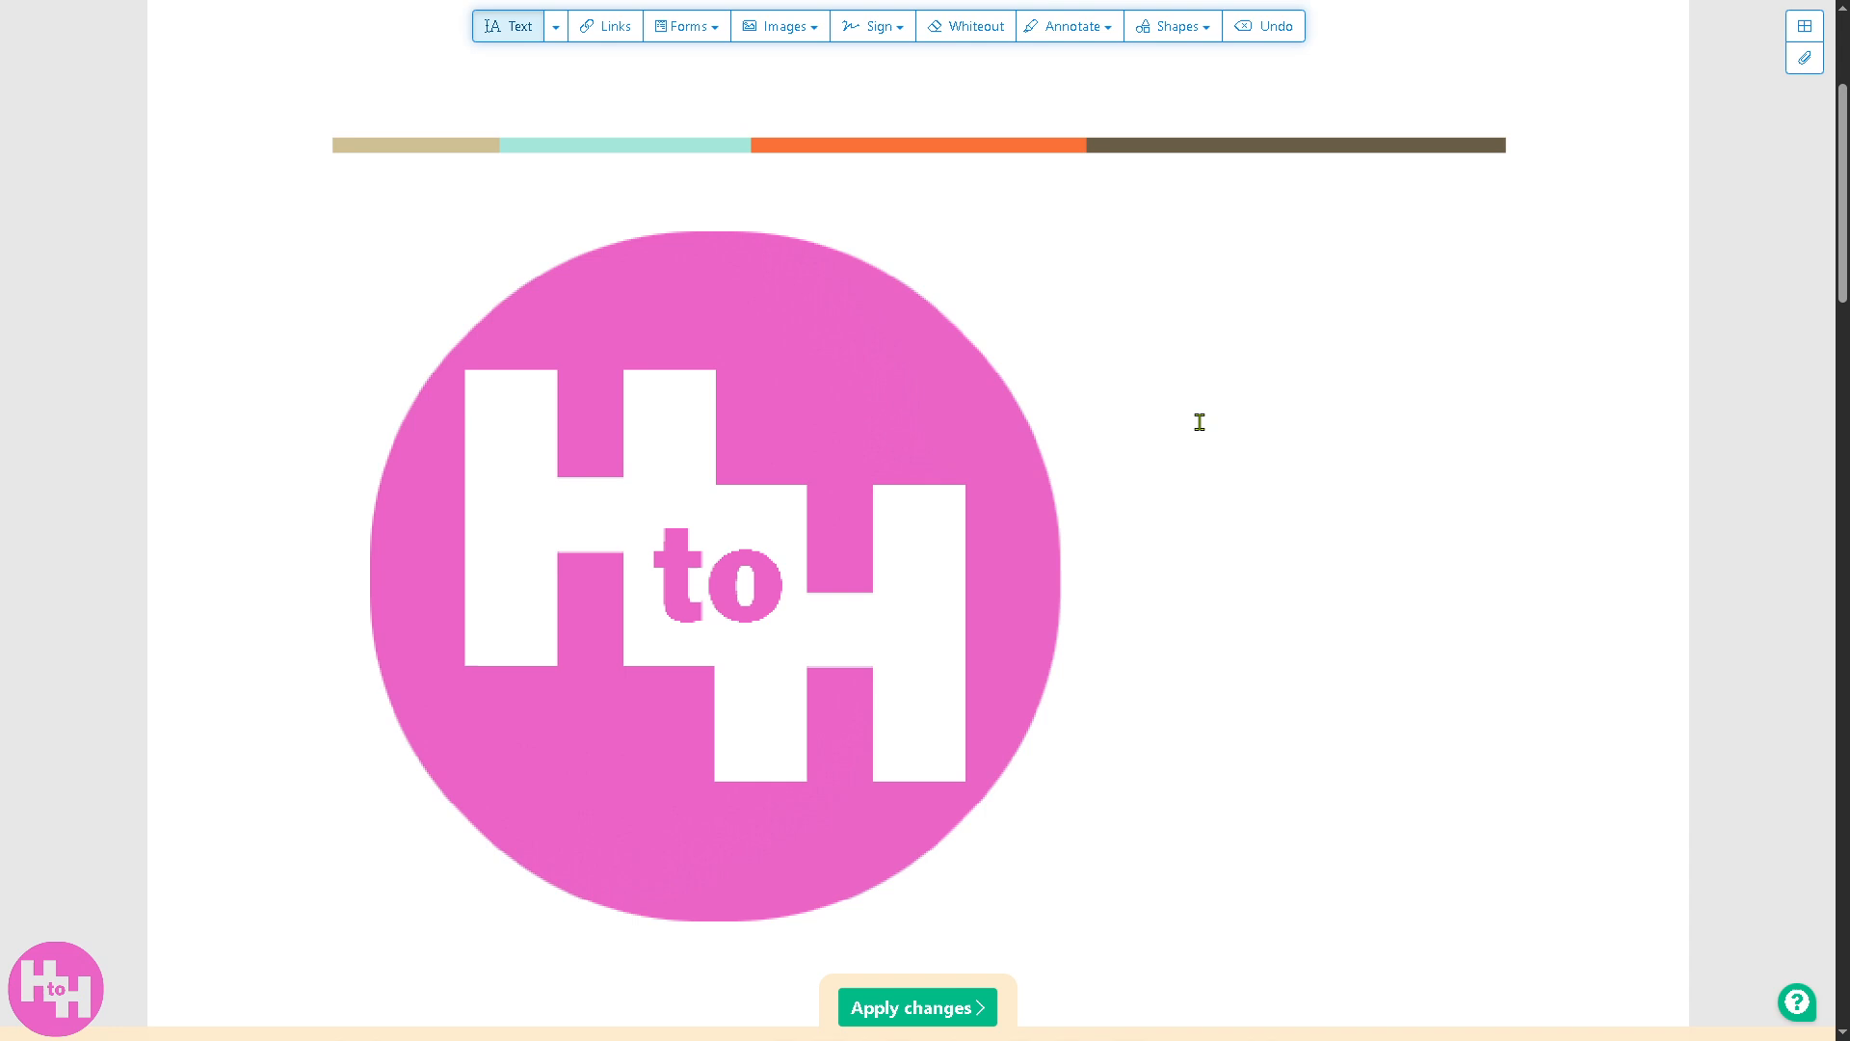
mouse_move(516, 59)
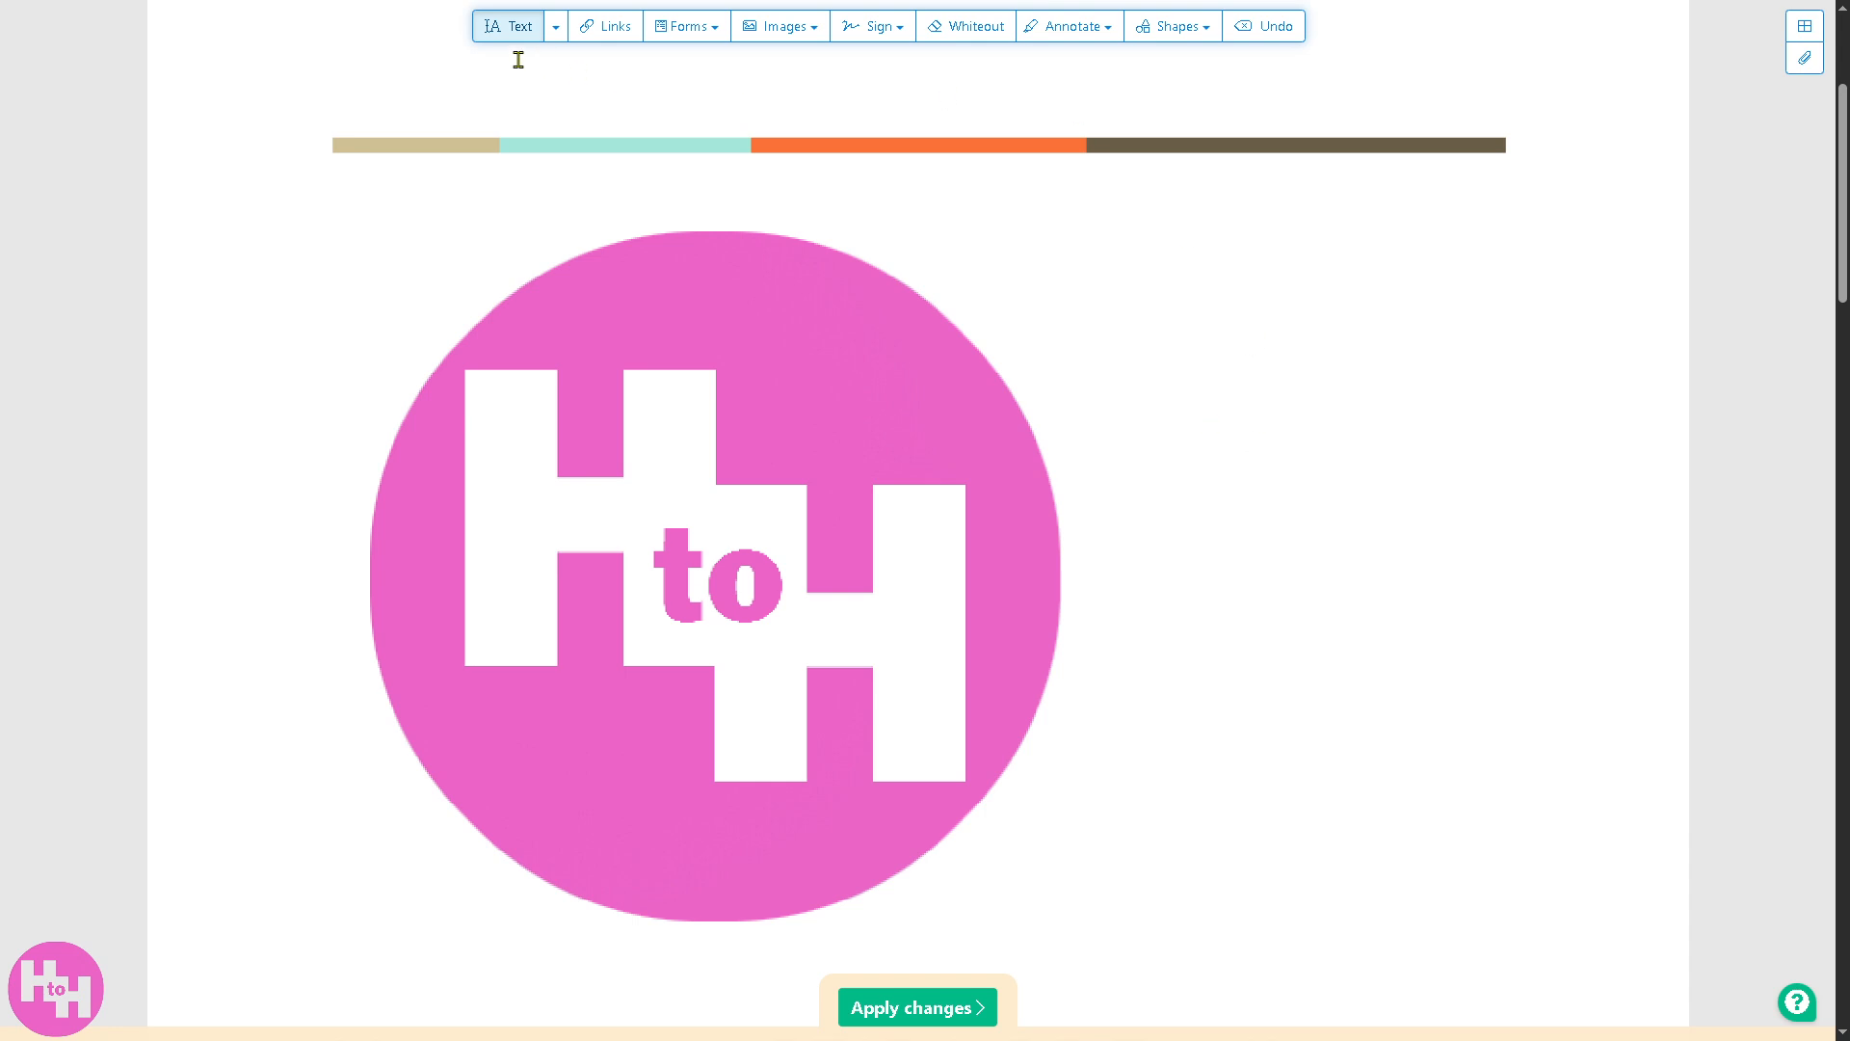
left_click(556, 26)
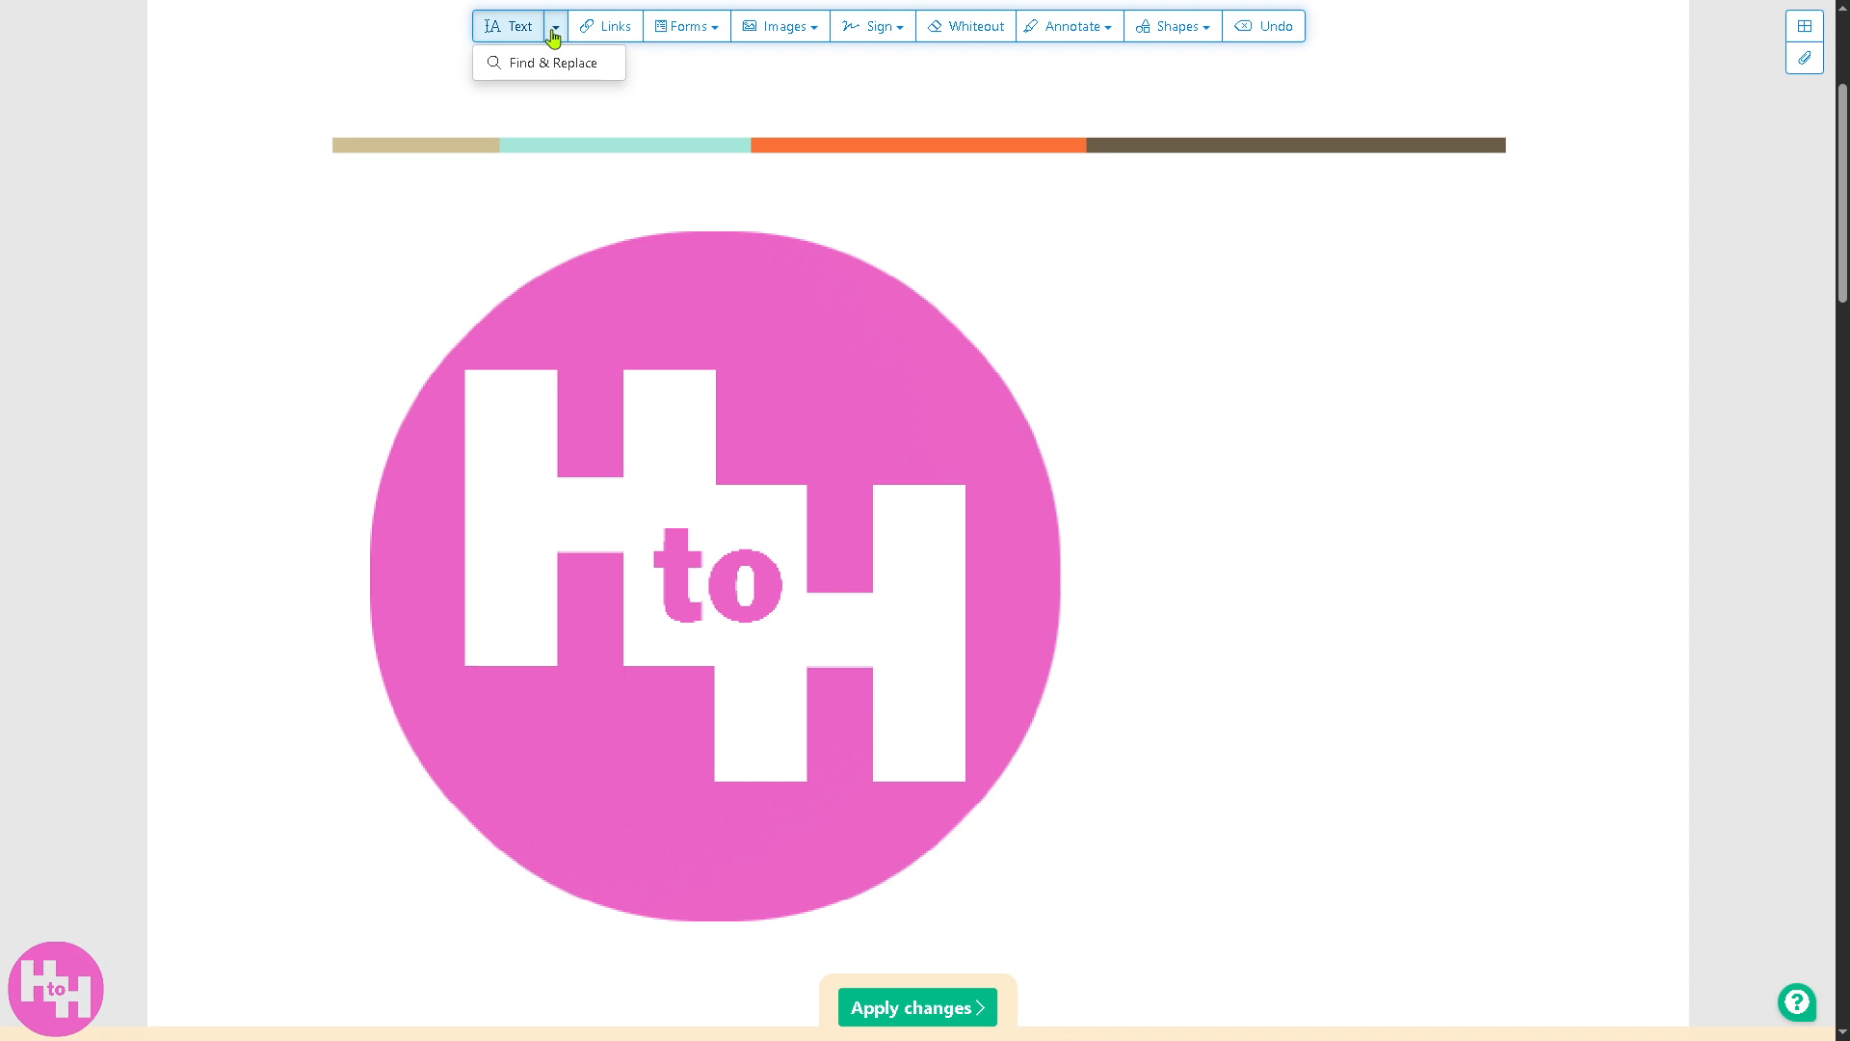
mouse_move(510, 26)
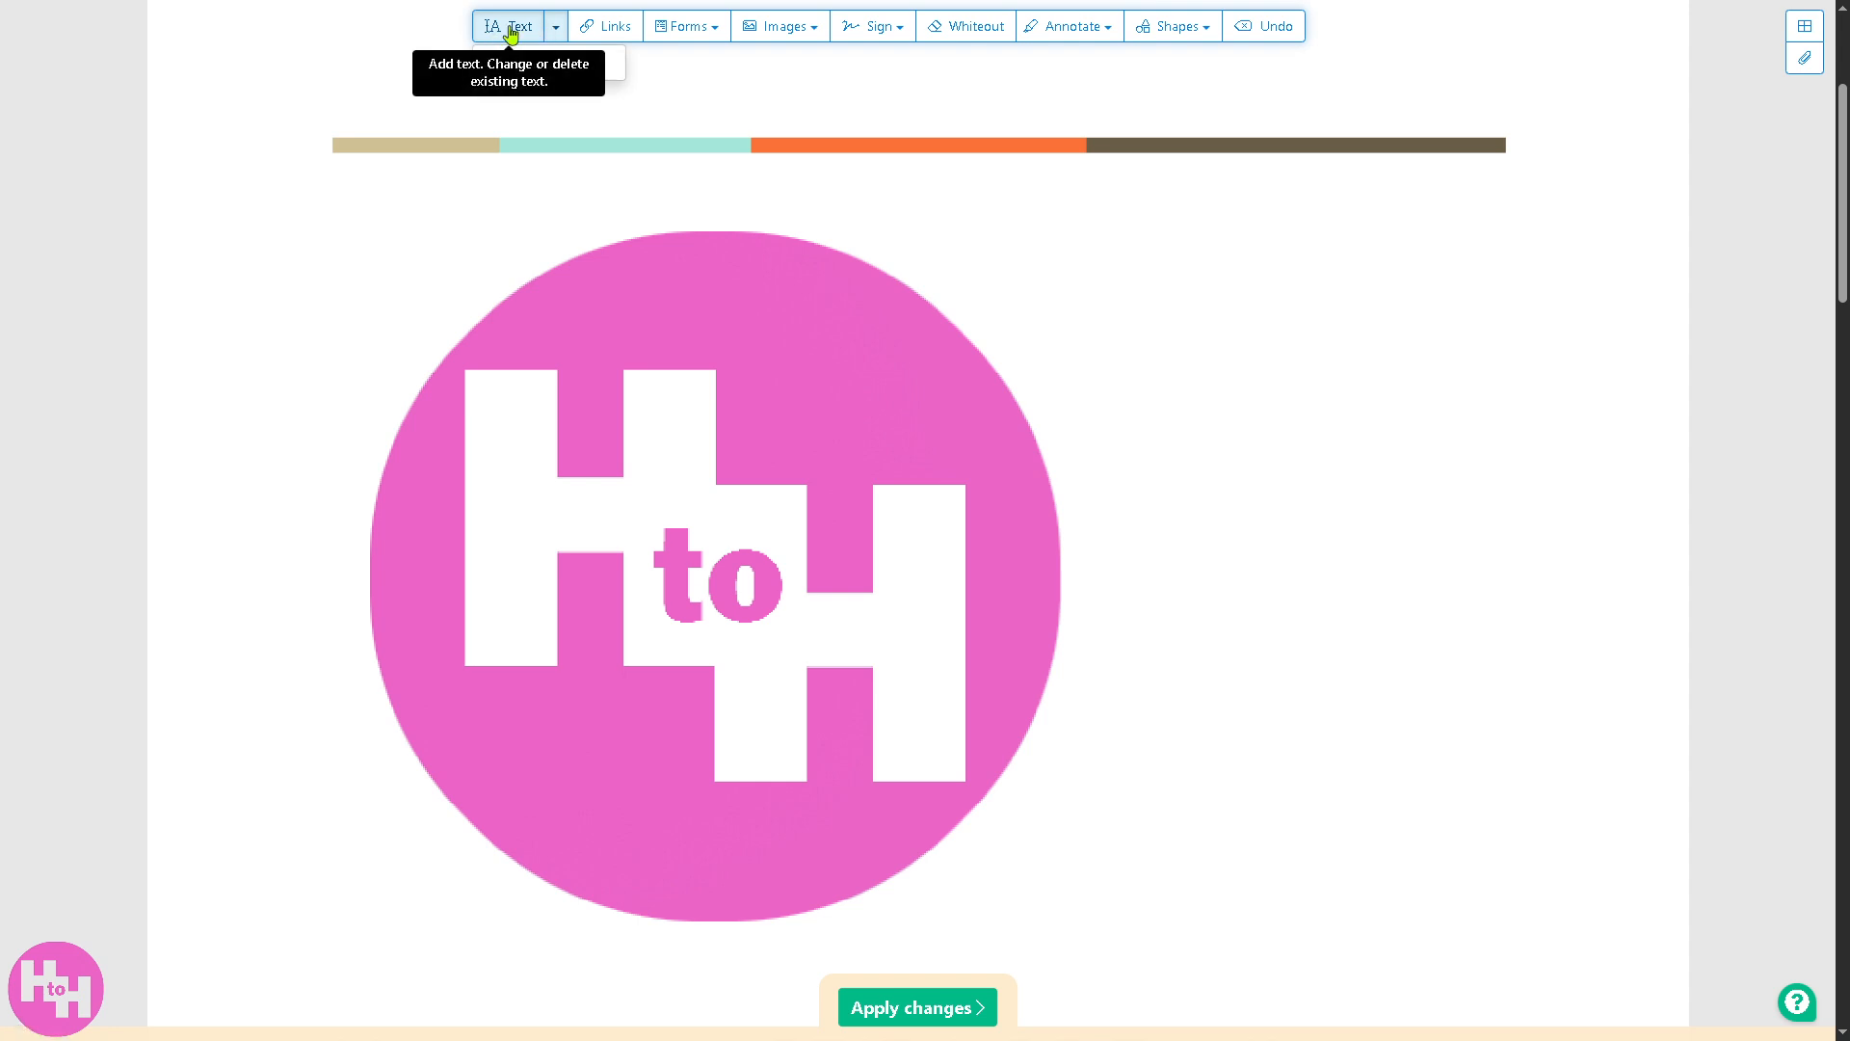
left_click(555, 26)
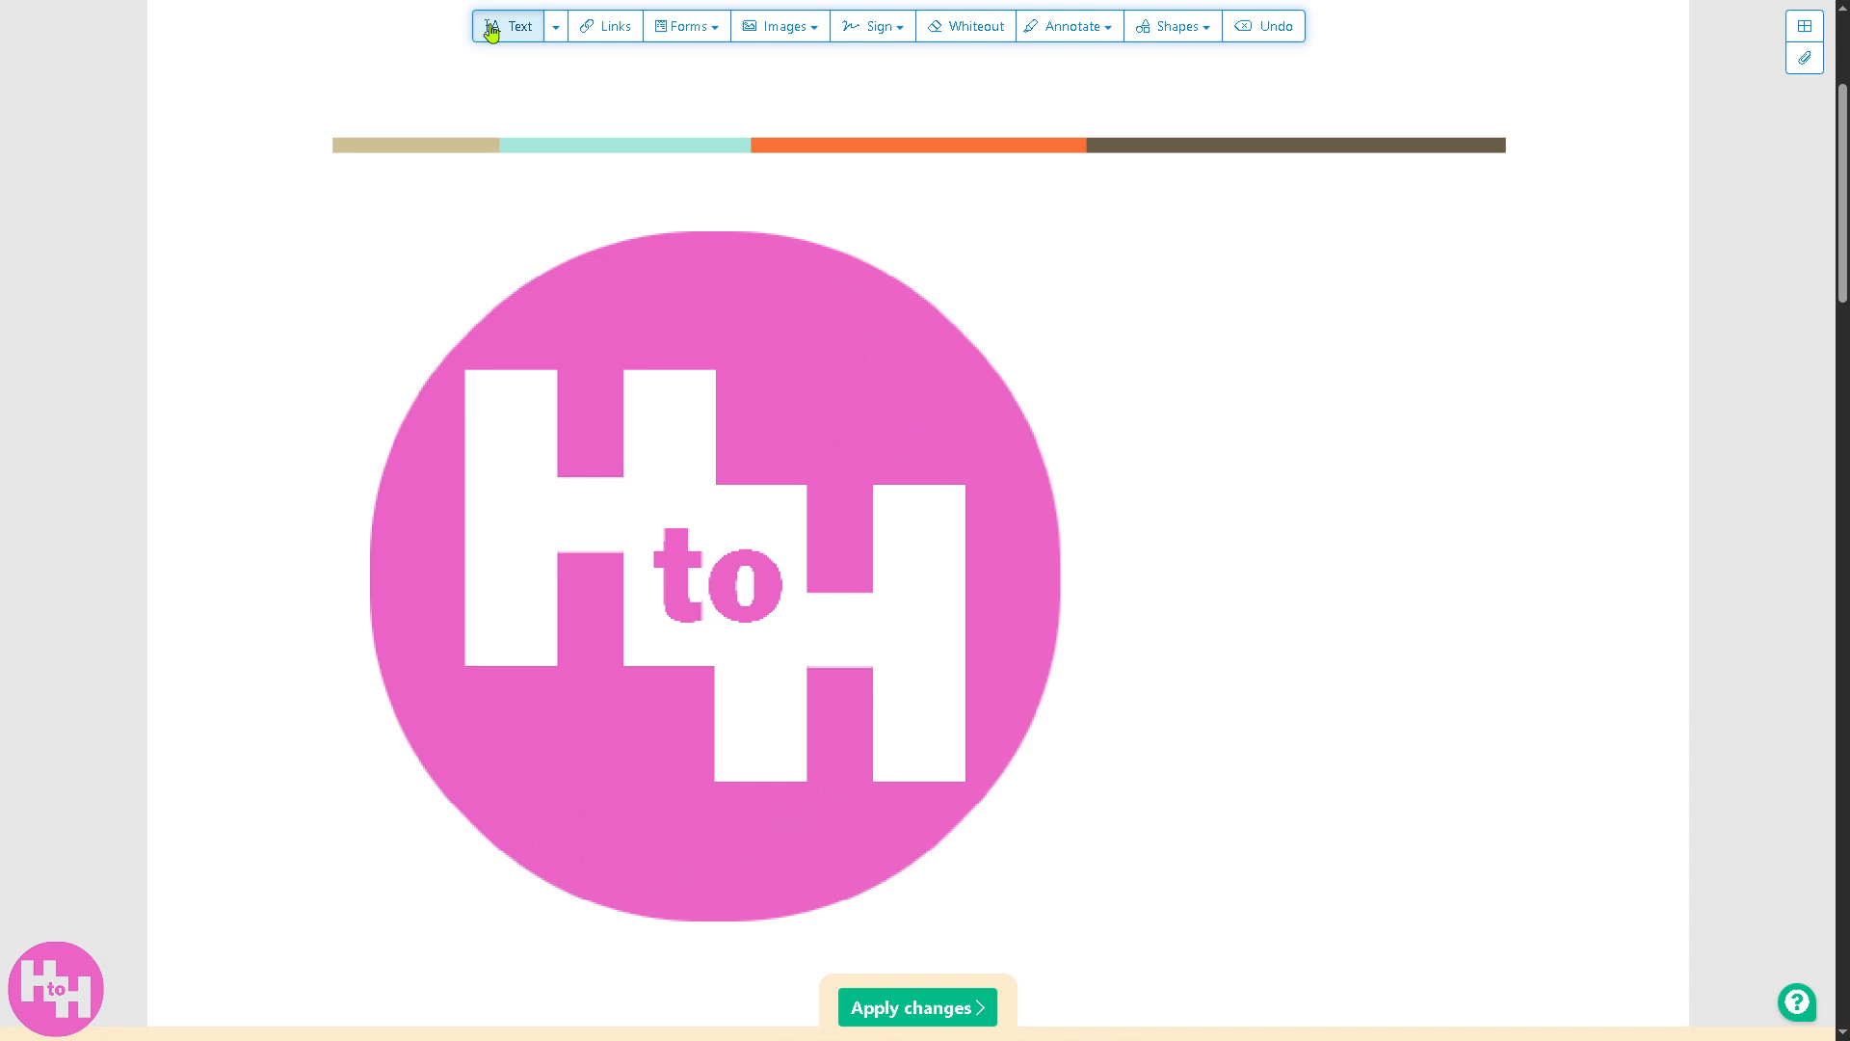
Step: Add the text 'HOW TO USE SEDJA PDF EDITOR' above the logo
left_click(515, 26)
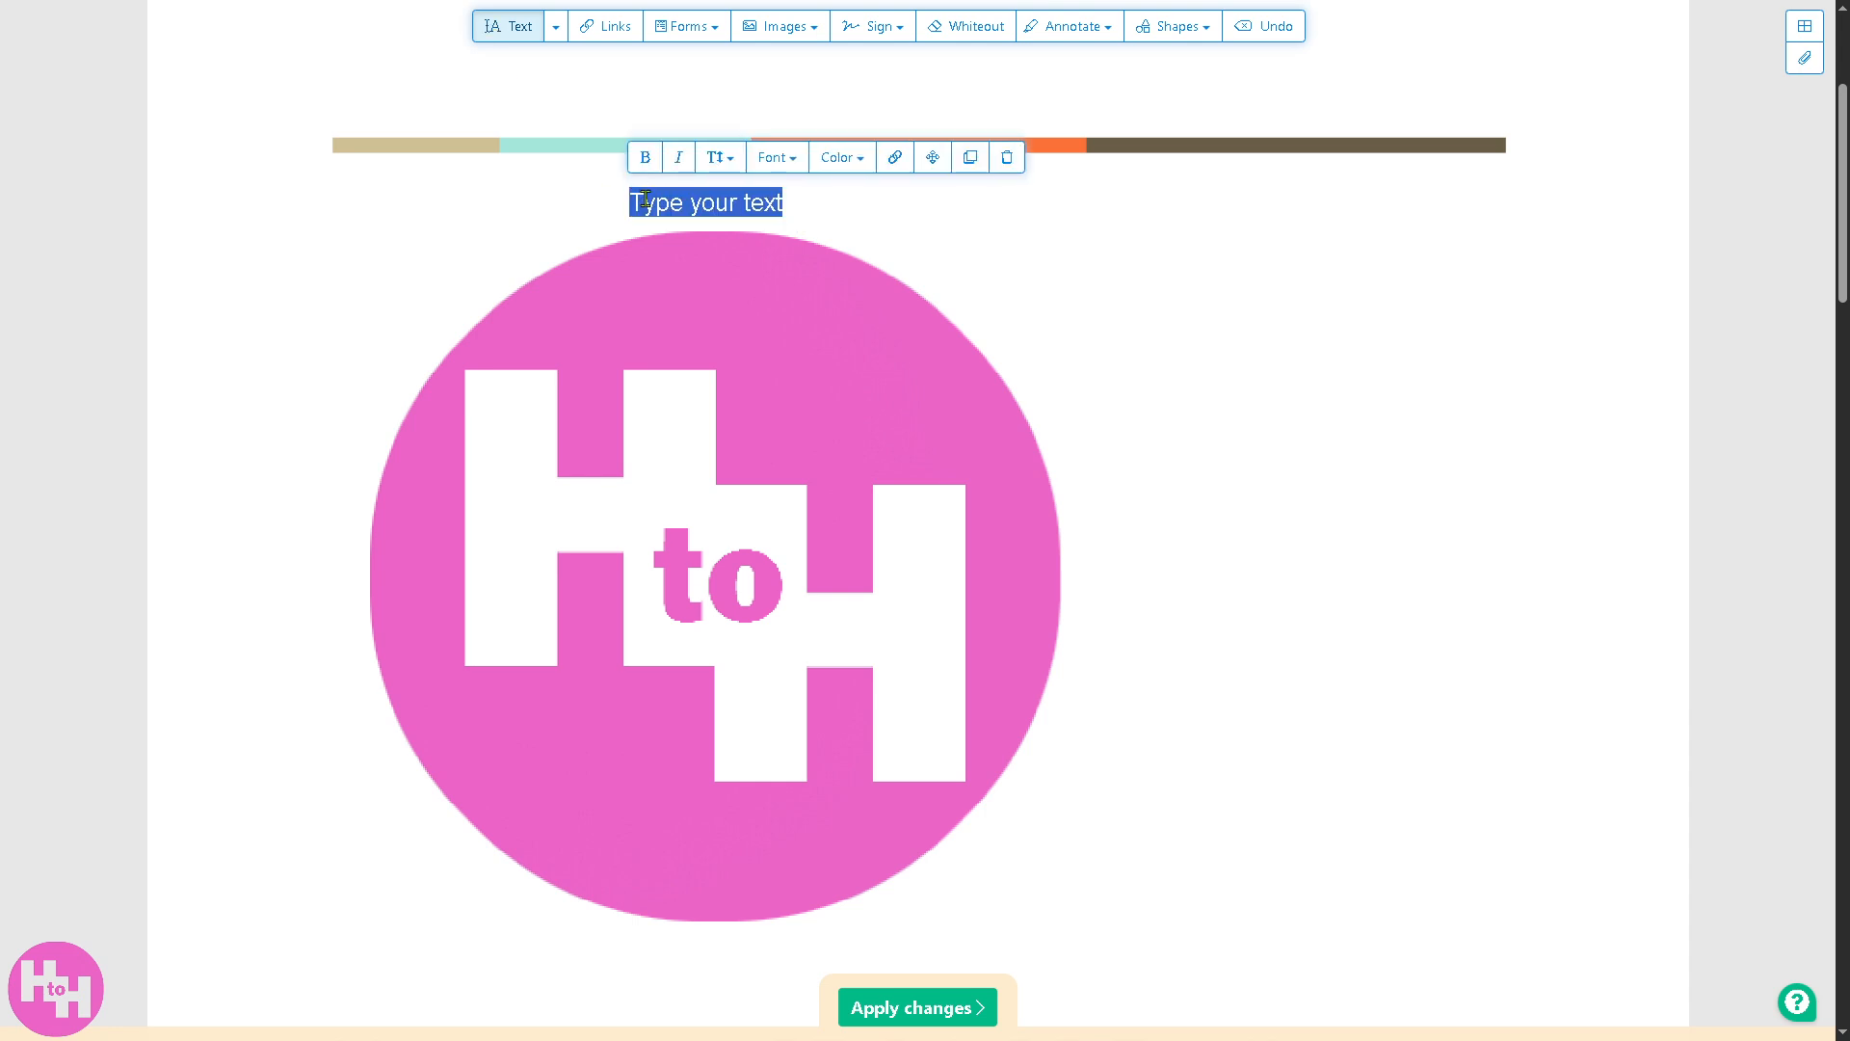
type("HOW TO")
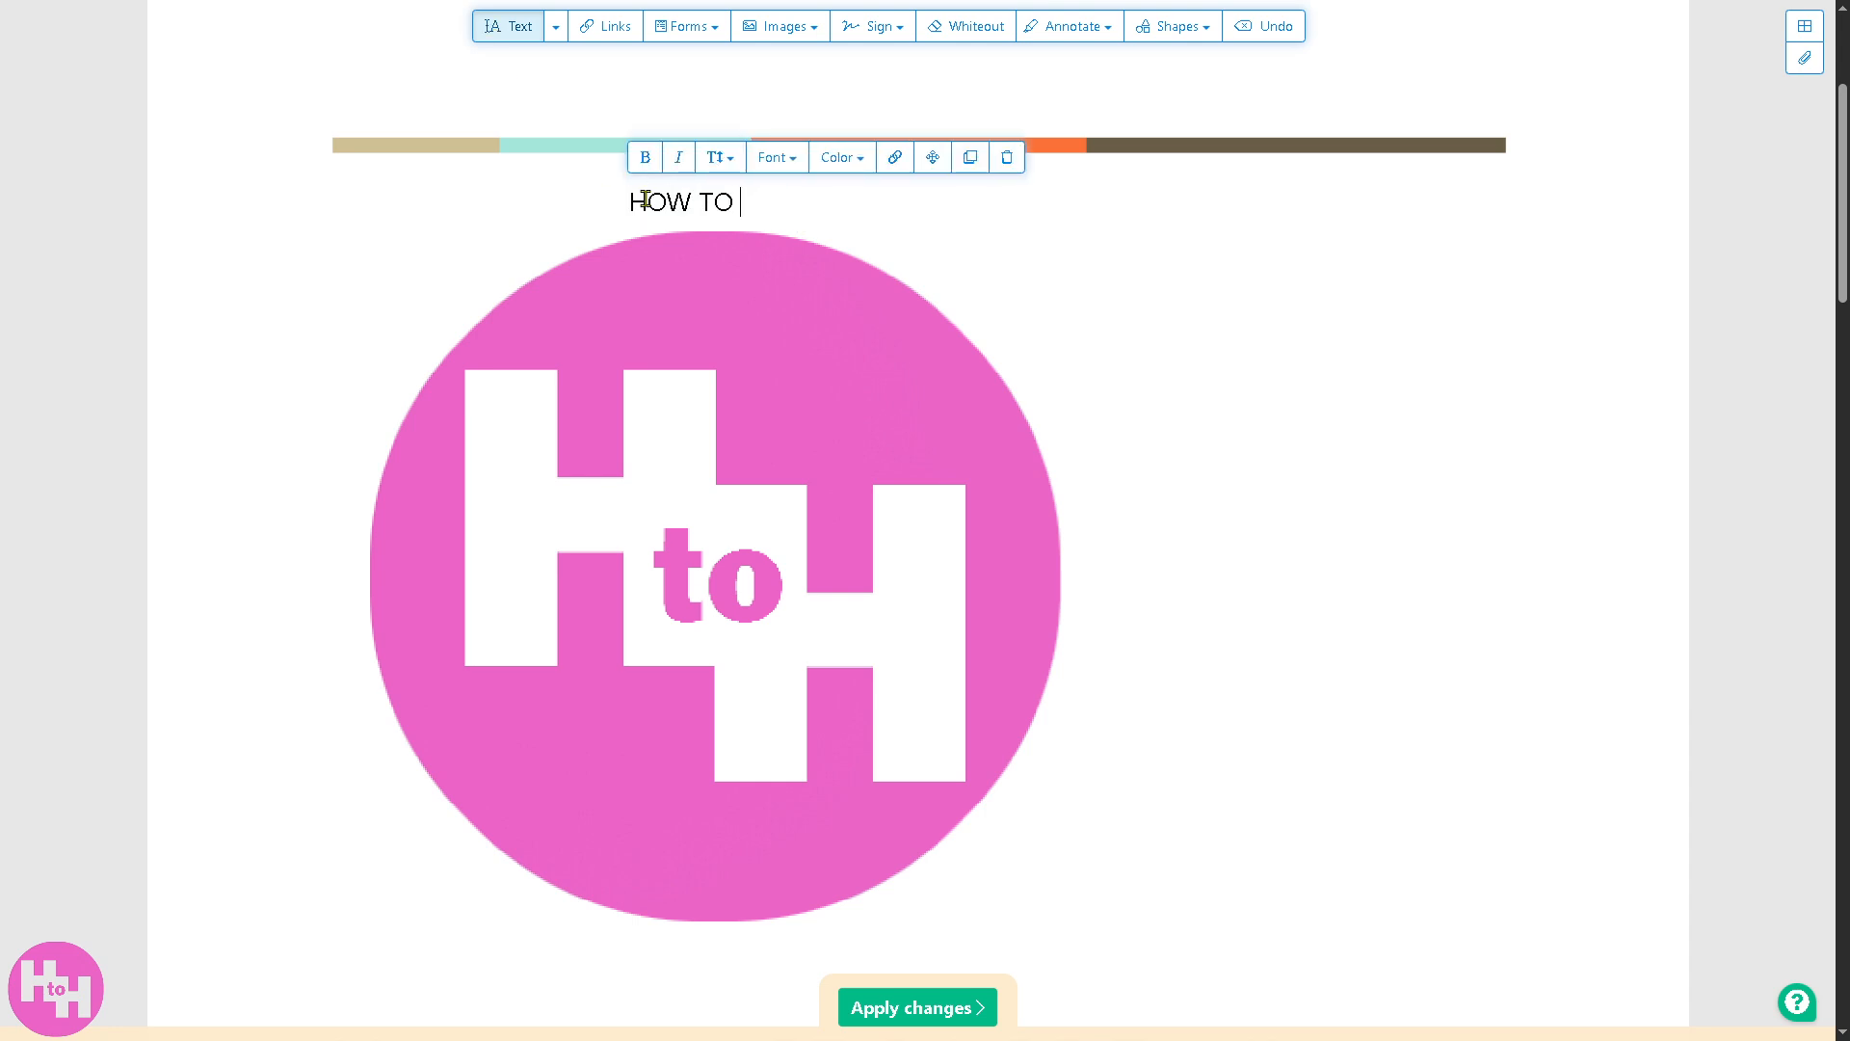
type("USE SEDJ")
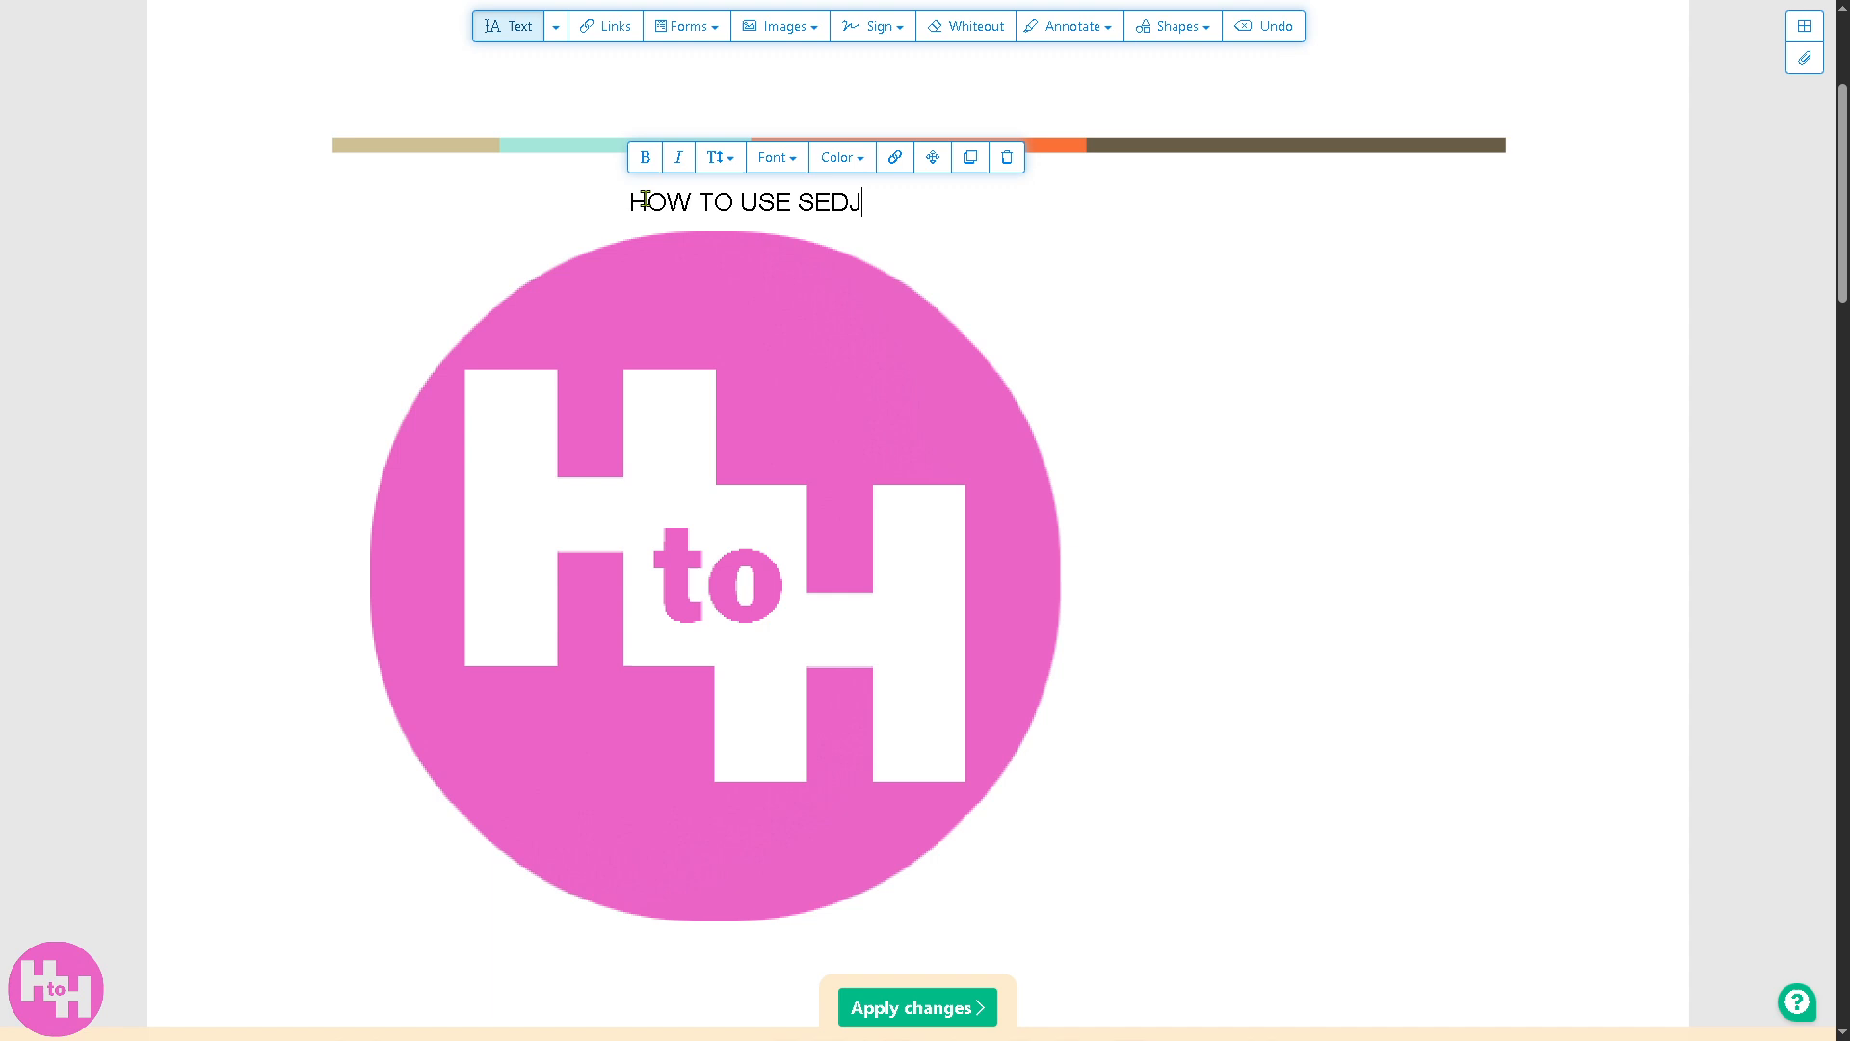
type("A PDF")
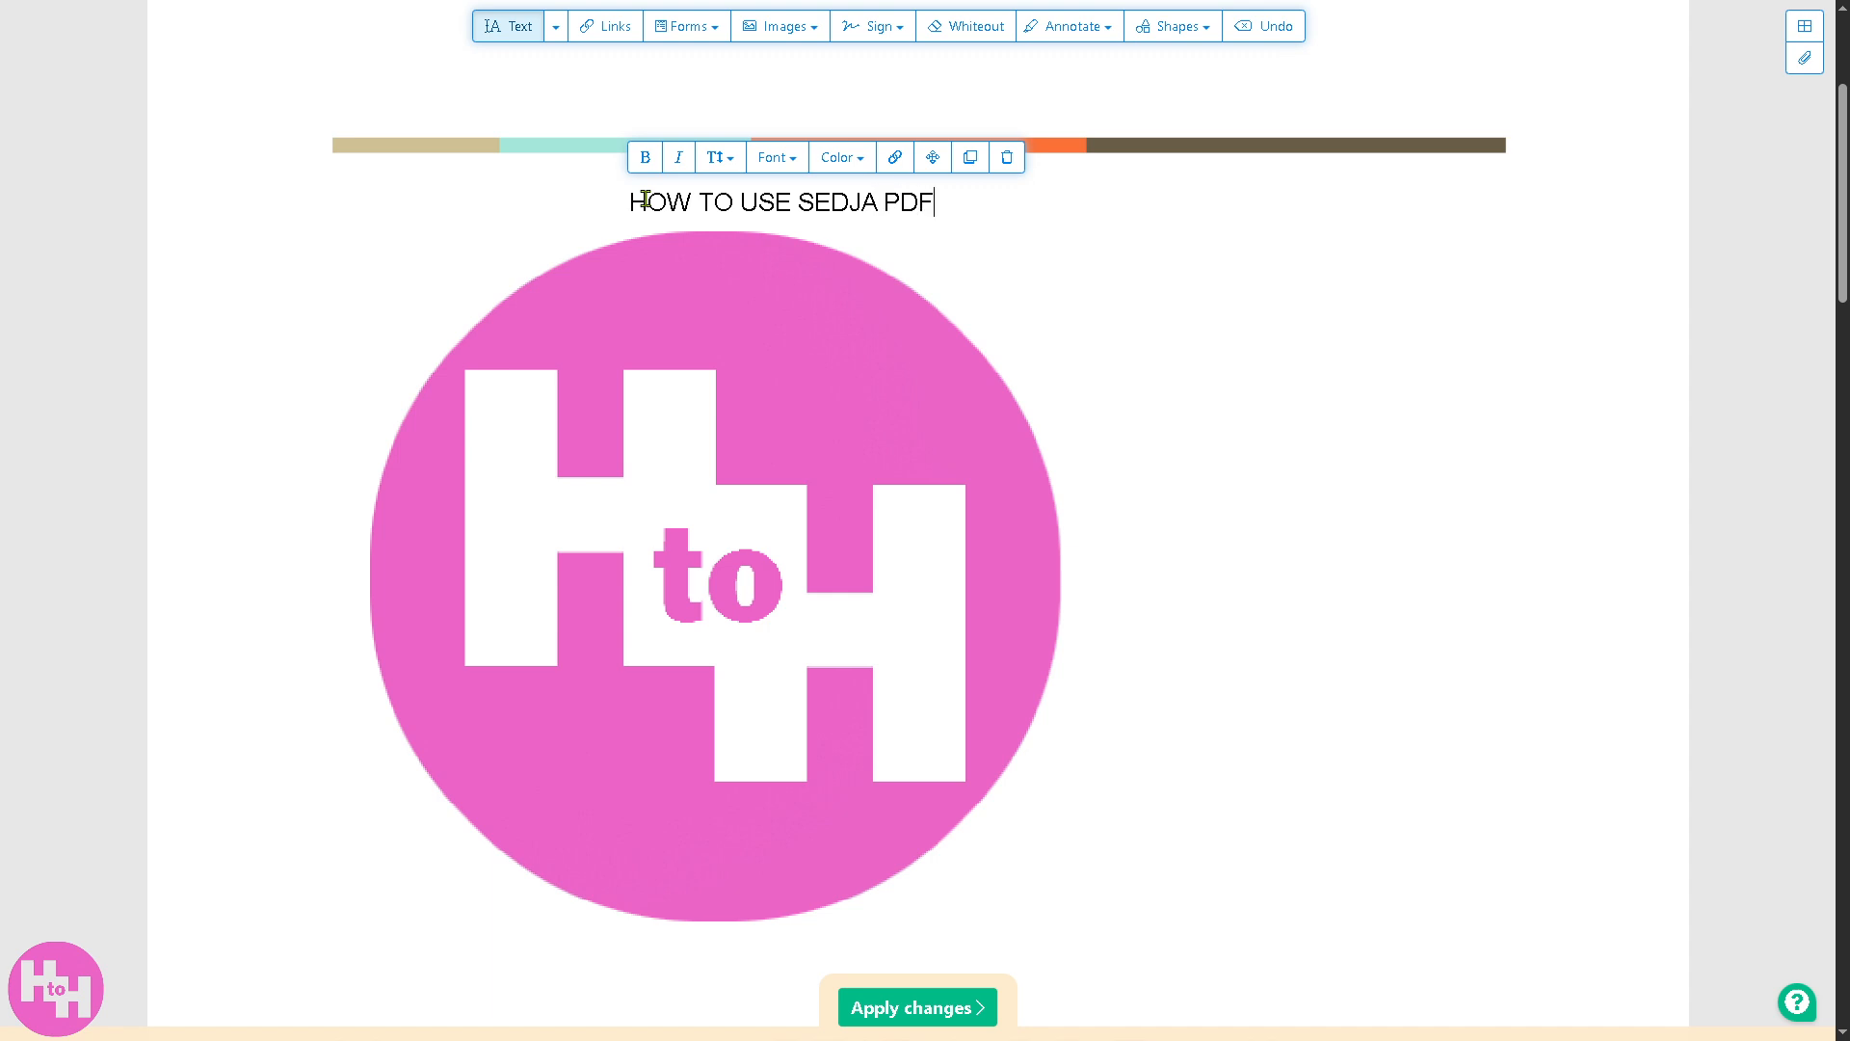
type("EDITOR")
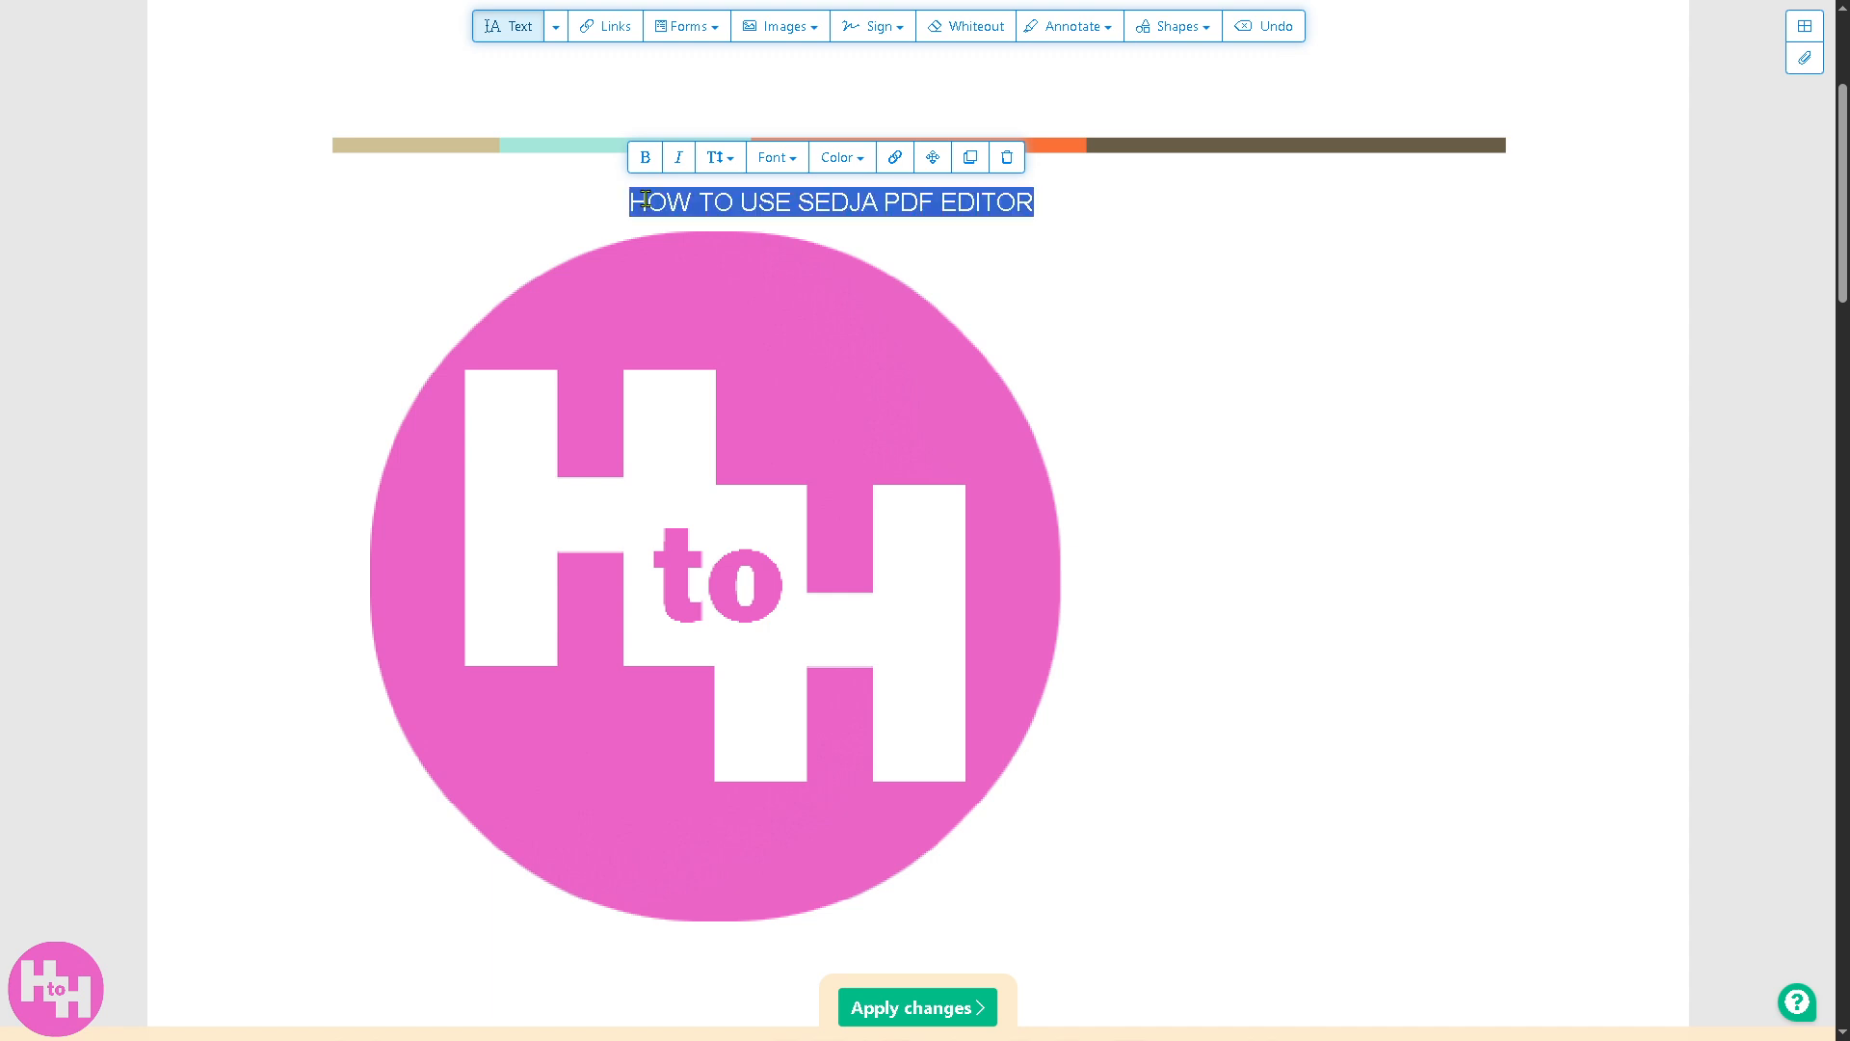
mouse_move(720, 157)
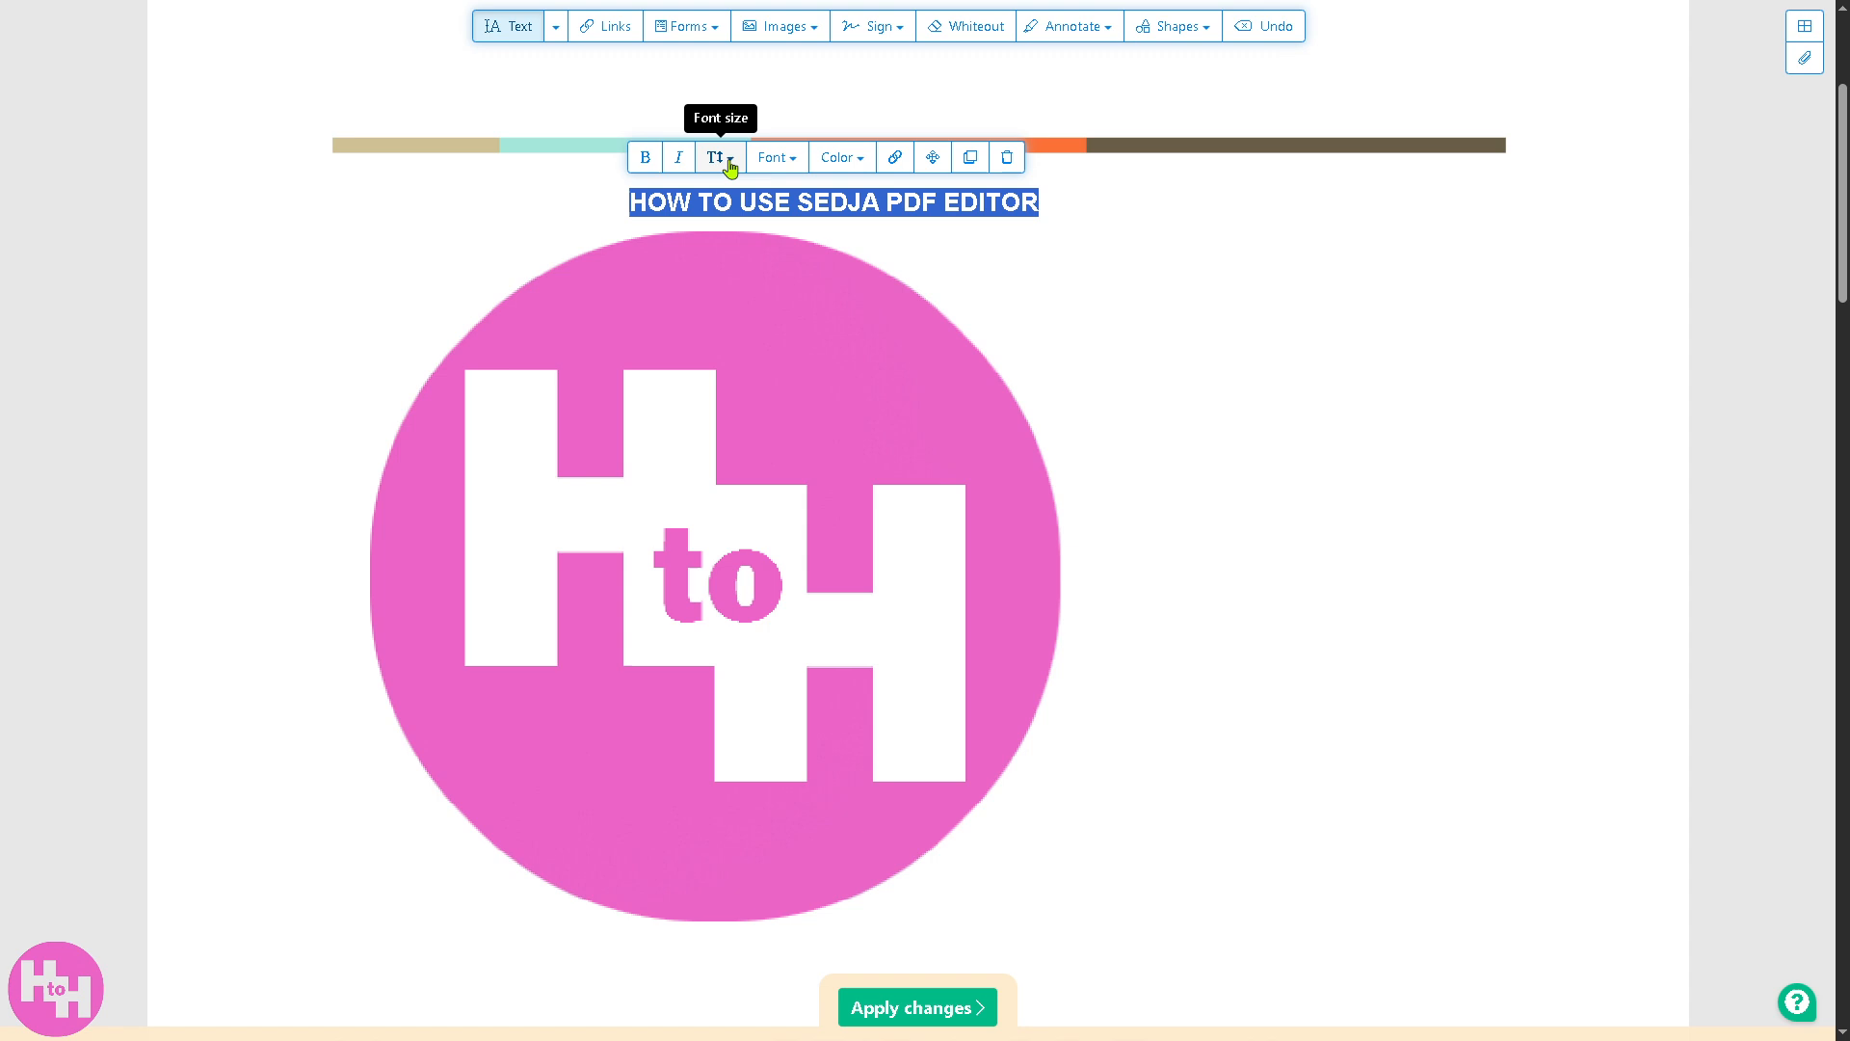
Step: Give the heading a larger font size and a light red colour
left_click(716, 157)
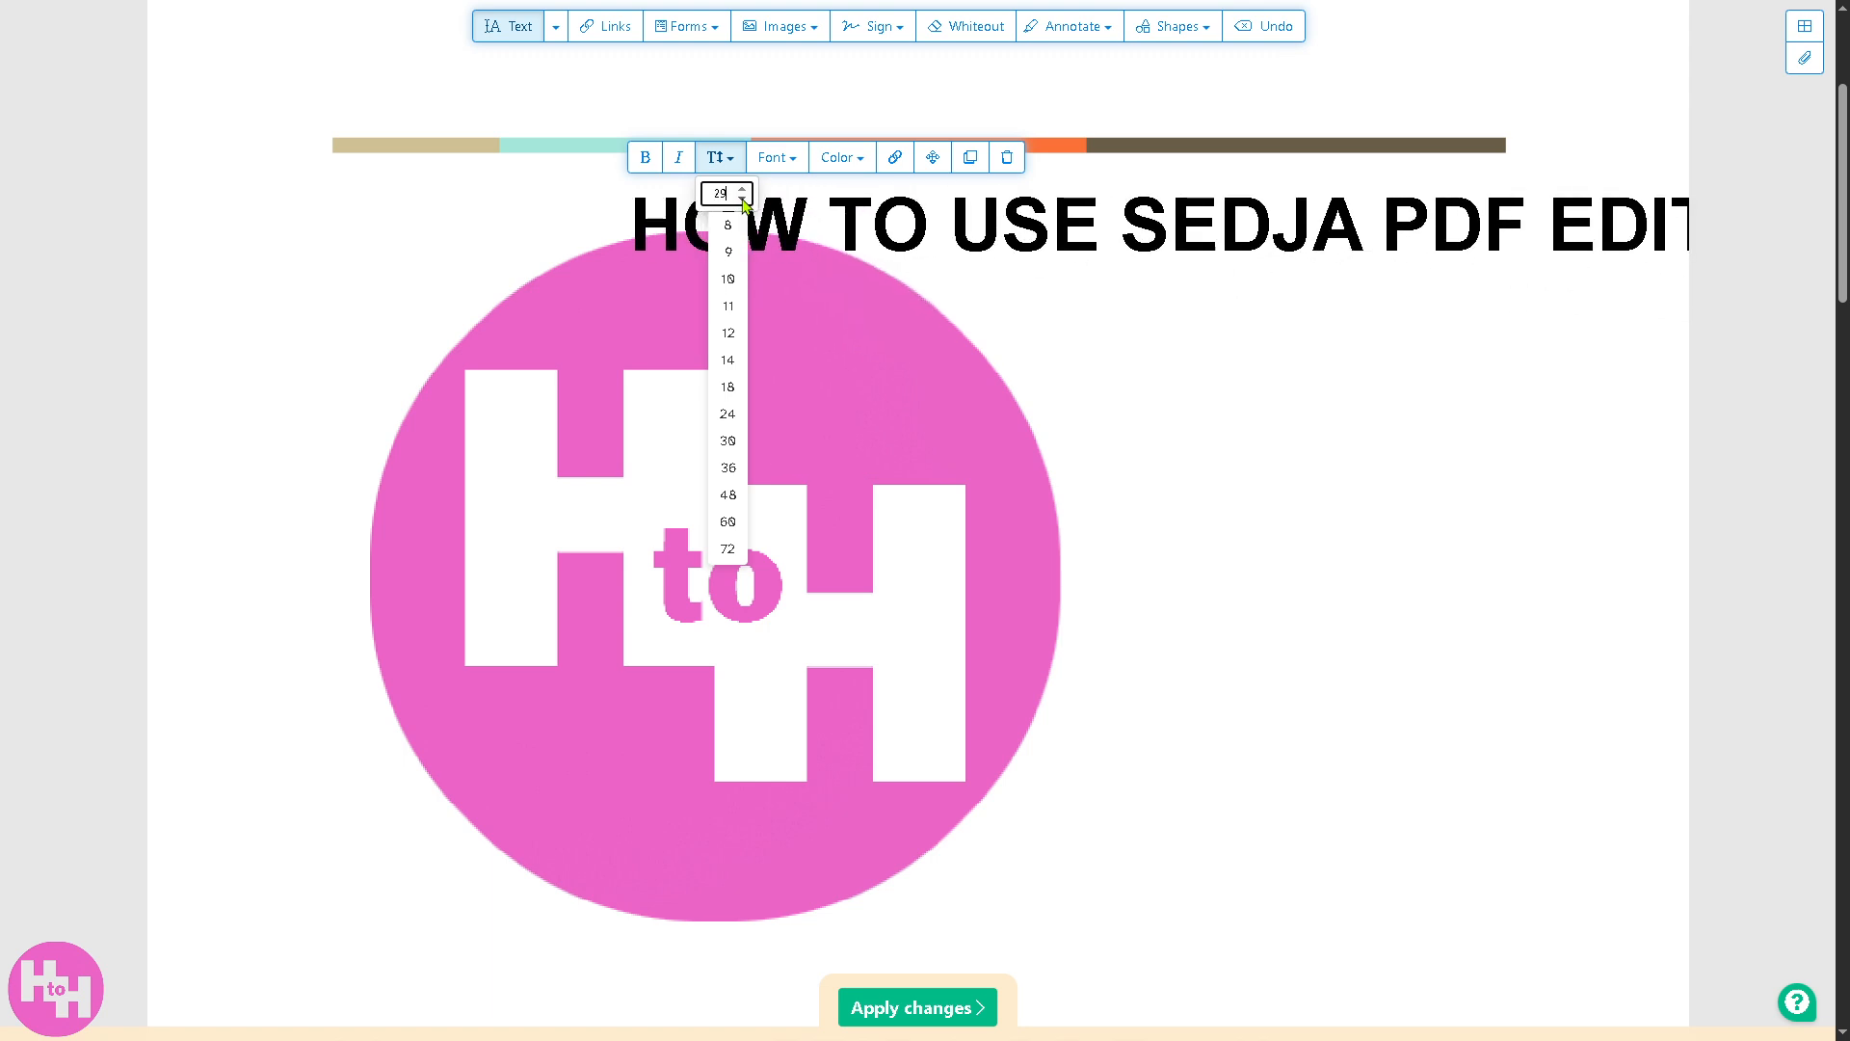
left_click(773, 157)
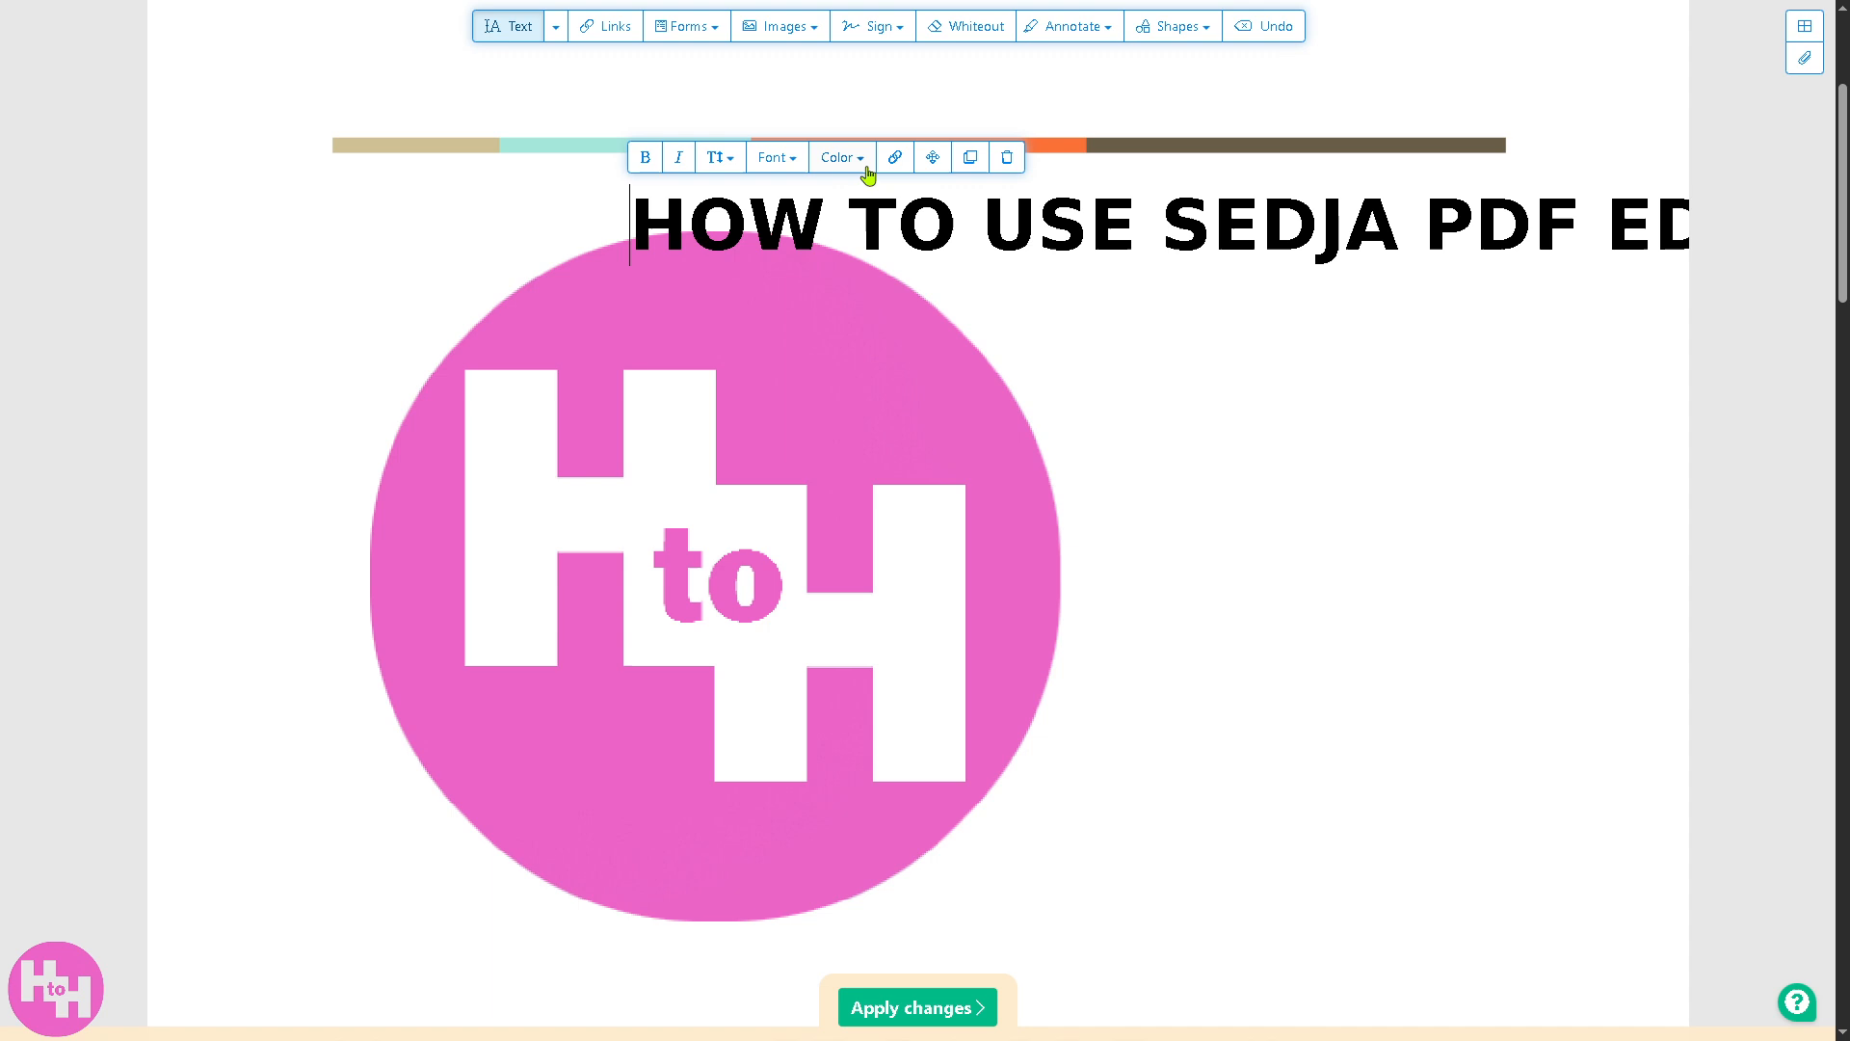
left_click(840, 157)
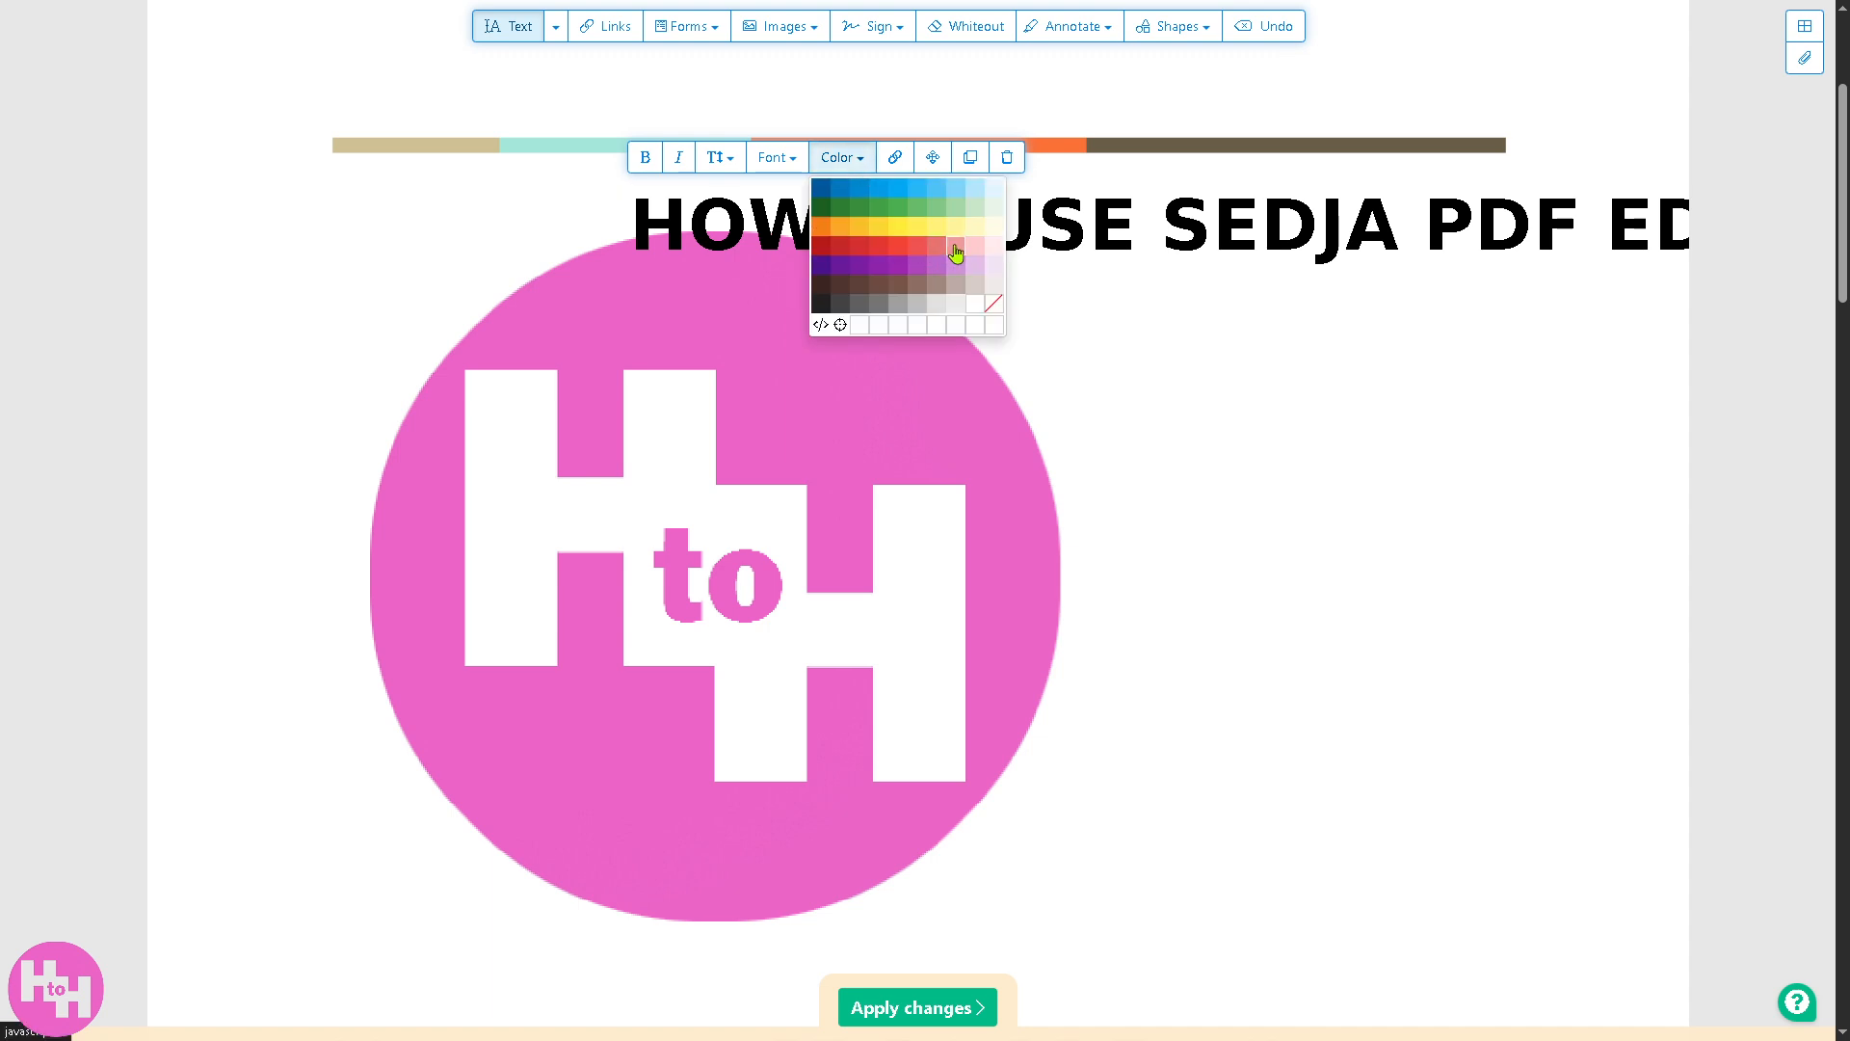
left_click(956, 253)
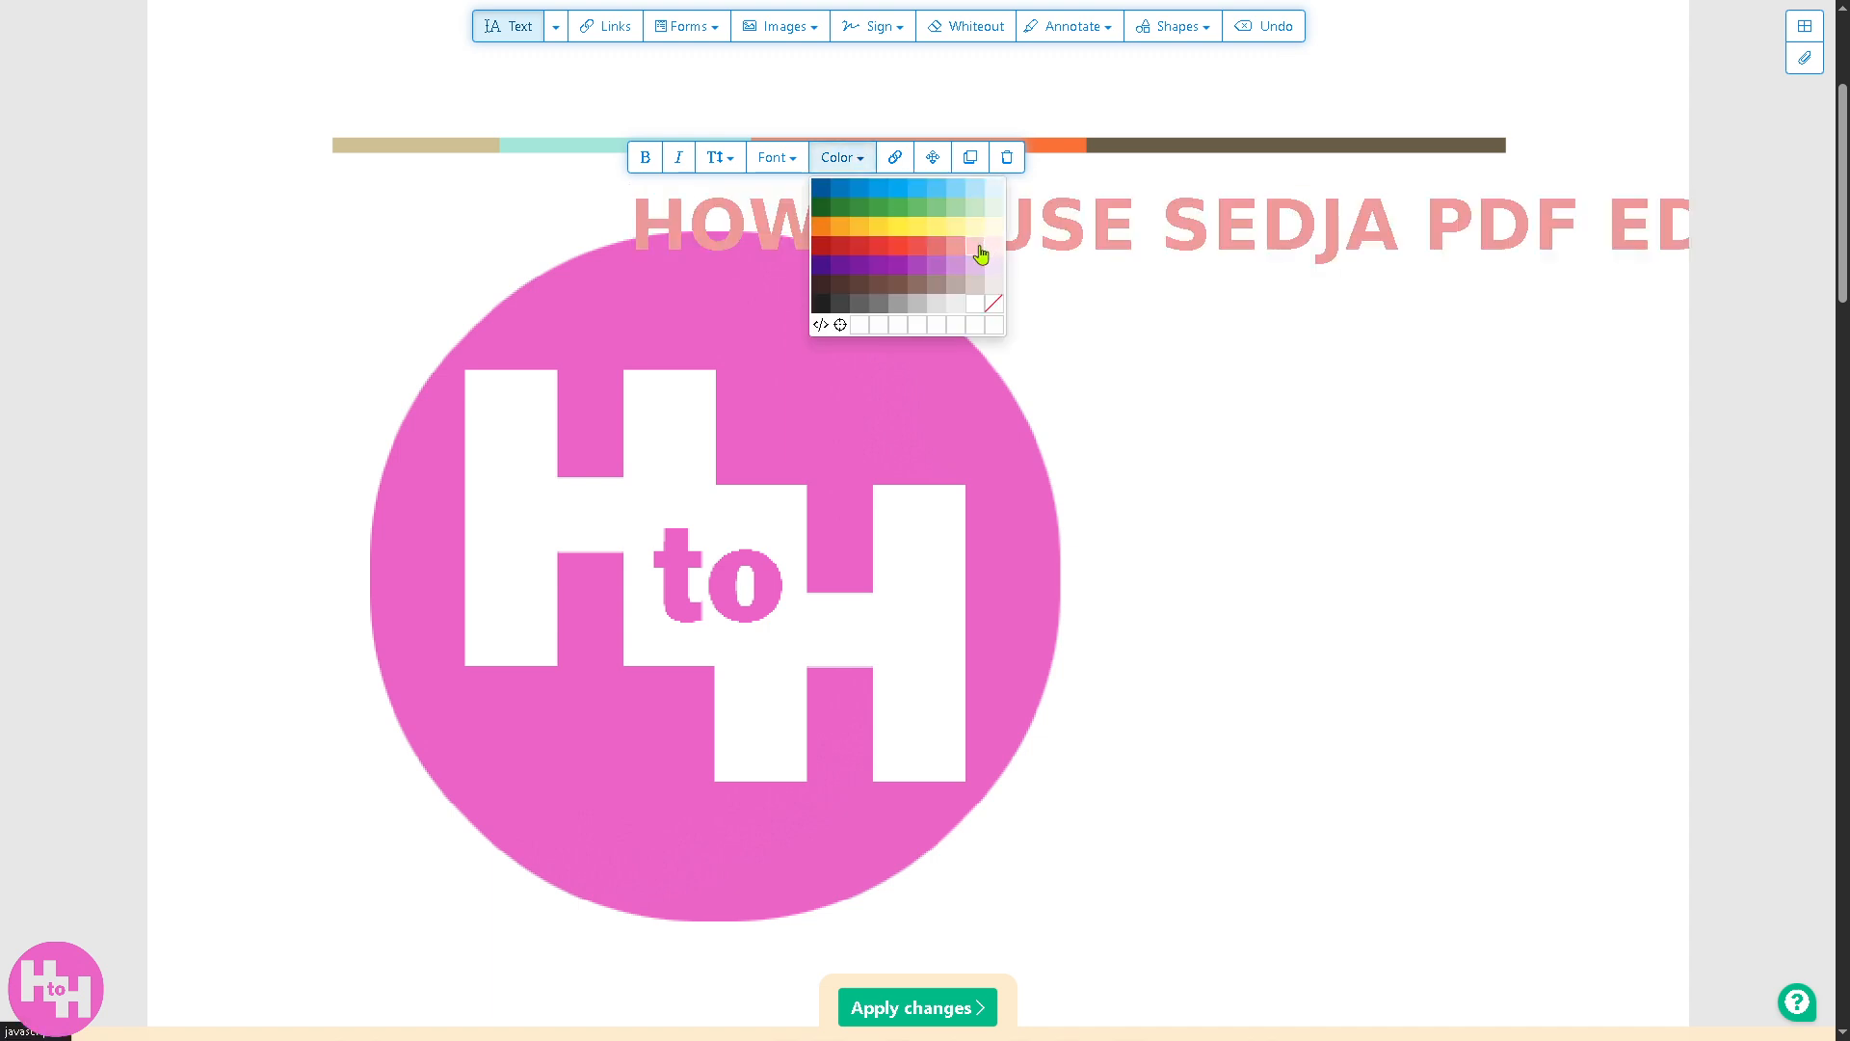
Step: Make the heading paler pink, copy the How to Hermione channel URL, and close its details
left_click(842, 157)
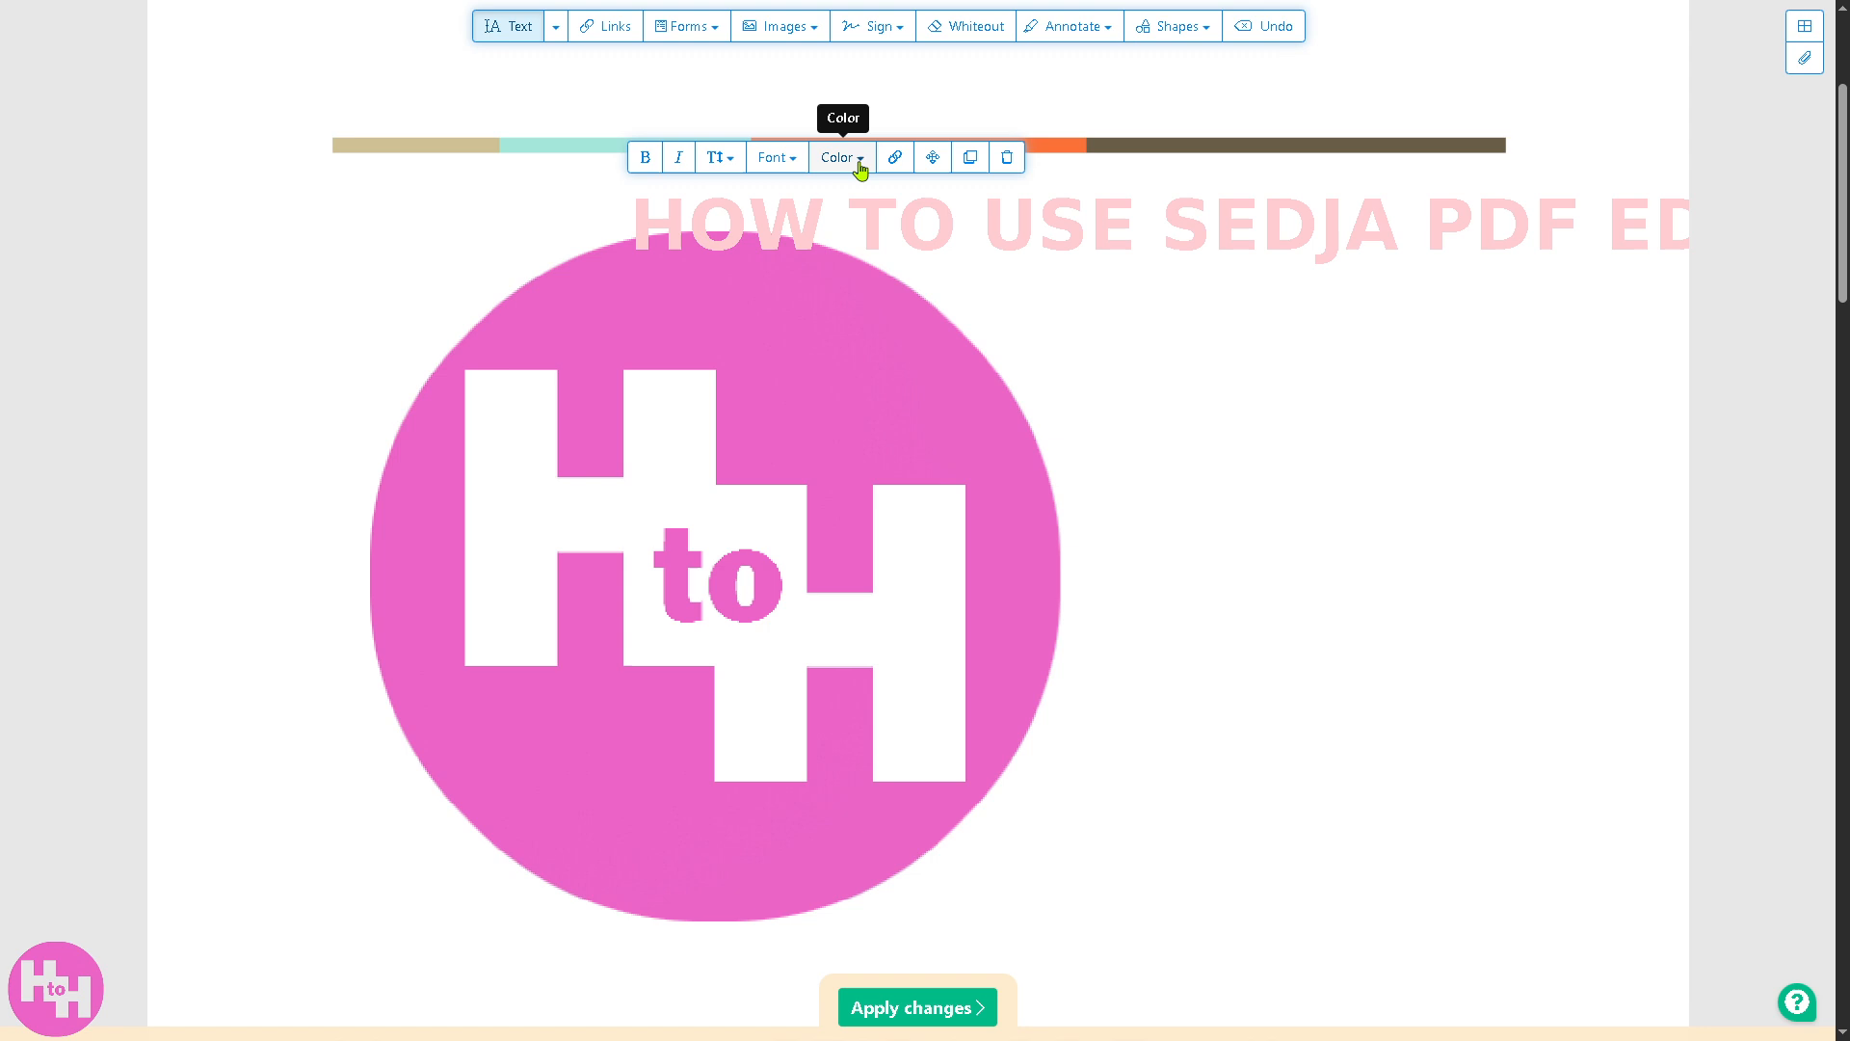
left_click(605, 26)
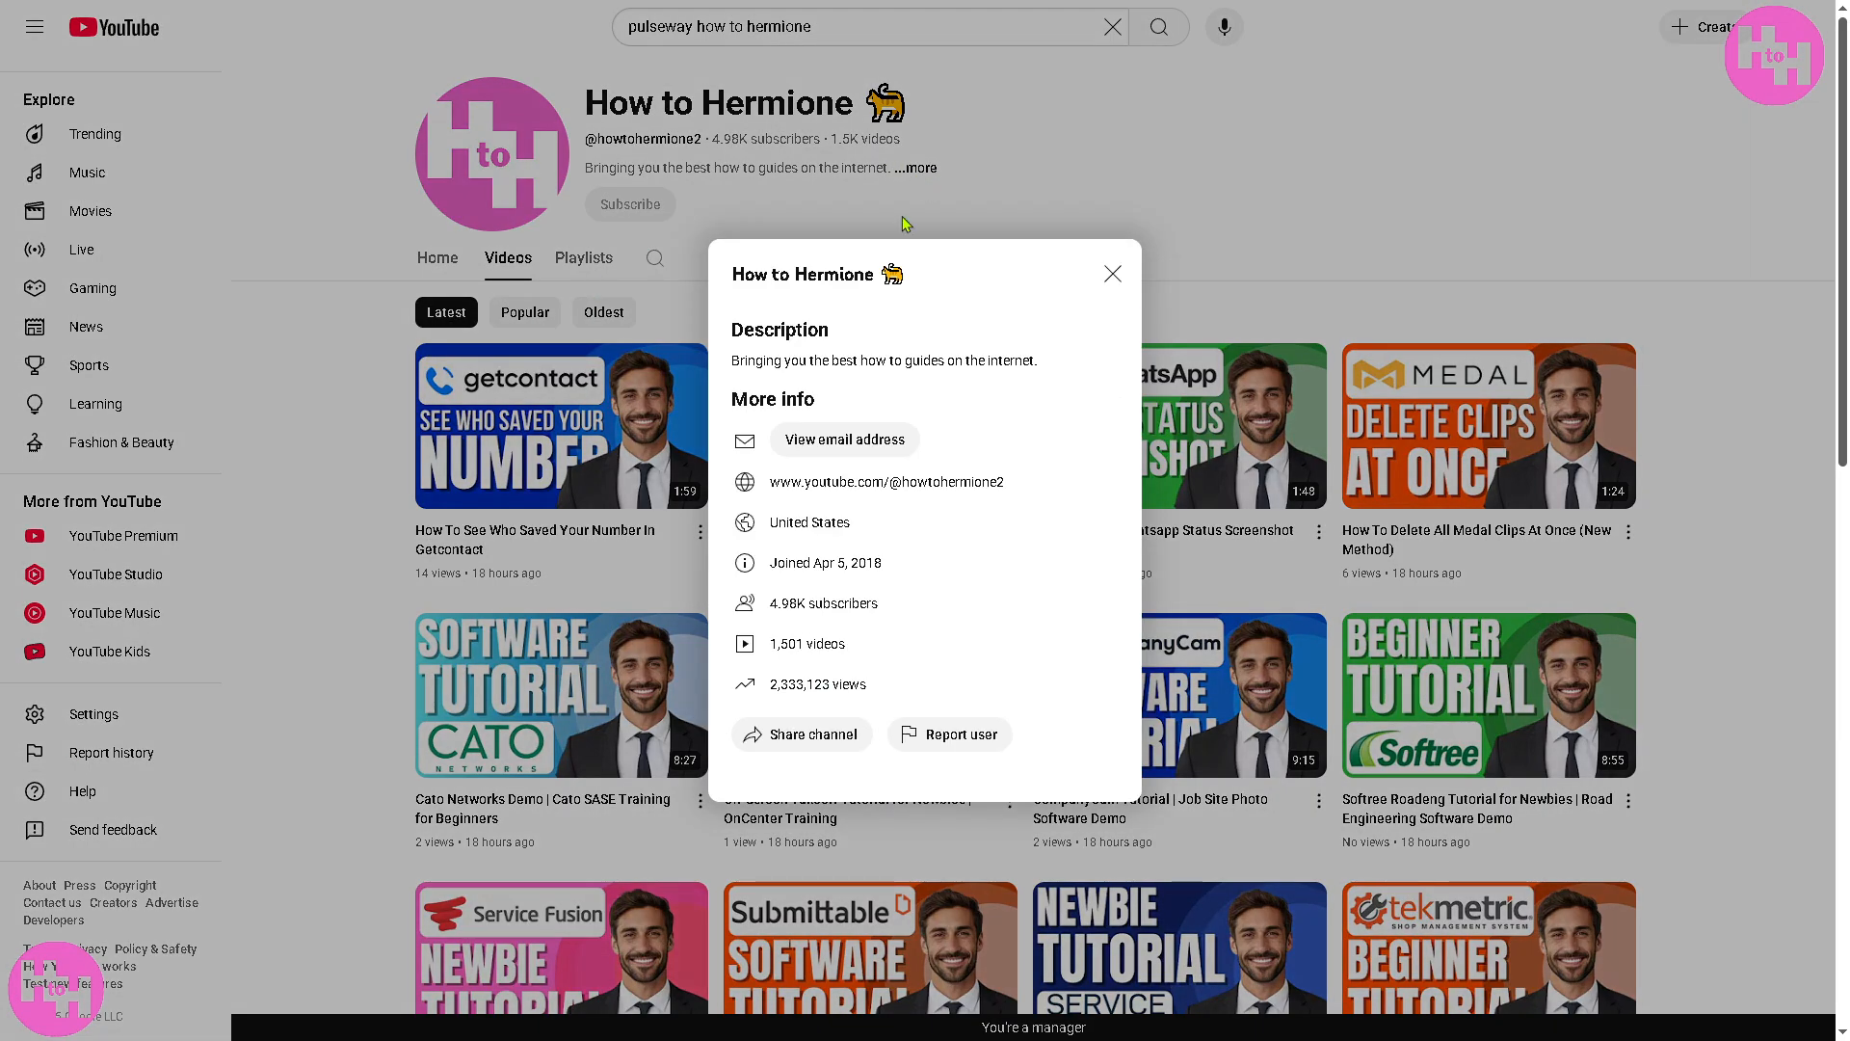
left_click_drag(768, 481, 871, 683)
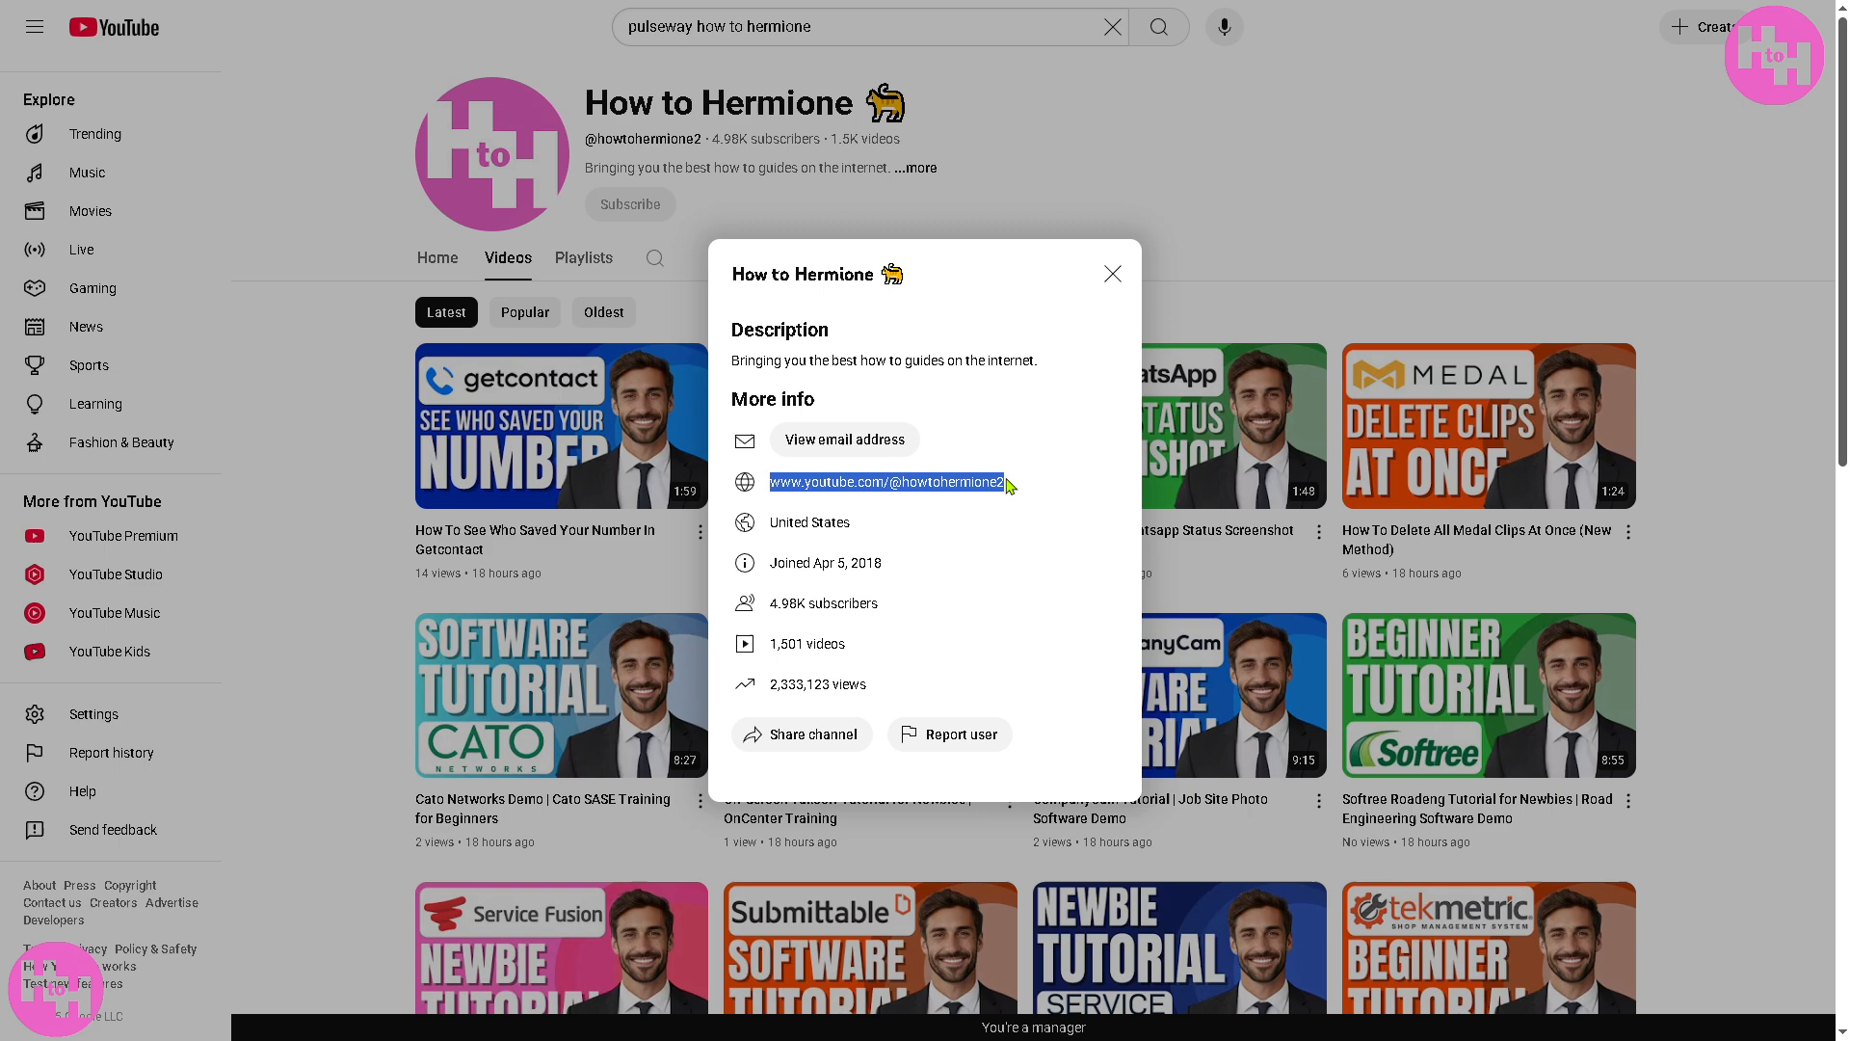
left_click(1111, 274)
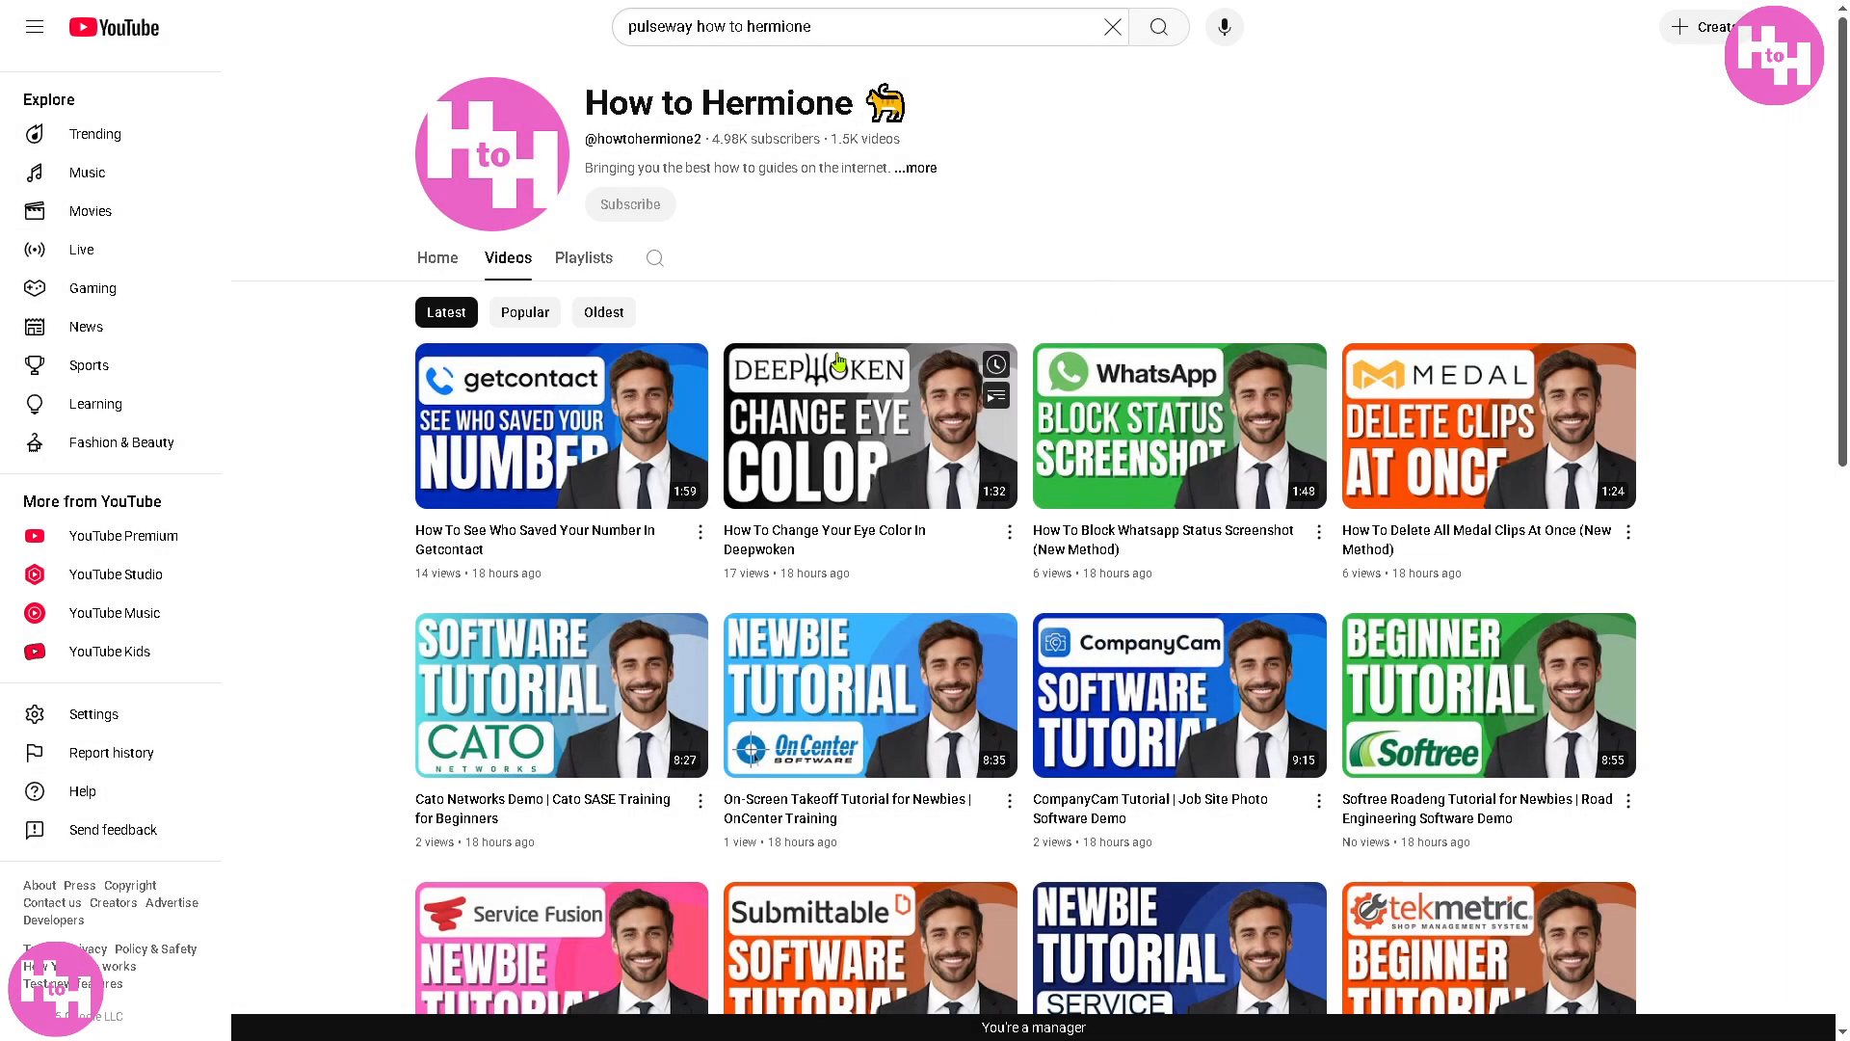
mouse_move(837, 363)
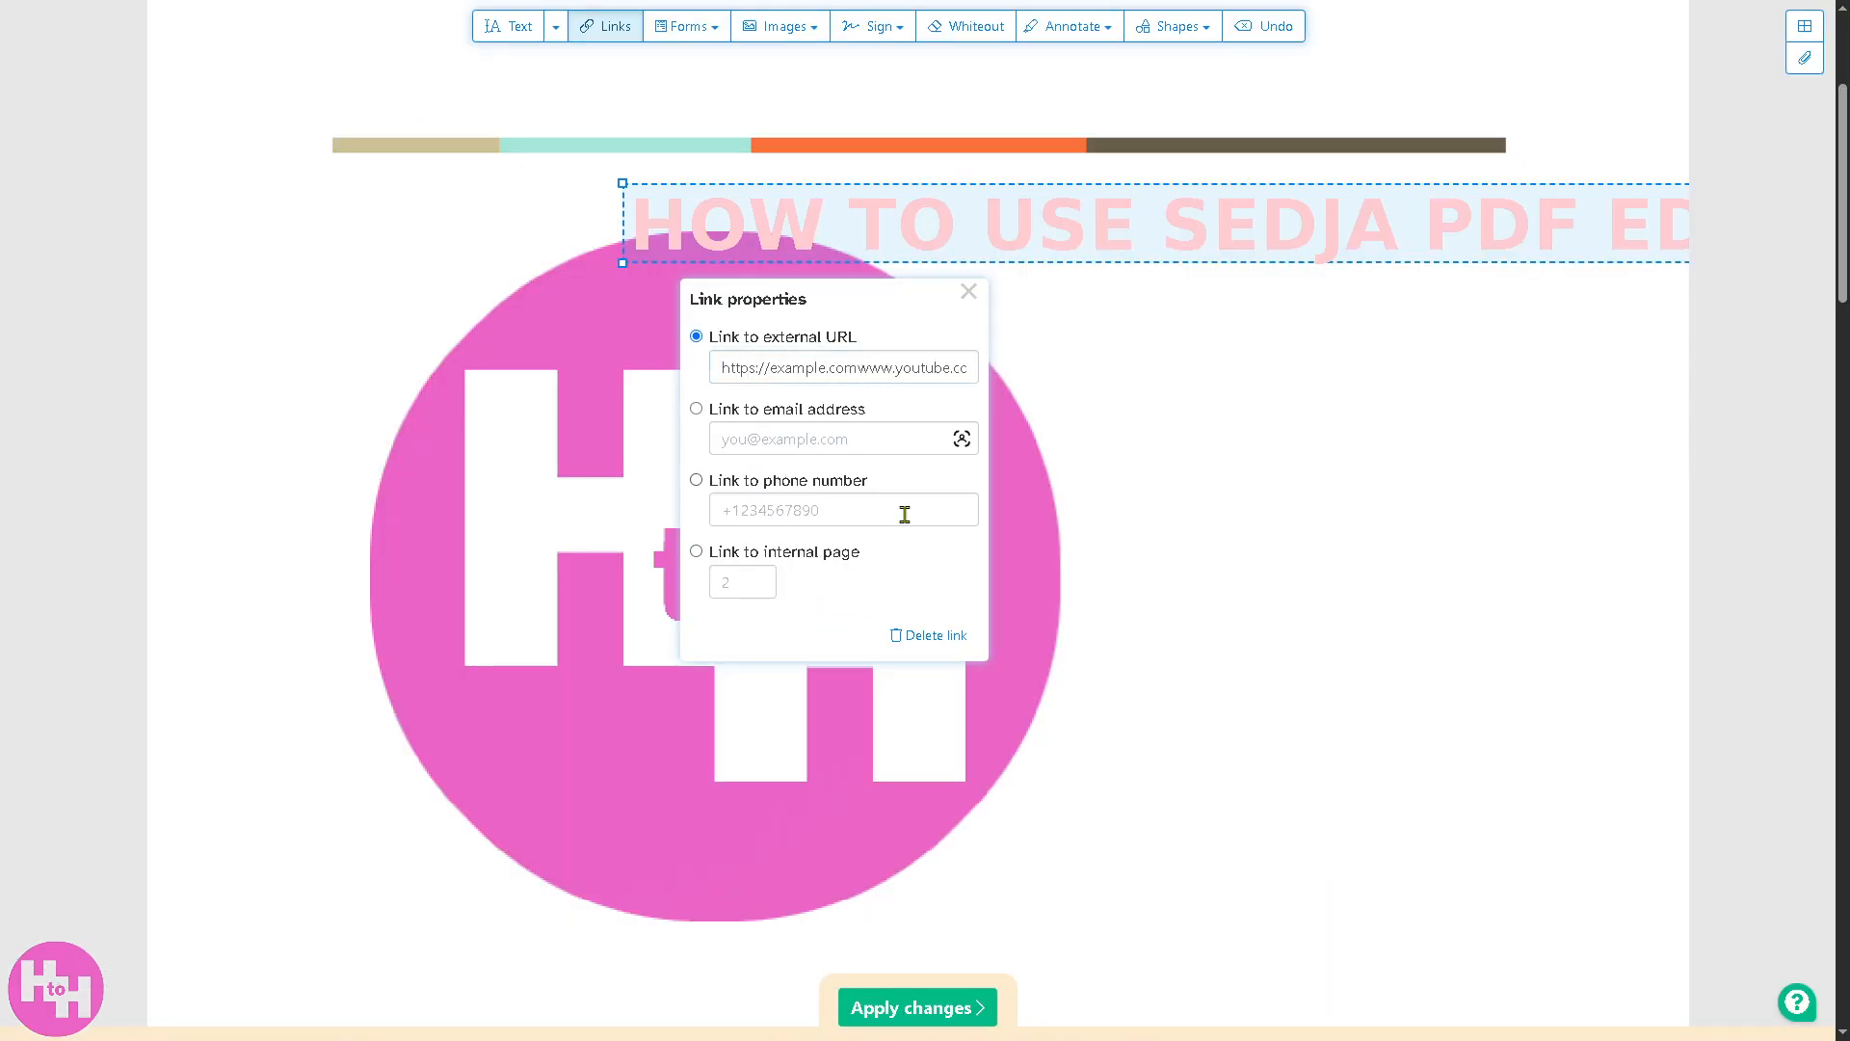
mouse_move(969, 293)
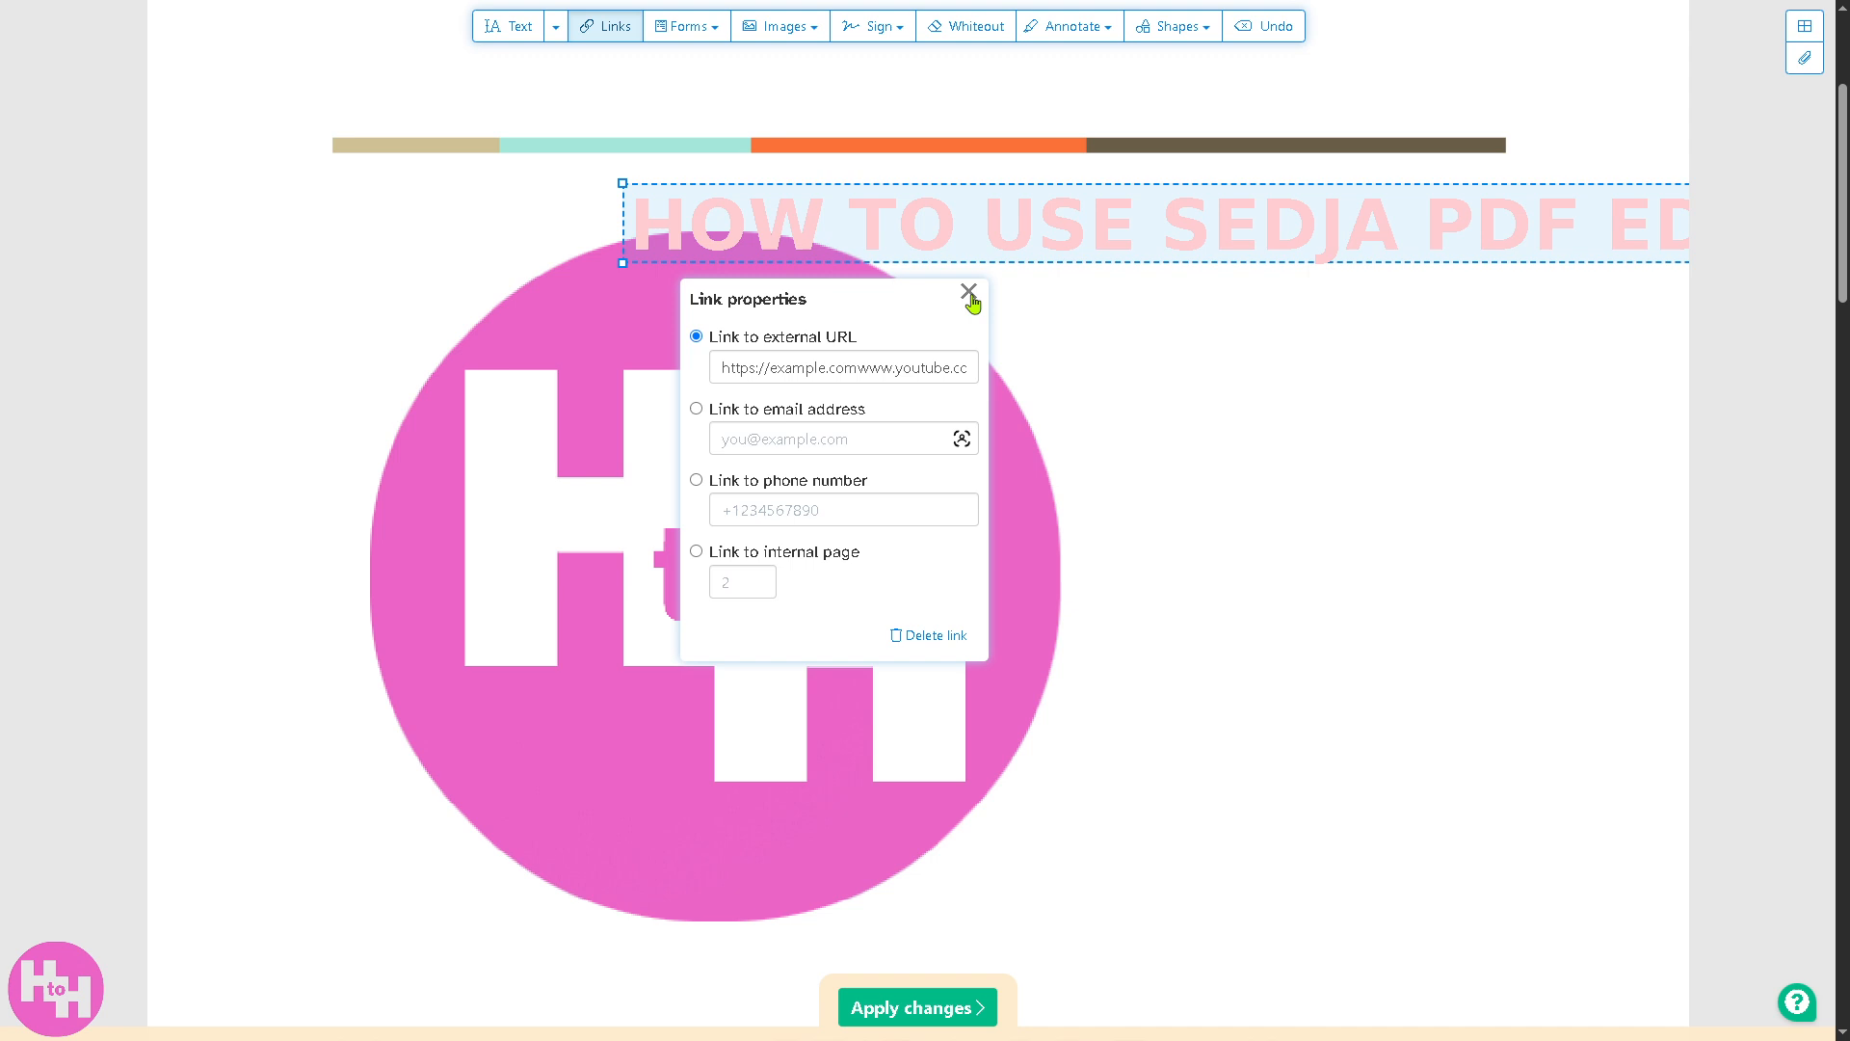
Step: Close Link properties once the heading links to the copied YouTube URL
left_click(968, 291)
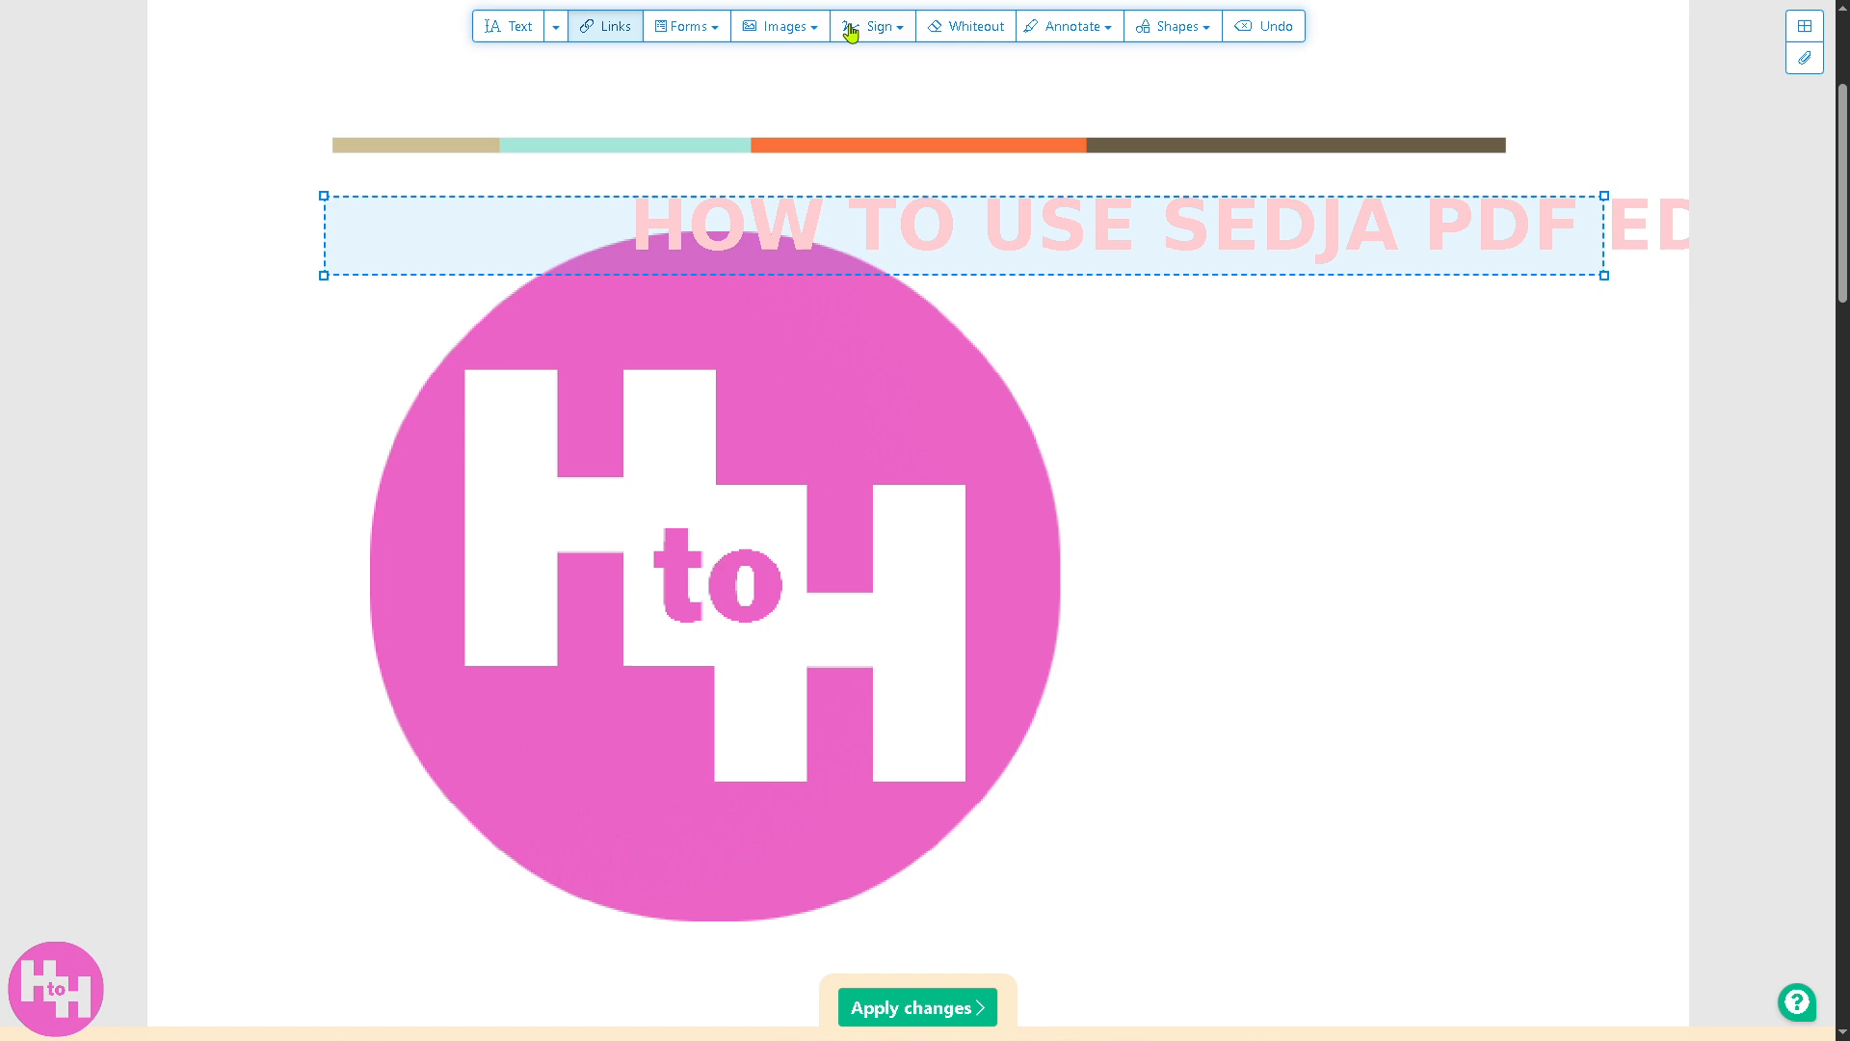
mouse_move(779, 26)
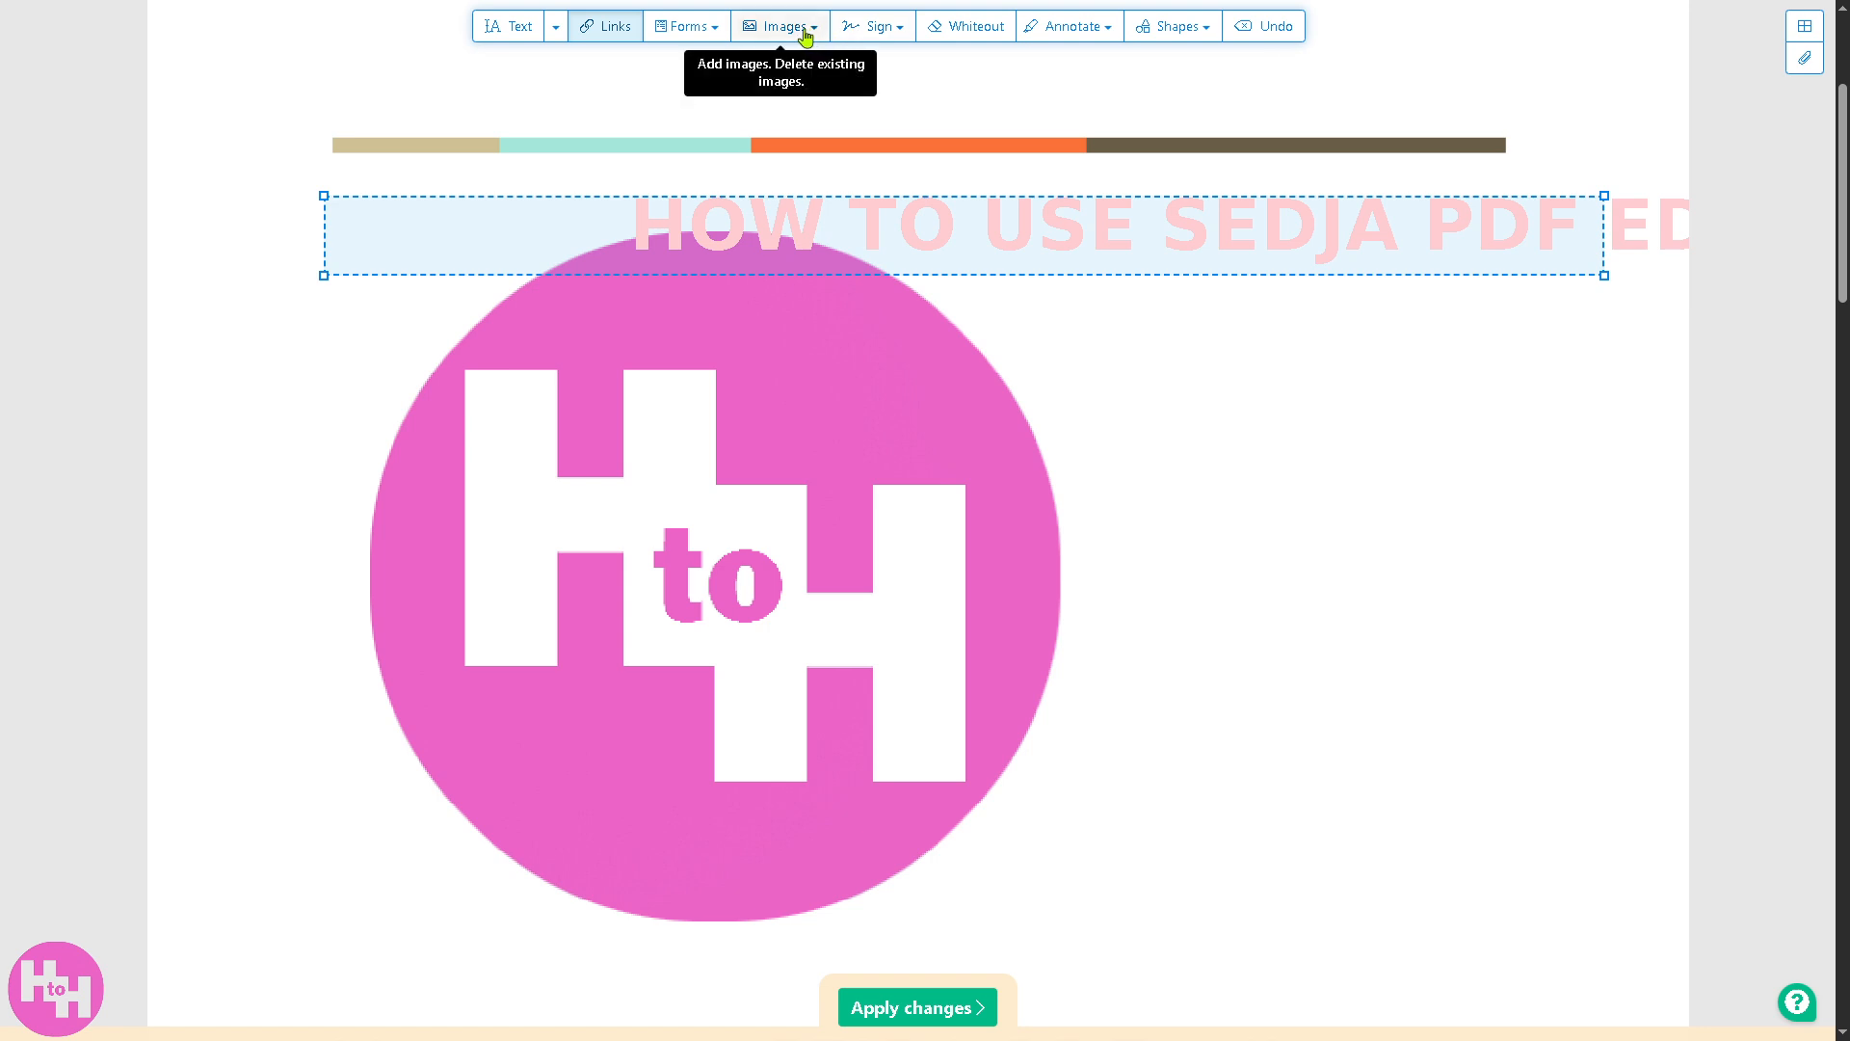
Step: Enable Form Edit mode, then add the HtoH logo as a new image
left_click(685, 26)
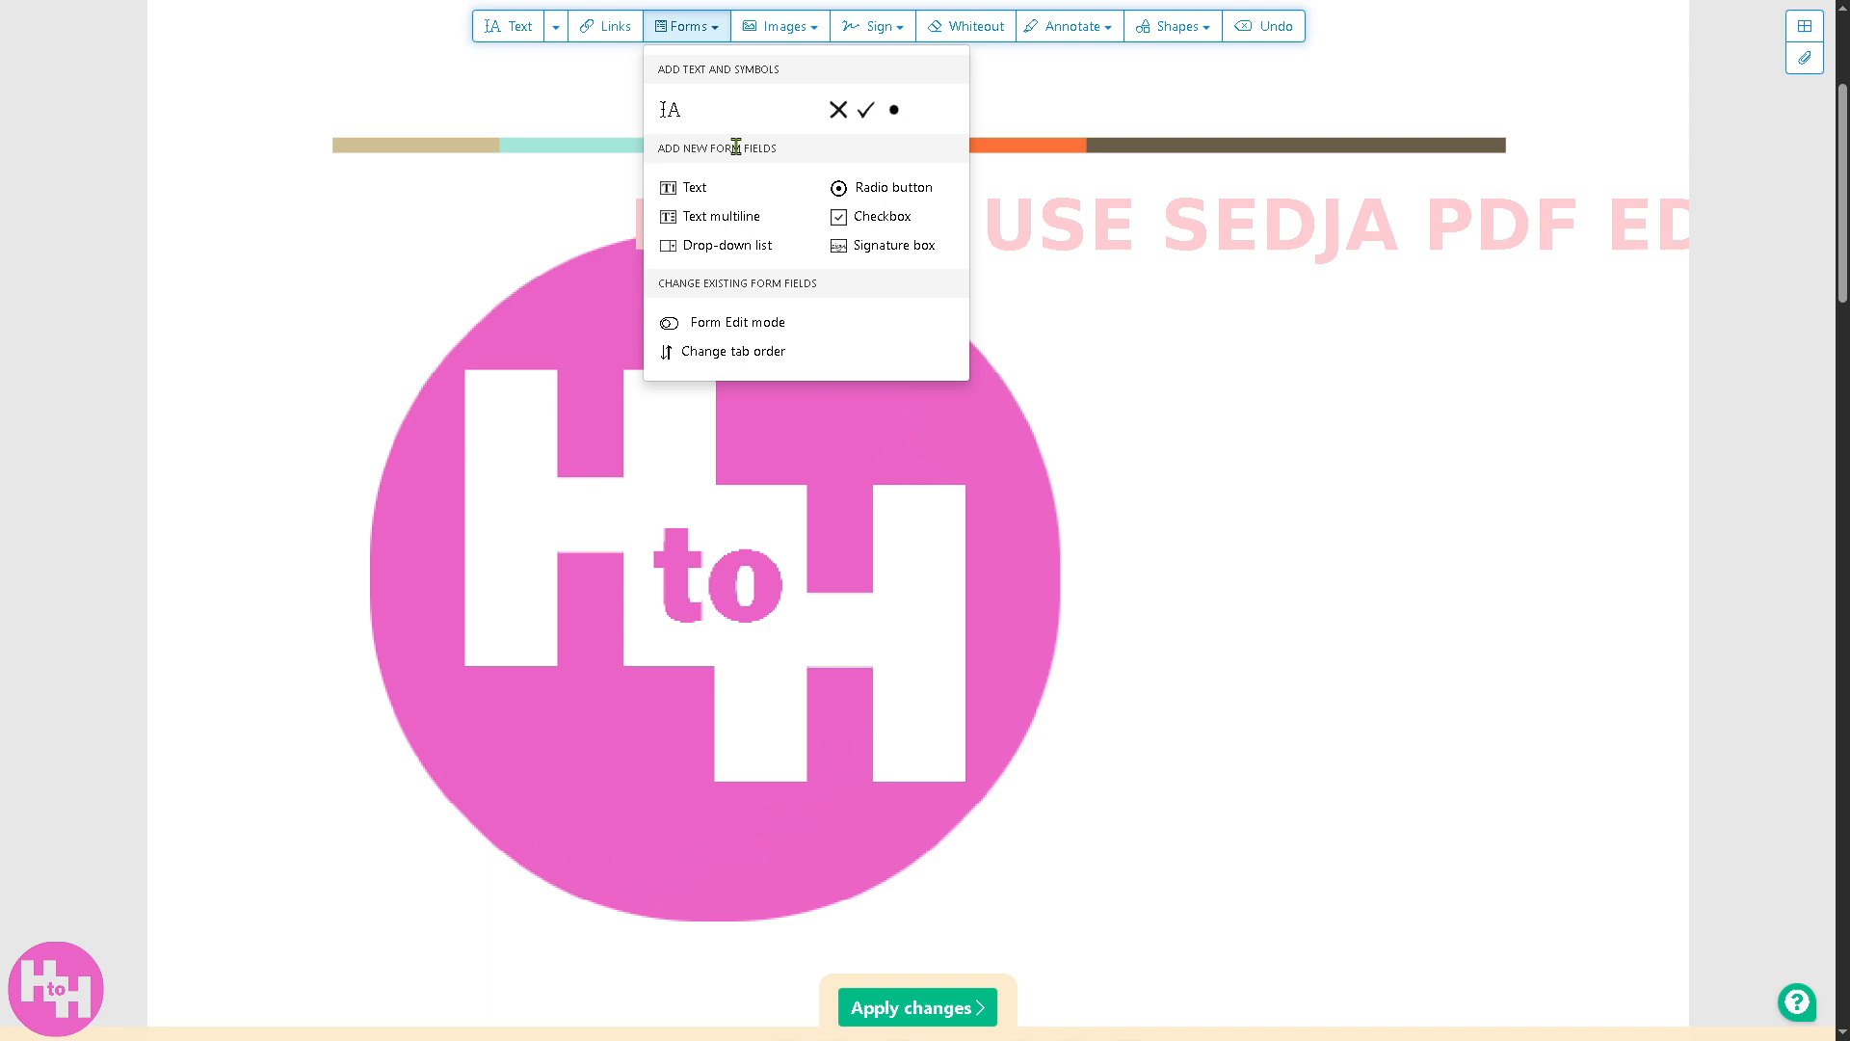
mouse_move(730, 246)
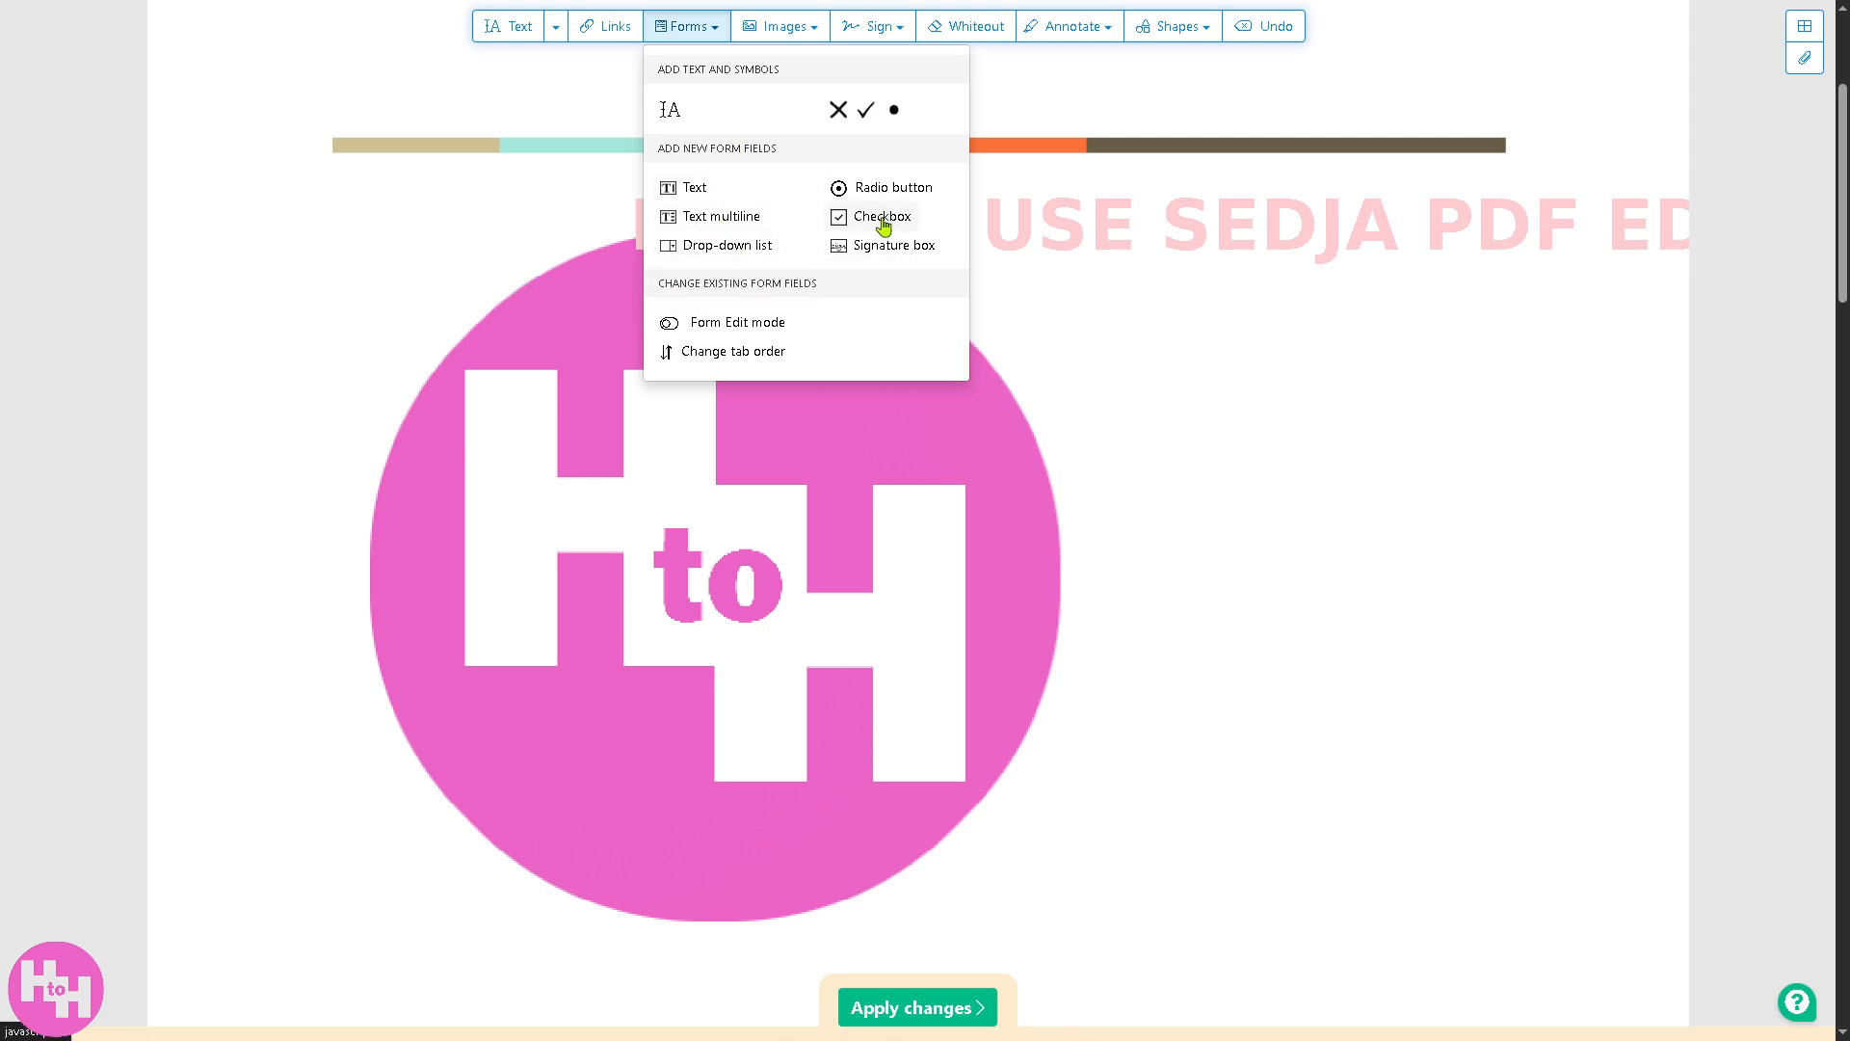
left_click(739, 322)
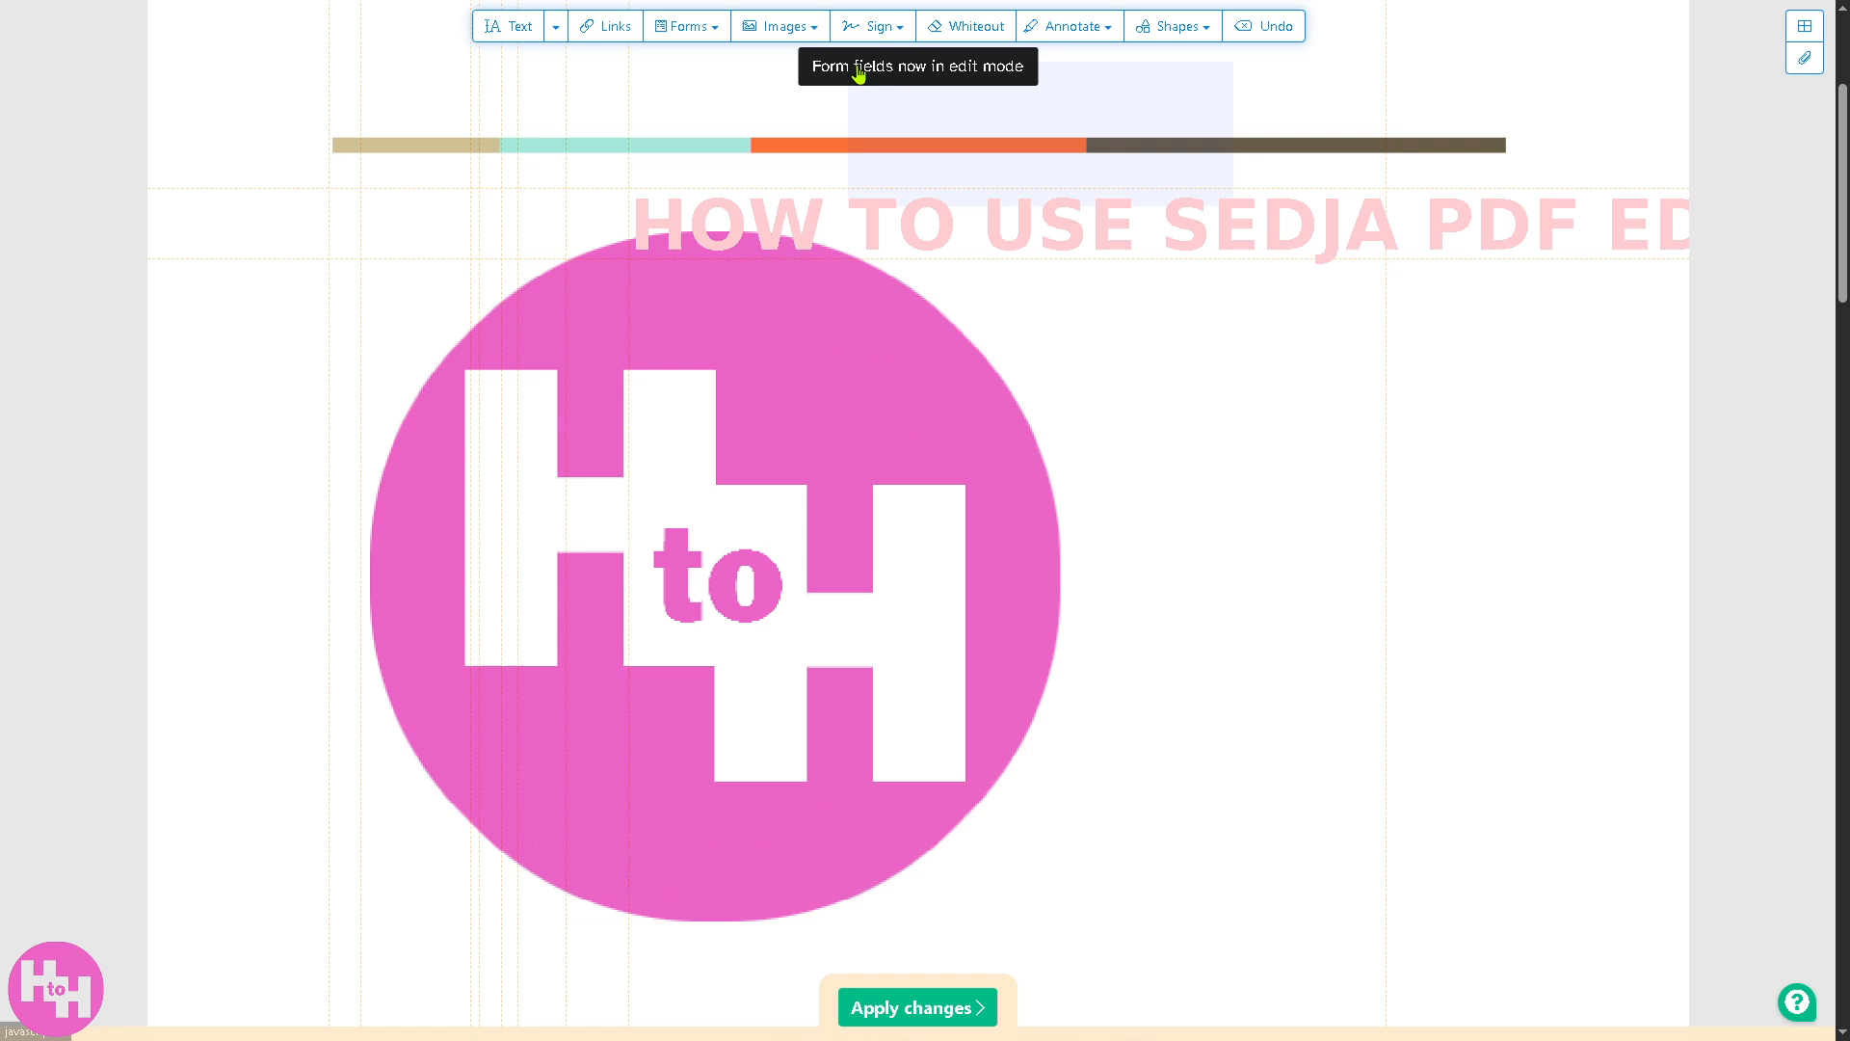
left_click(777, 26)
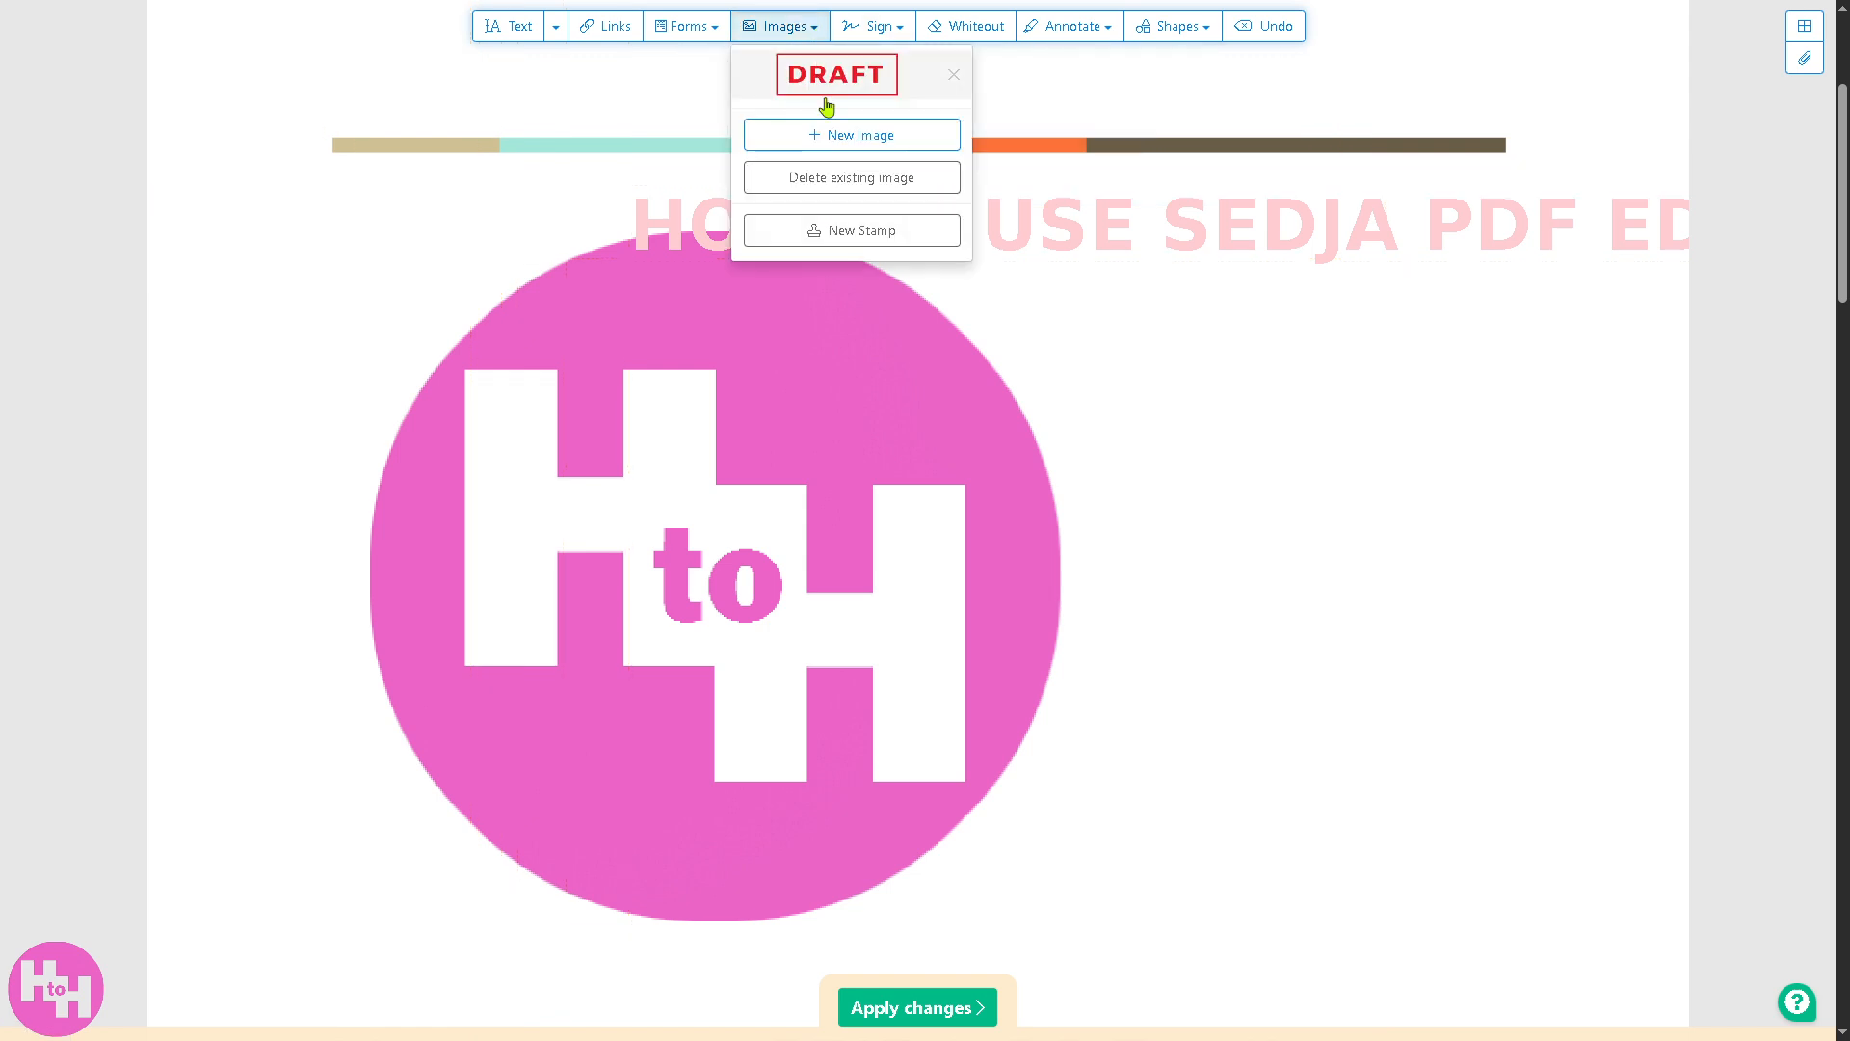
mouse_move(862, 177)
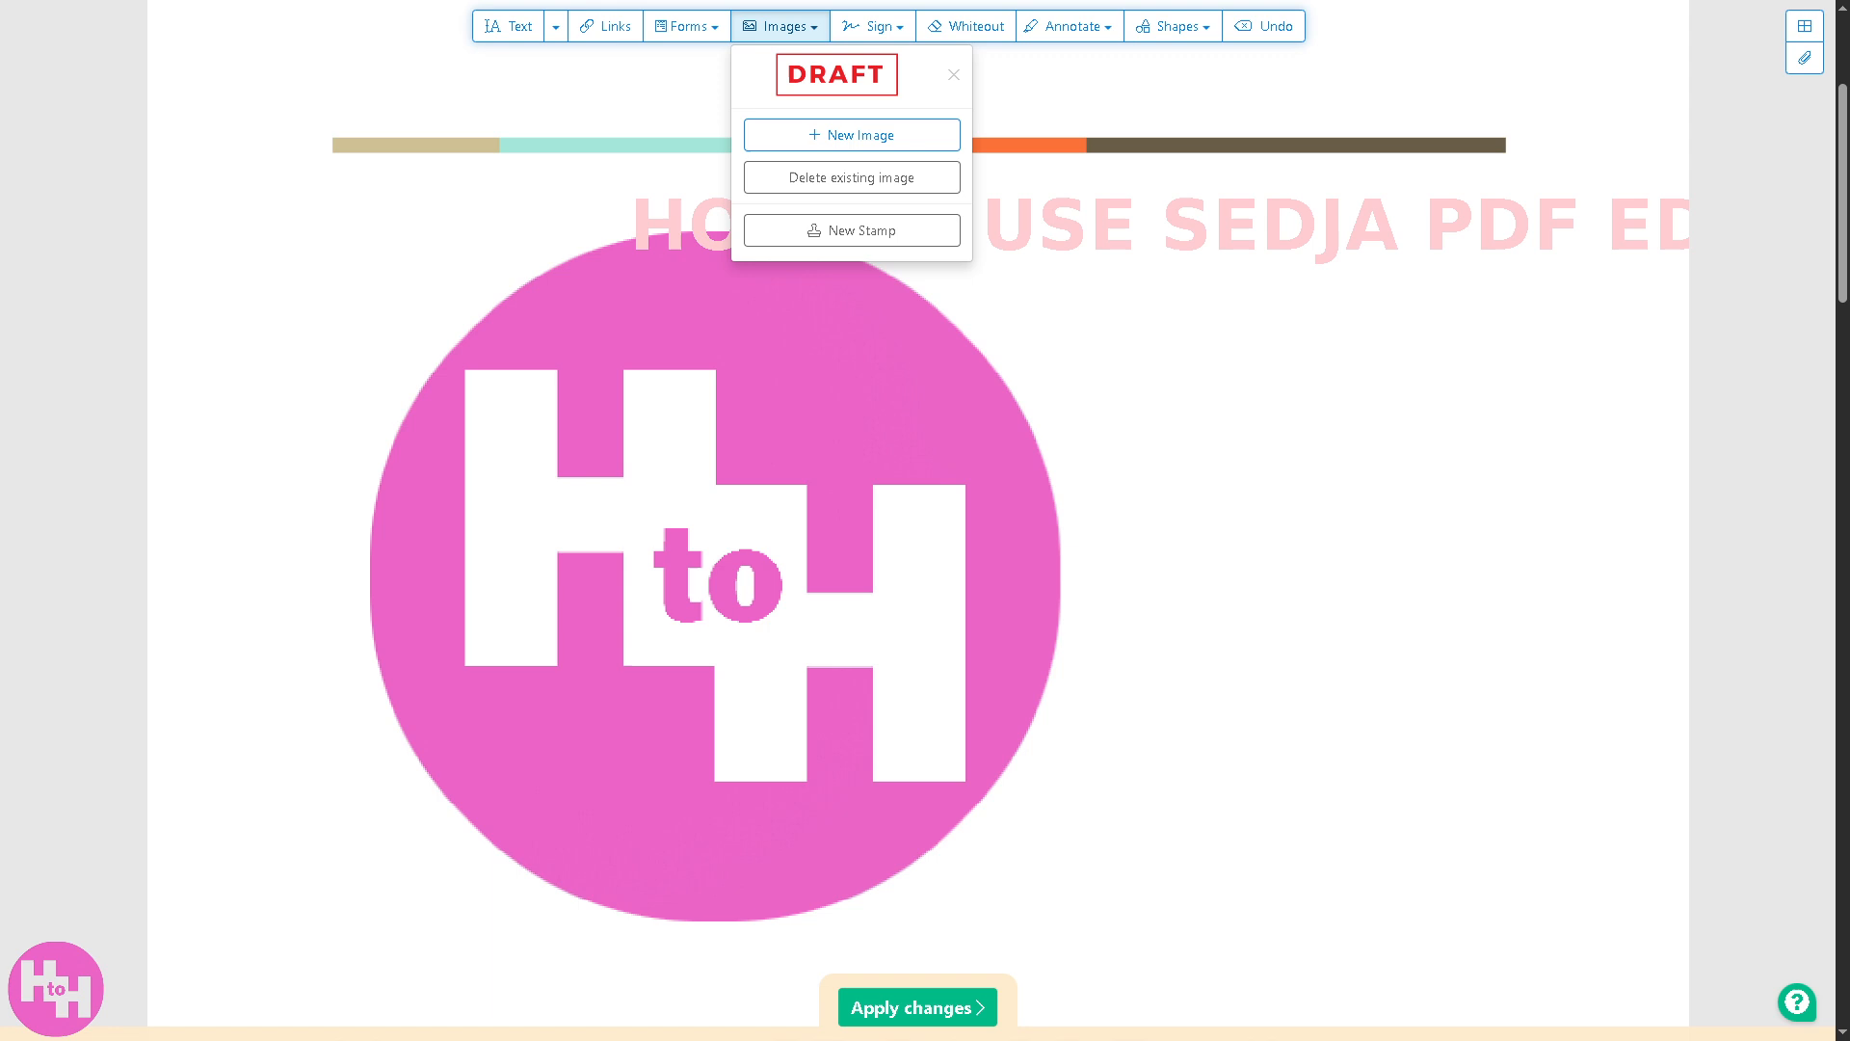
left_click(851, 134)
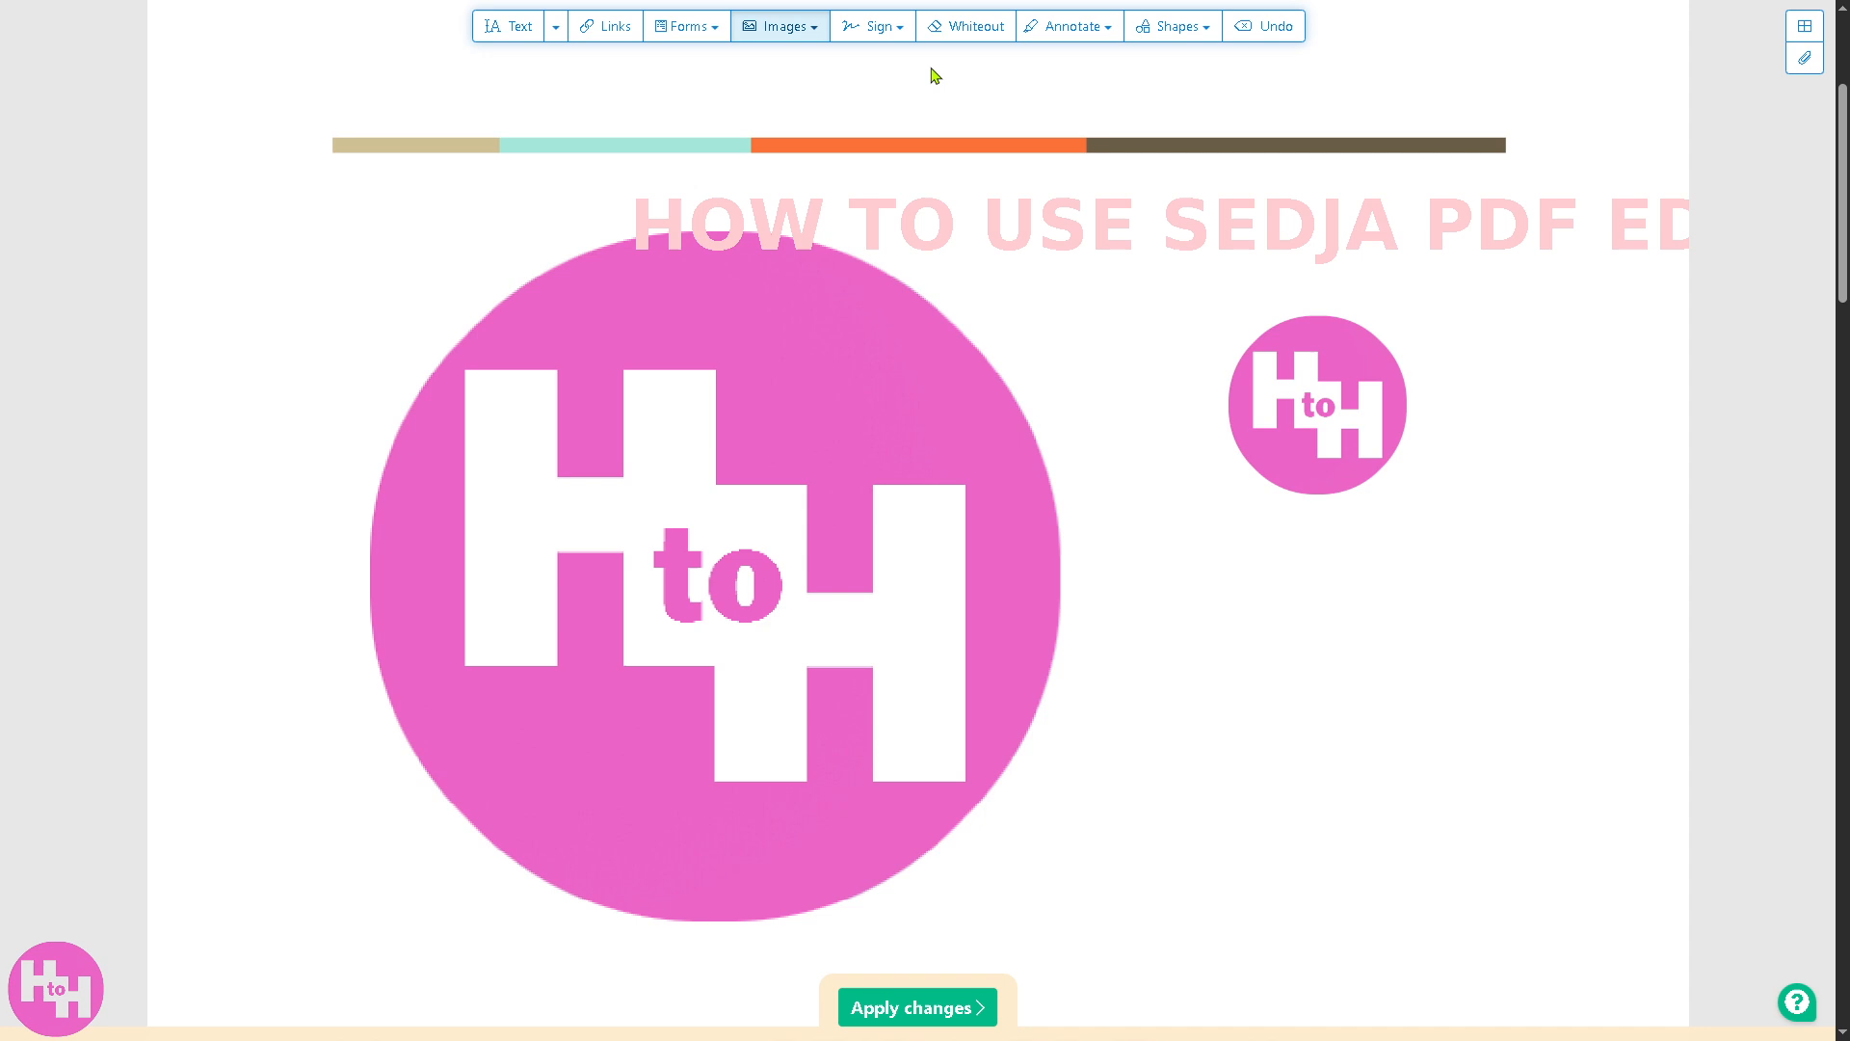
Step: Create a typed HowtoHermione signature, place it below the small logo, and shift the title
left_click(872, 26)
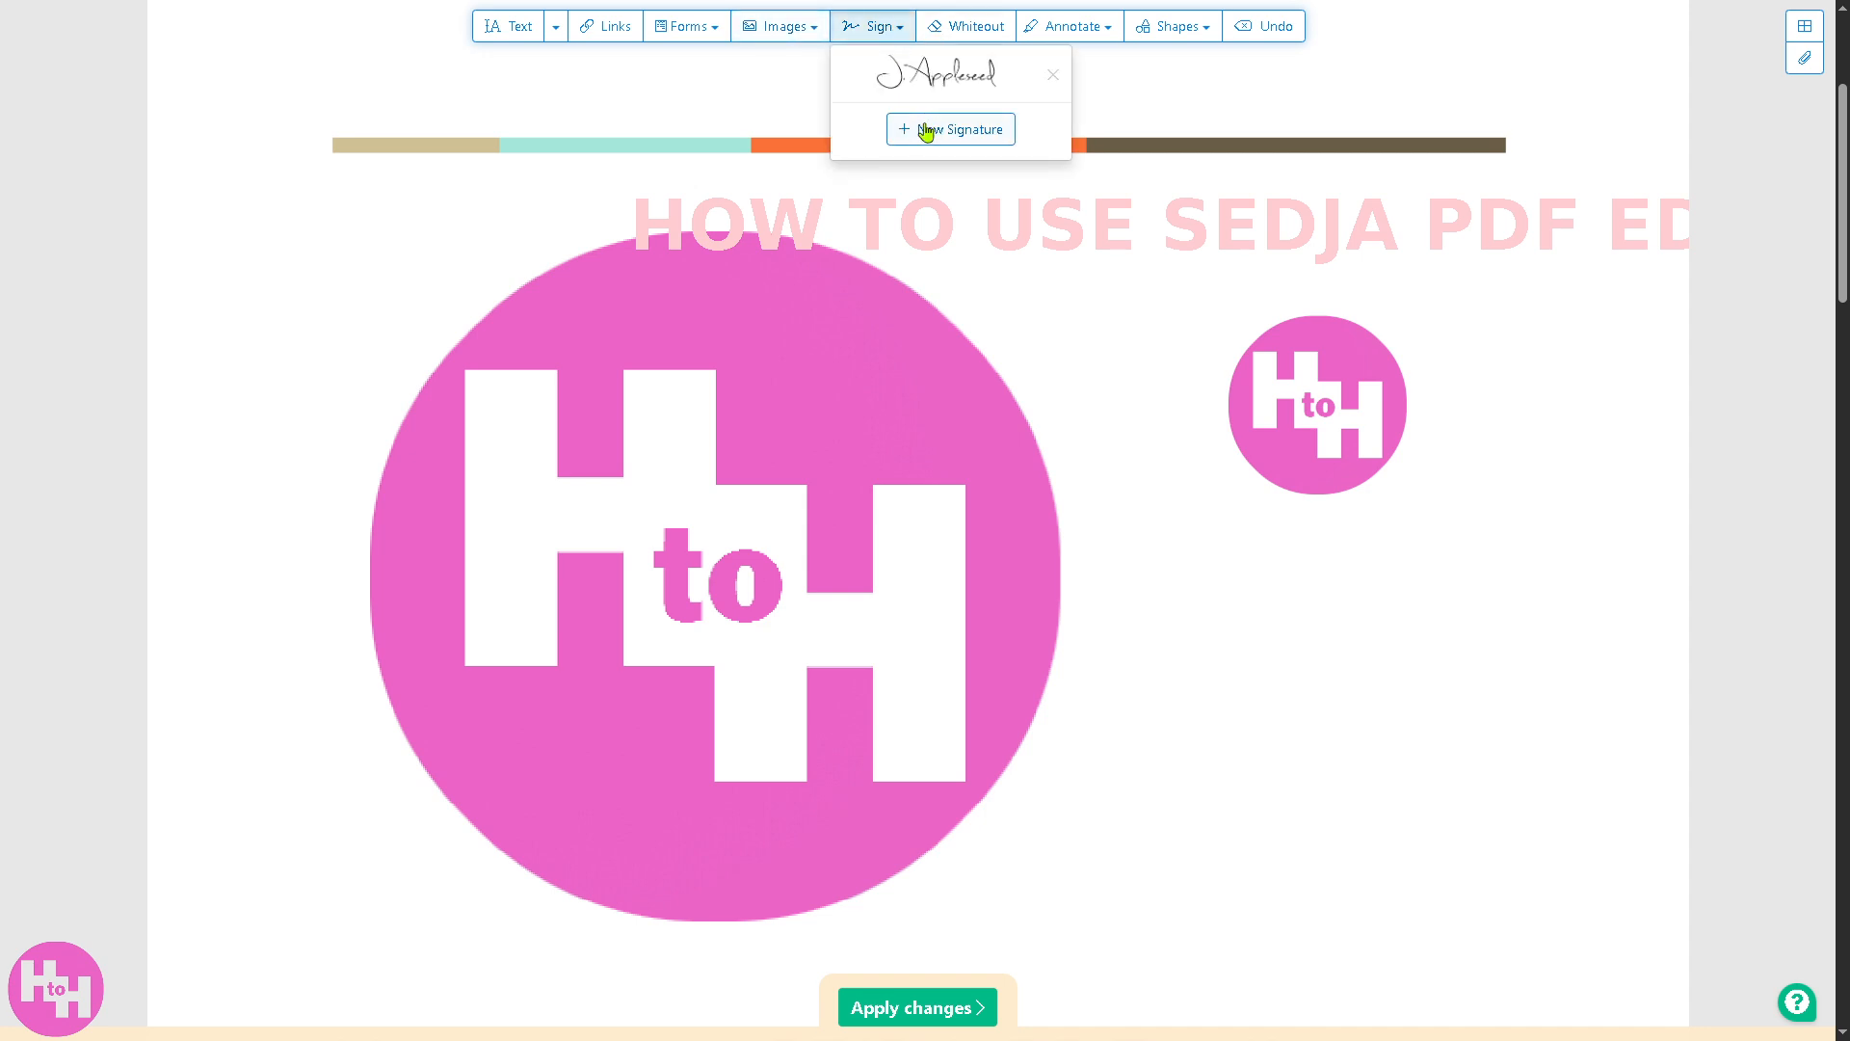
left_click(950, 128)
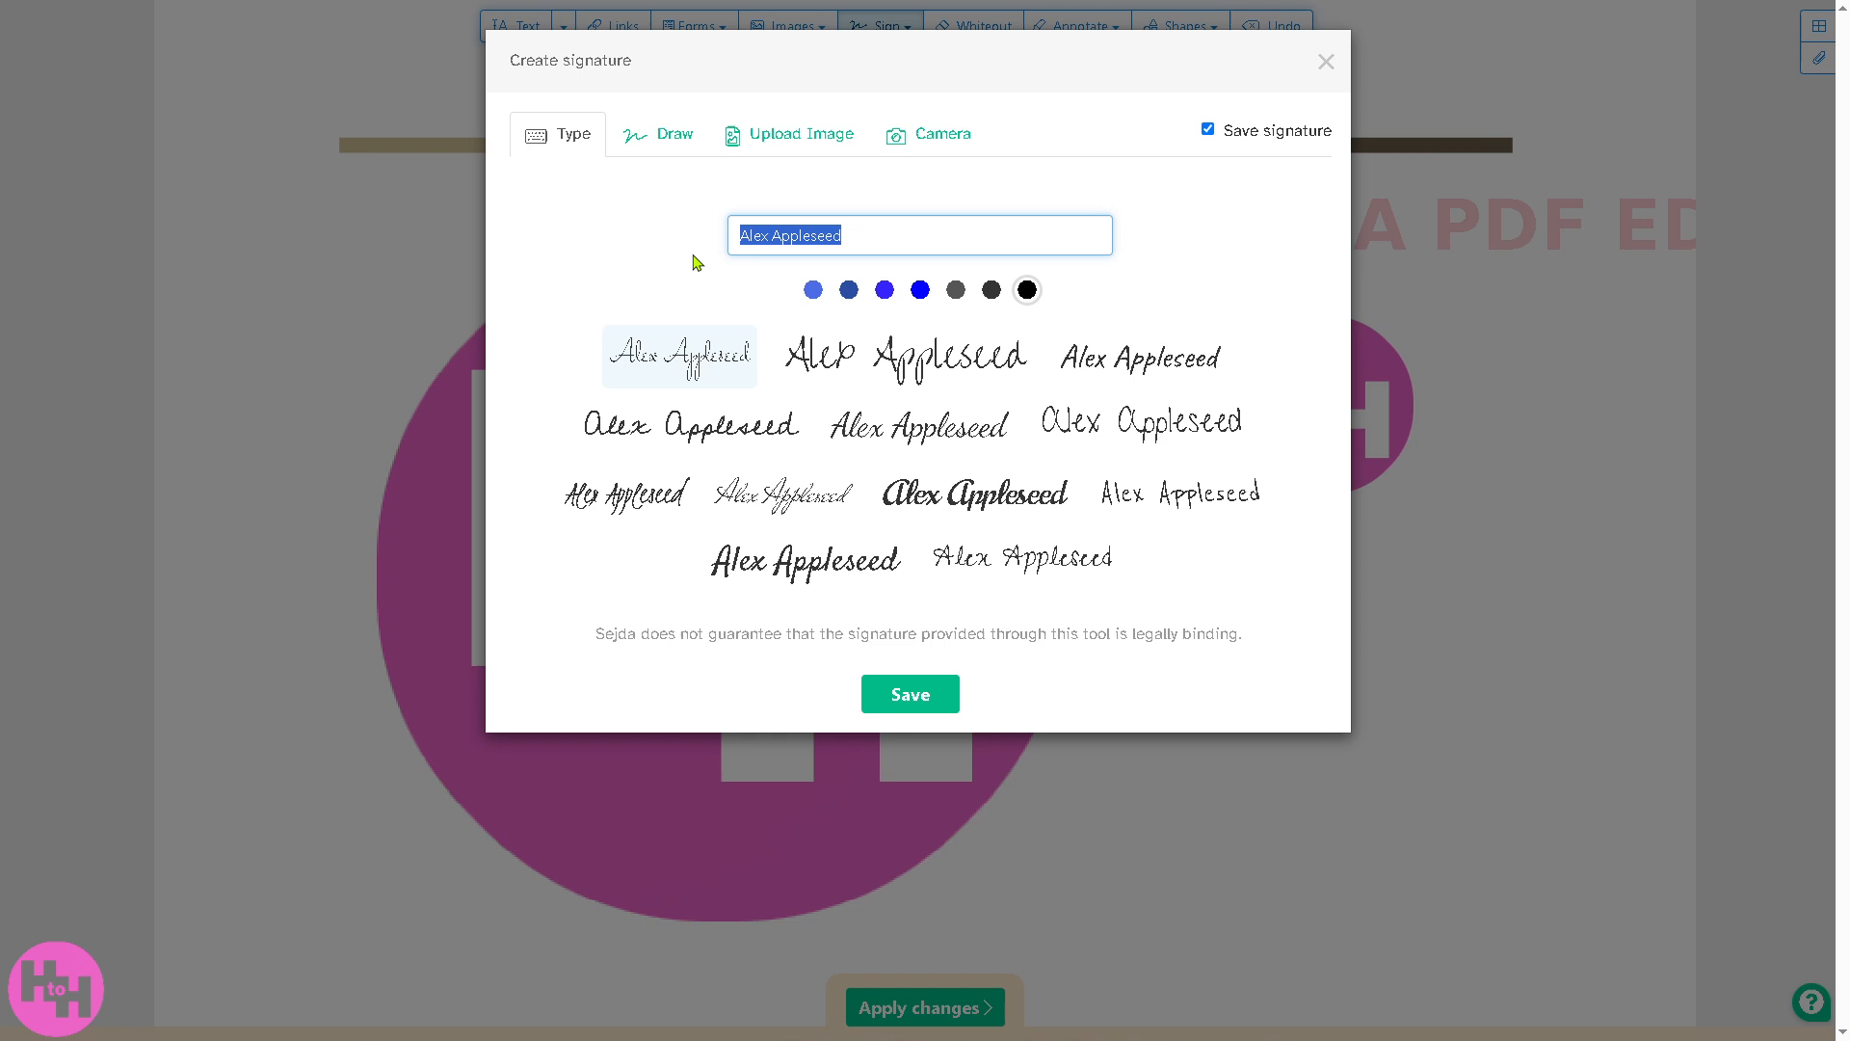
type("How to use")
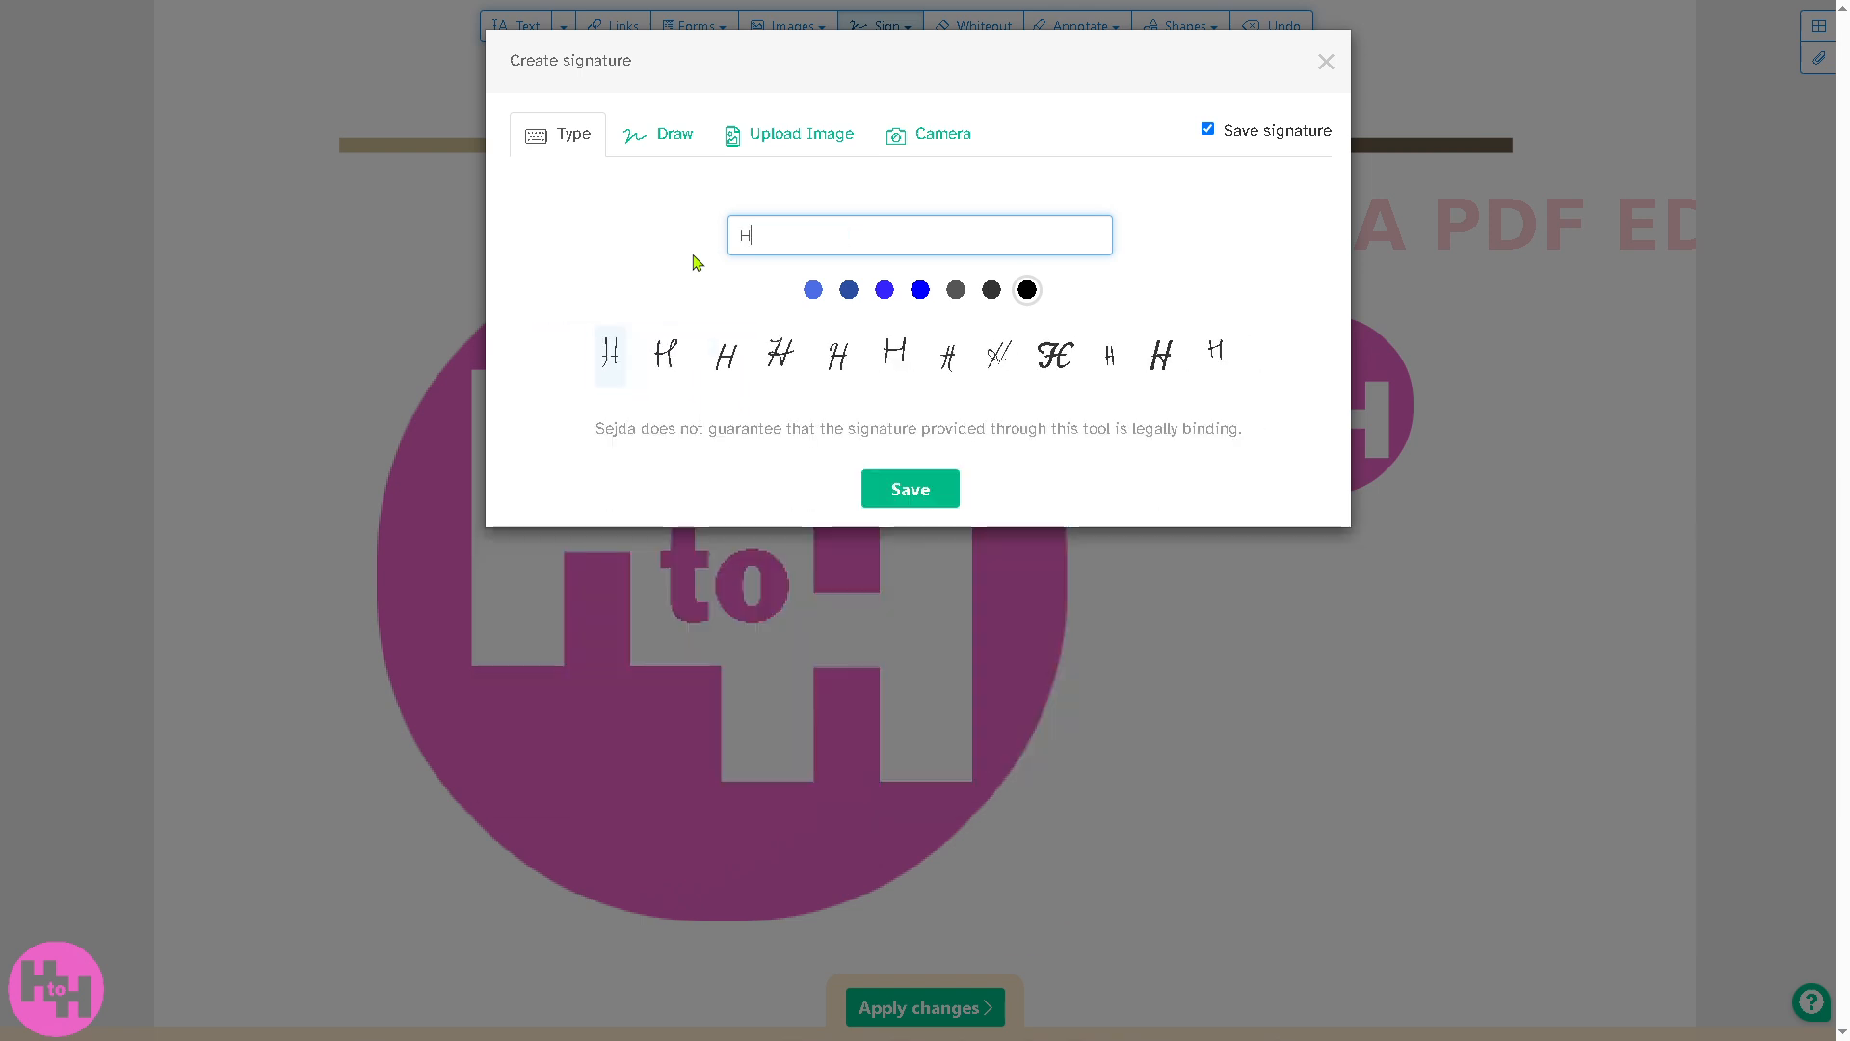
type("owtoHermione")
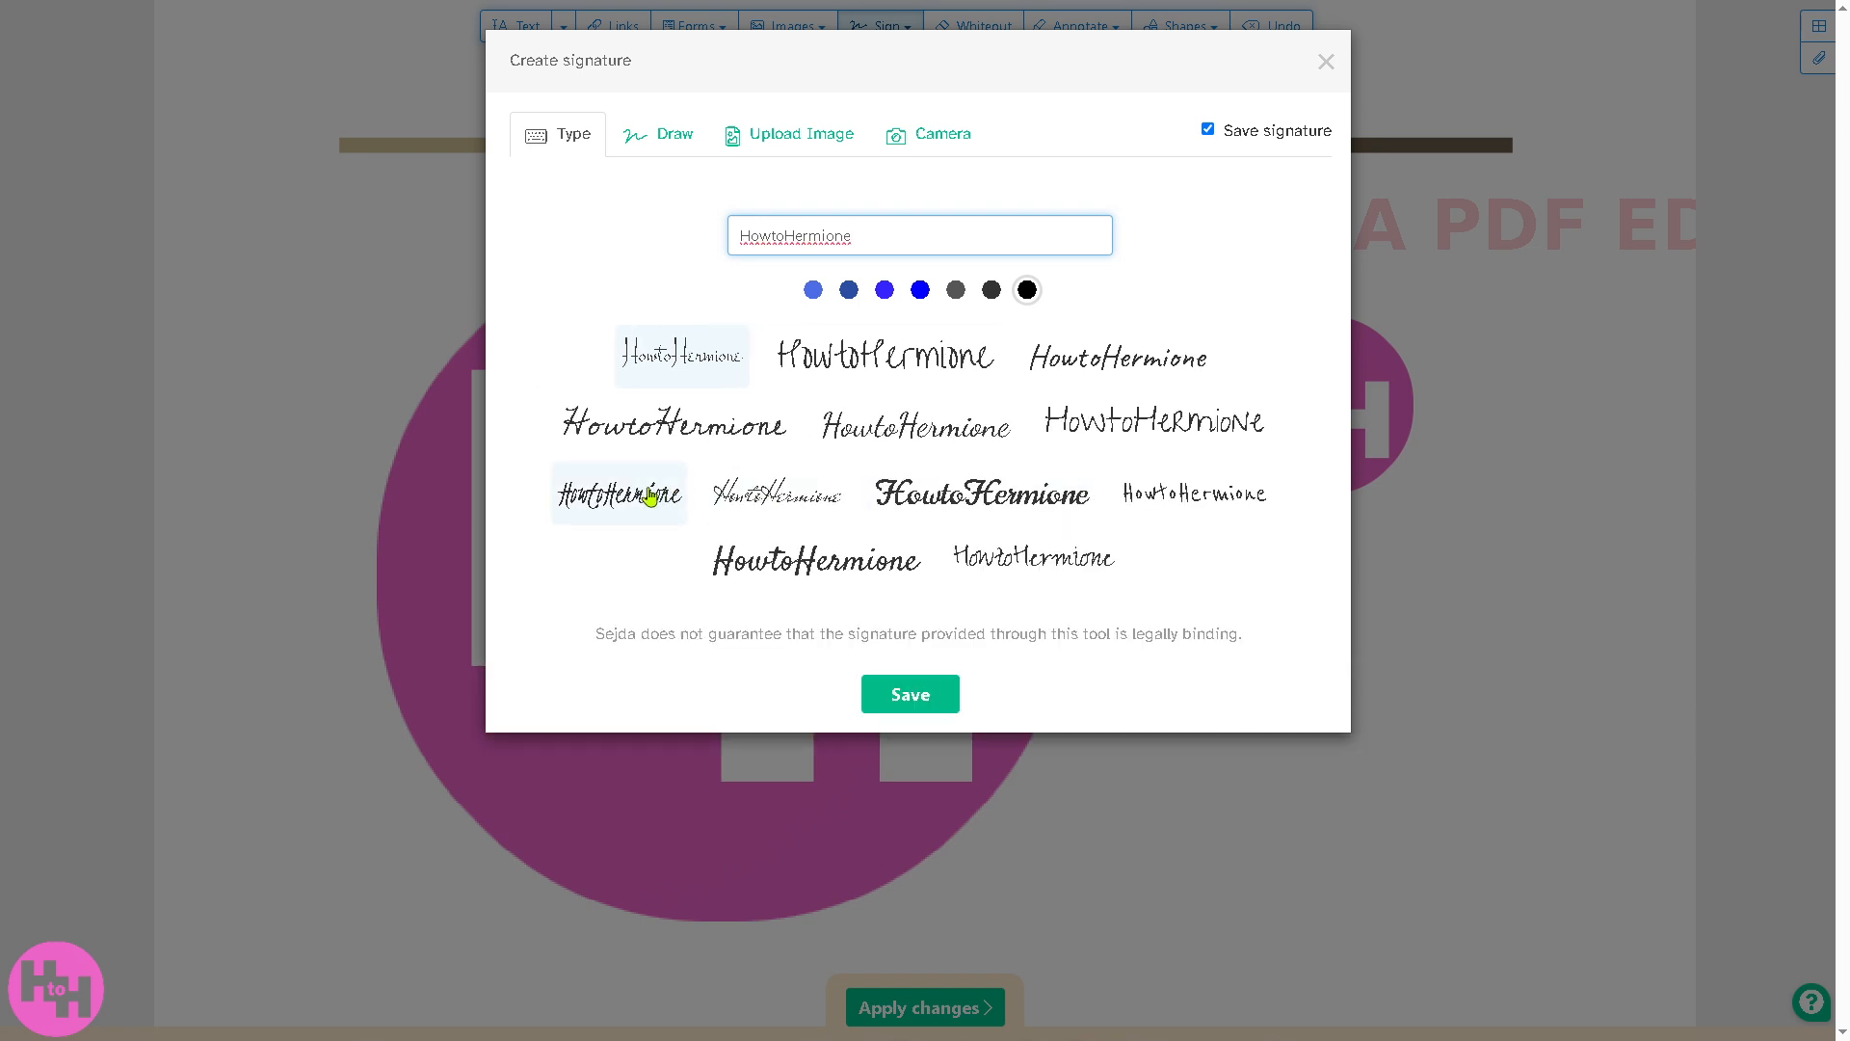
left_click(909, 694)
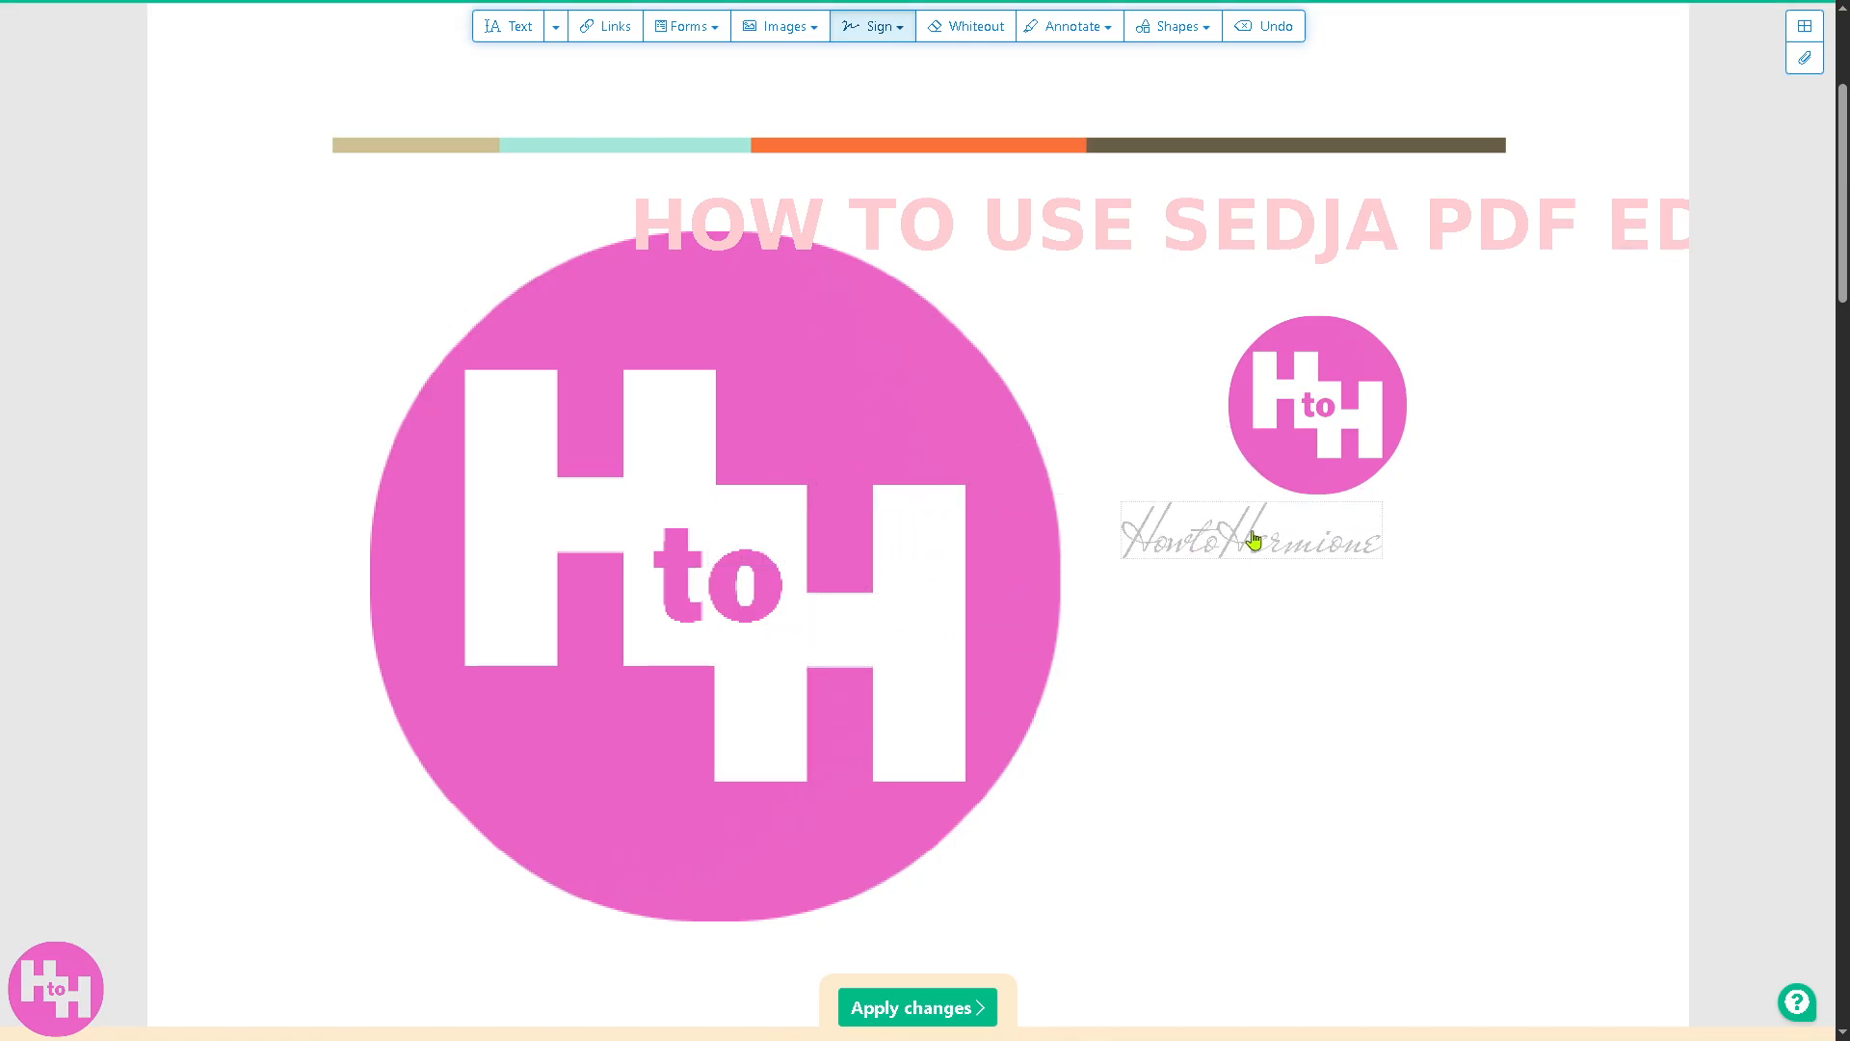
left_click(1250, 529)
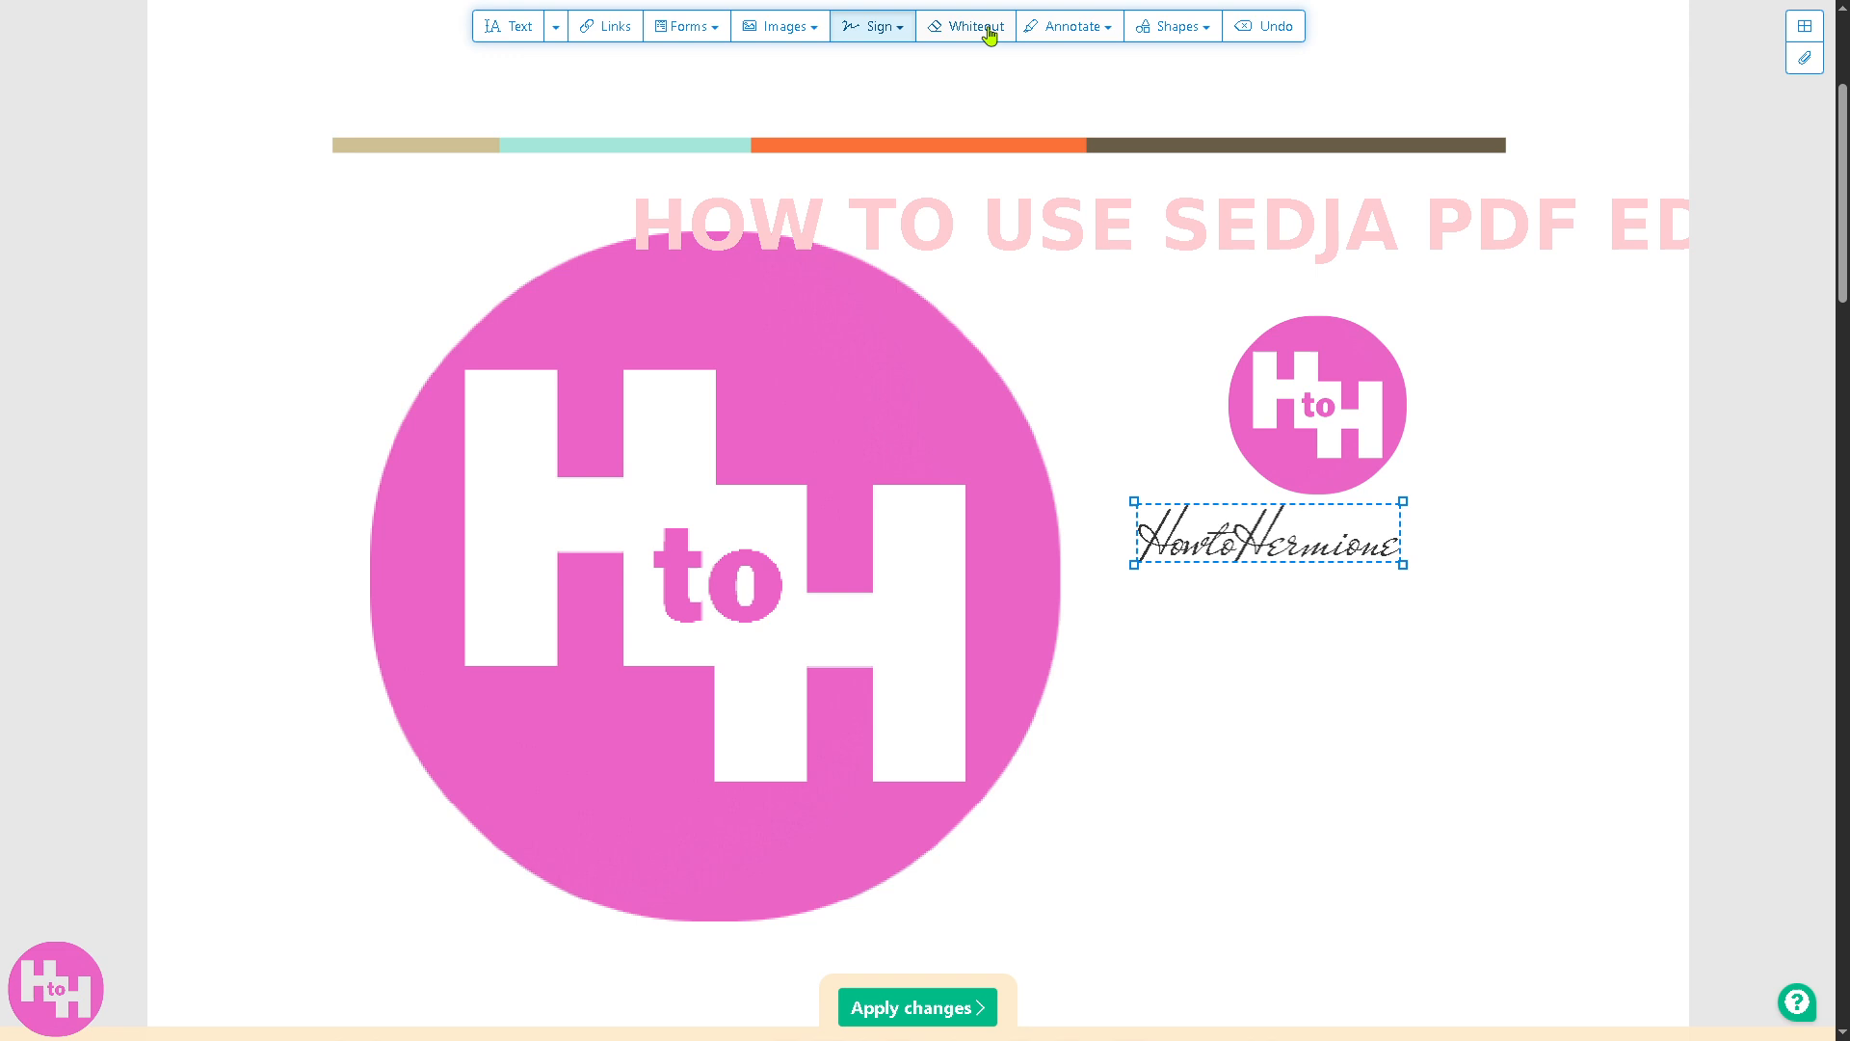
mouse_move(1068, 26)
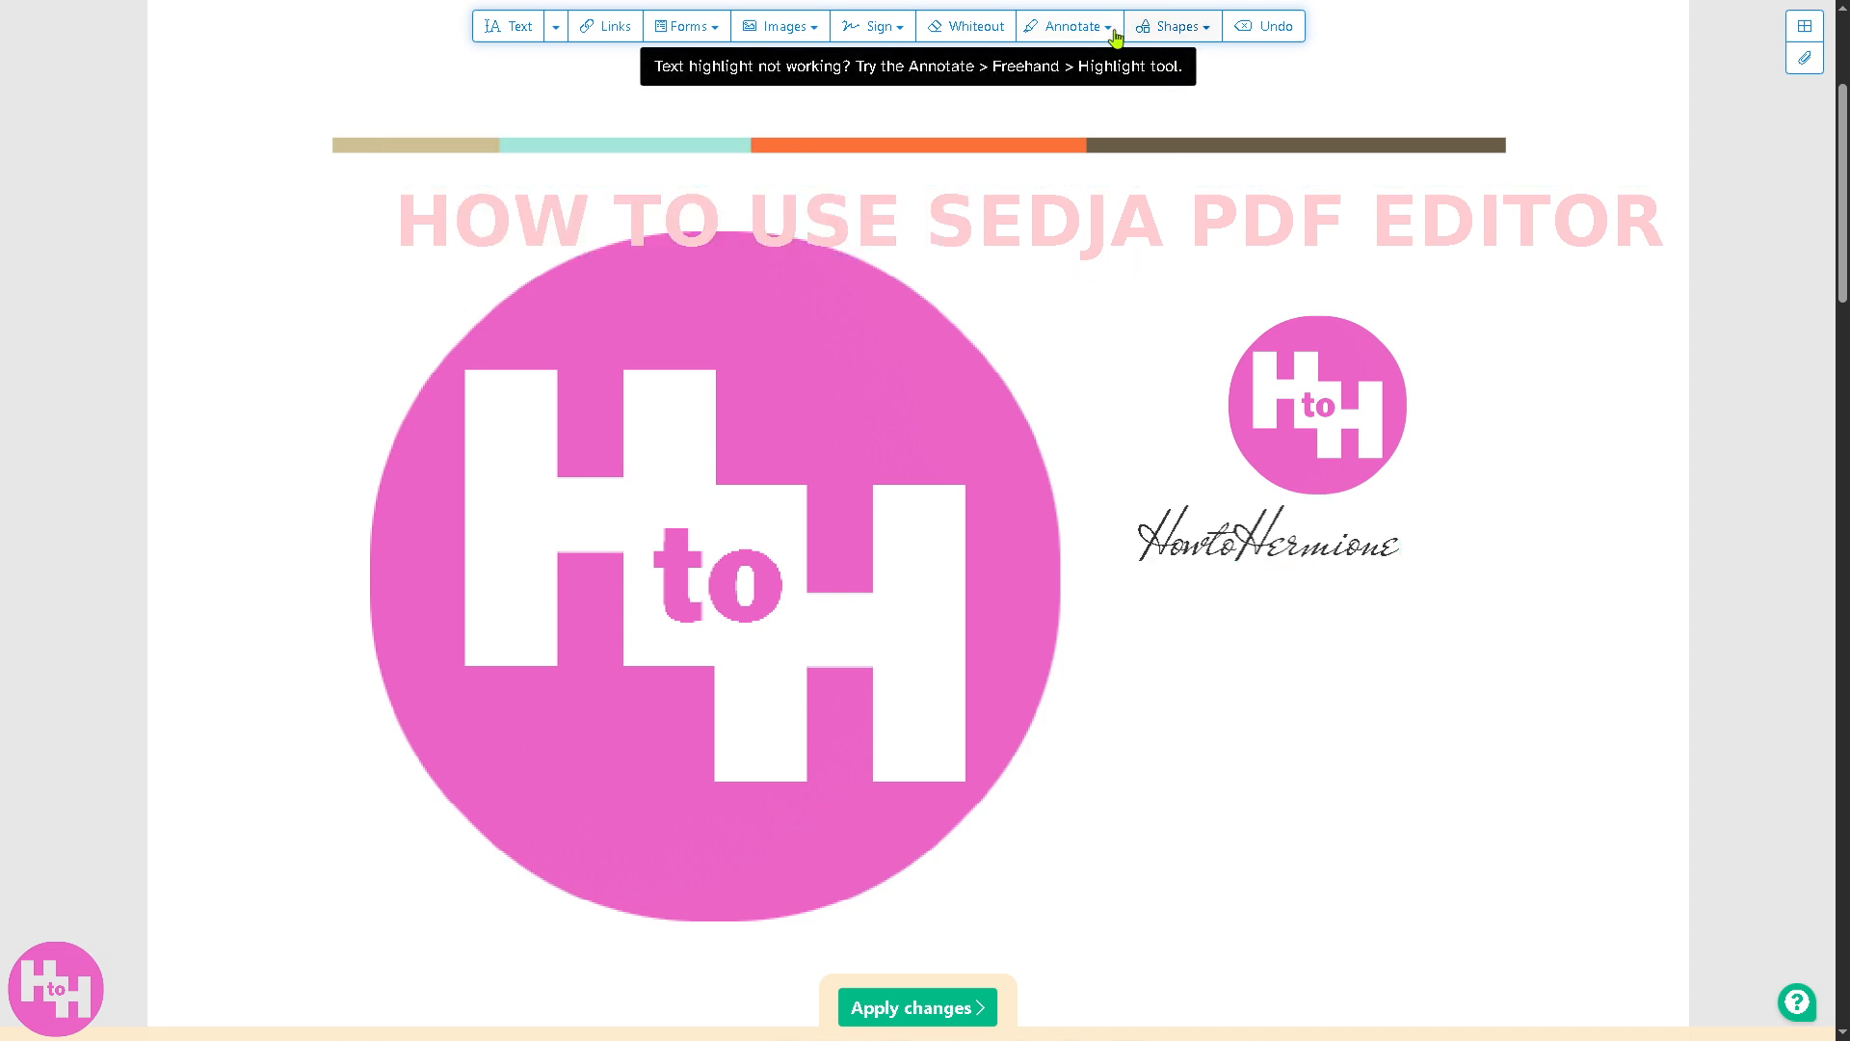
Step: Draw a red rectangle under the signature and a line under the big logo, then apply changes
left_click(1266, 537)
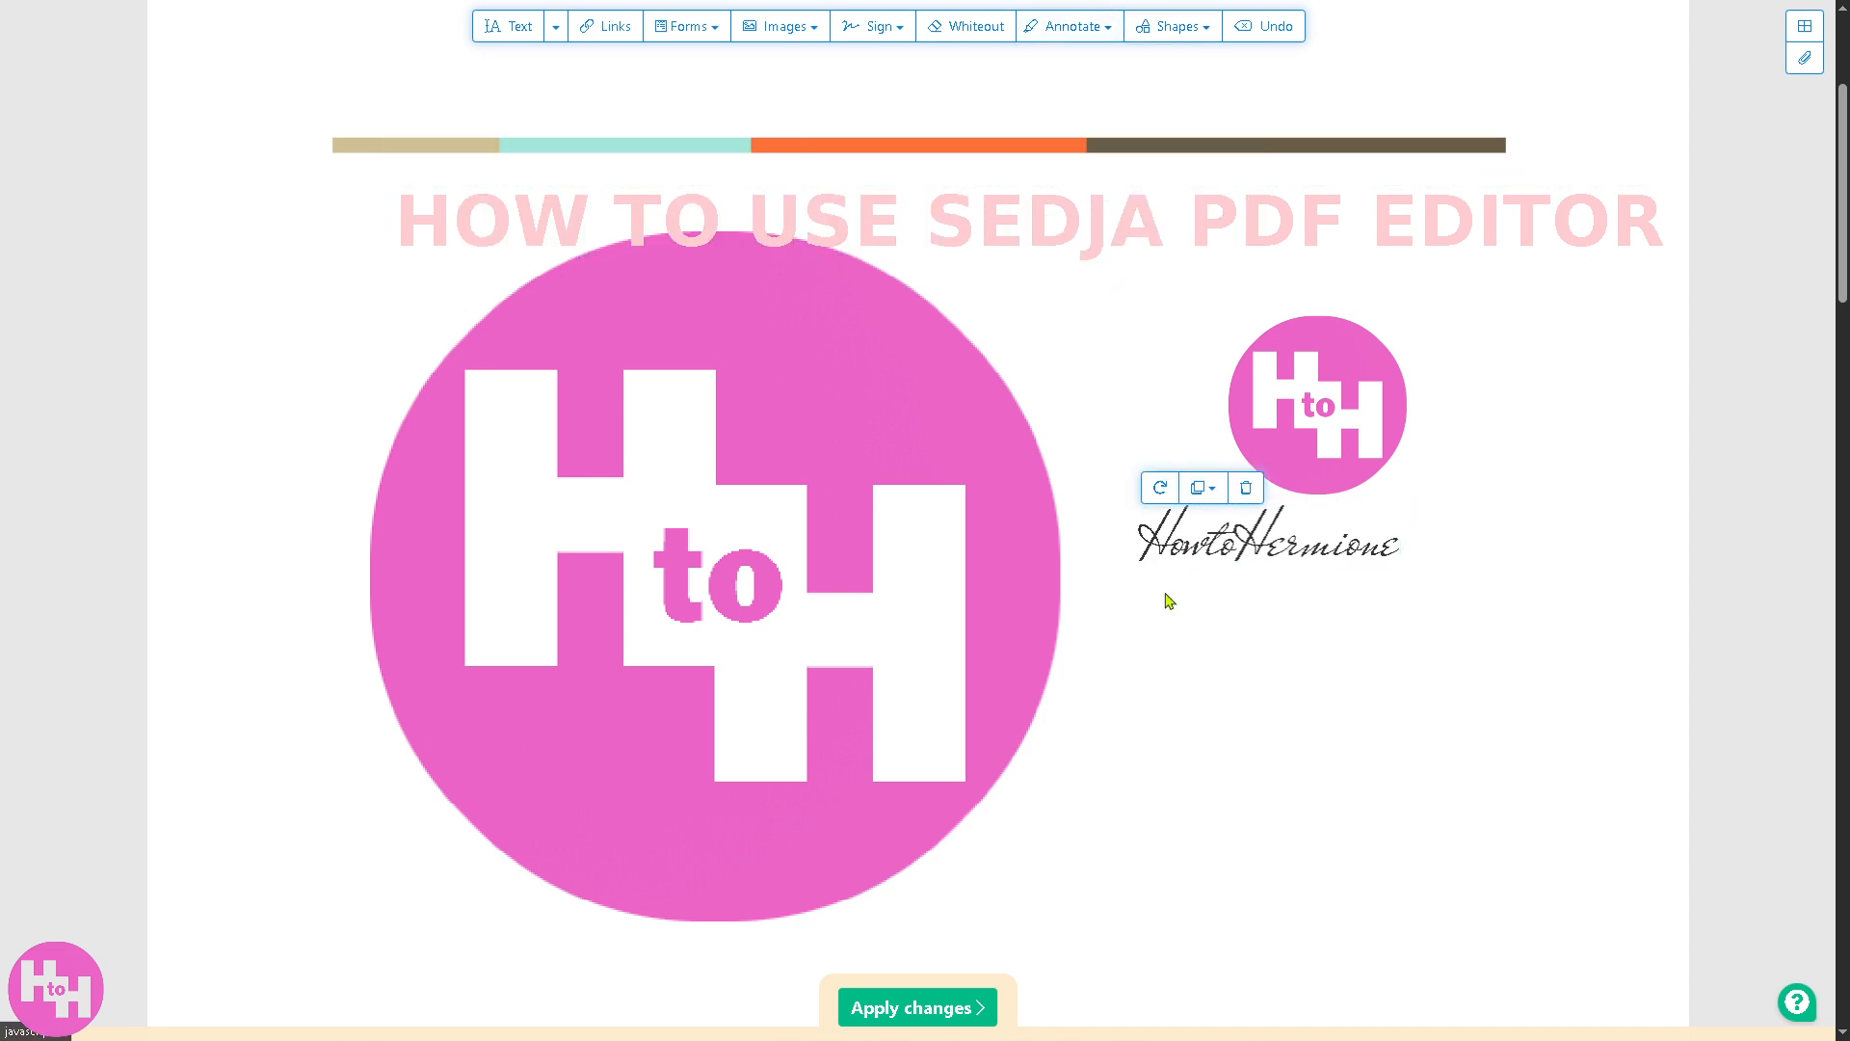
mouse_move(1179, 26)
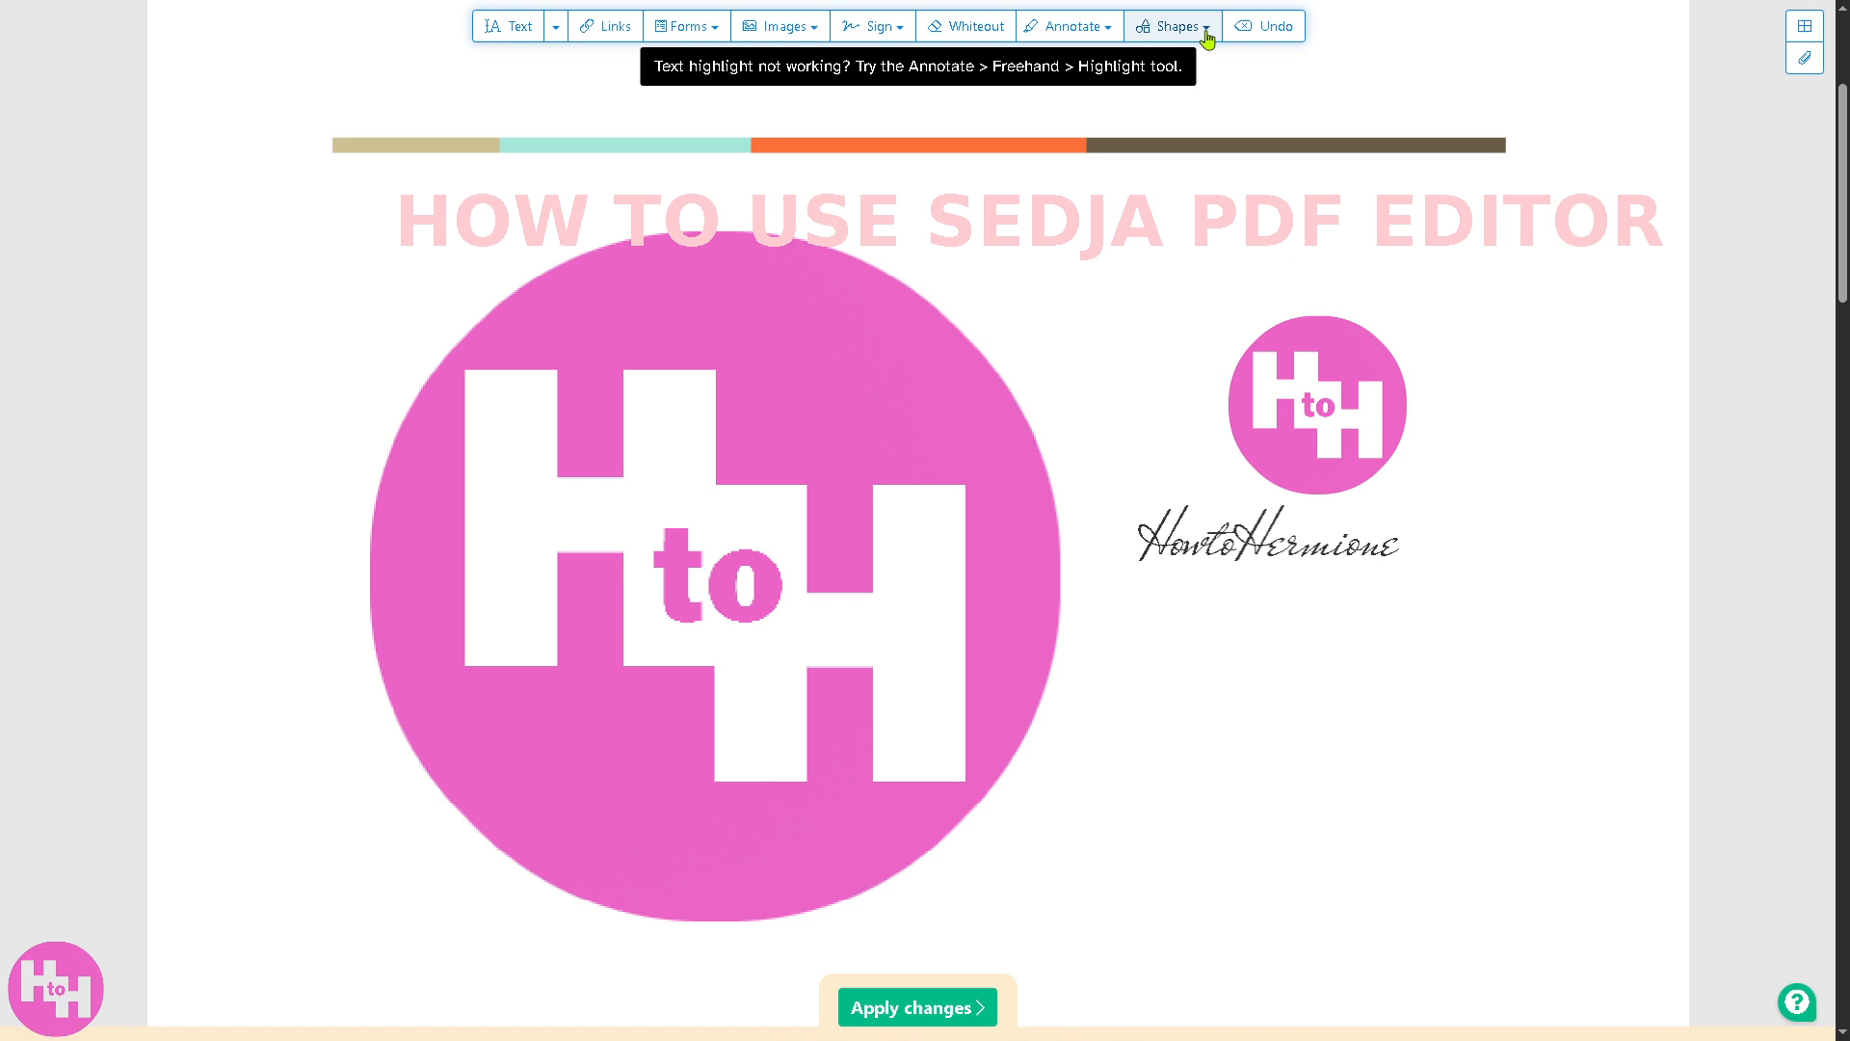
left_click_drag(1184, 577, 1356, 646)
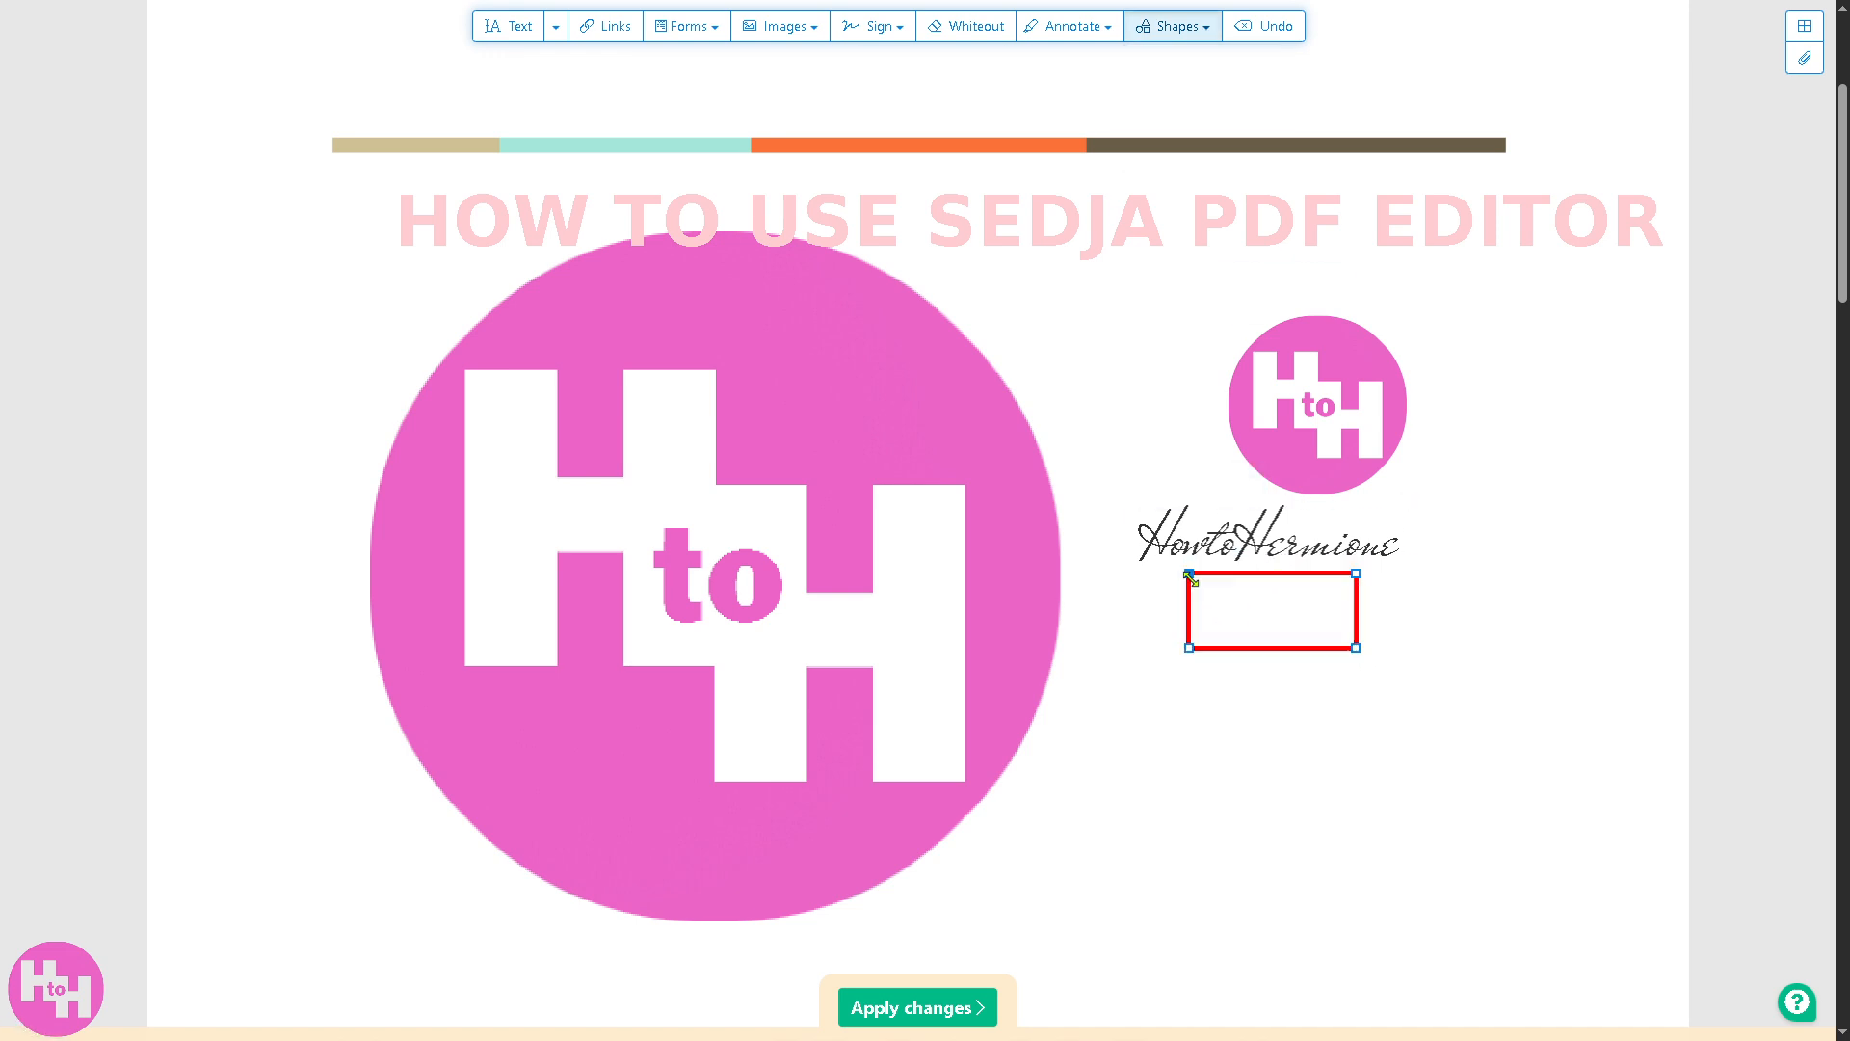
left_click(1172, 26)
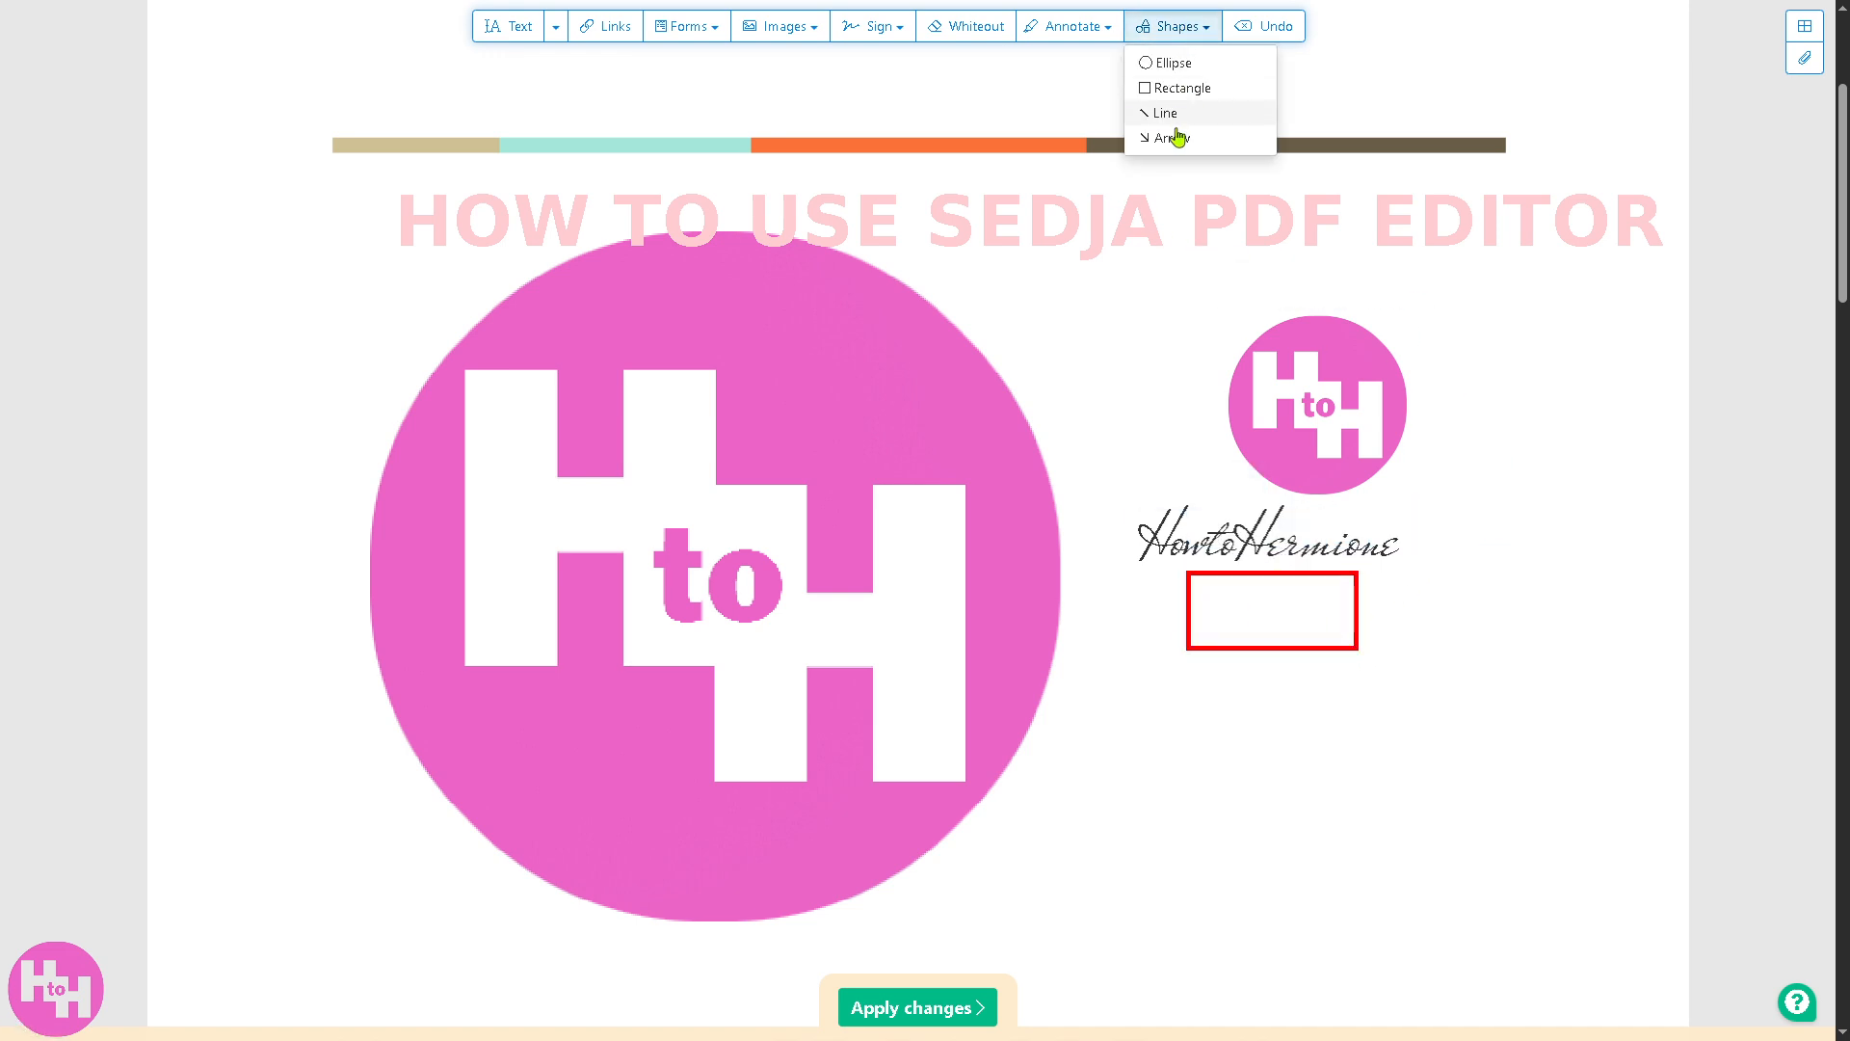
left_click(1163, 112)
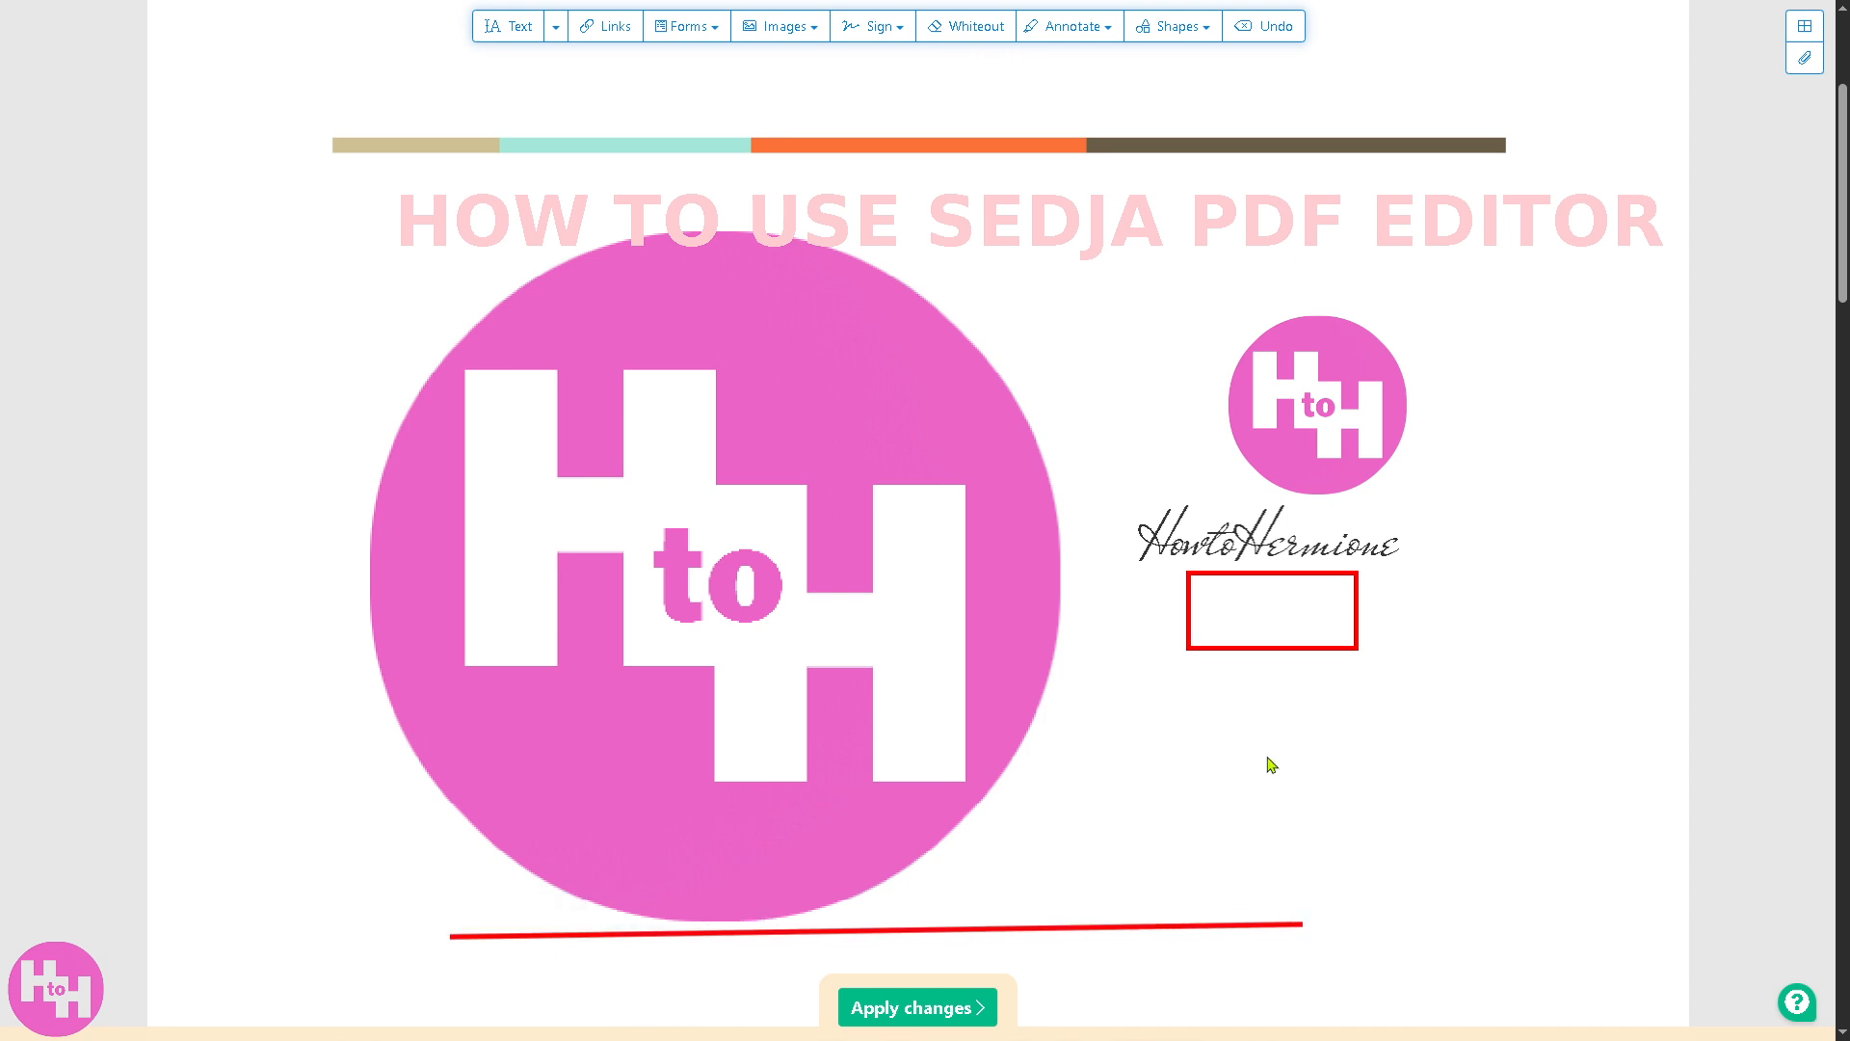
left_click(916, 1006)
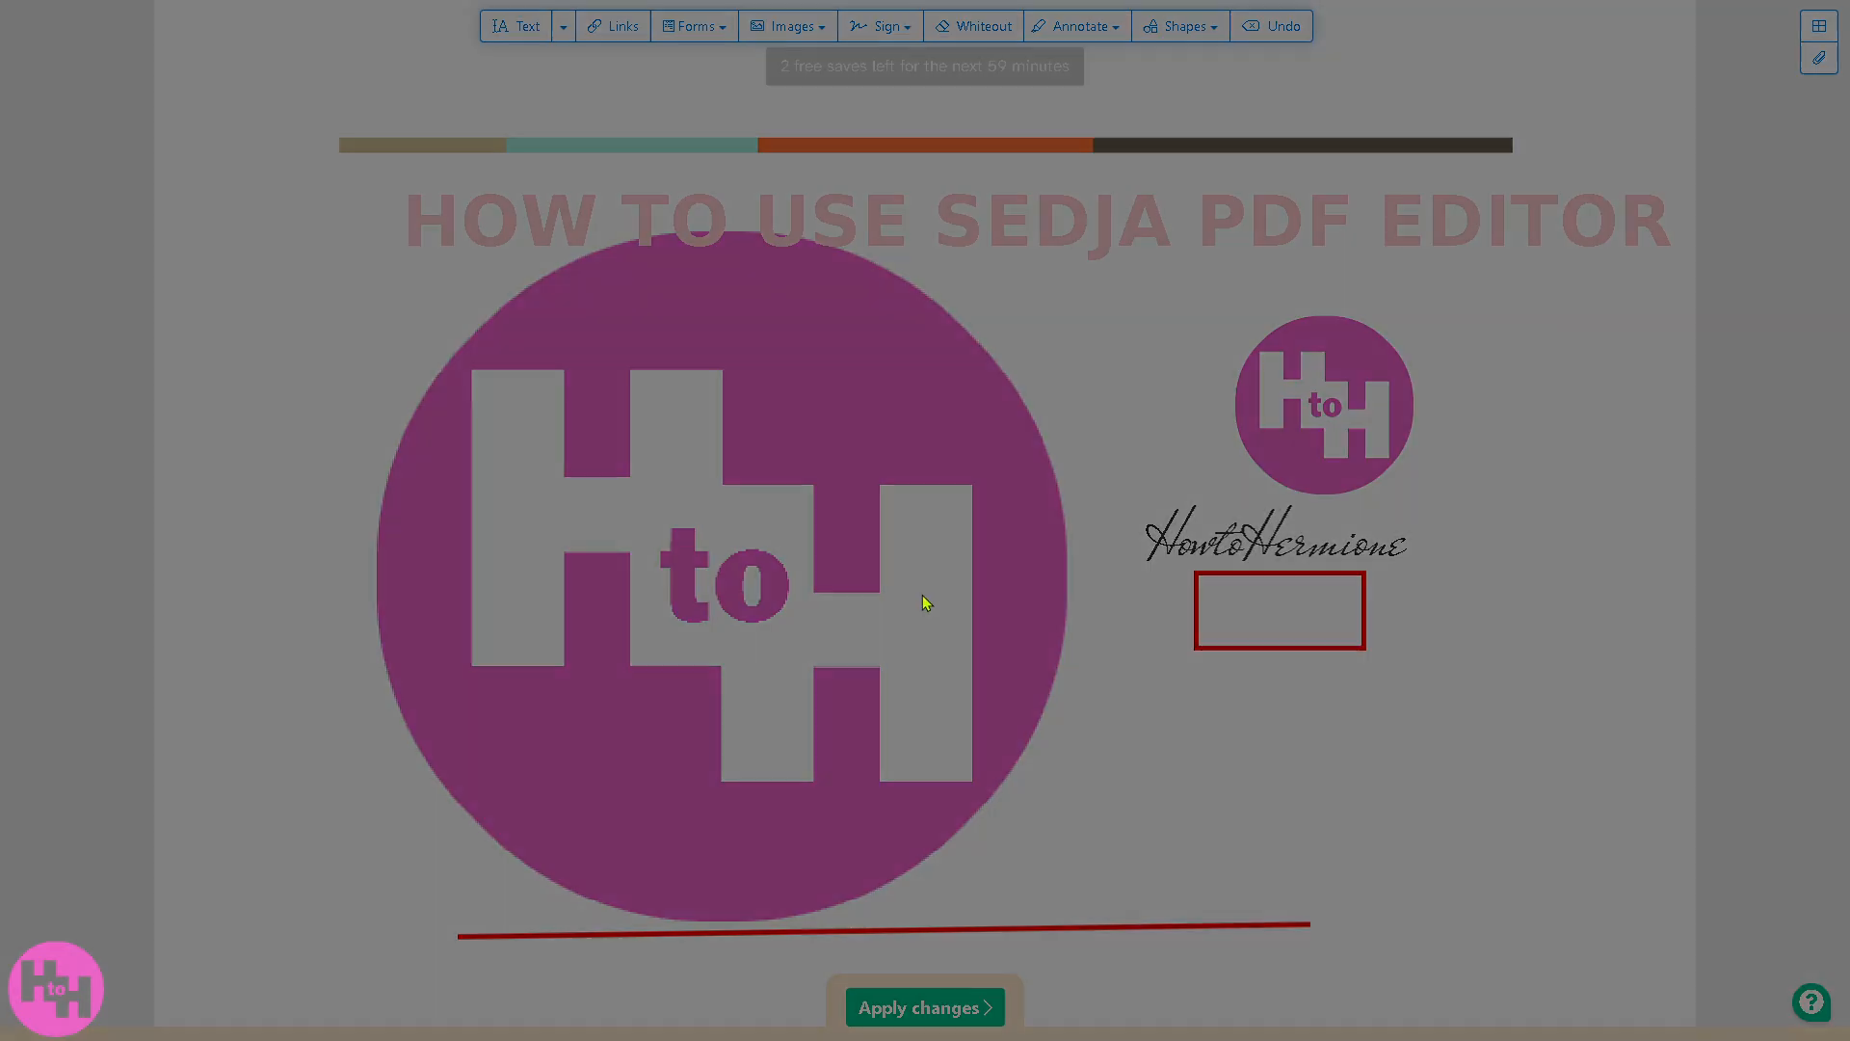
Step: Open the share options and write the email note 'How to use SEJDA PDF Editor'
left_click(924, 1006)
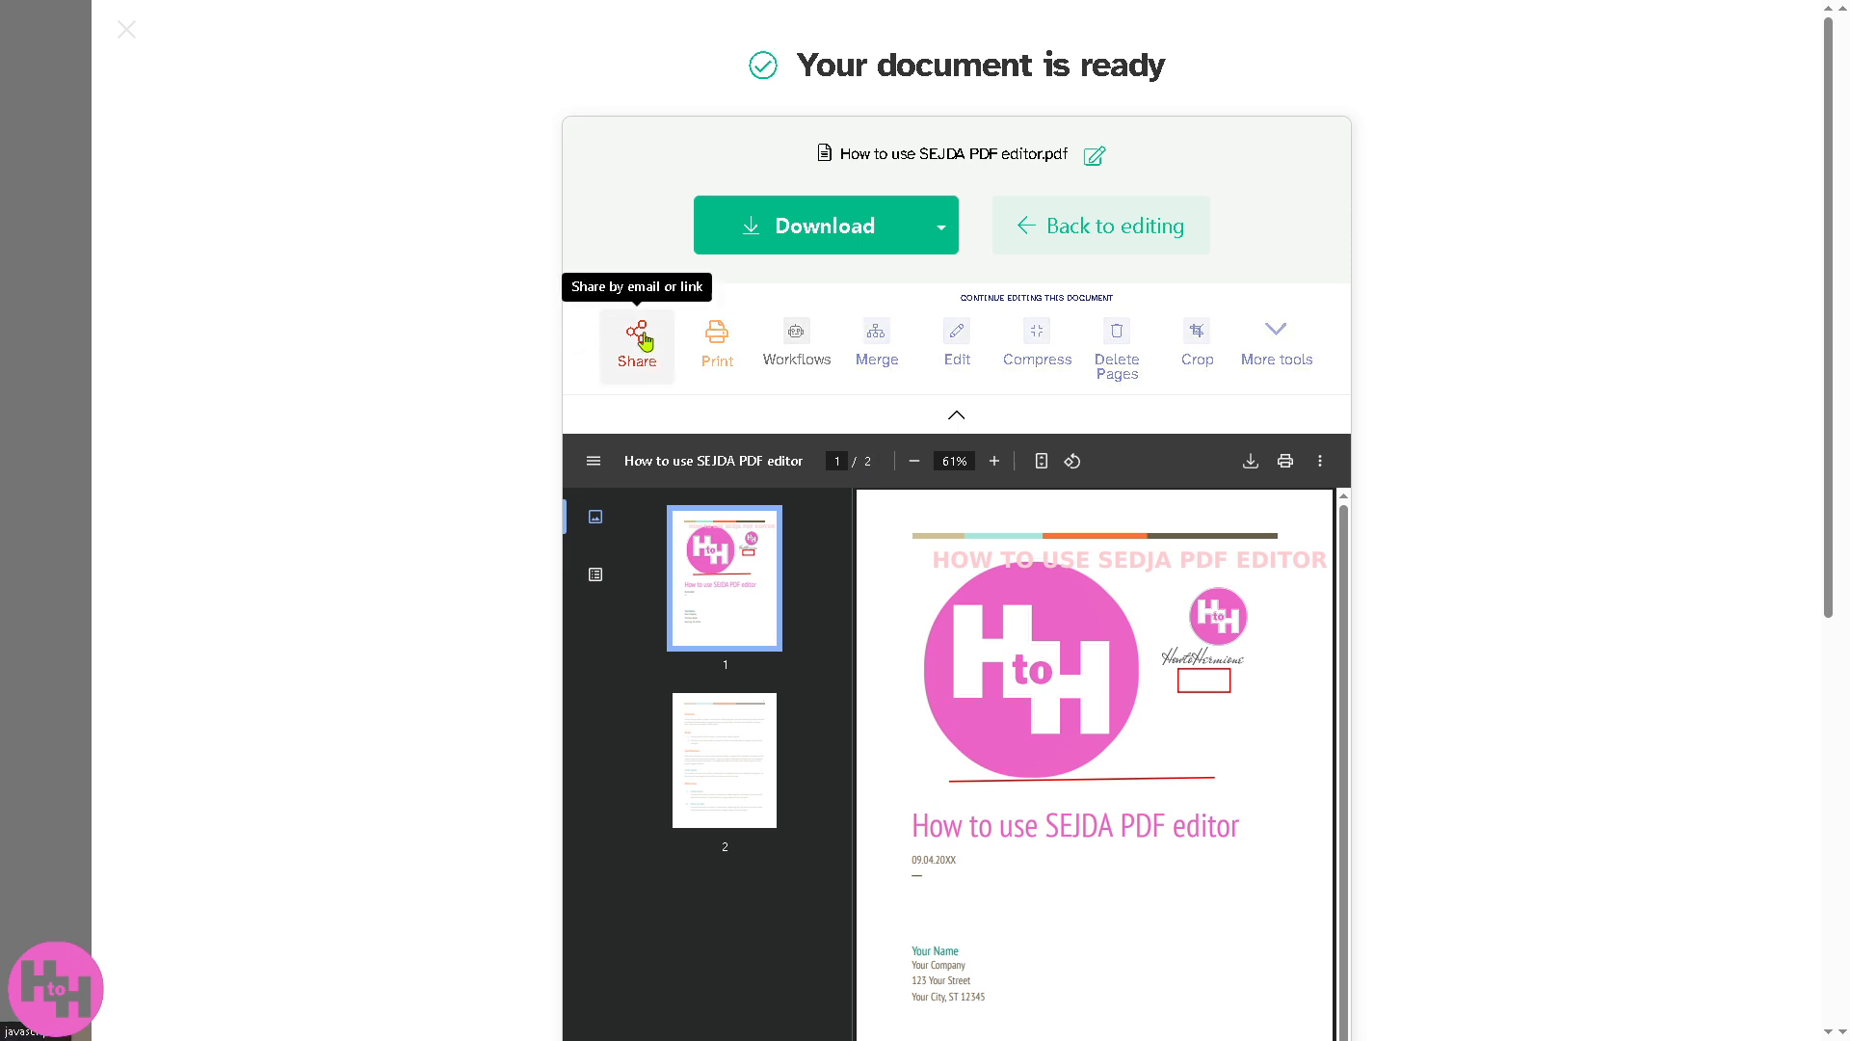
left_click(636, 346)
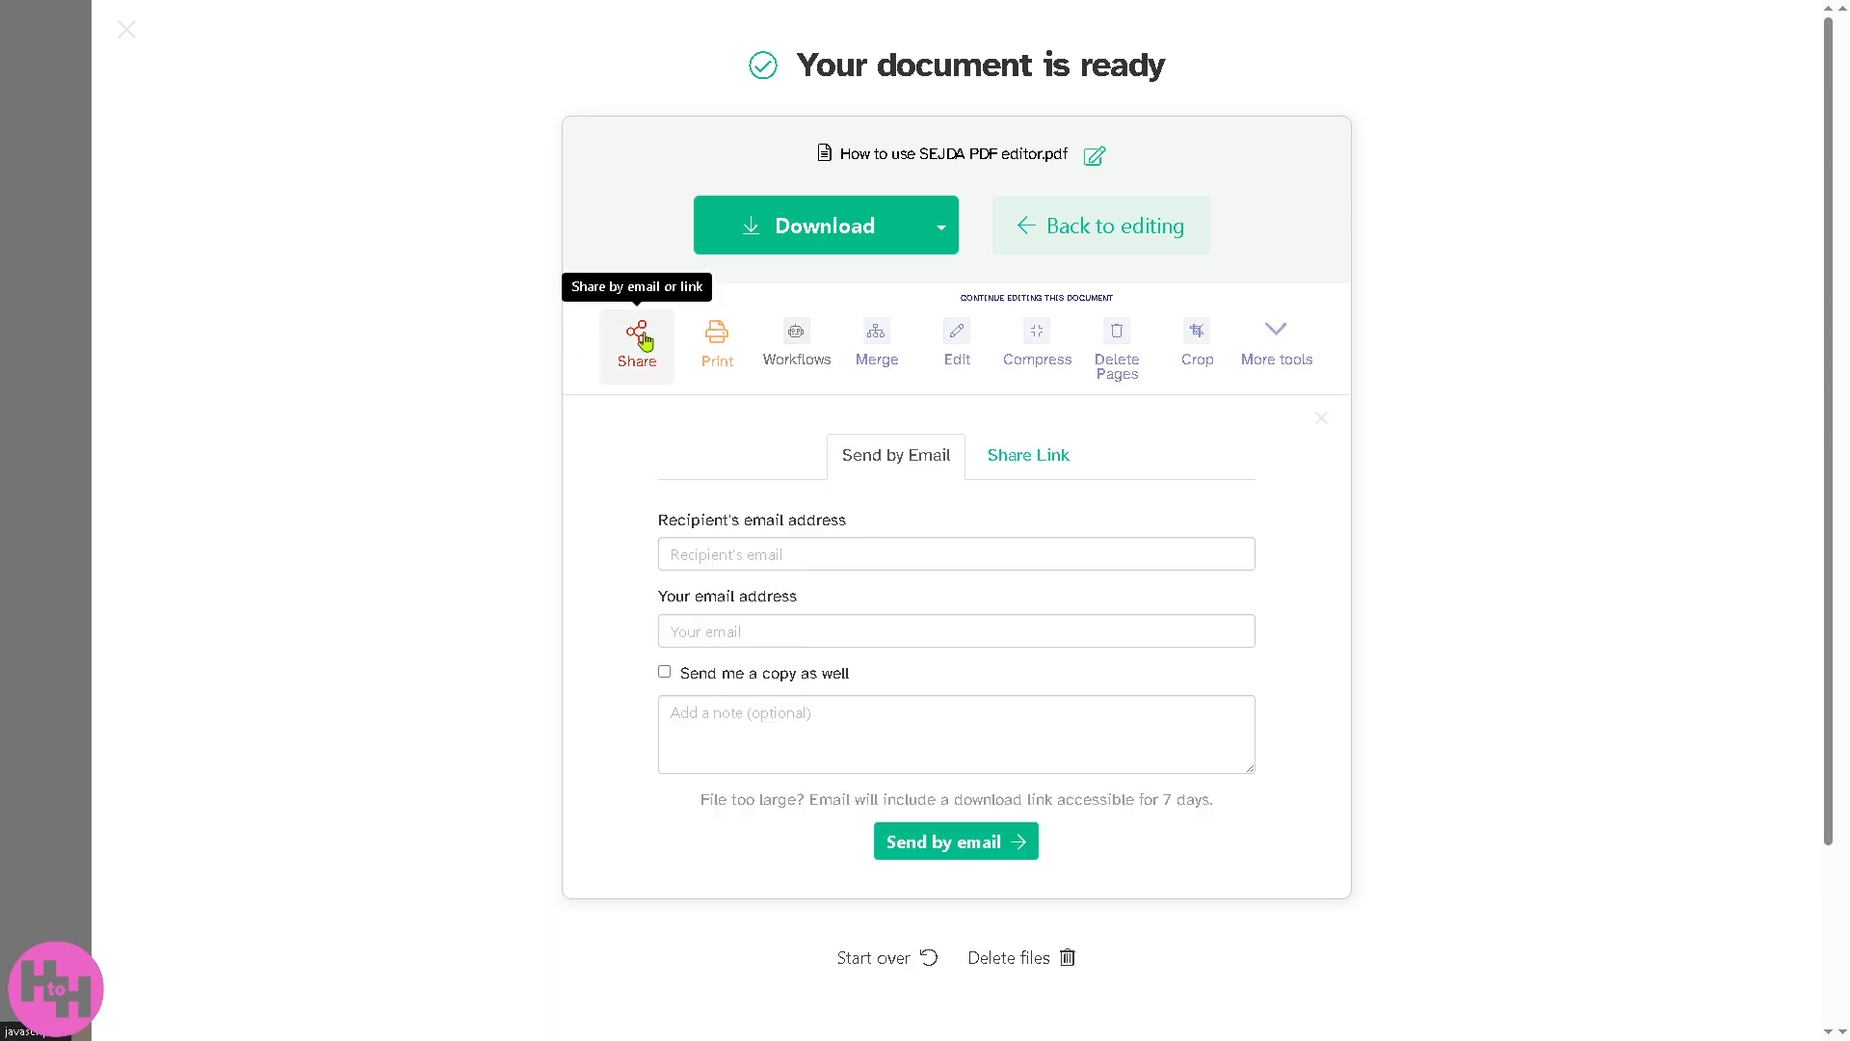
left_click(955, 841)
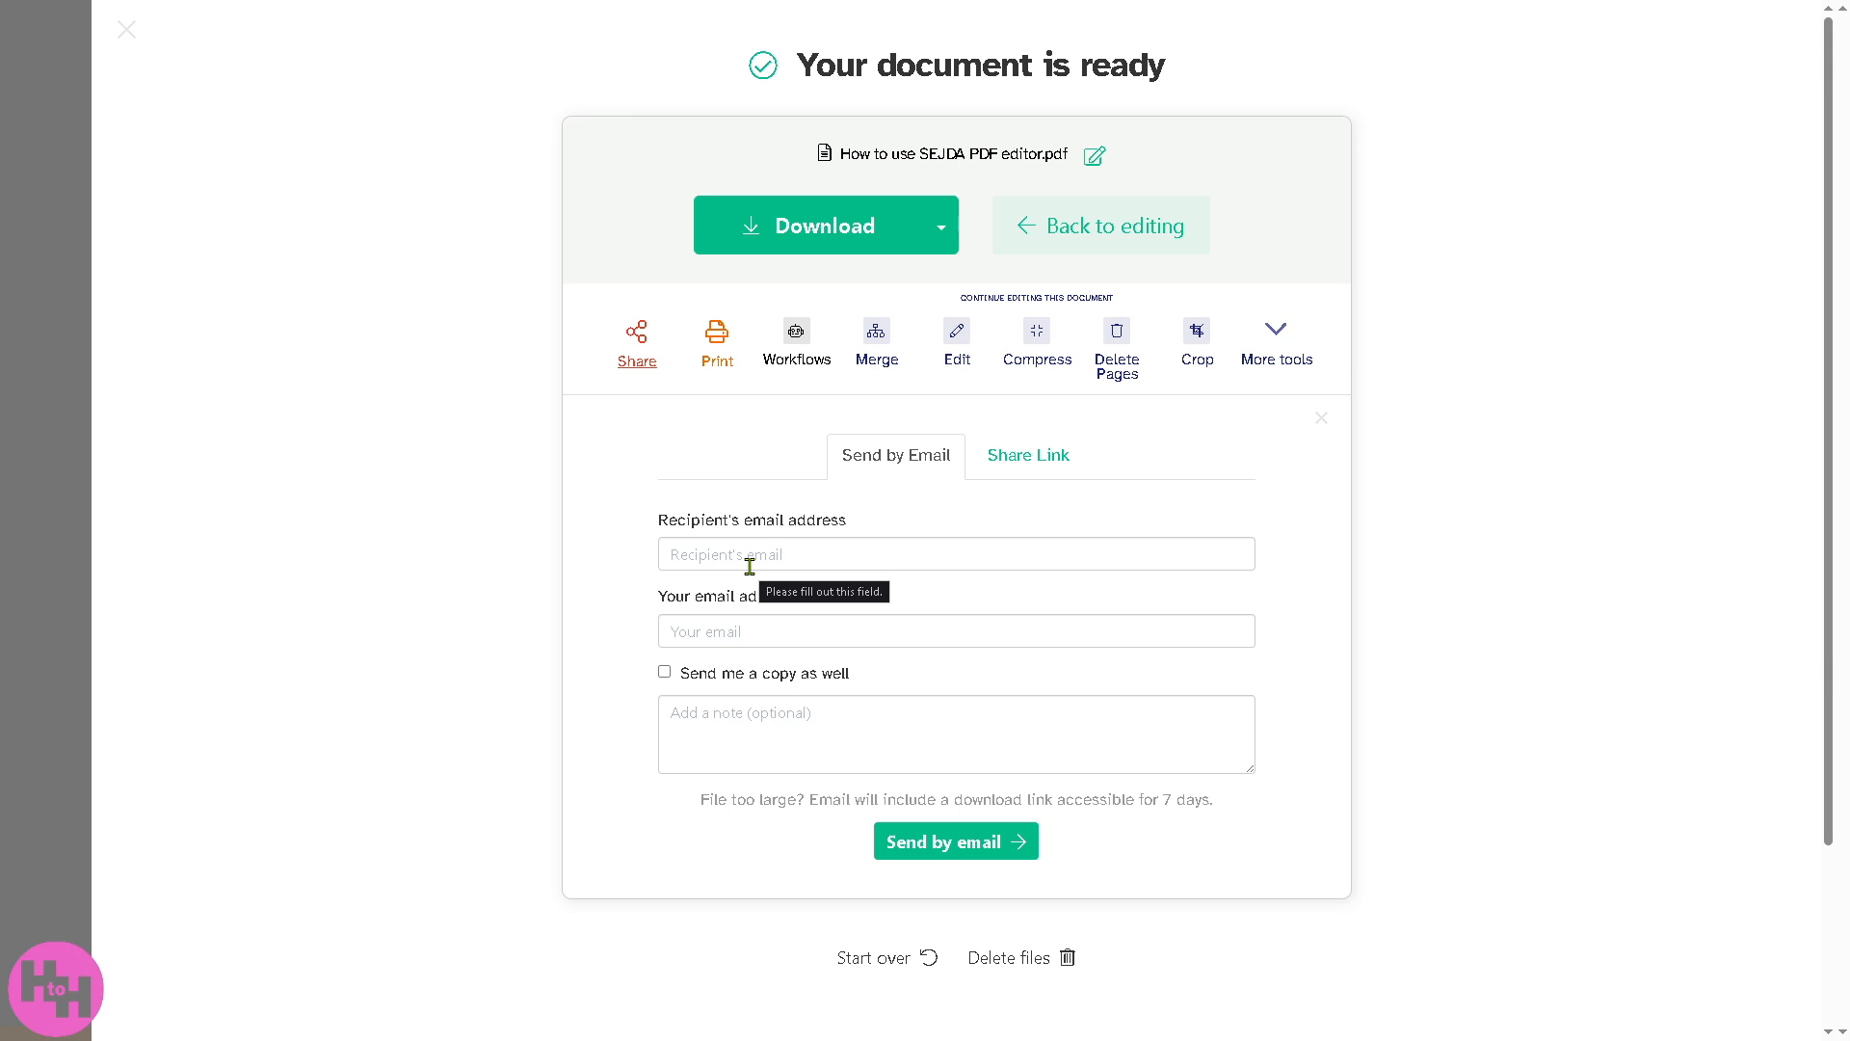
mouse_move(579, 574)
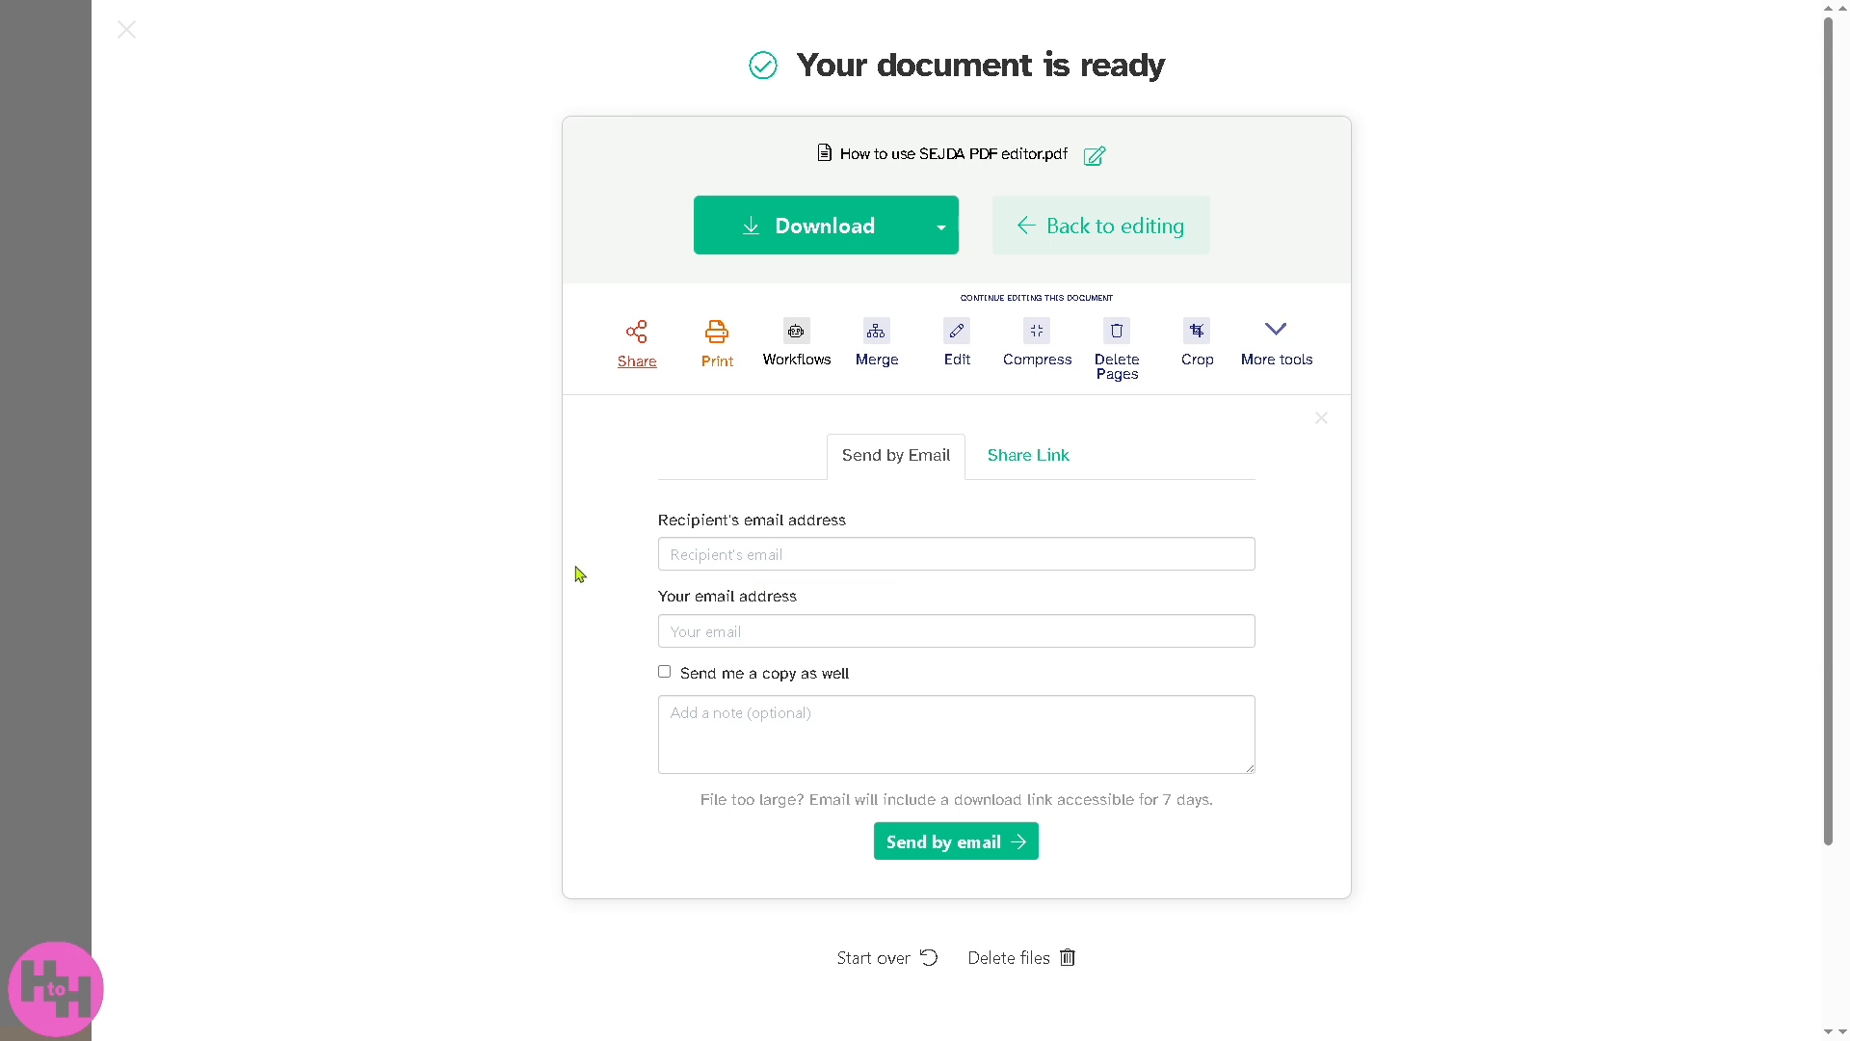
left_click(955, 841)
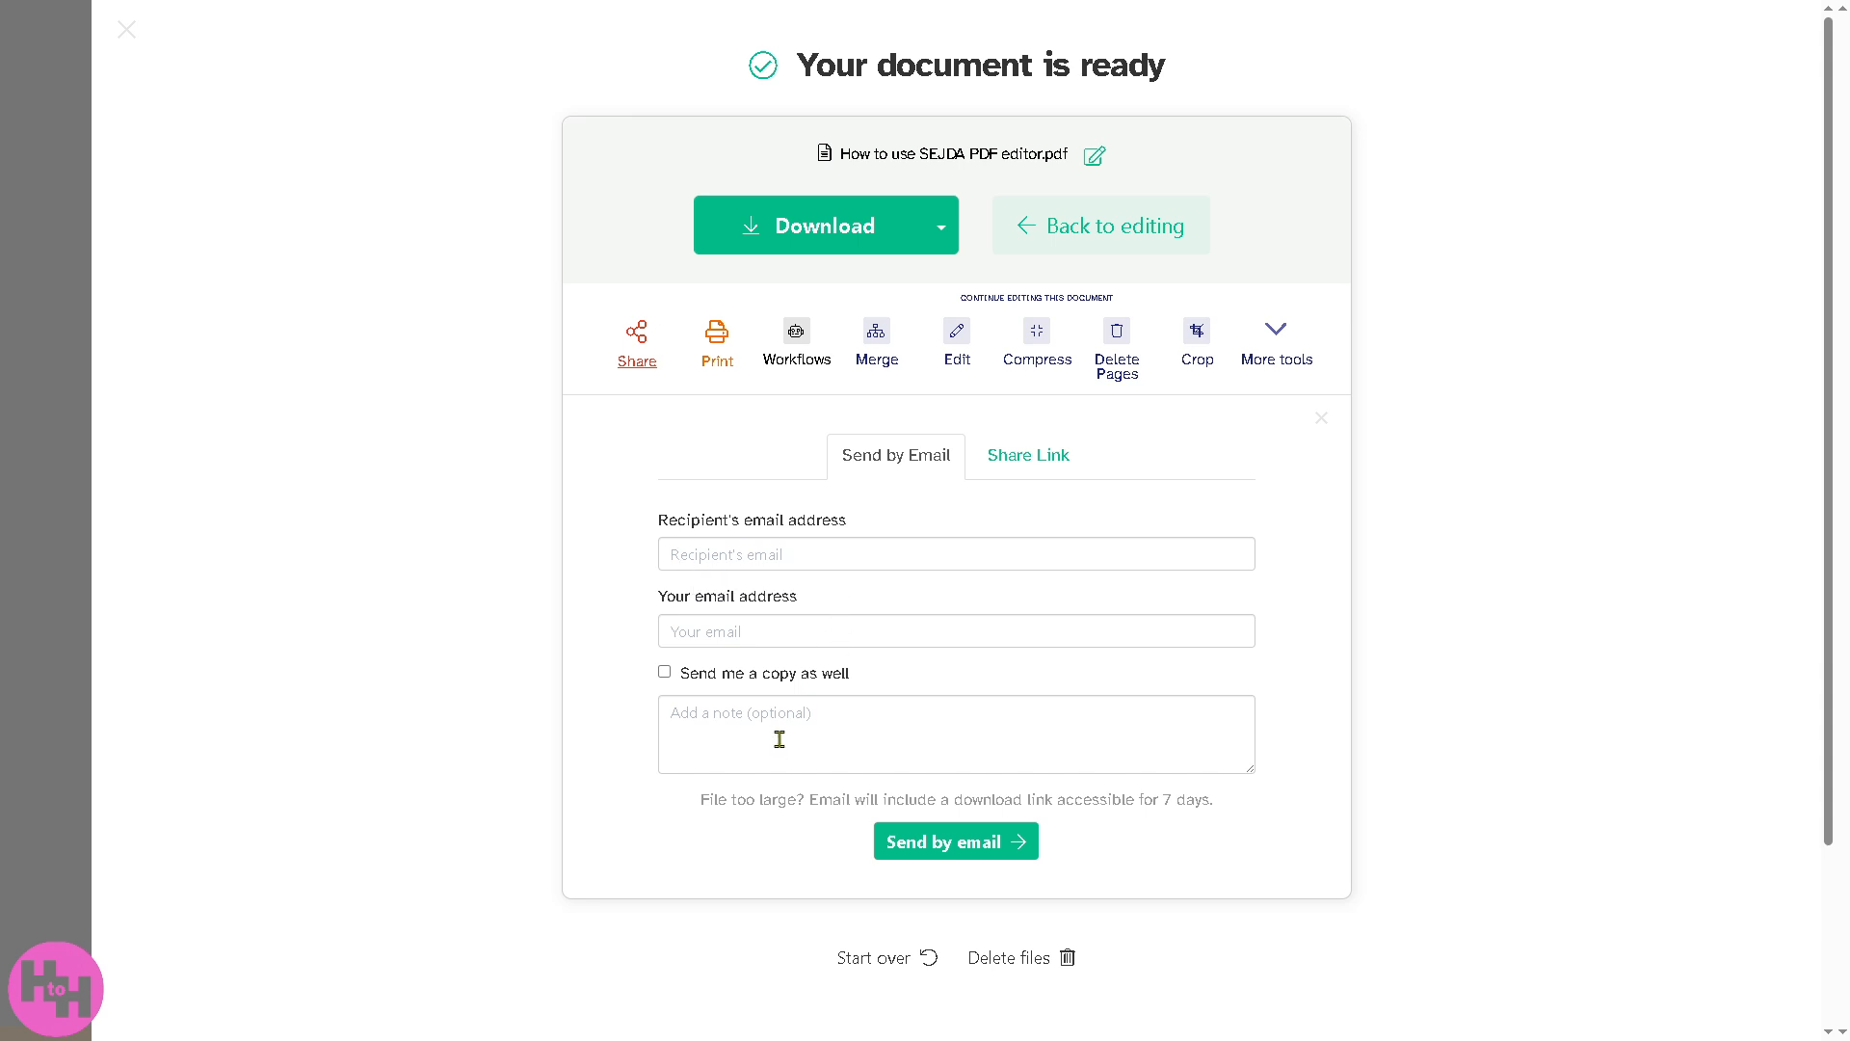
type("How to use SEJDA")
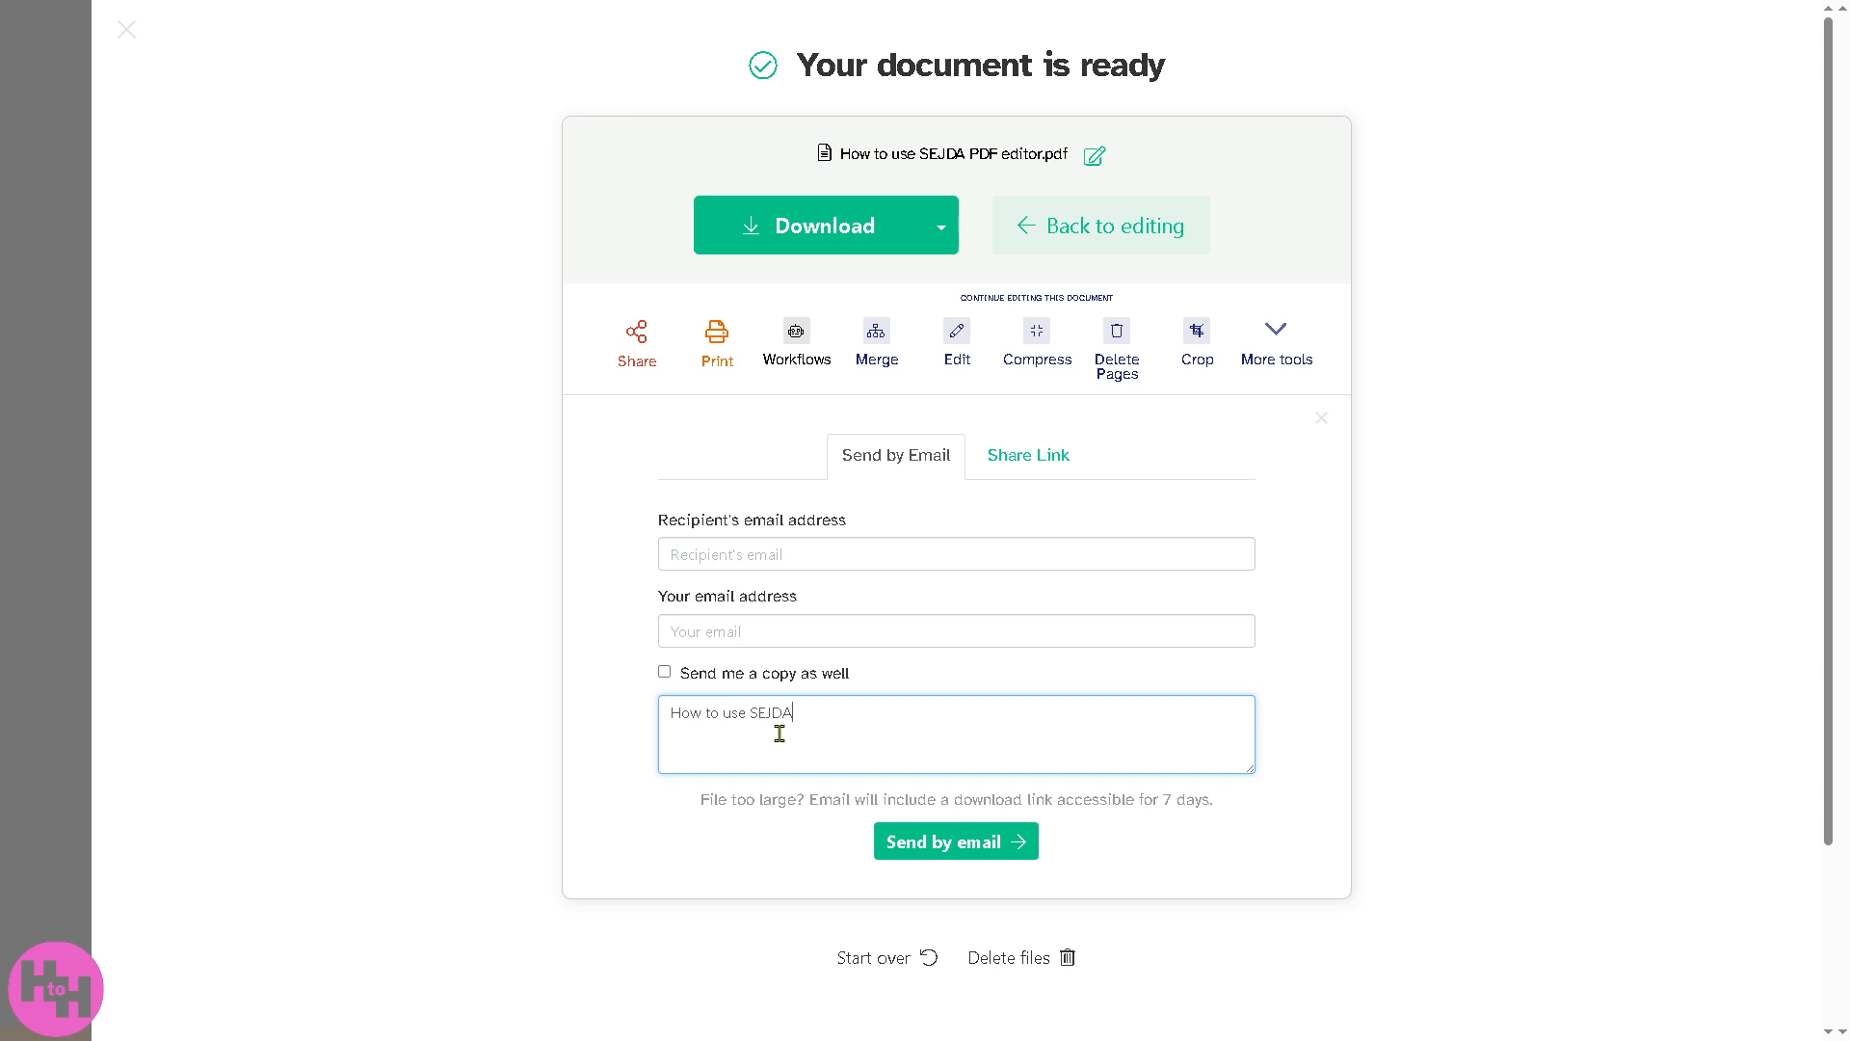
type("PDF Edi")
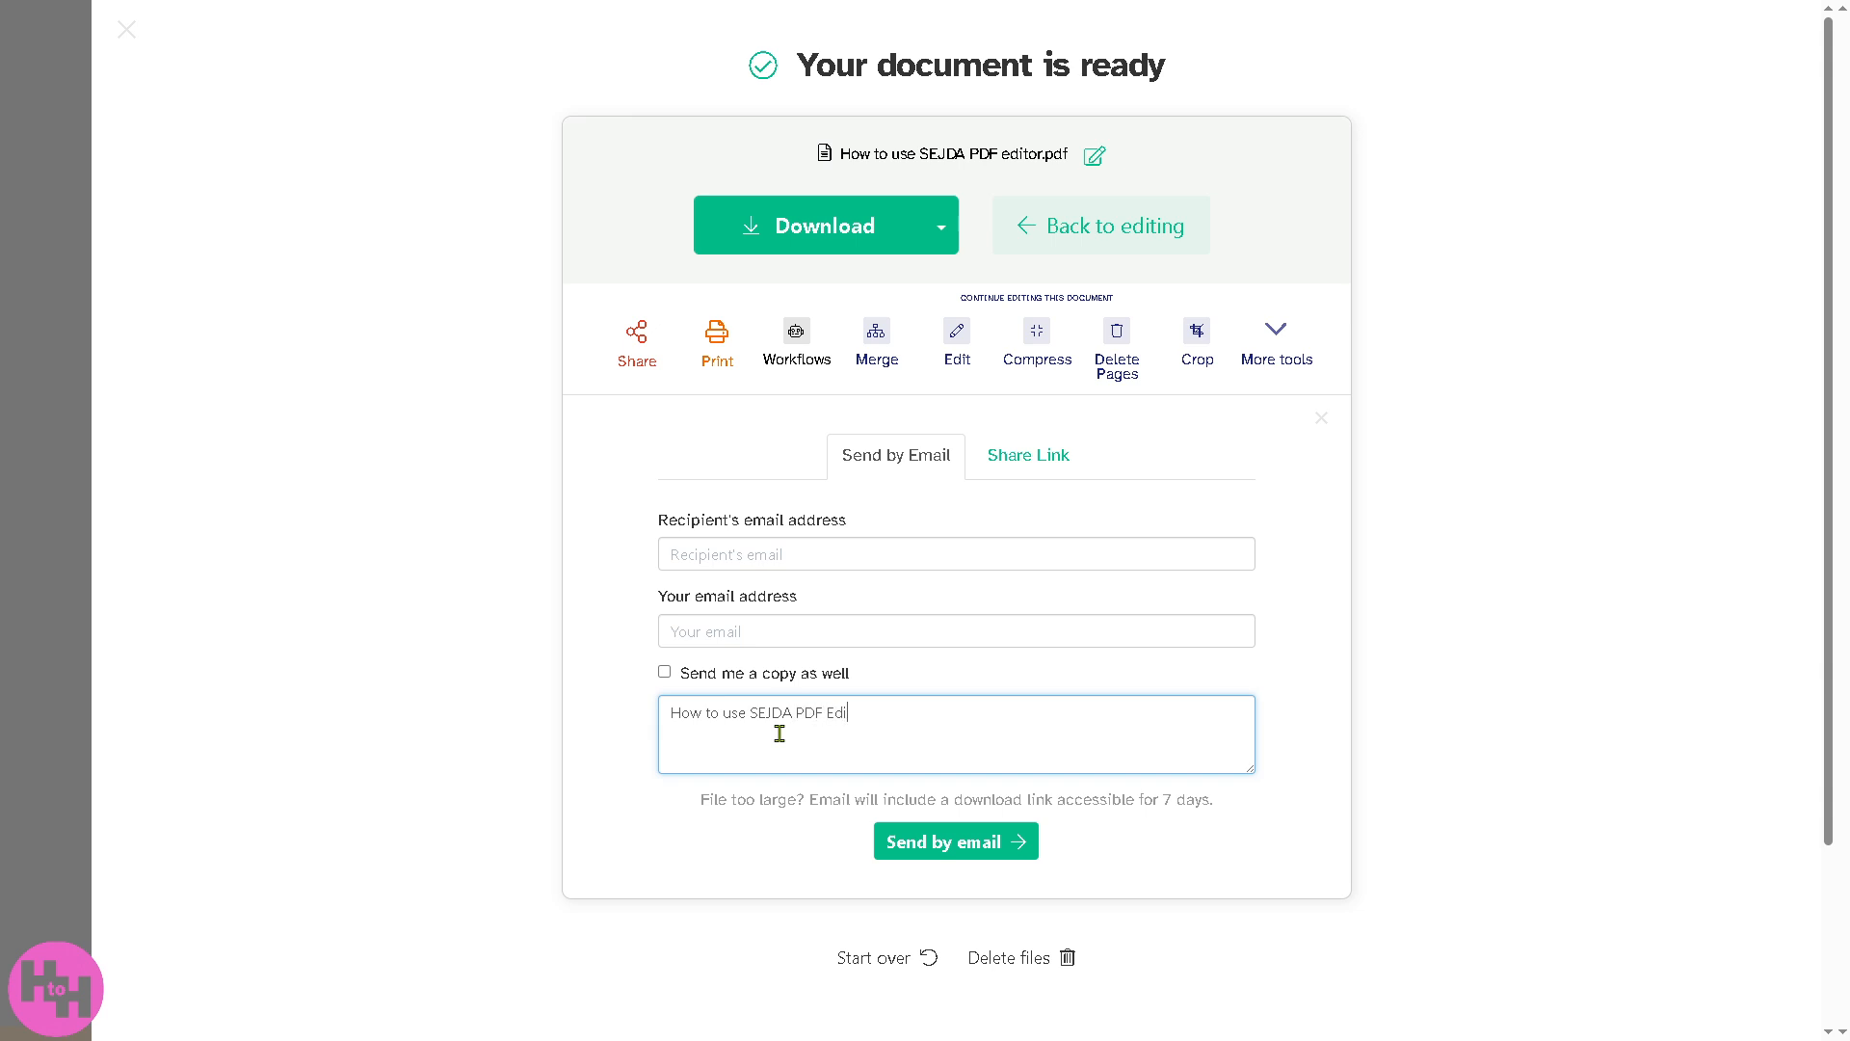
left_click(956, 553)
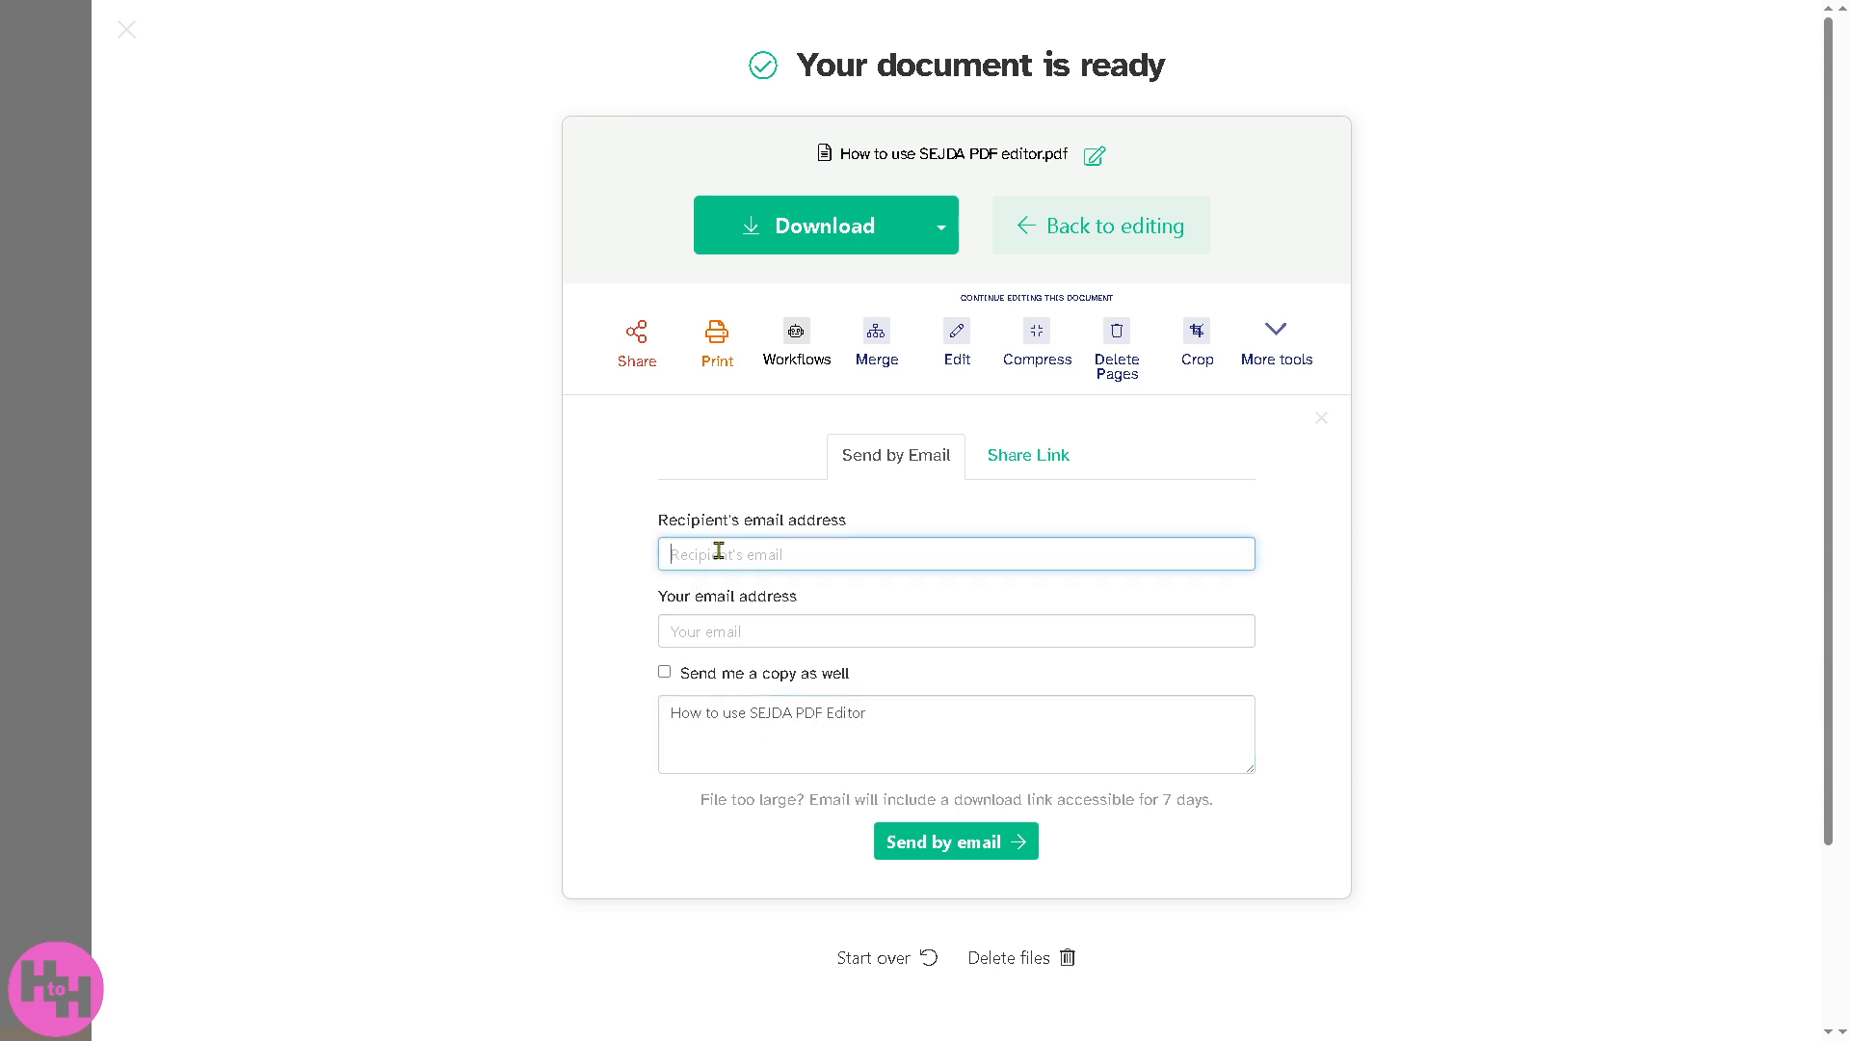
type("test@email.com")
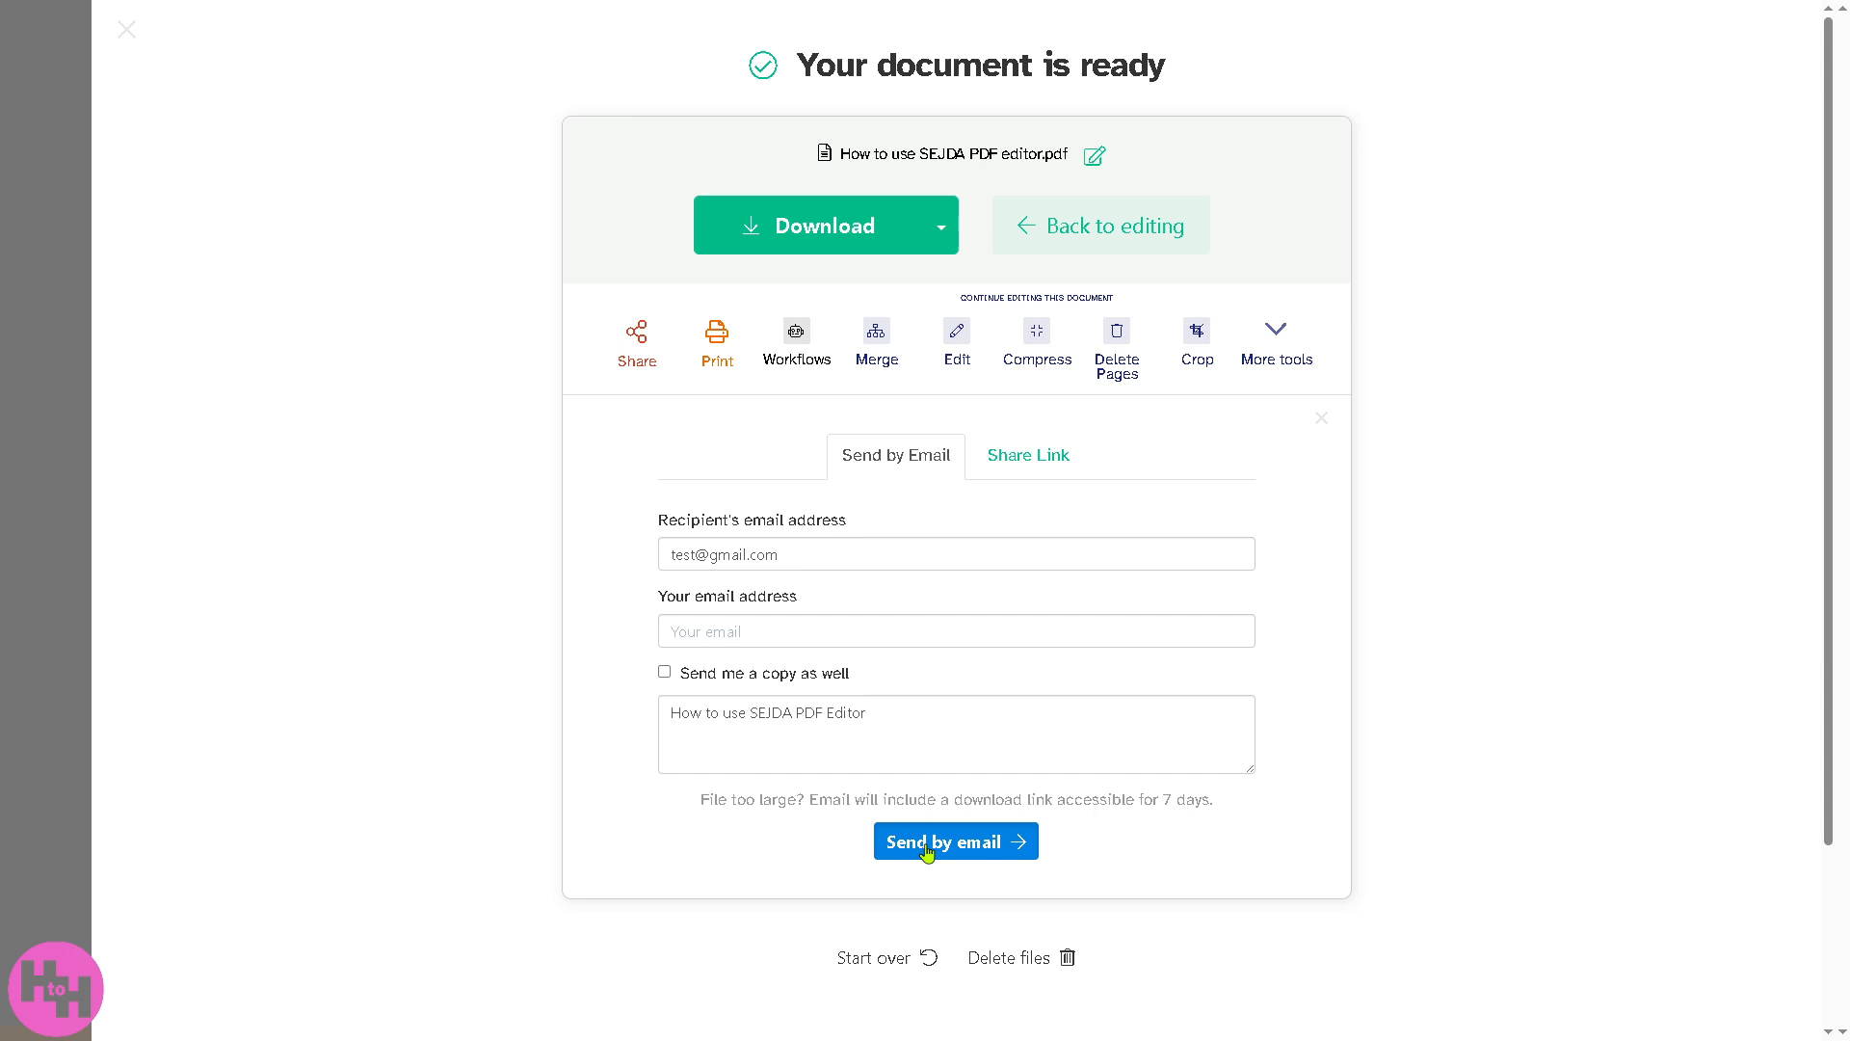
left_click(955, 841)
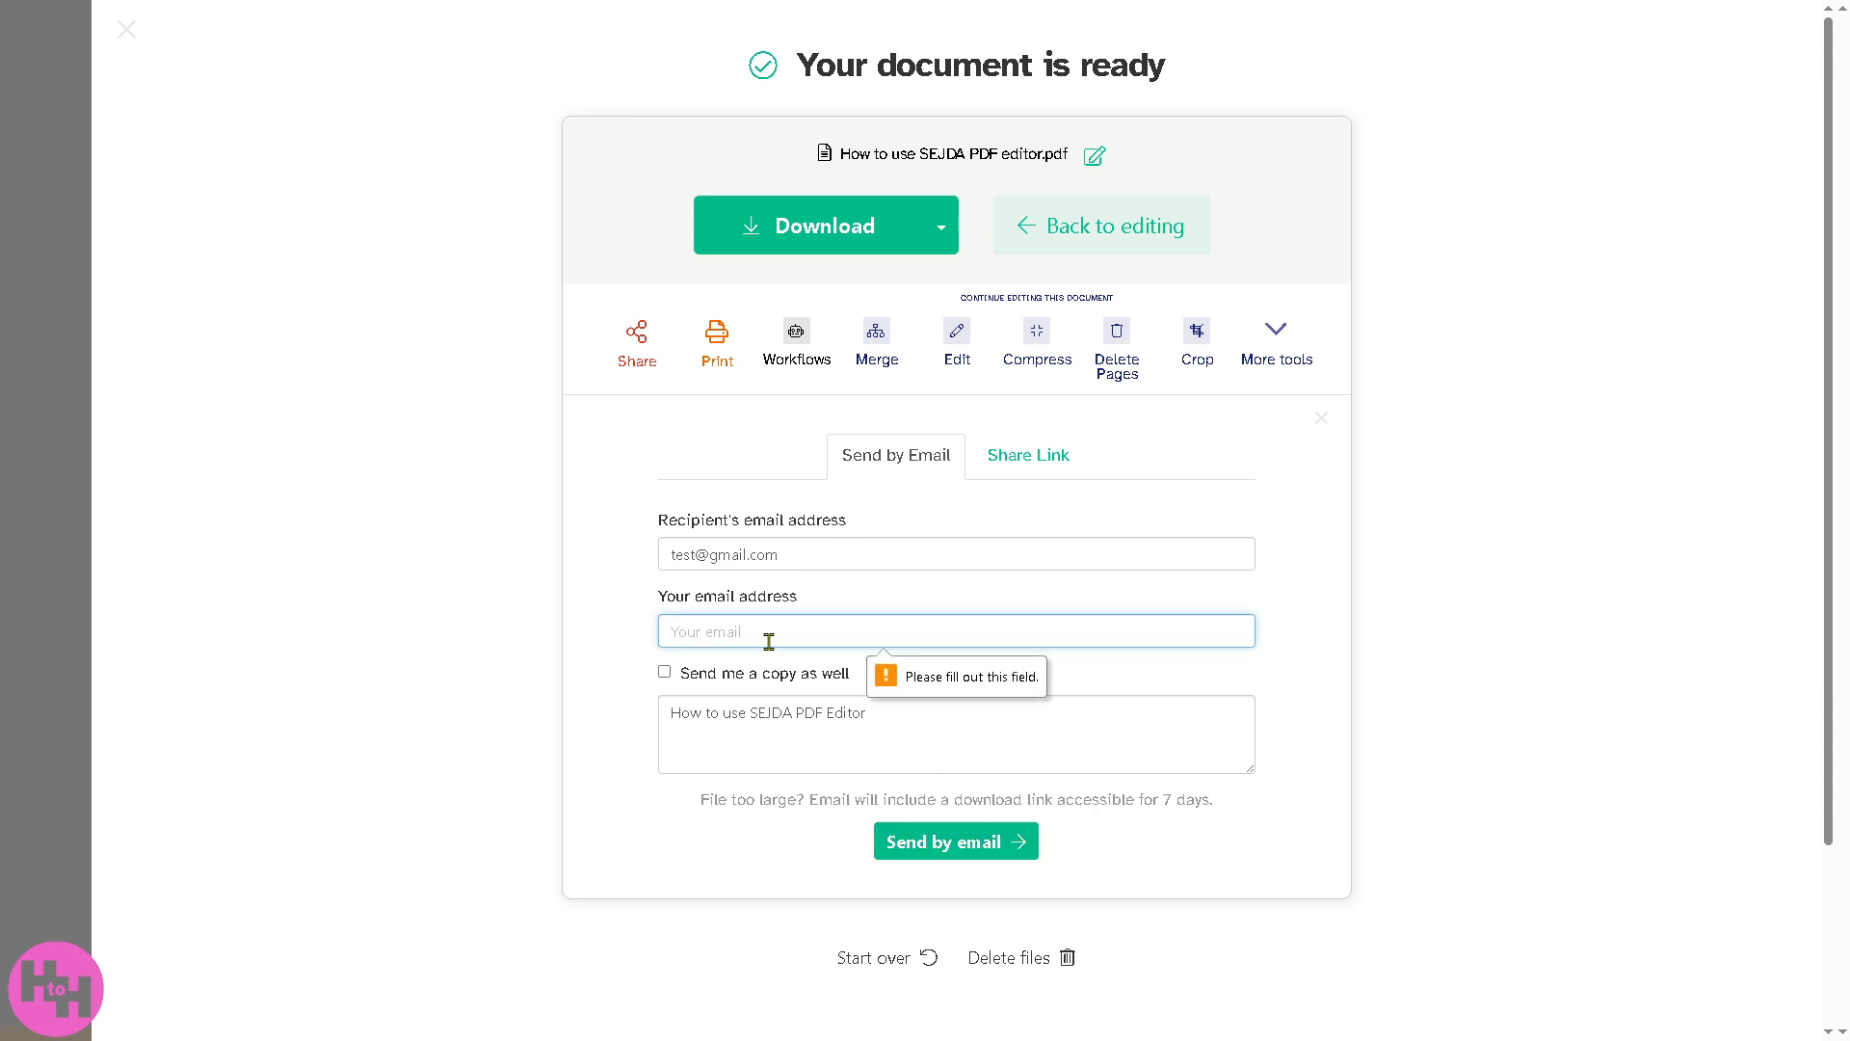
type("test@")
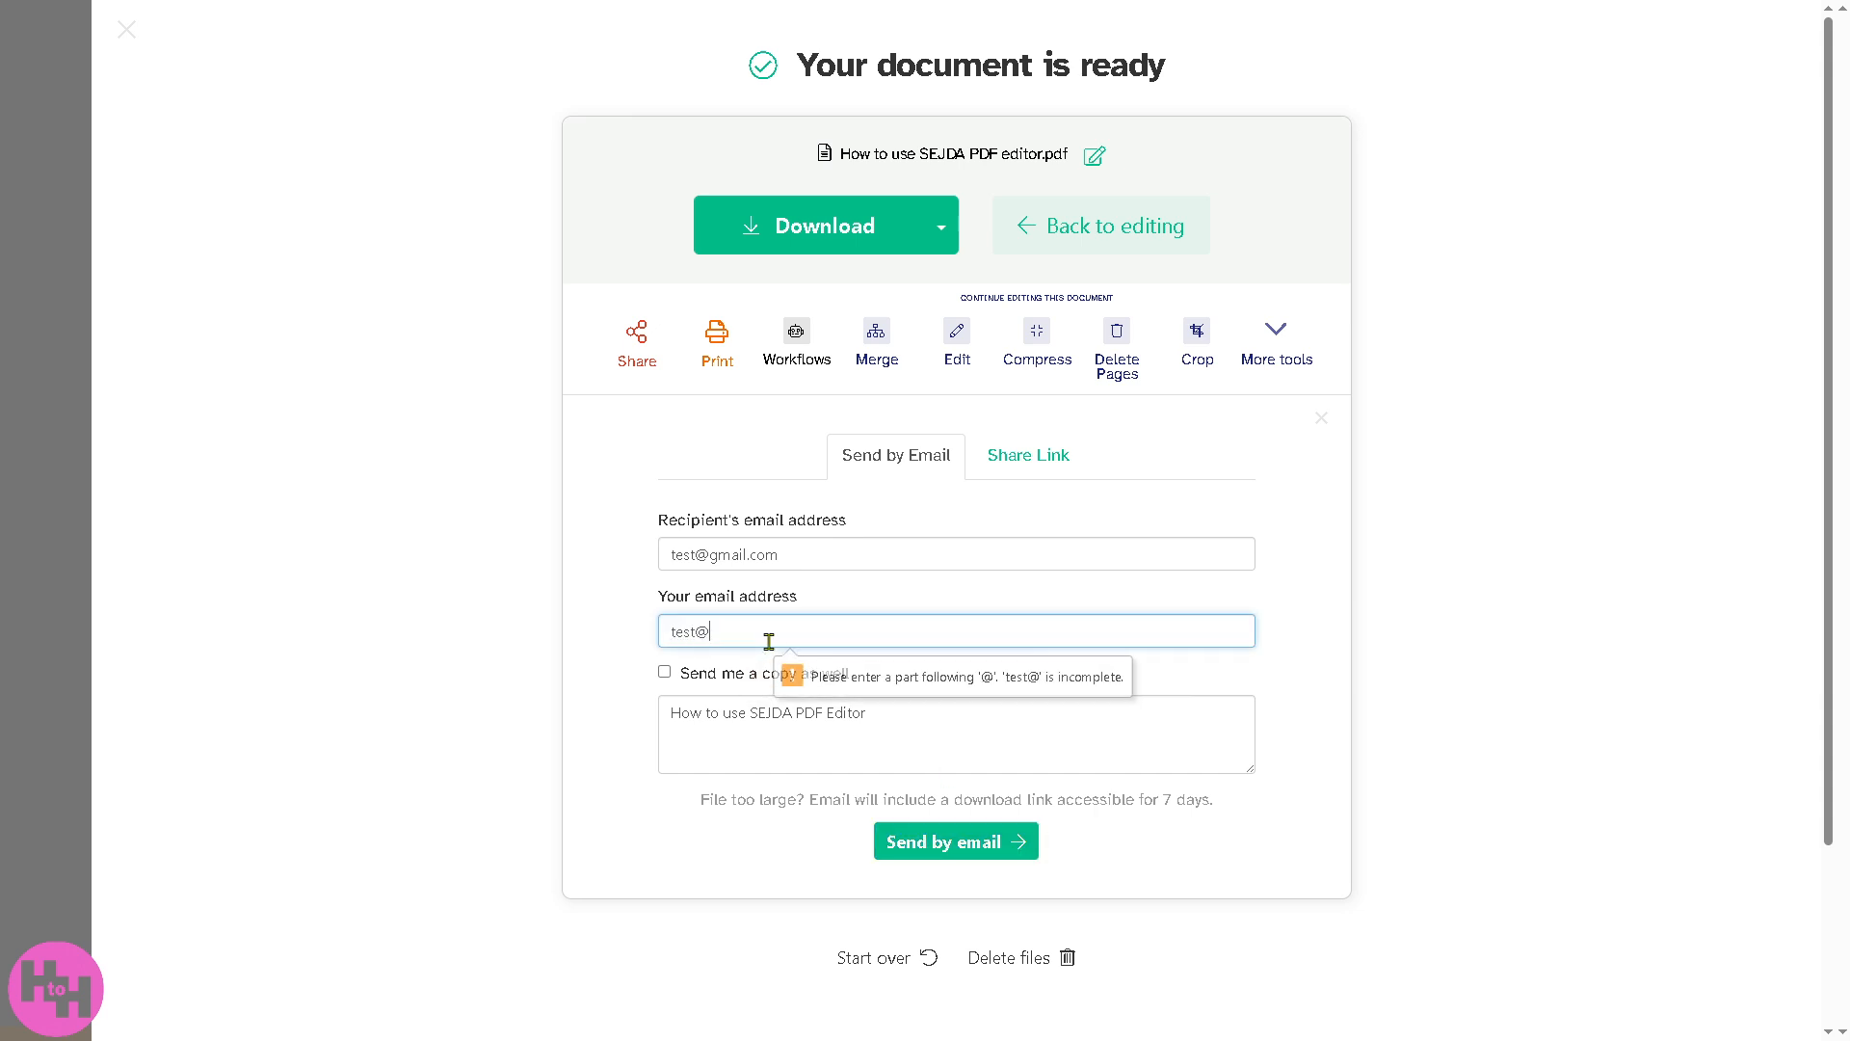
type("gmail.com")
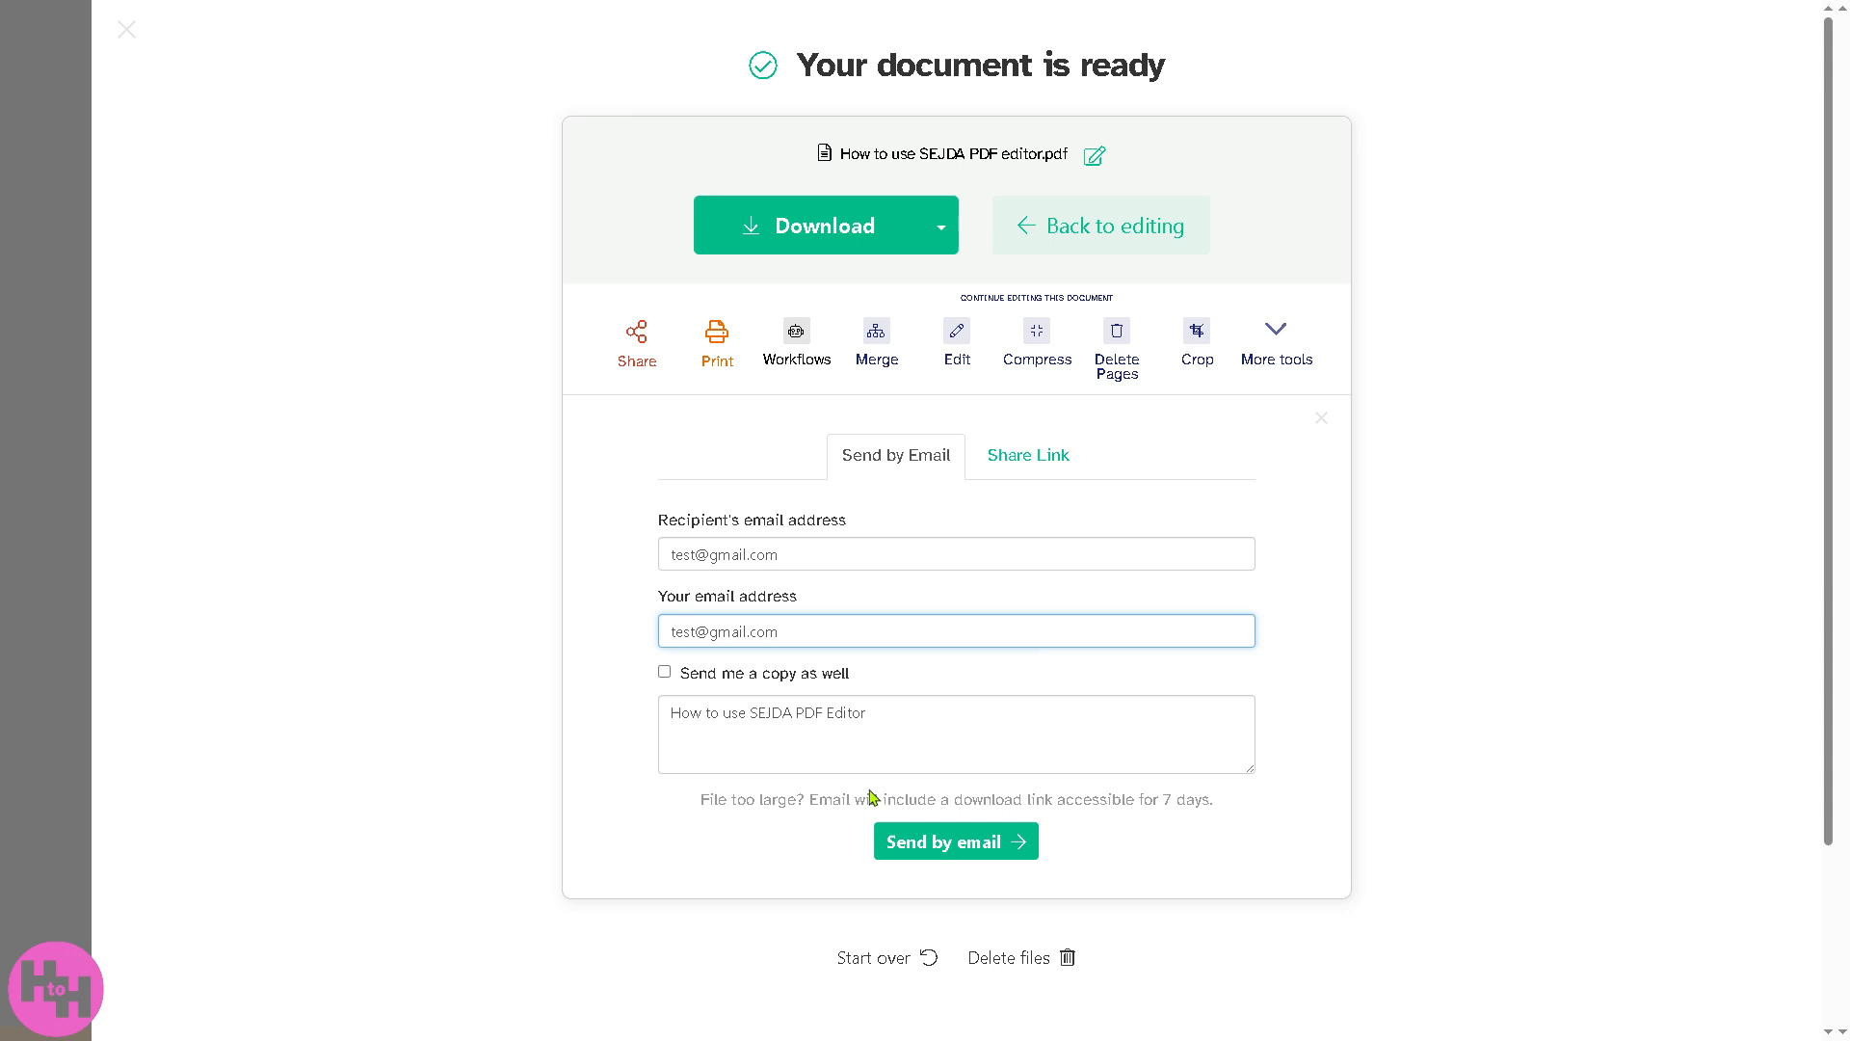
left_click(1026, 454)
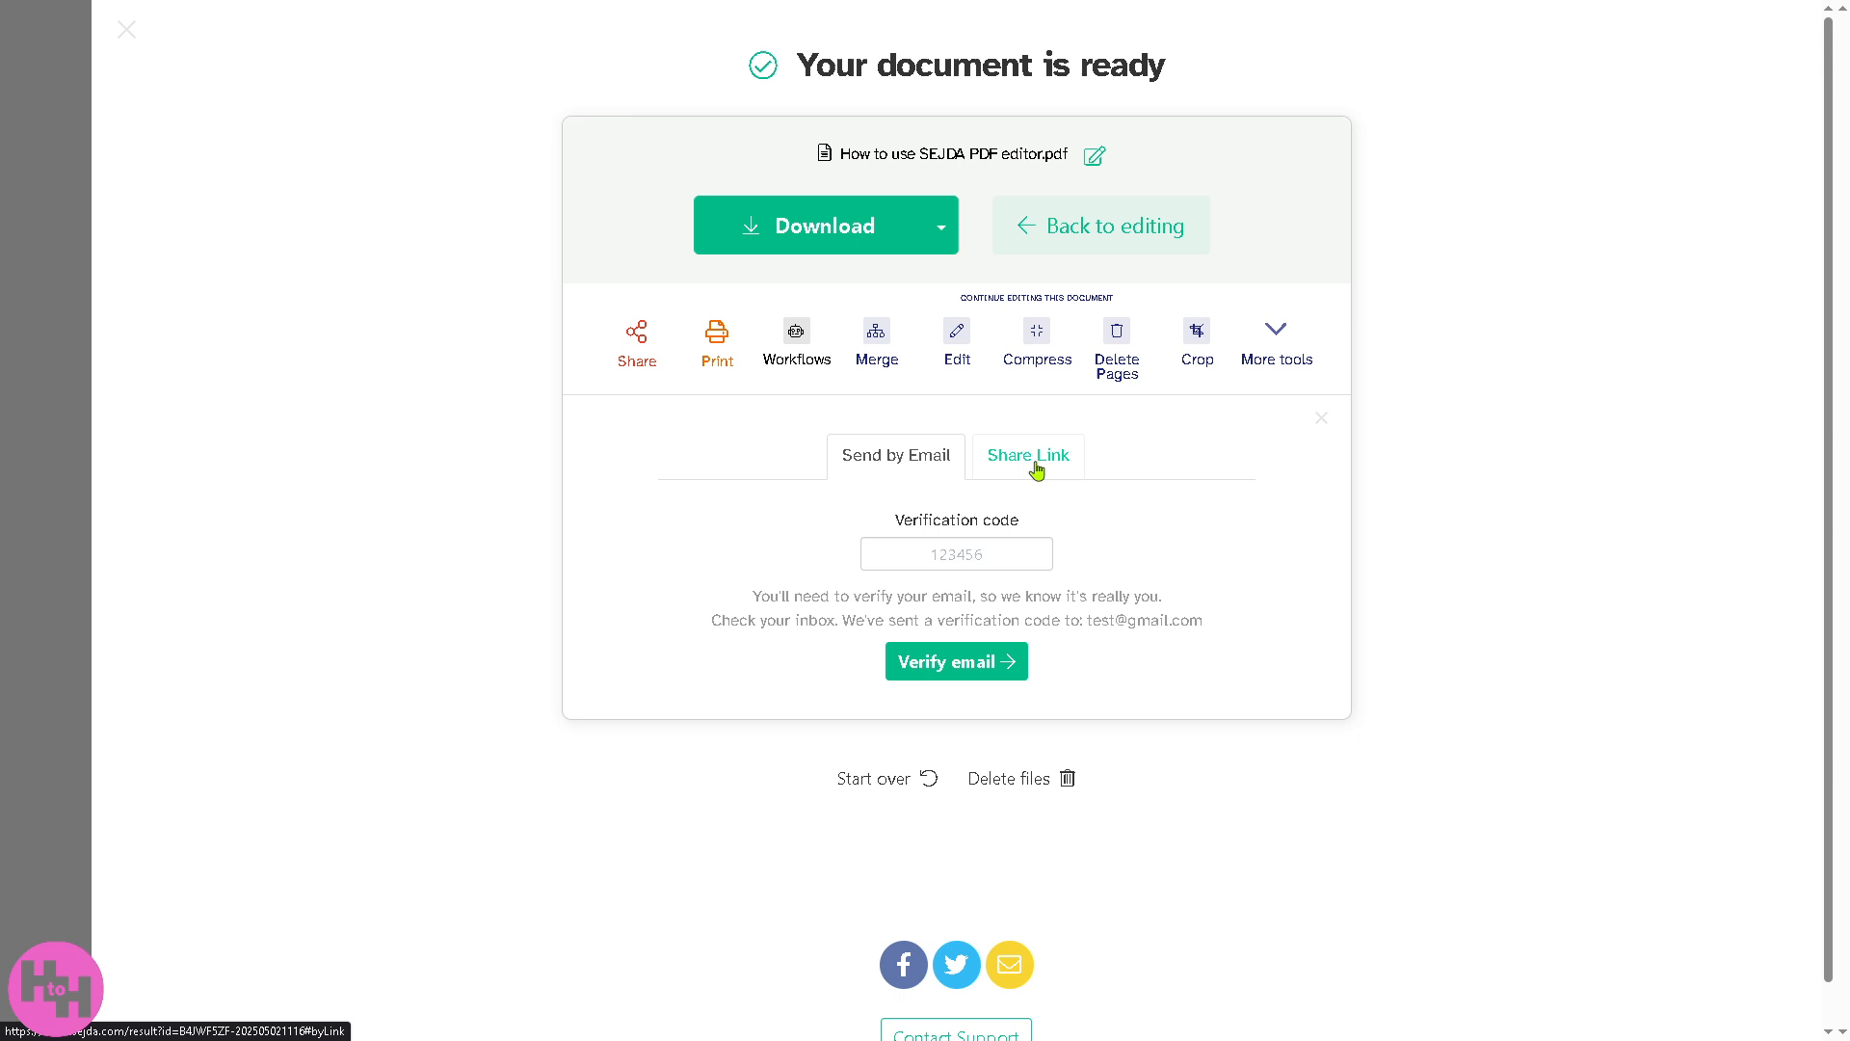
Step: On the Share Link tab, generate a 7-day link to the PDF and copy it
left_click(1028, 455)
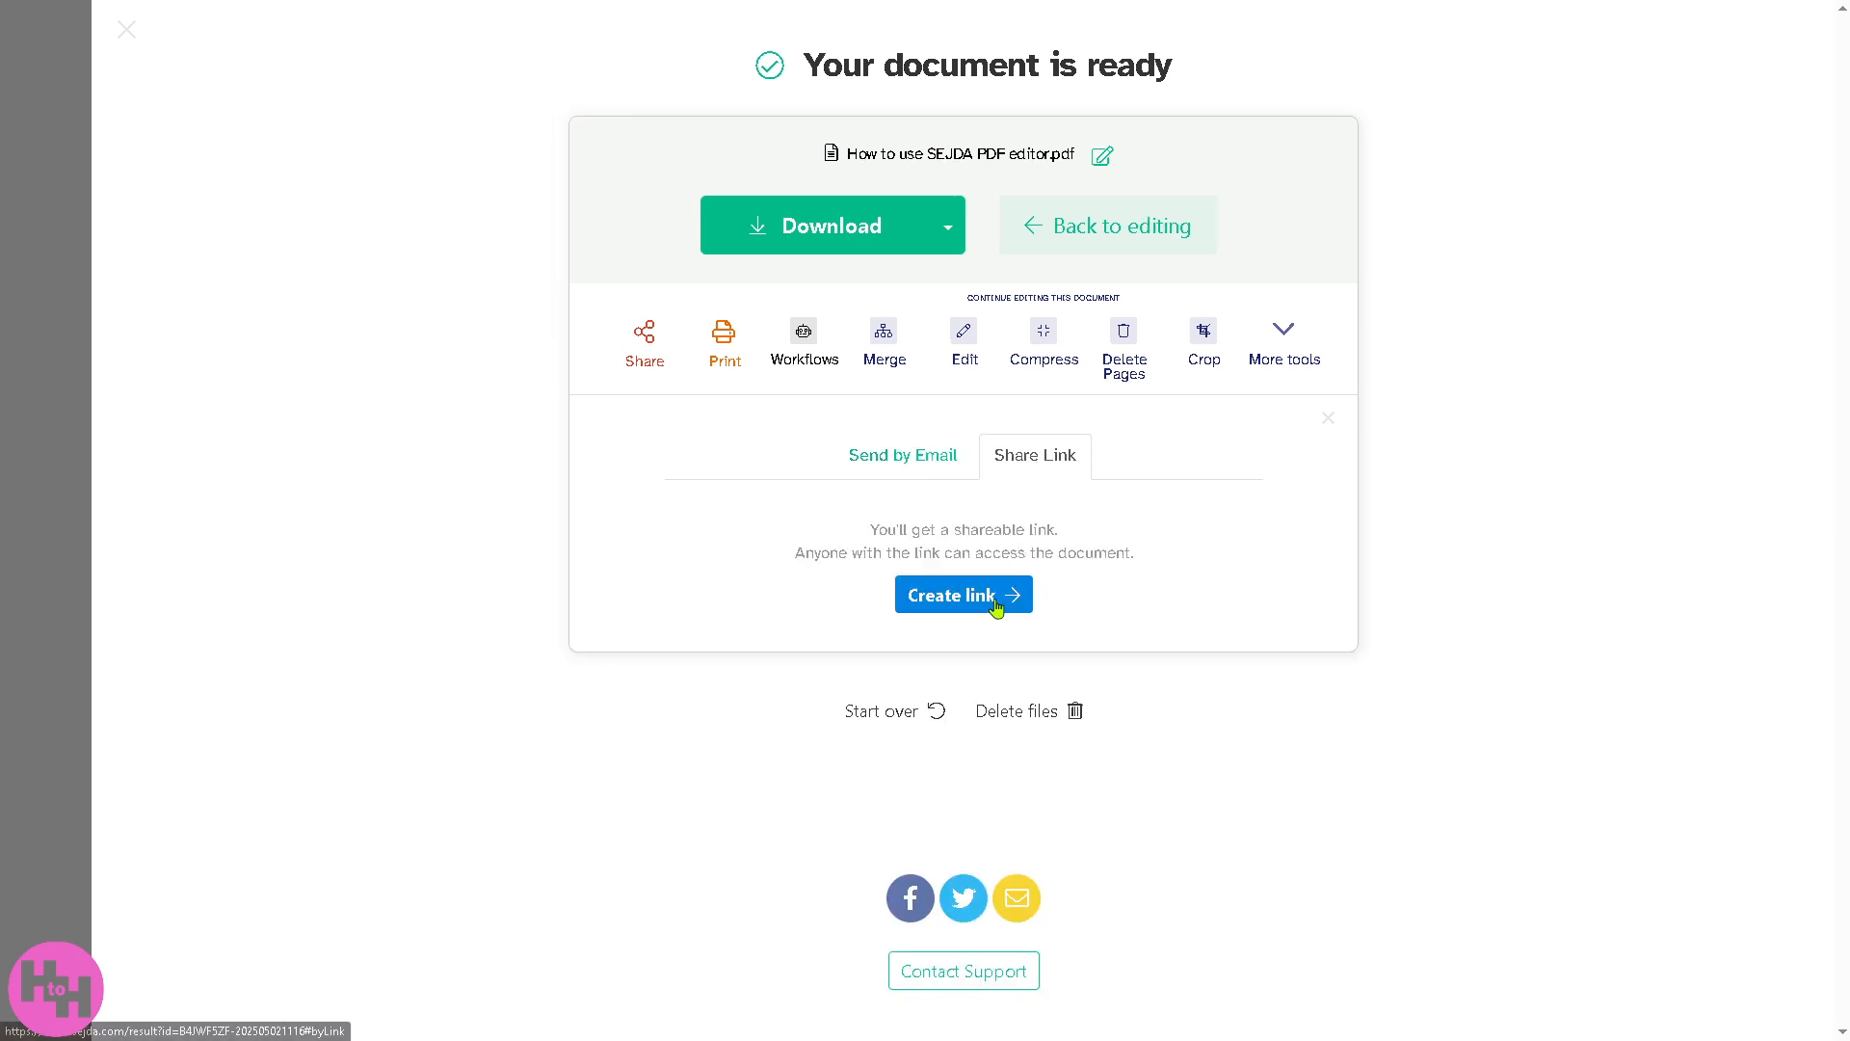
left_click(963, 593)
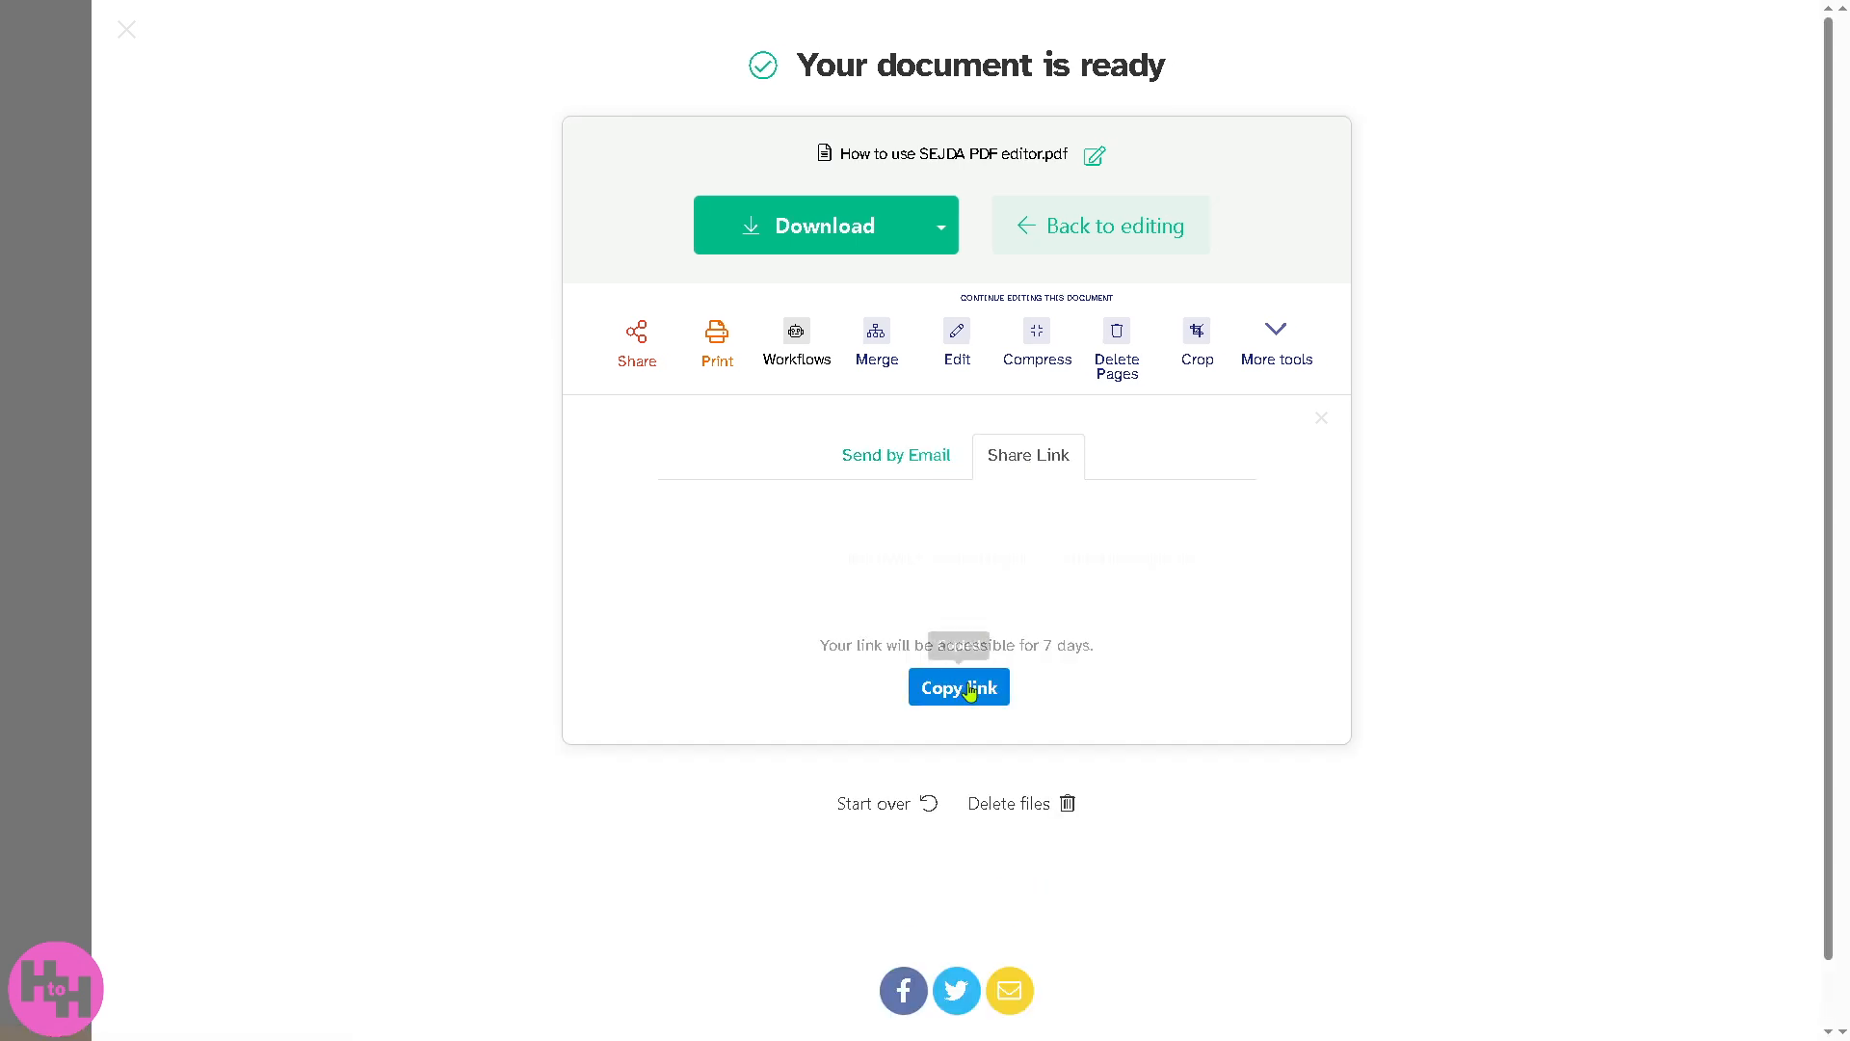
left_click(957, 687)
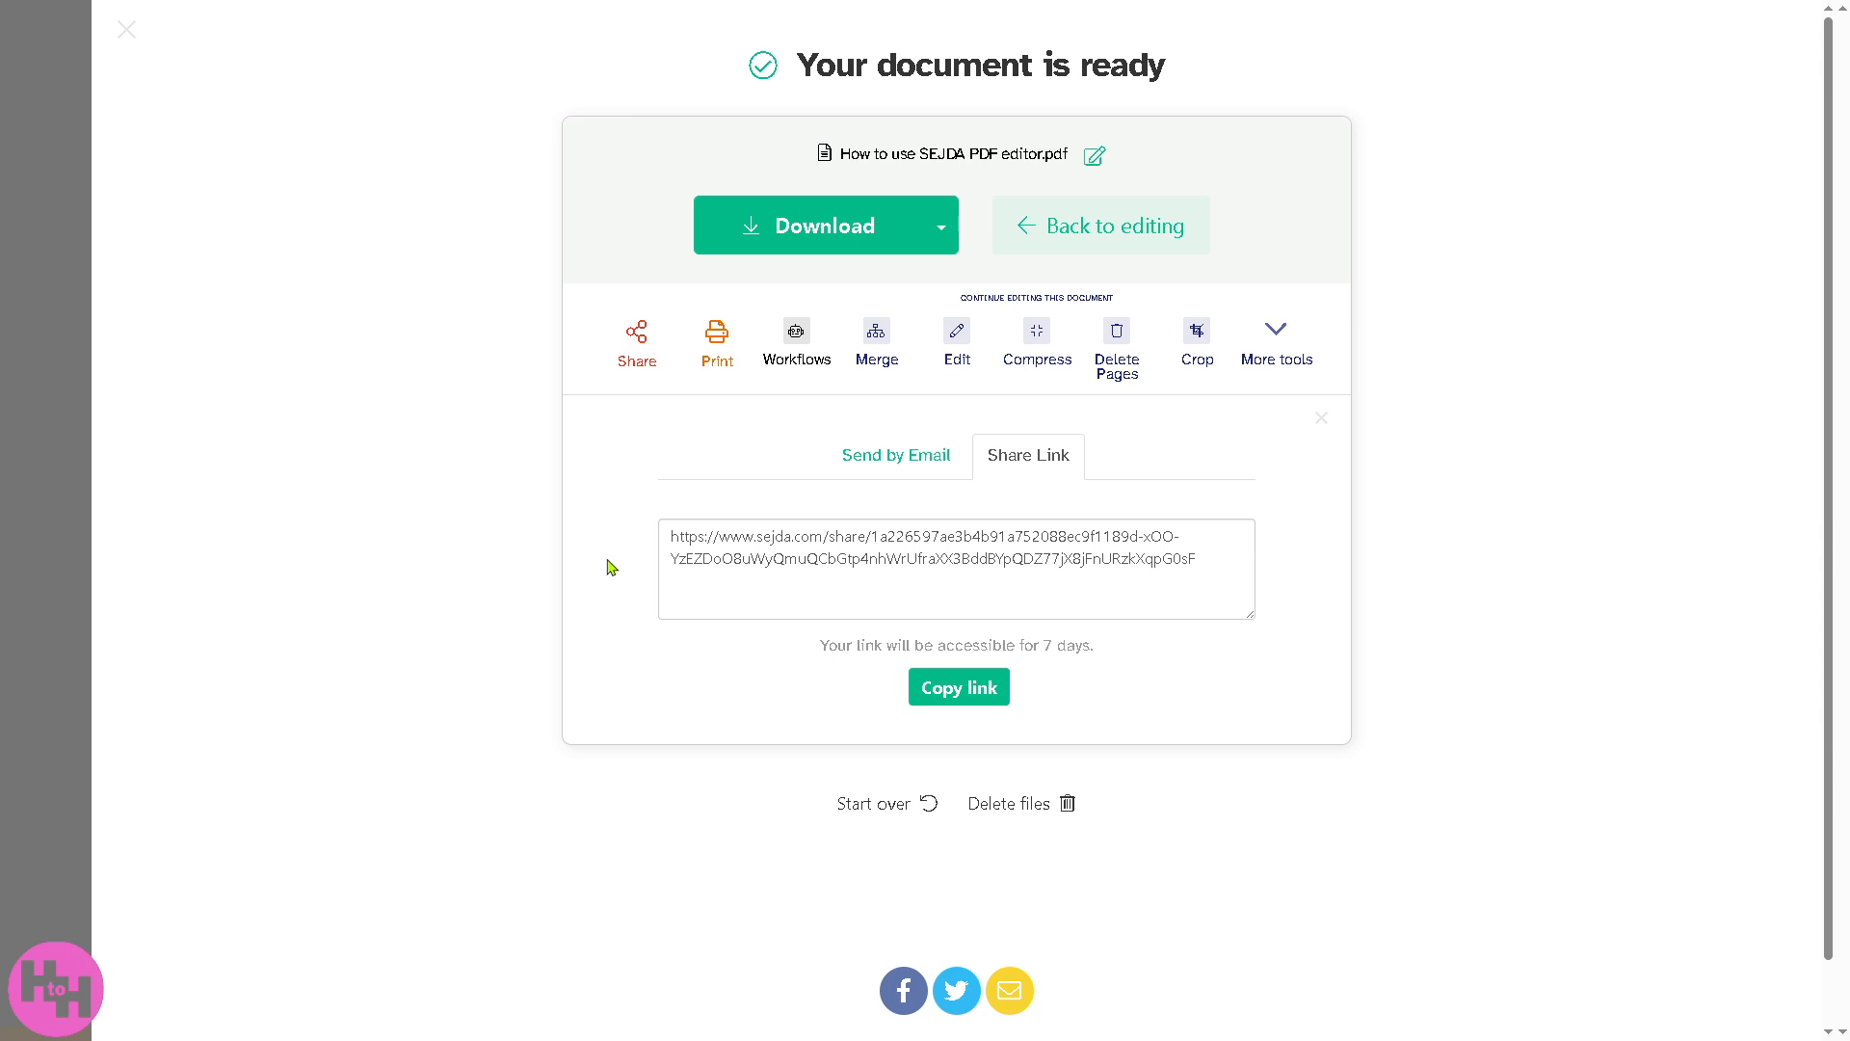
mouse_move(795, 342)
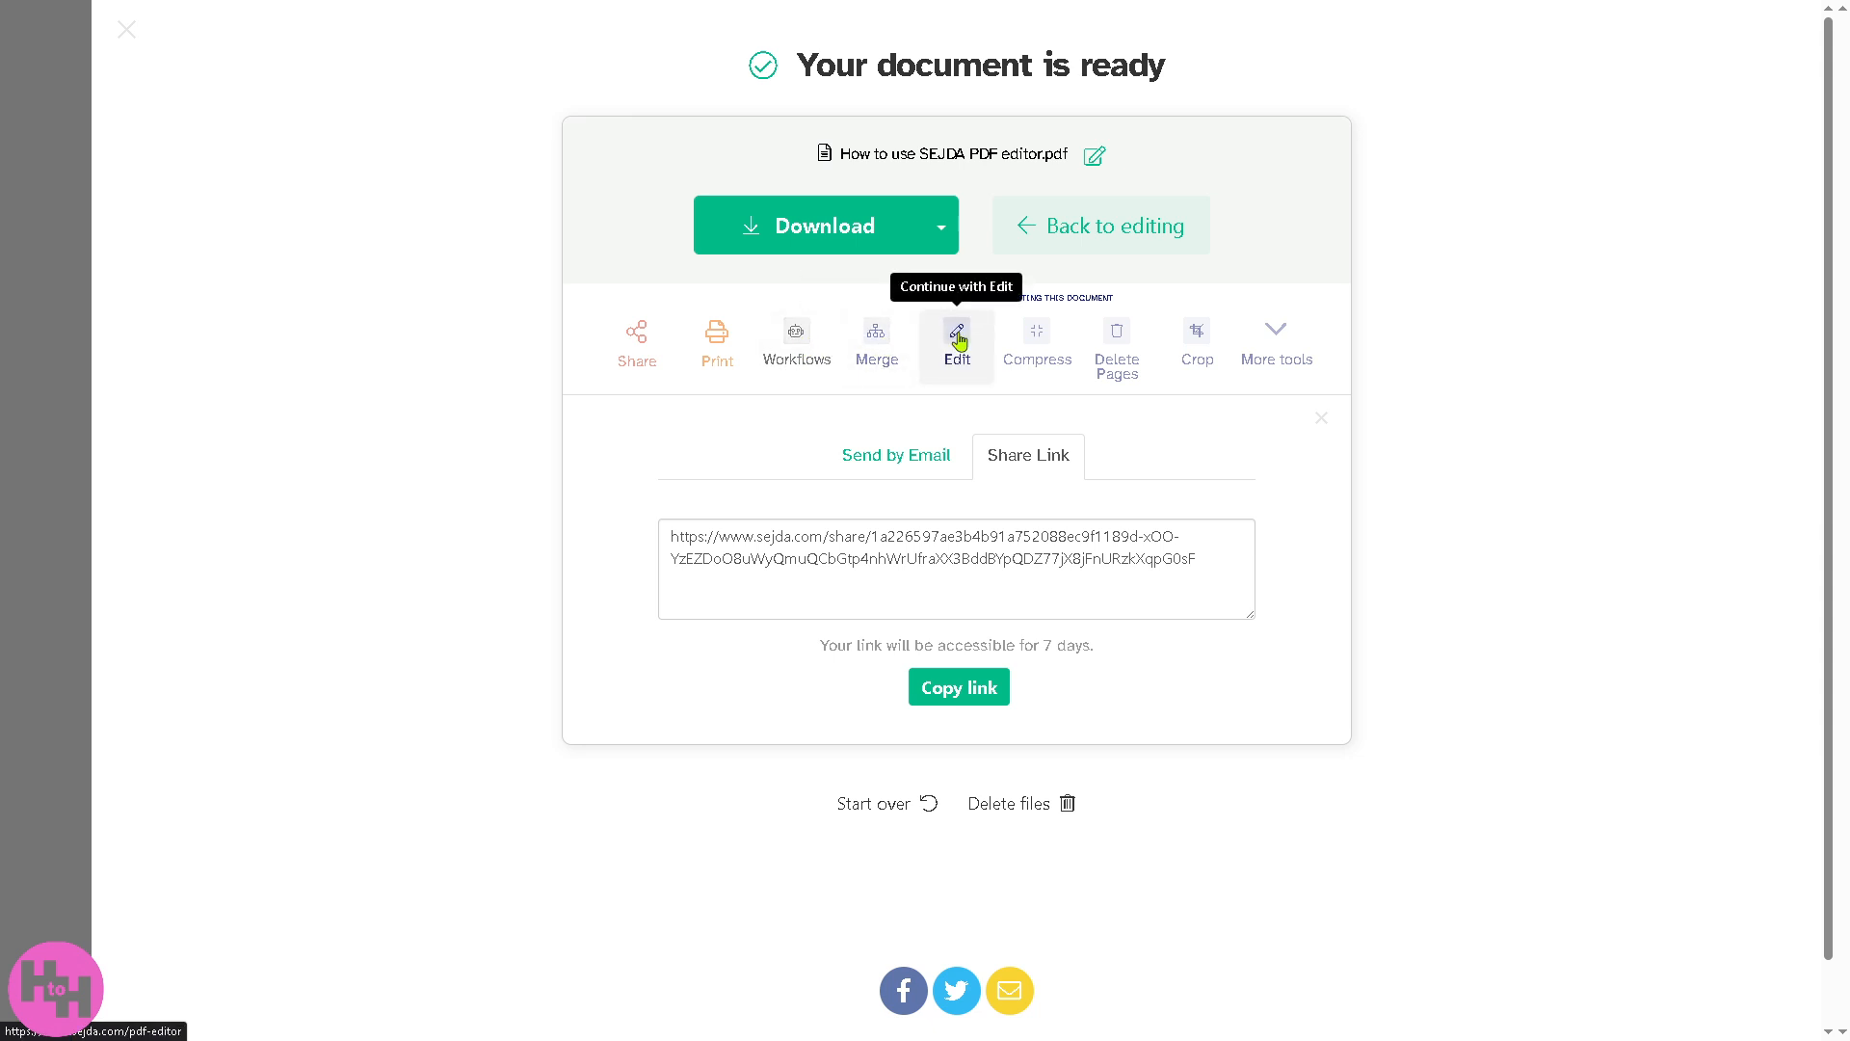
mouse_move(1195, 342)
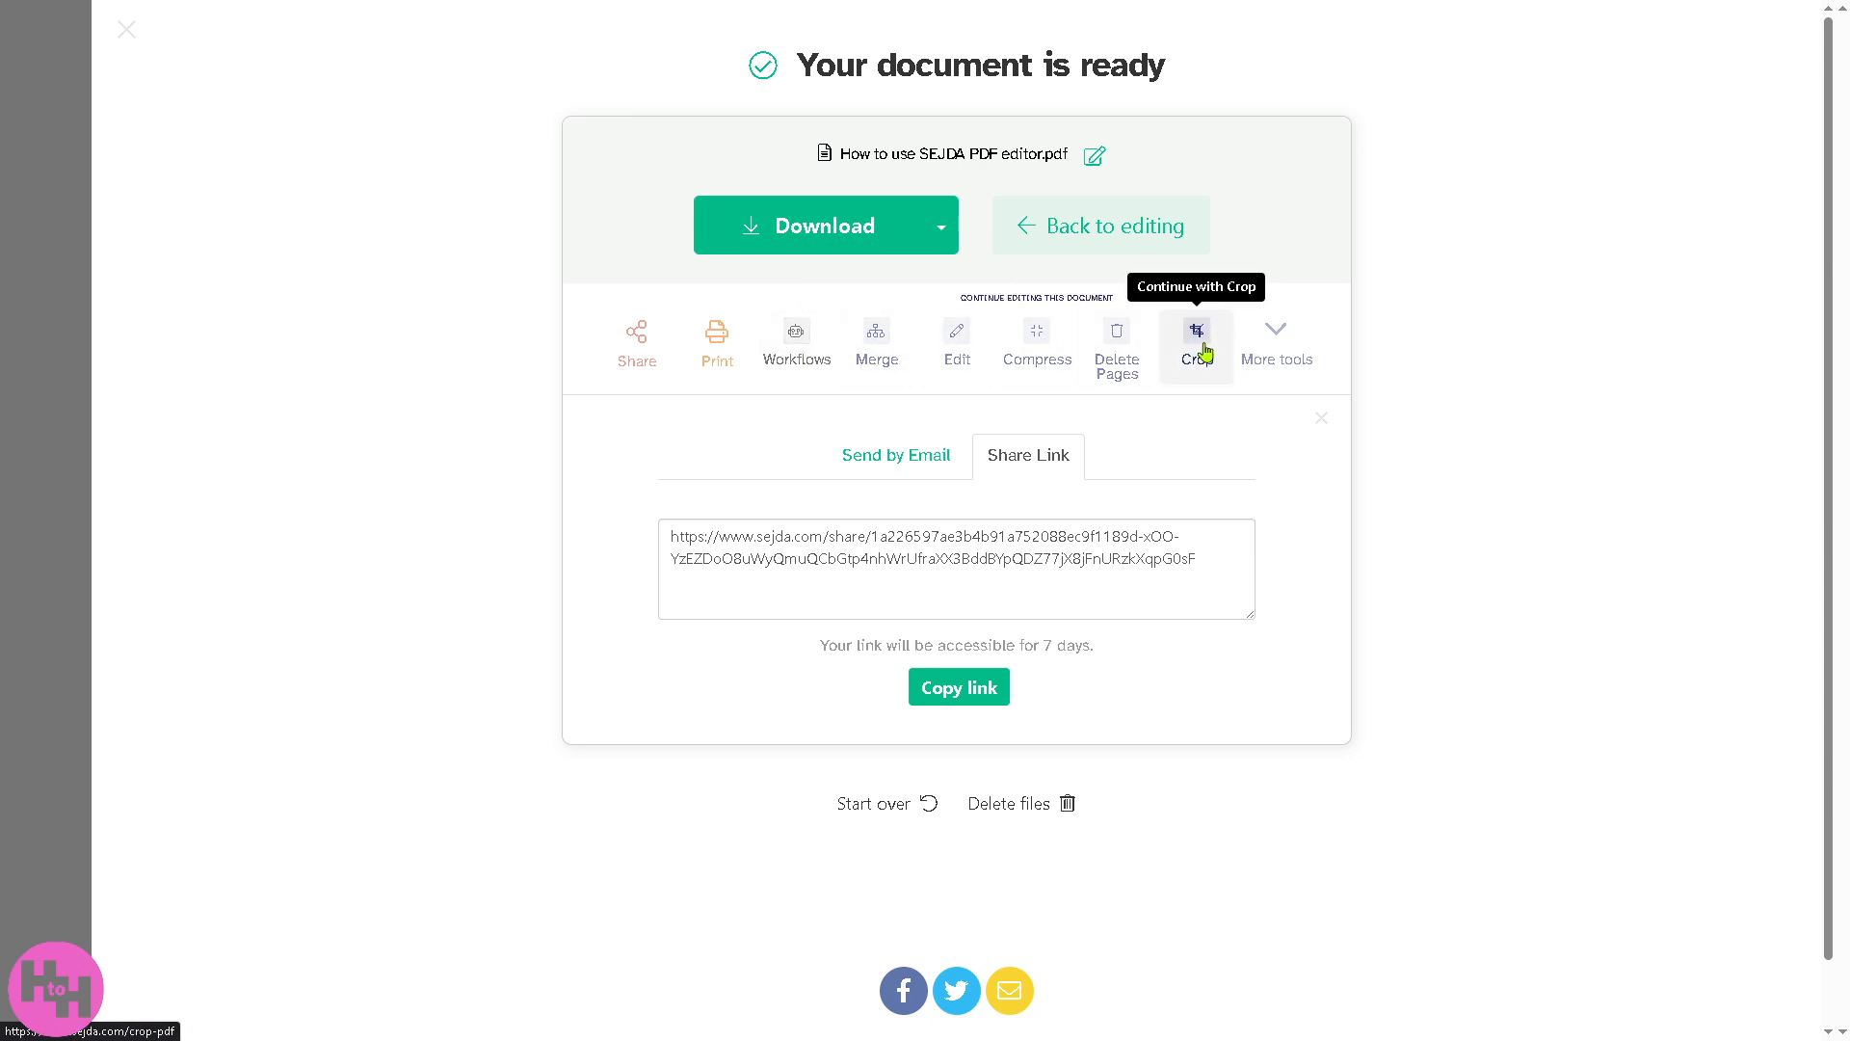
Step: Use More tools to return to the Sejda homepage of popular PDF tools
left_click(1276, 336)
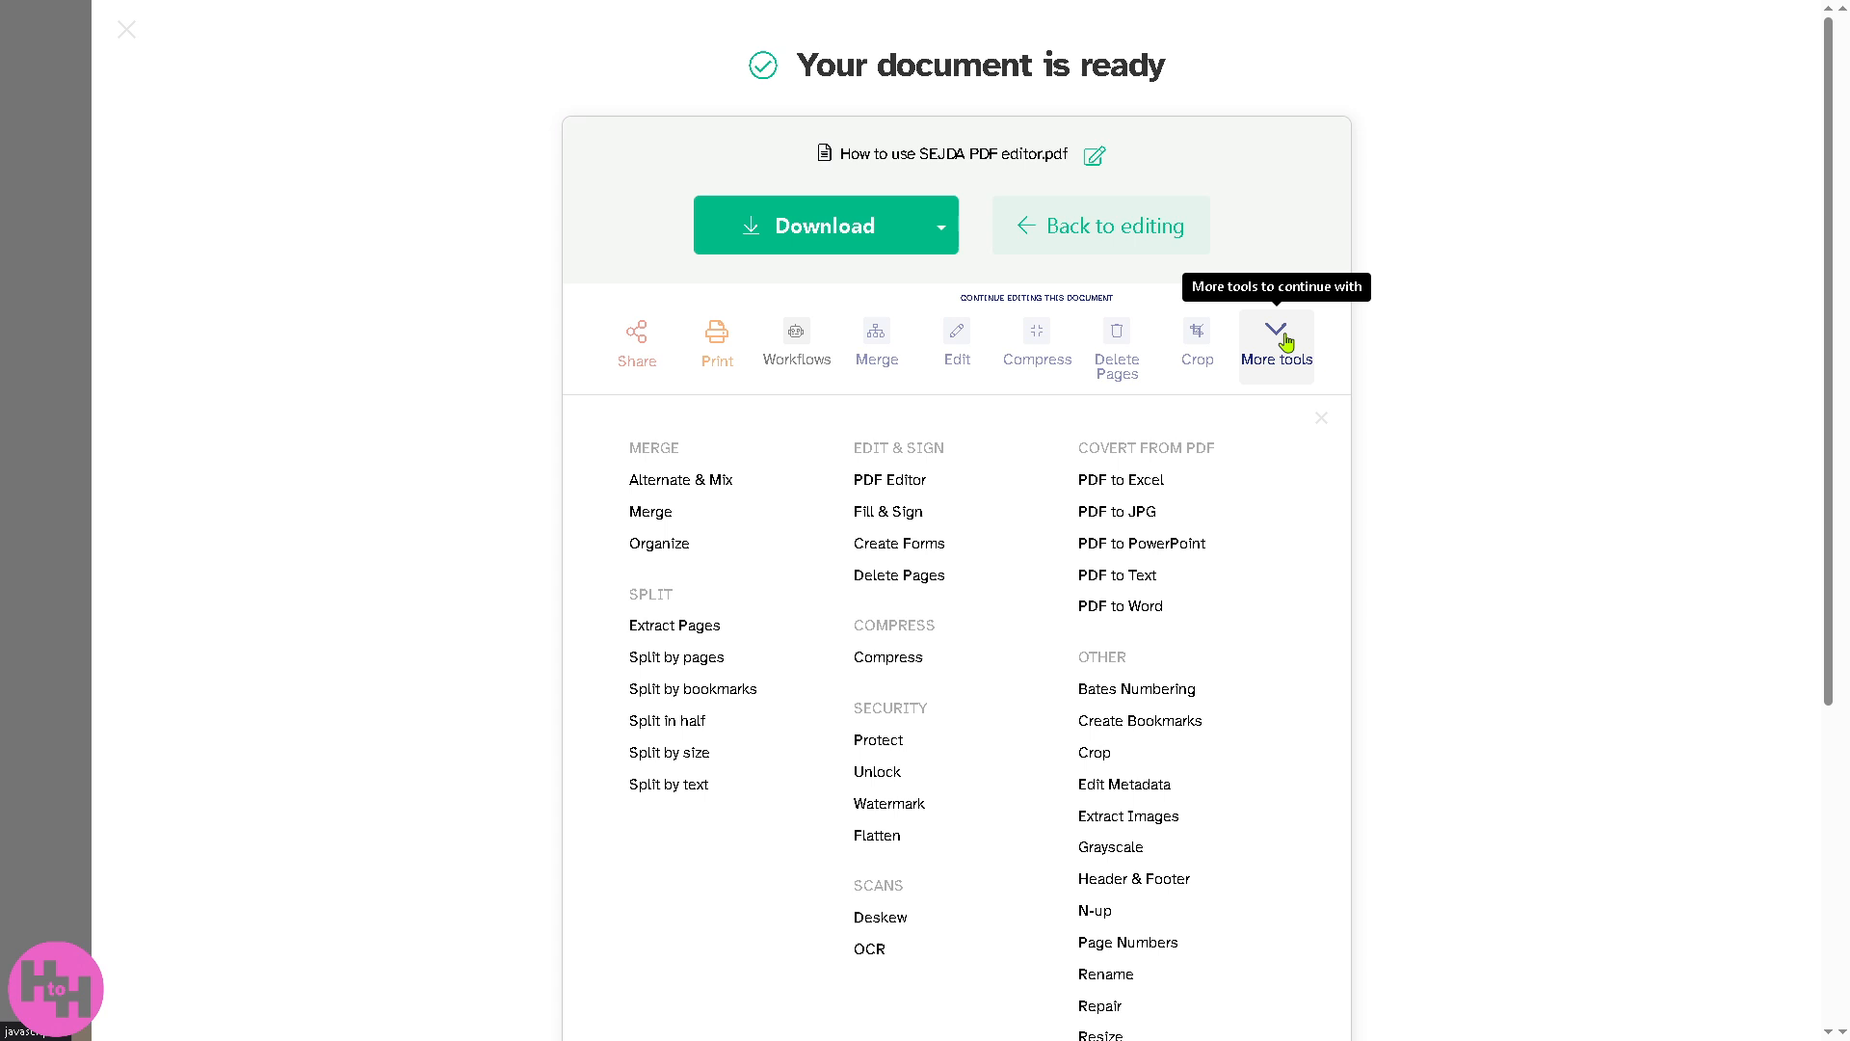
left_click(940, 225)
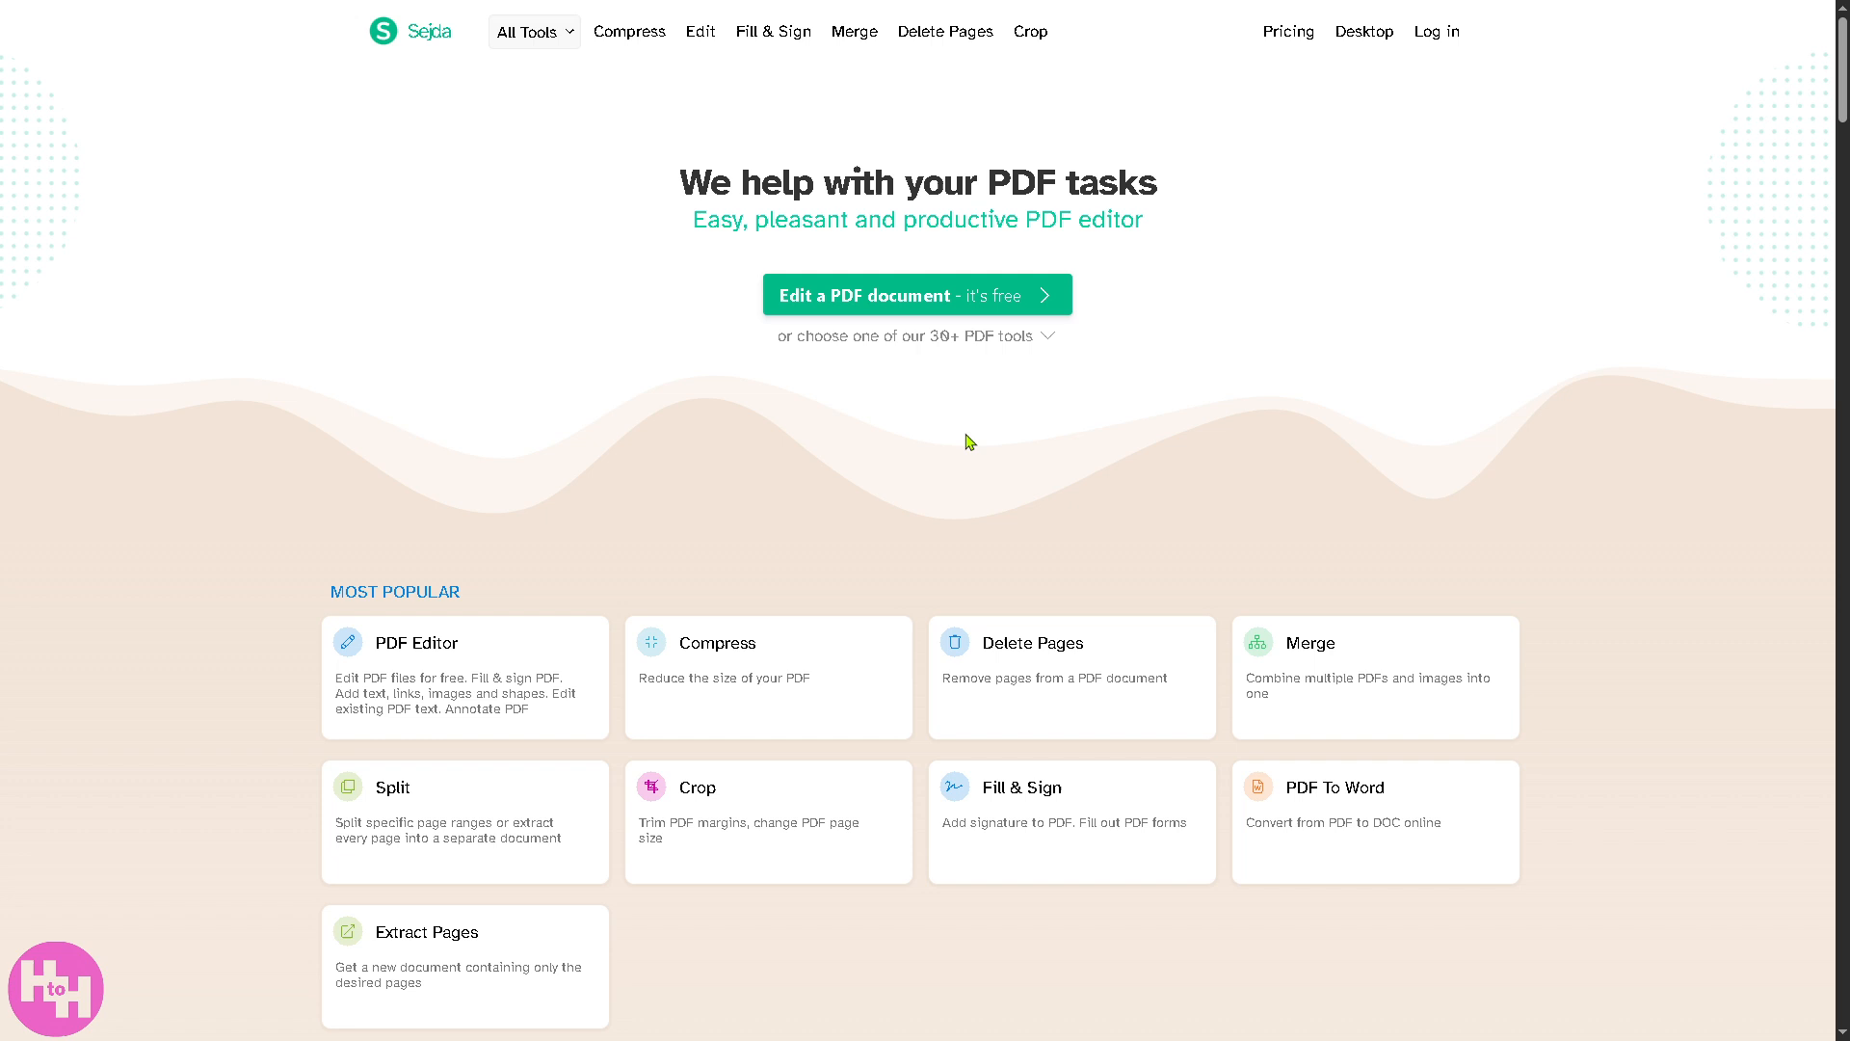
mouse_move(904, 295)
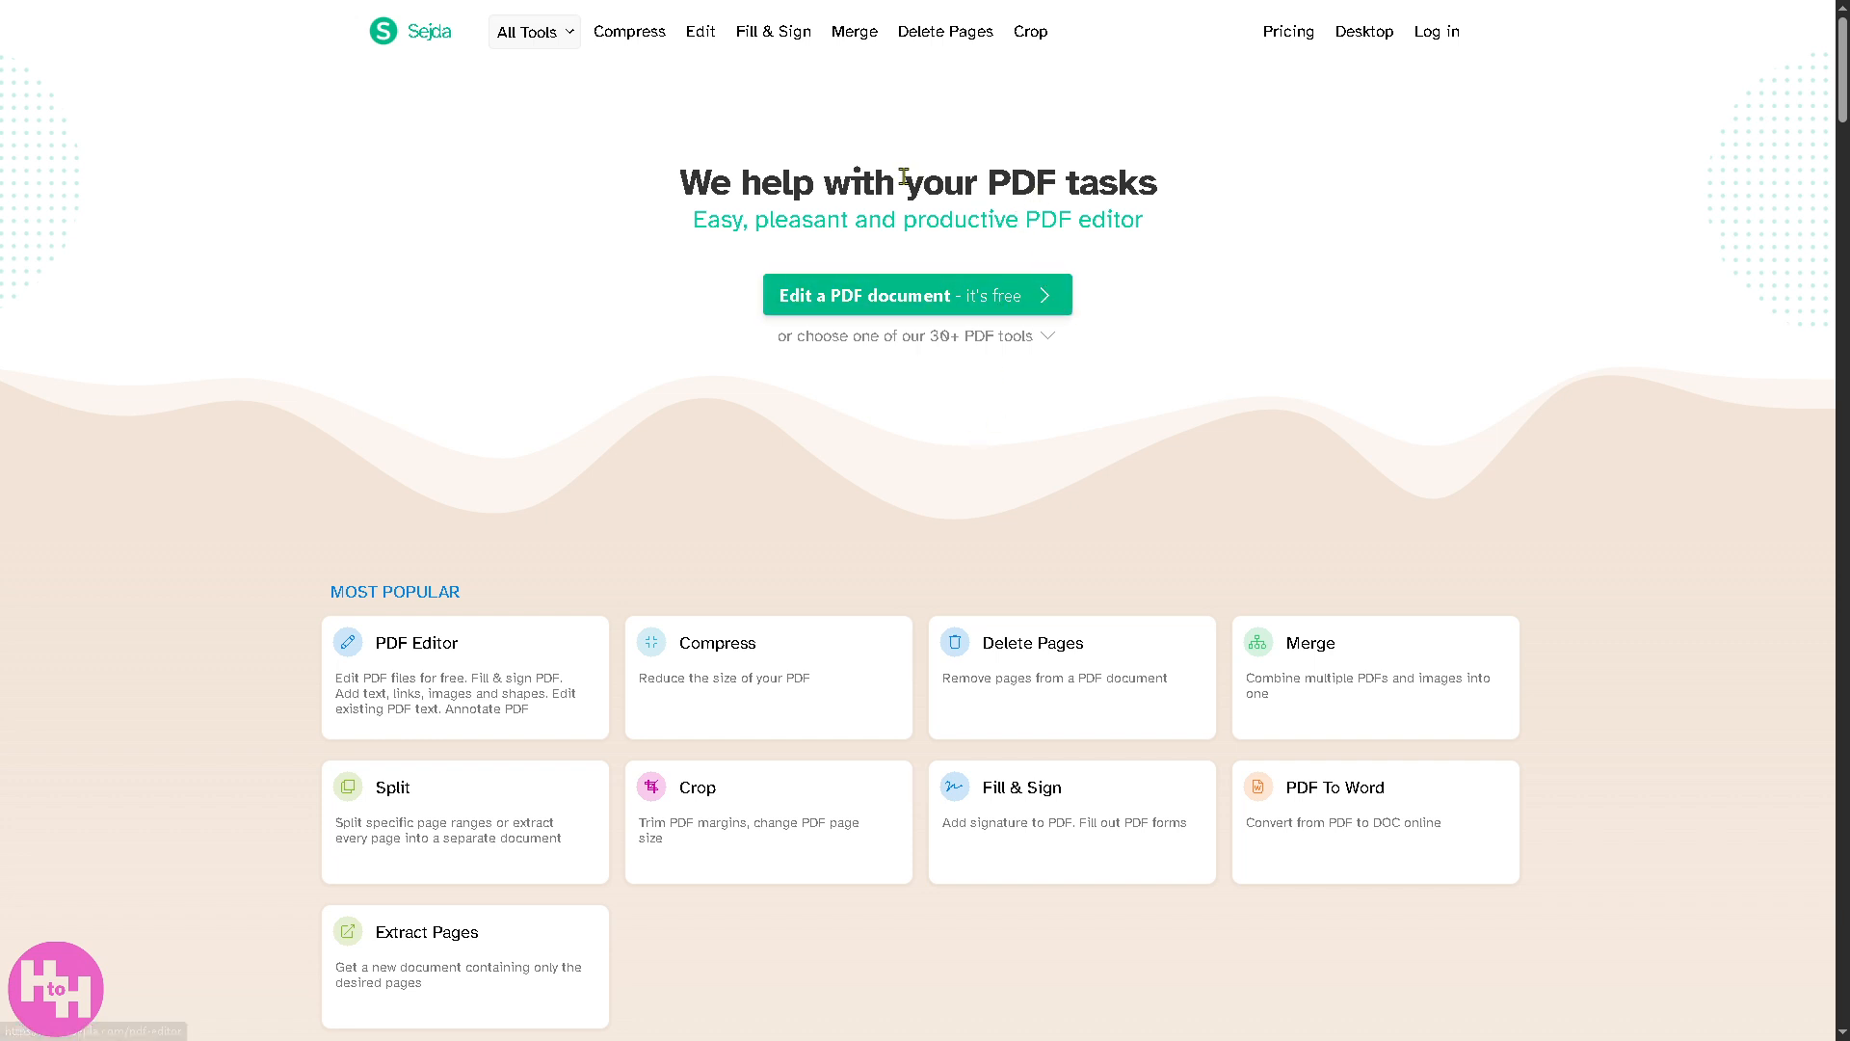
Step: Launch the online PDF editor starting with a blank document
scroll("down", 3)
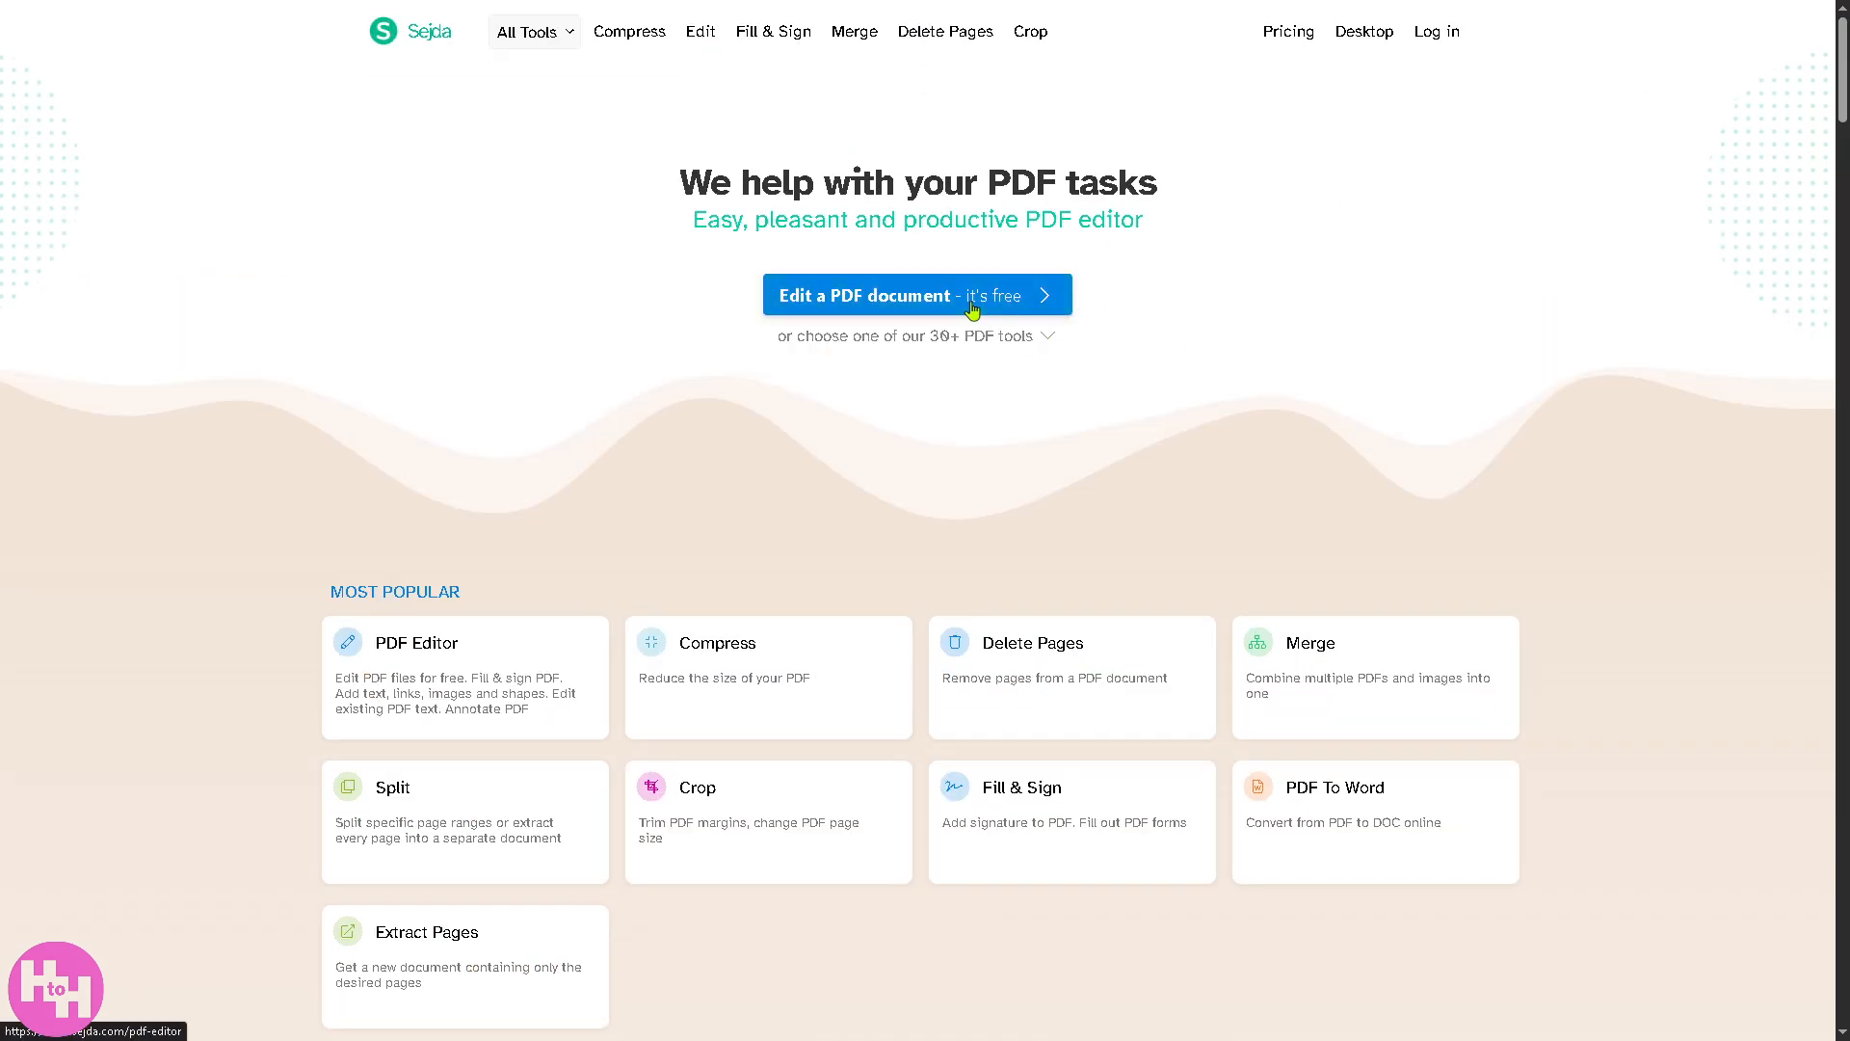
left_click(916, 295)
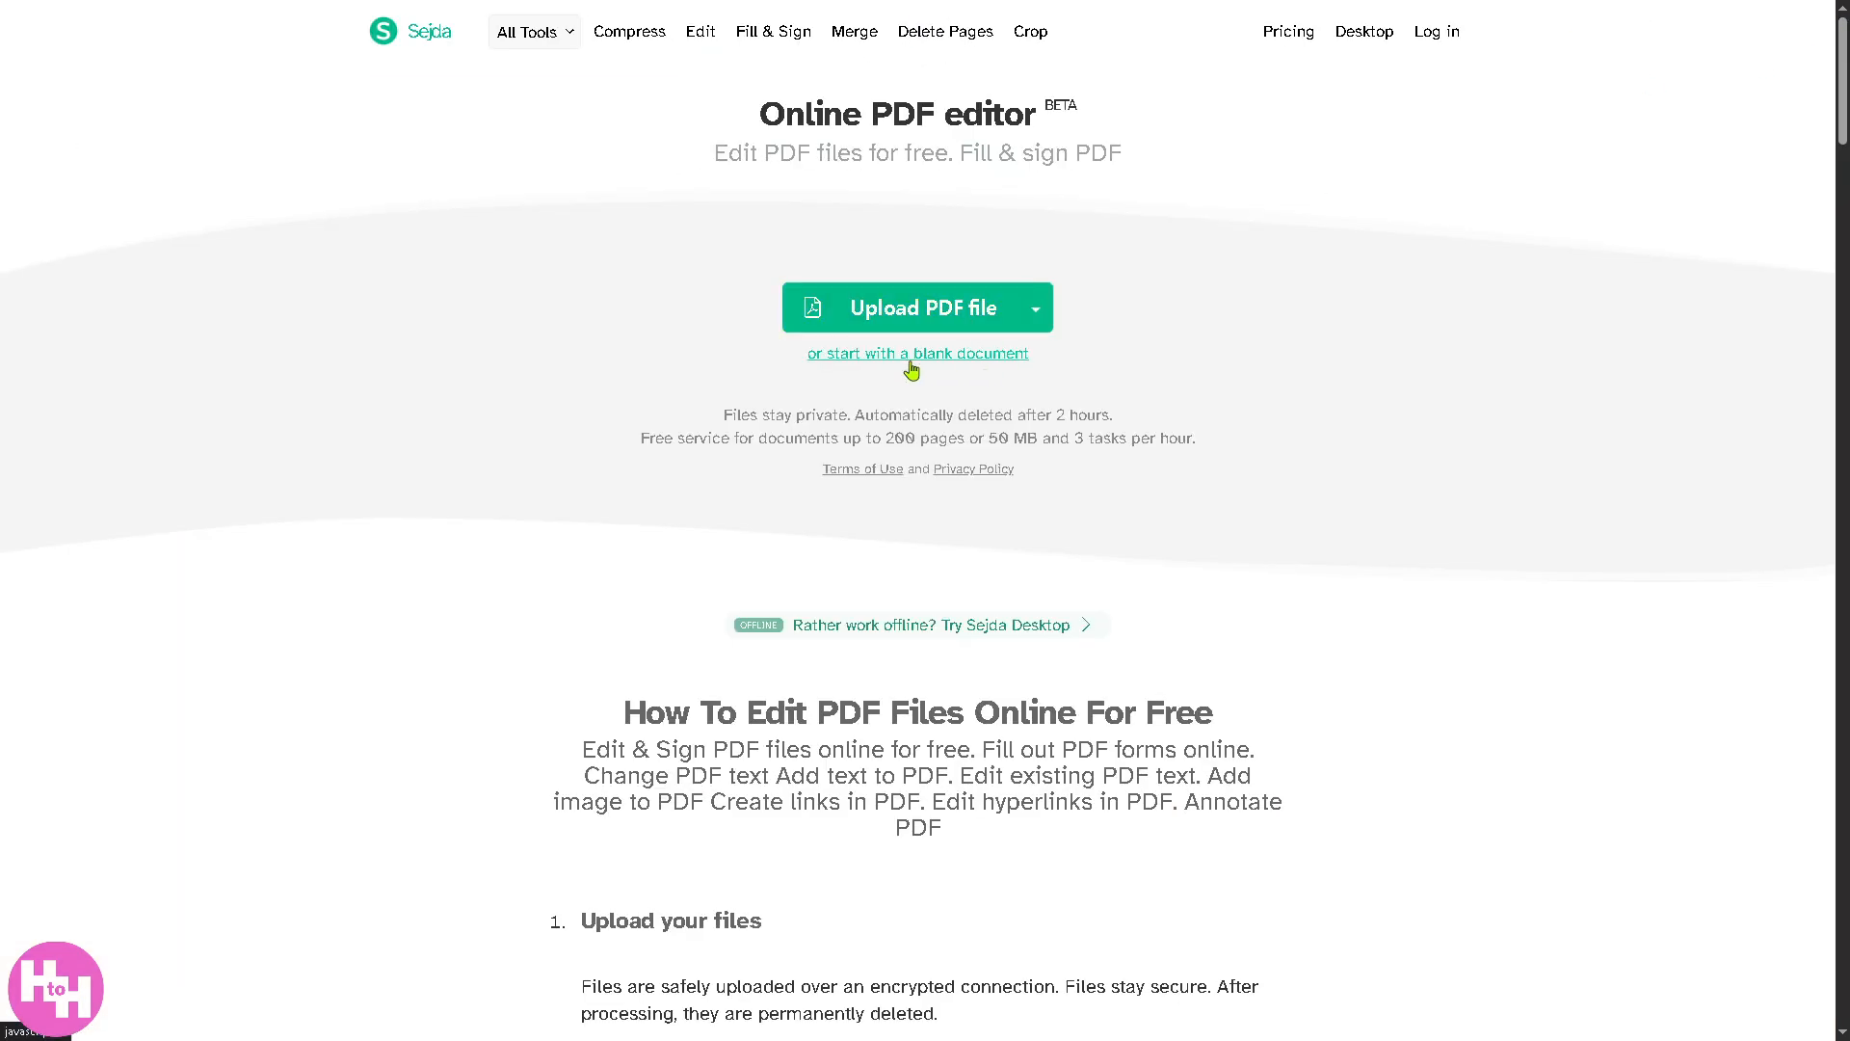
left_click(918, 353)
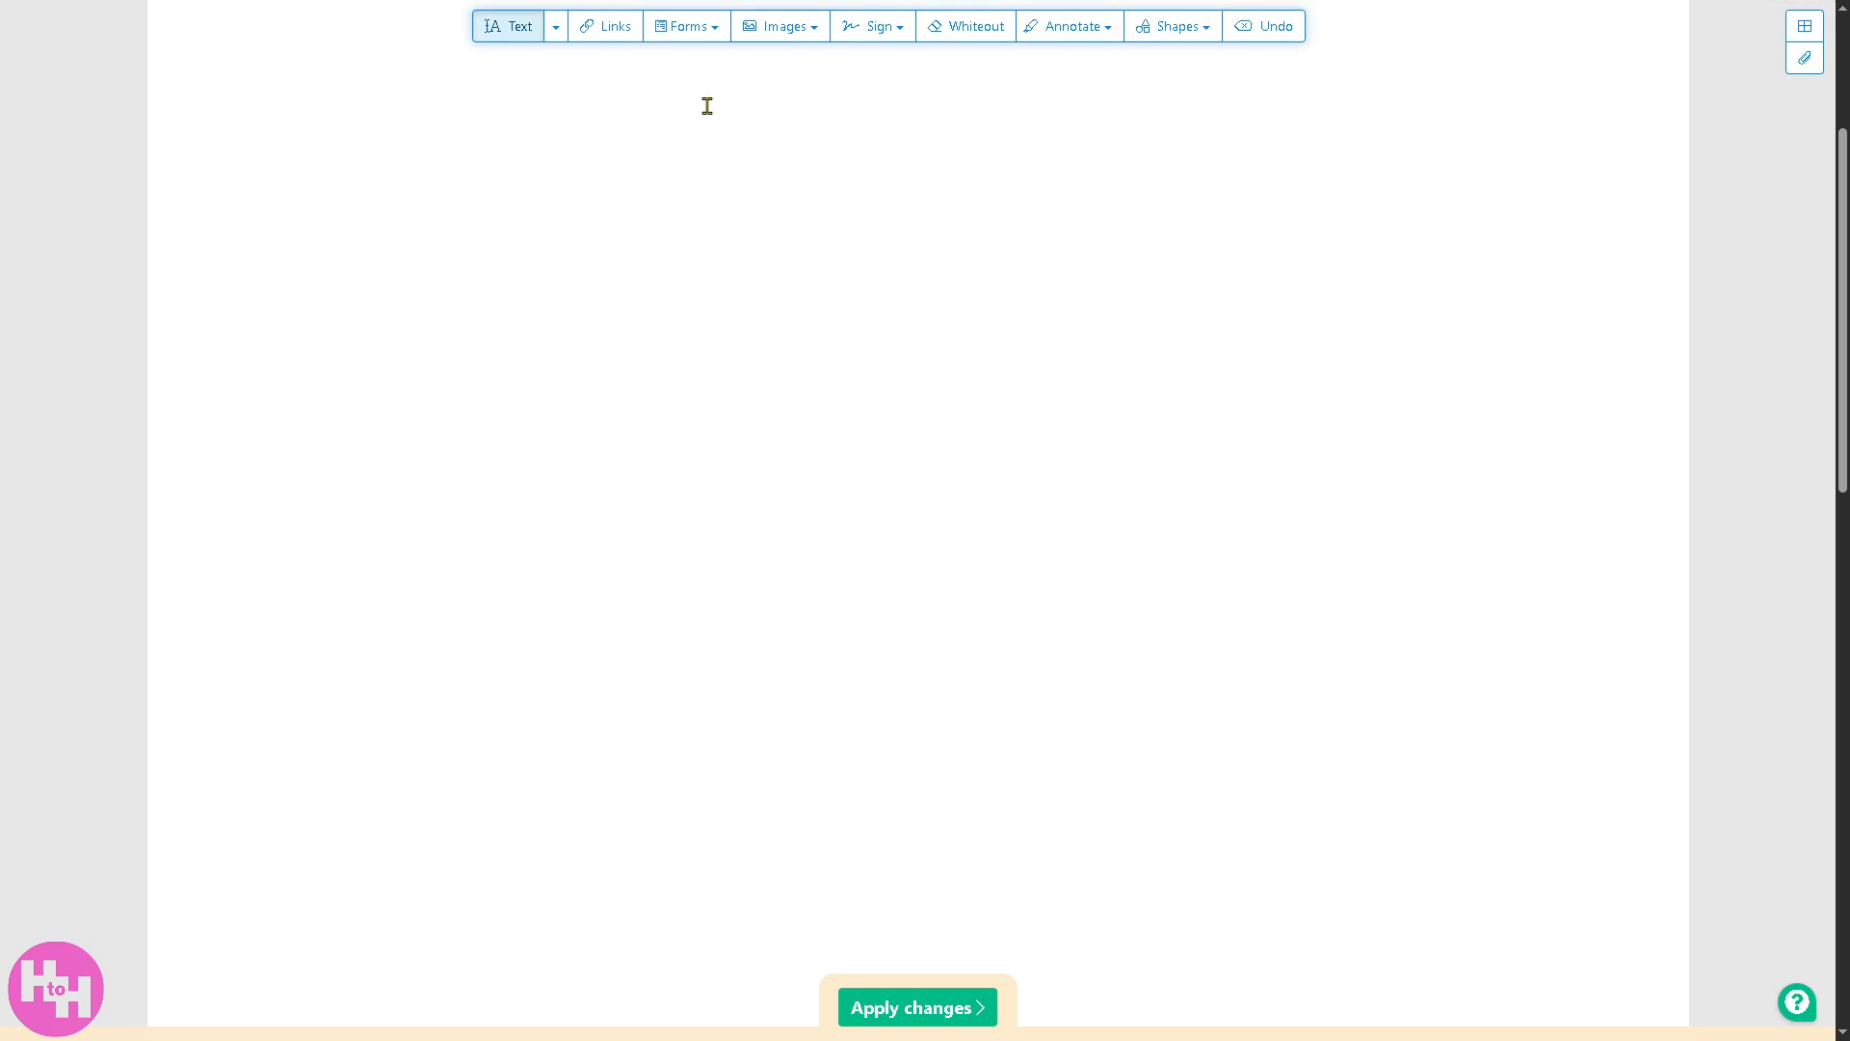
mouse_move(1488, 695)
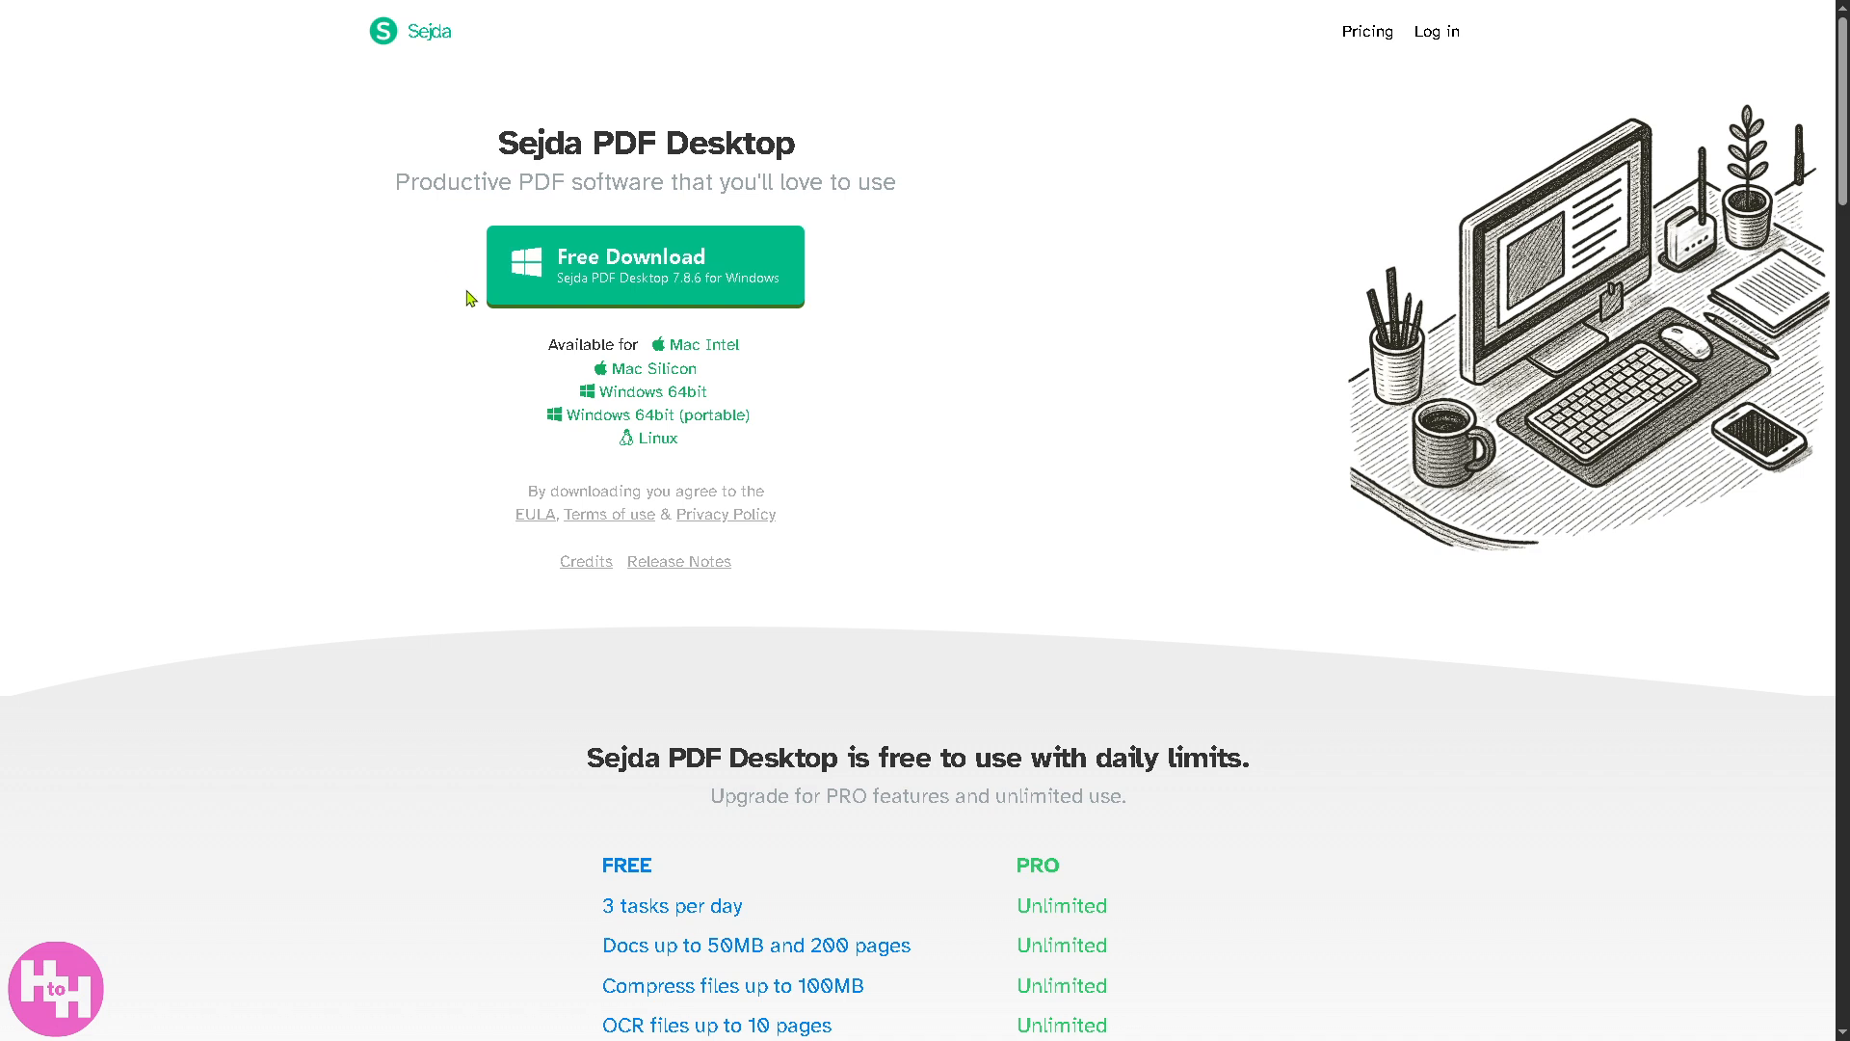
mouse_move(987, 447)
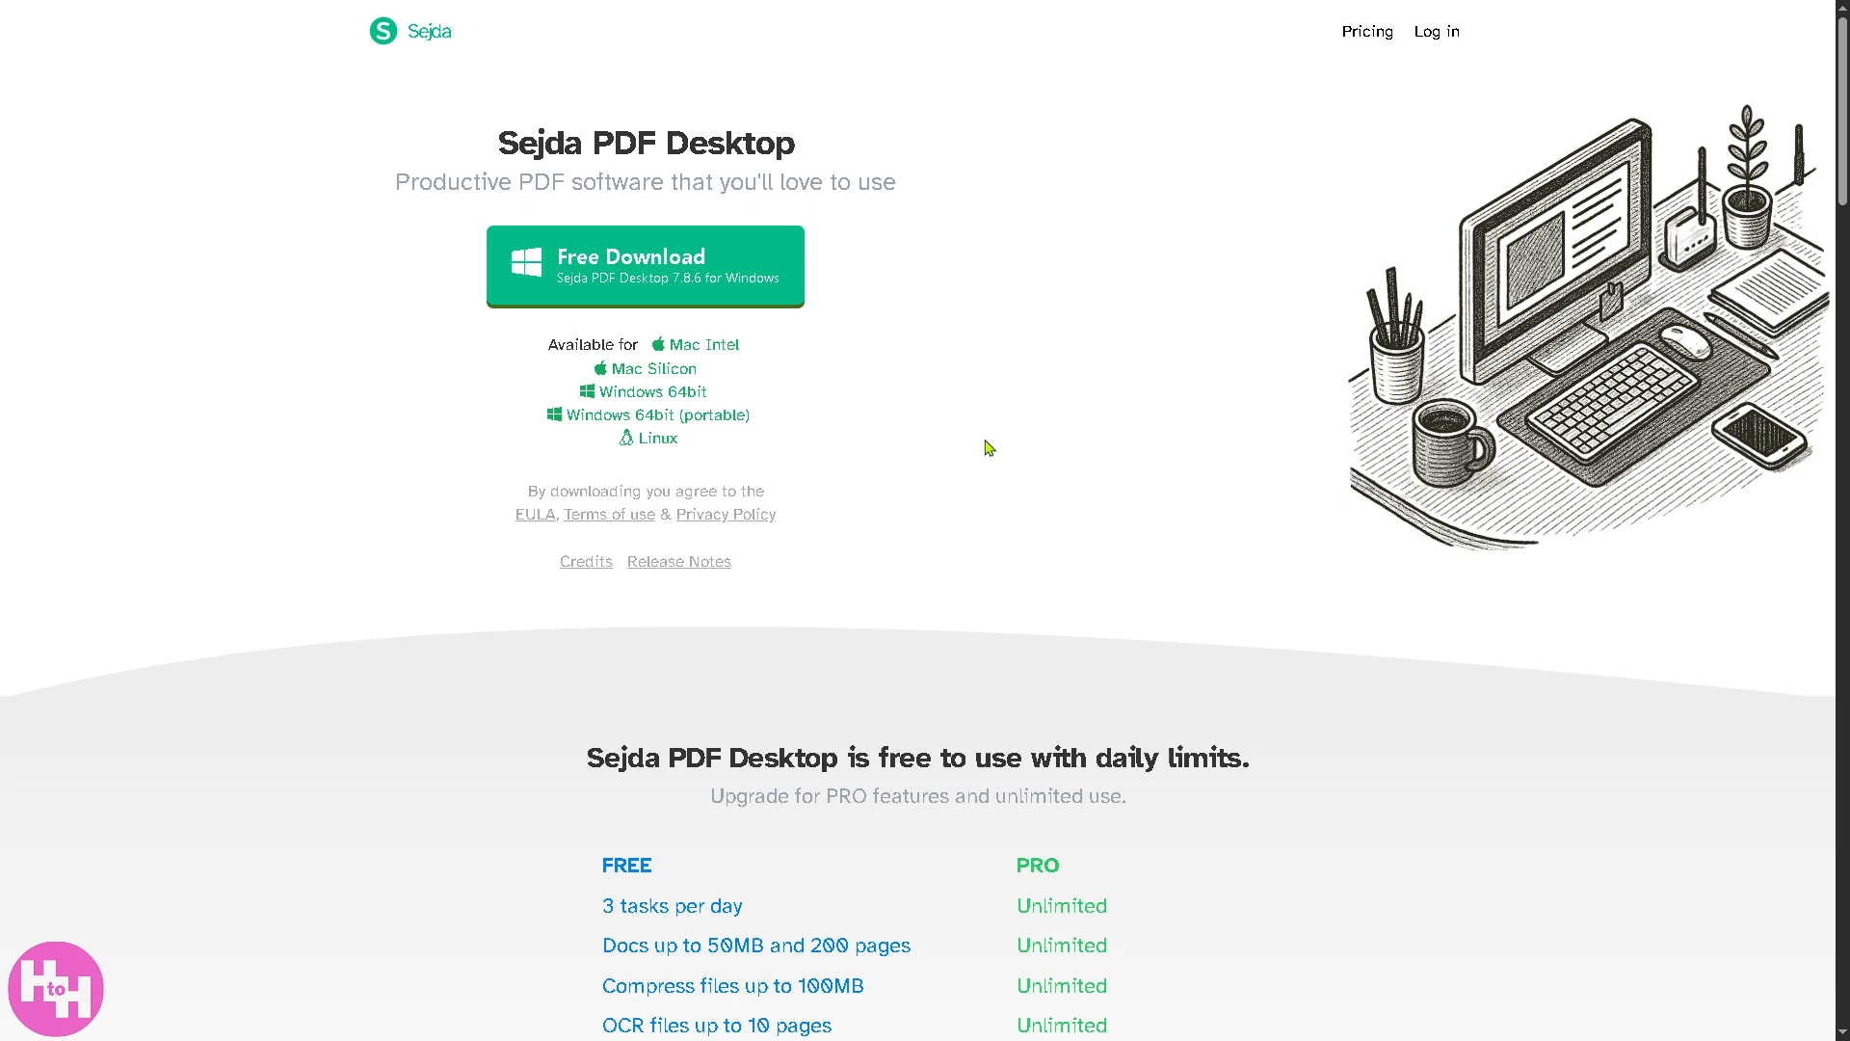
mouse_move(999, 257)
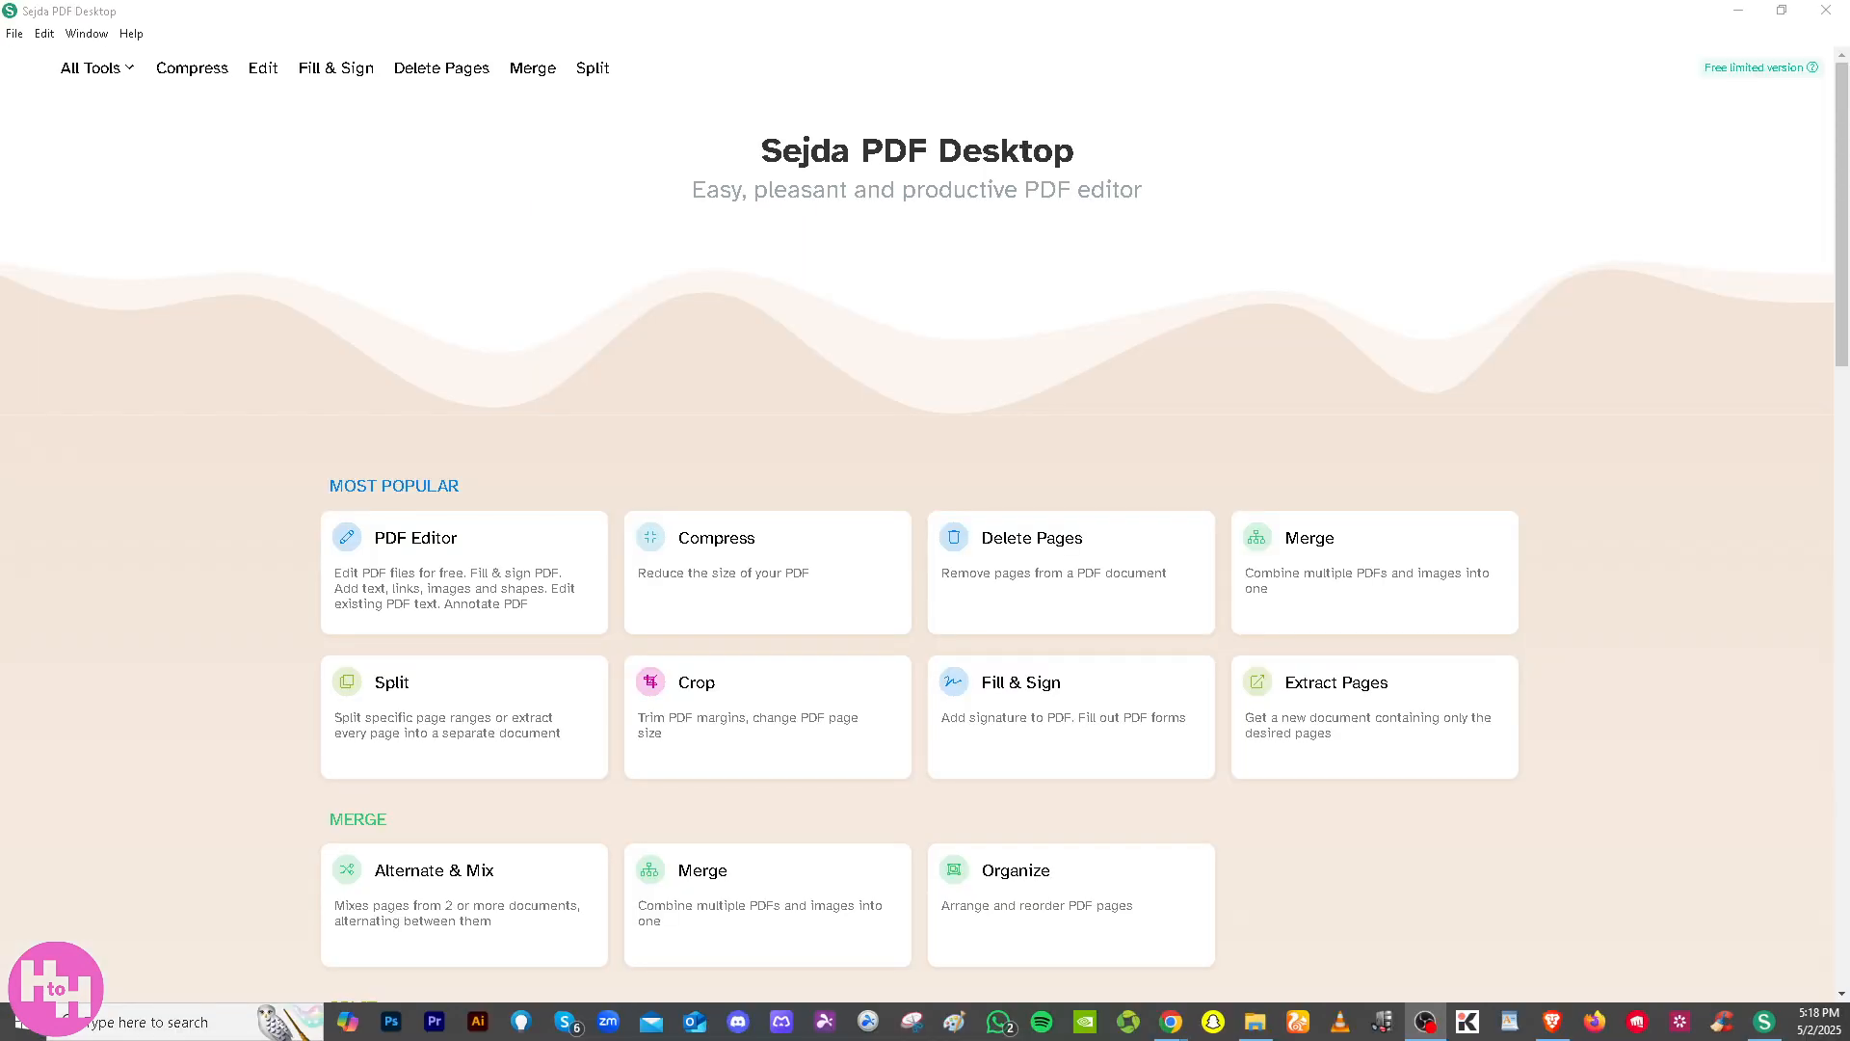
mouse_move(531, 395)
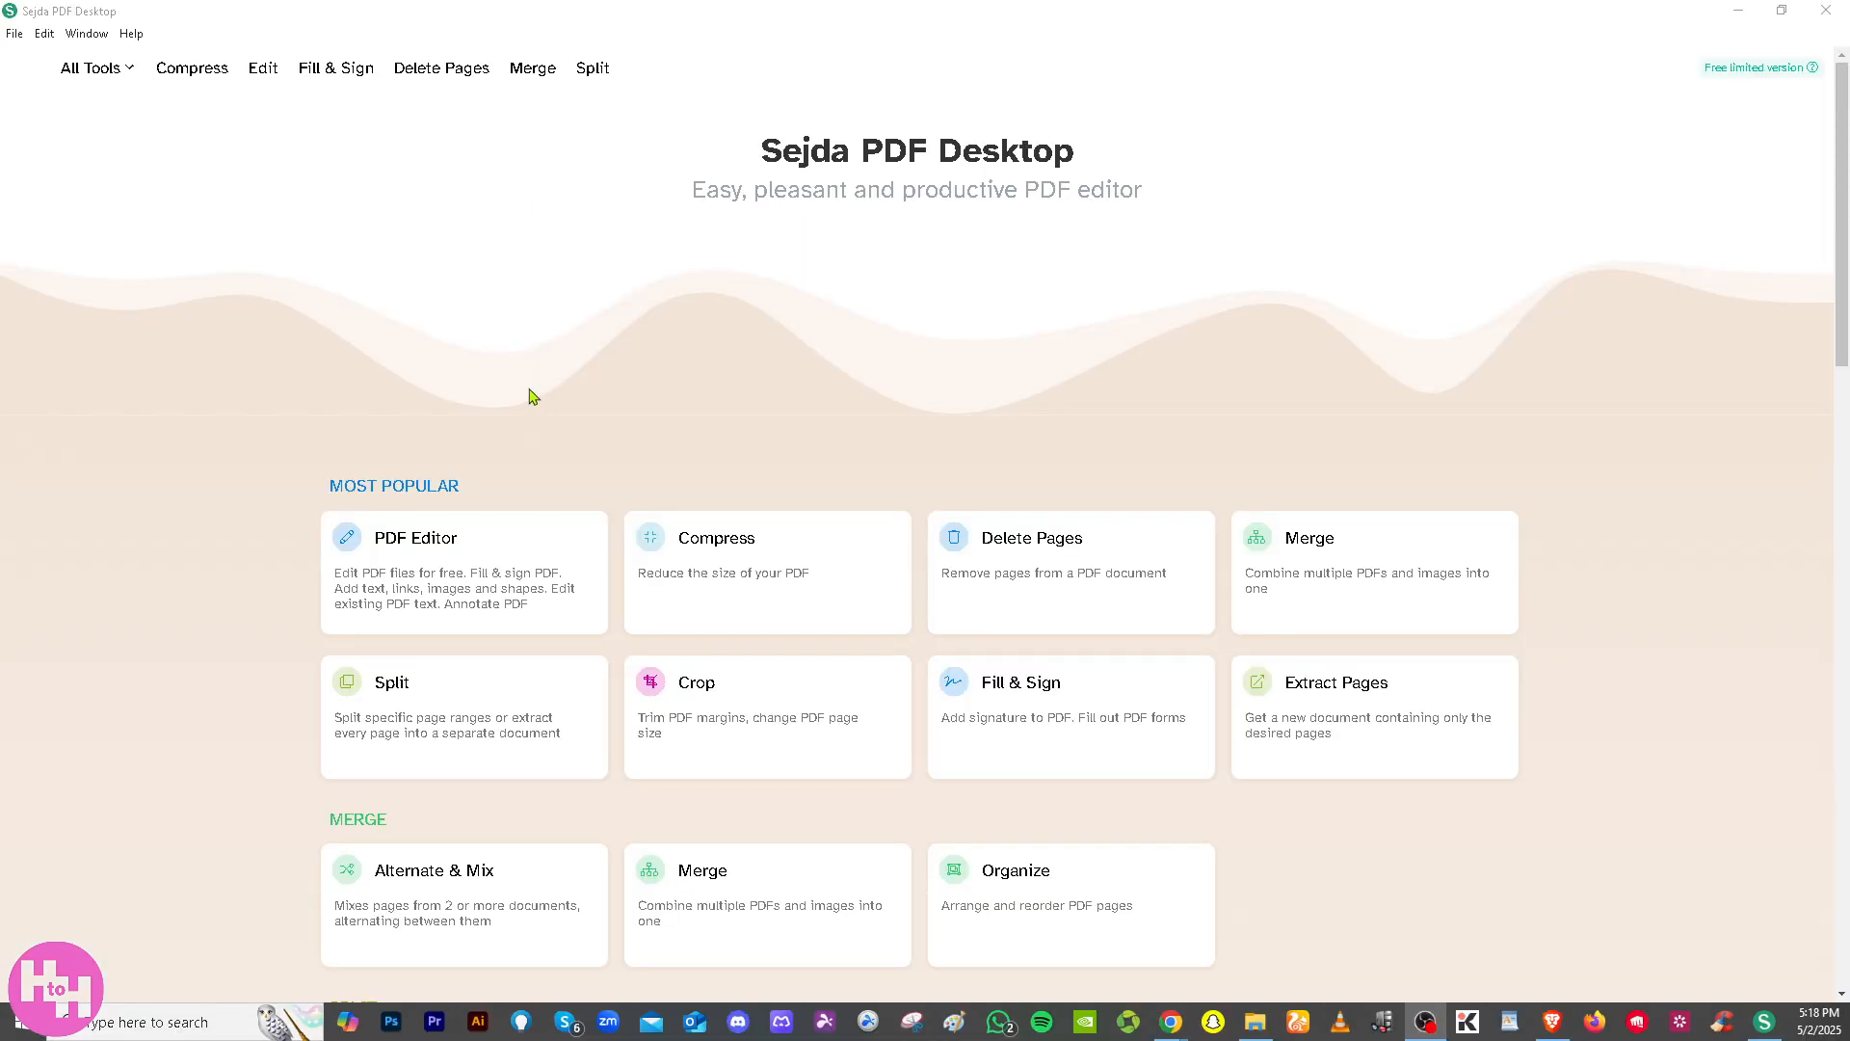
mouse_move(1652, 168)
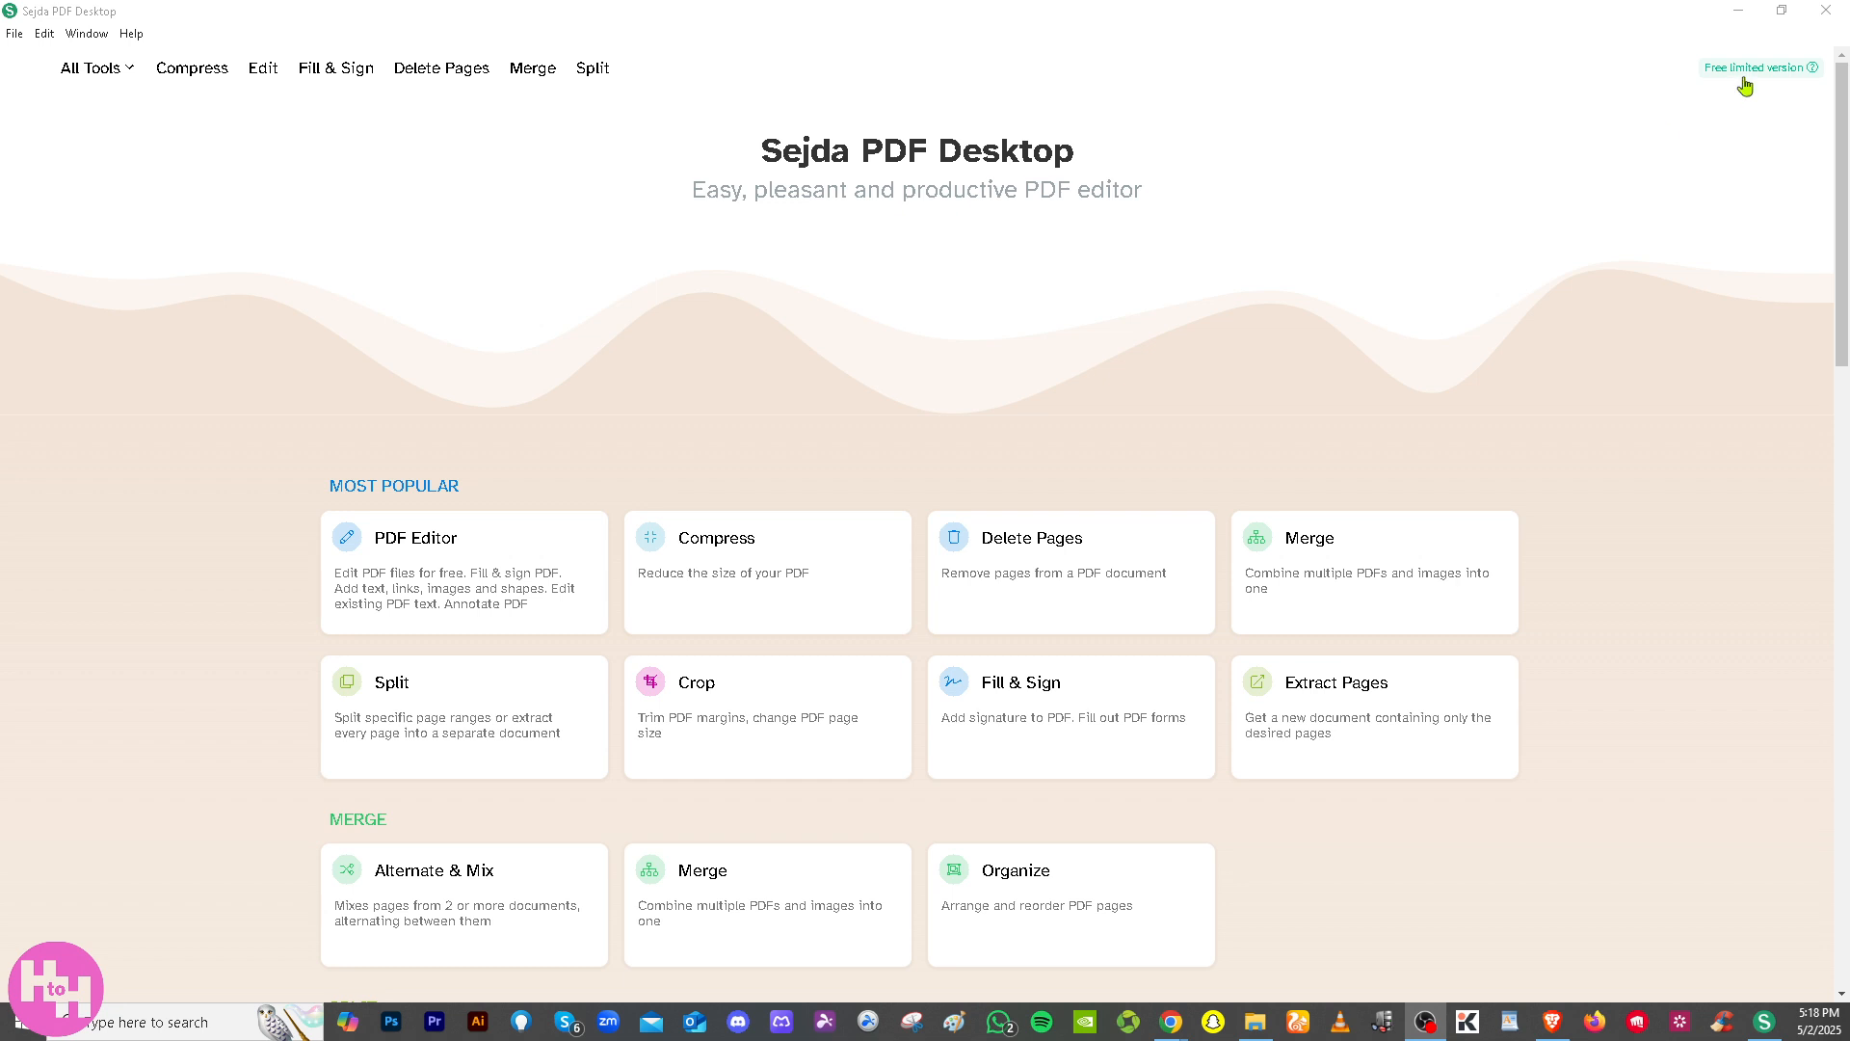
mouse_move(553, 402)
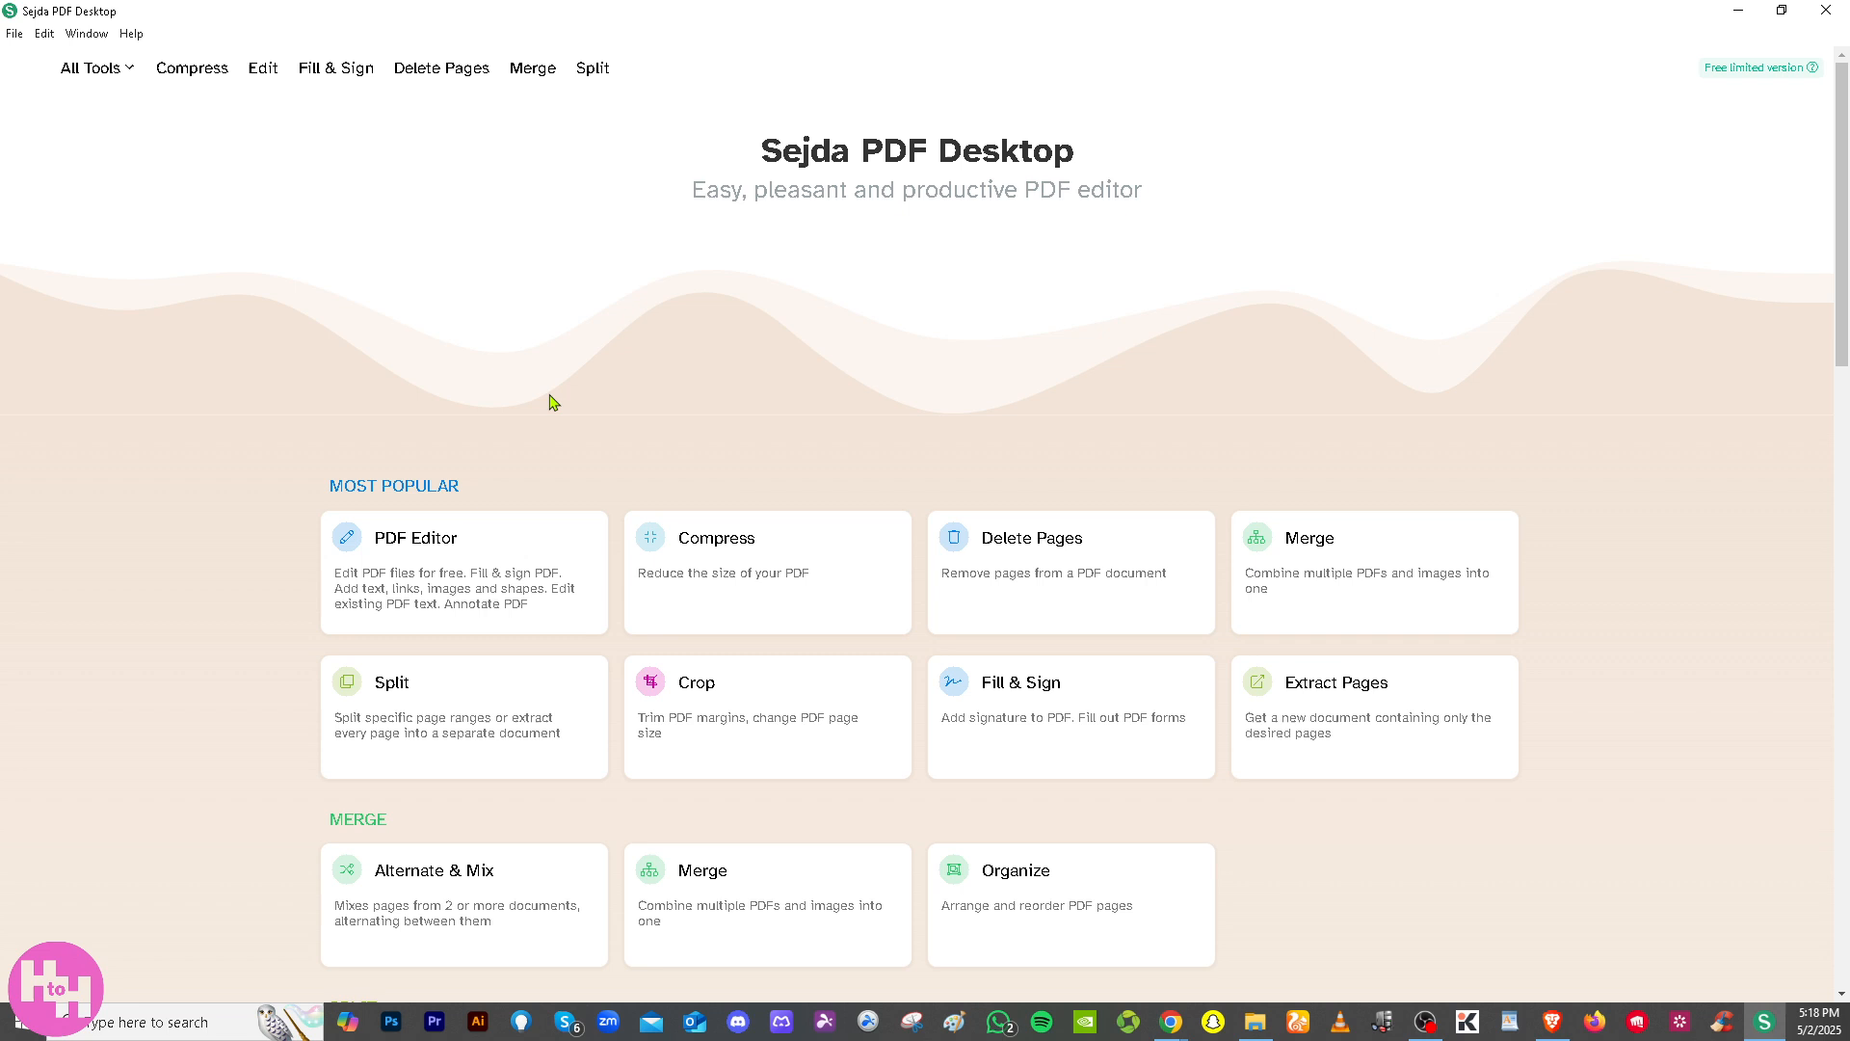
mouse_move(166, 155)
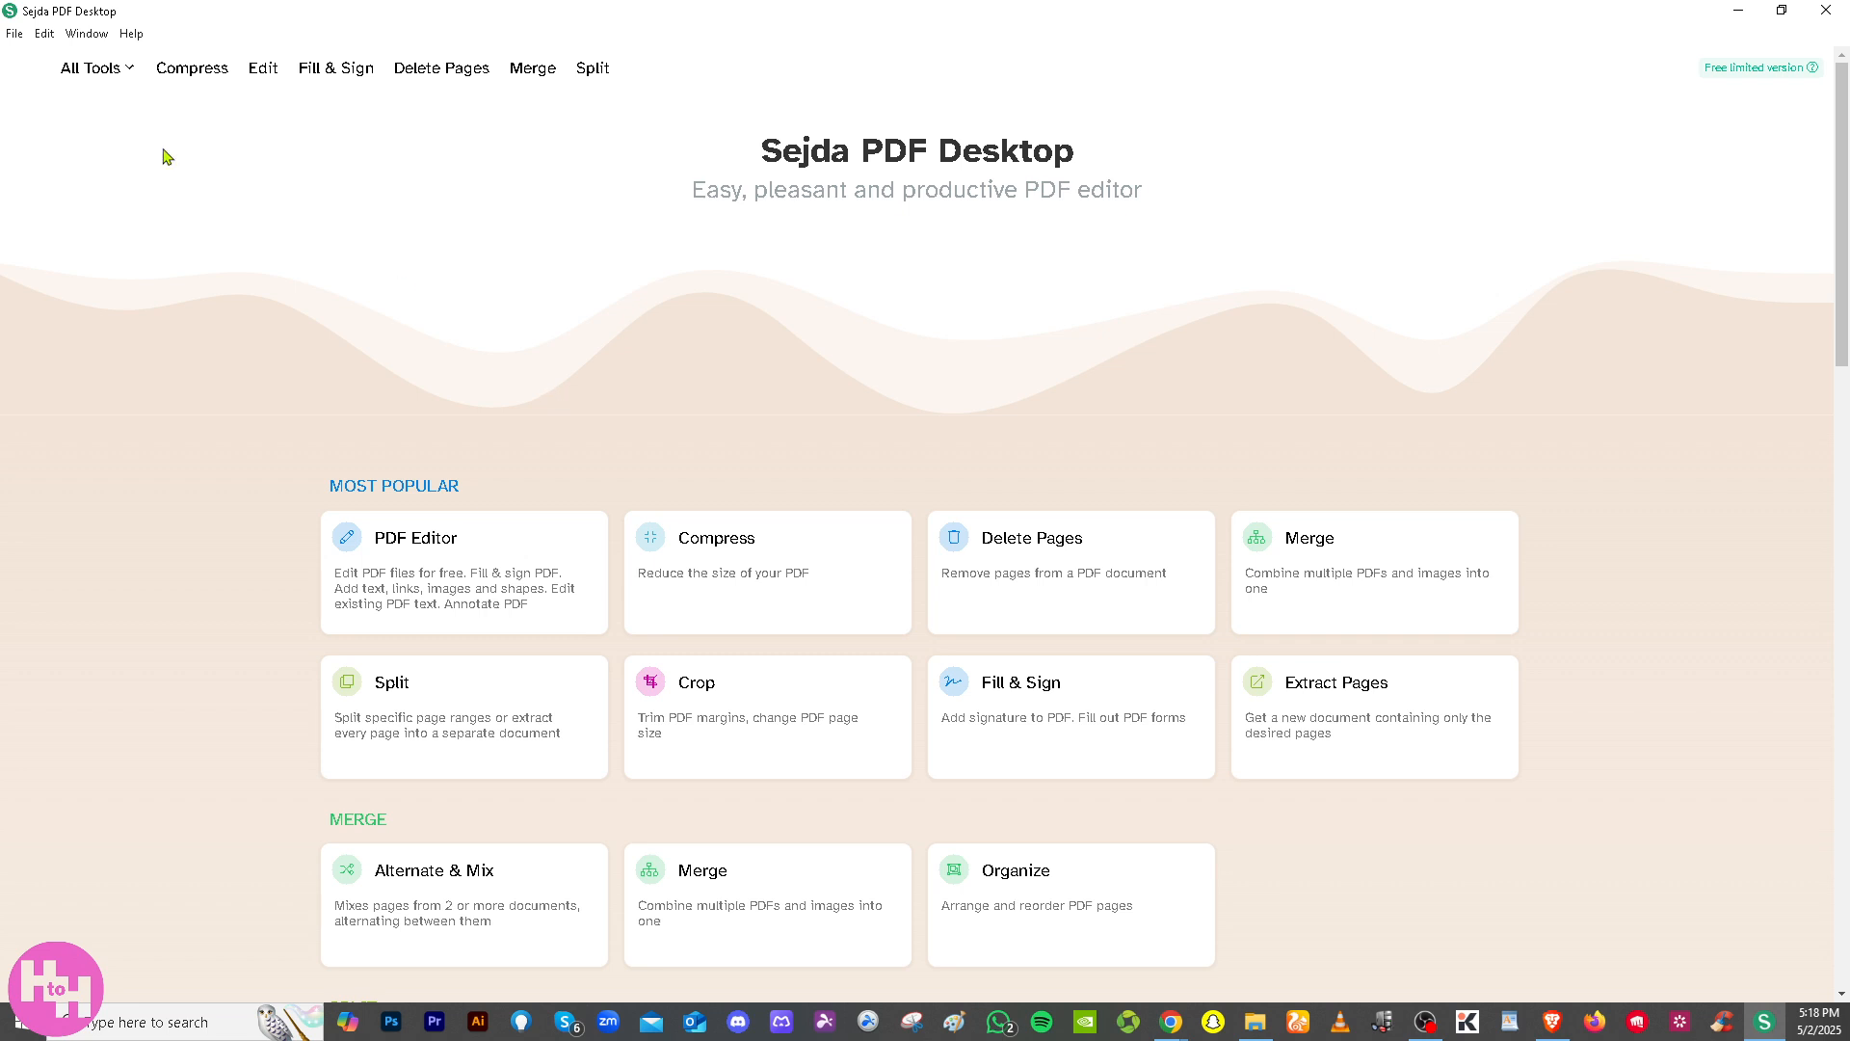
Step: Open the All Tools dropdown showing Sejda Desktop's full tool catalogue
left_click(90, 68)
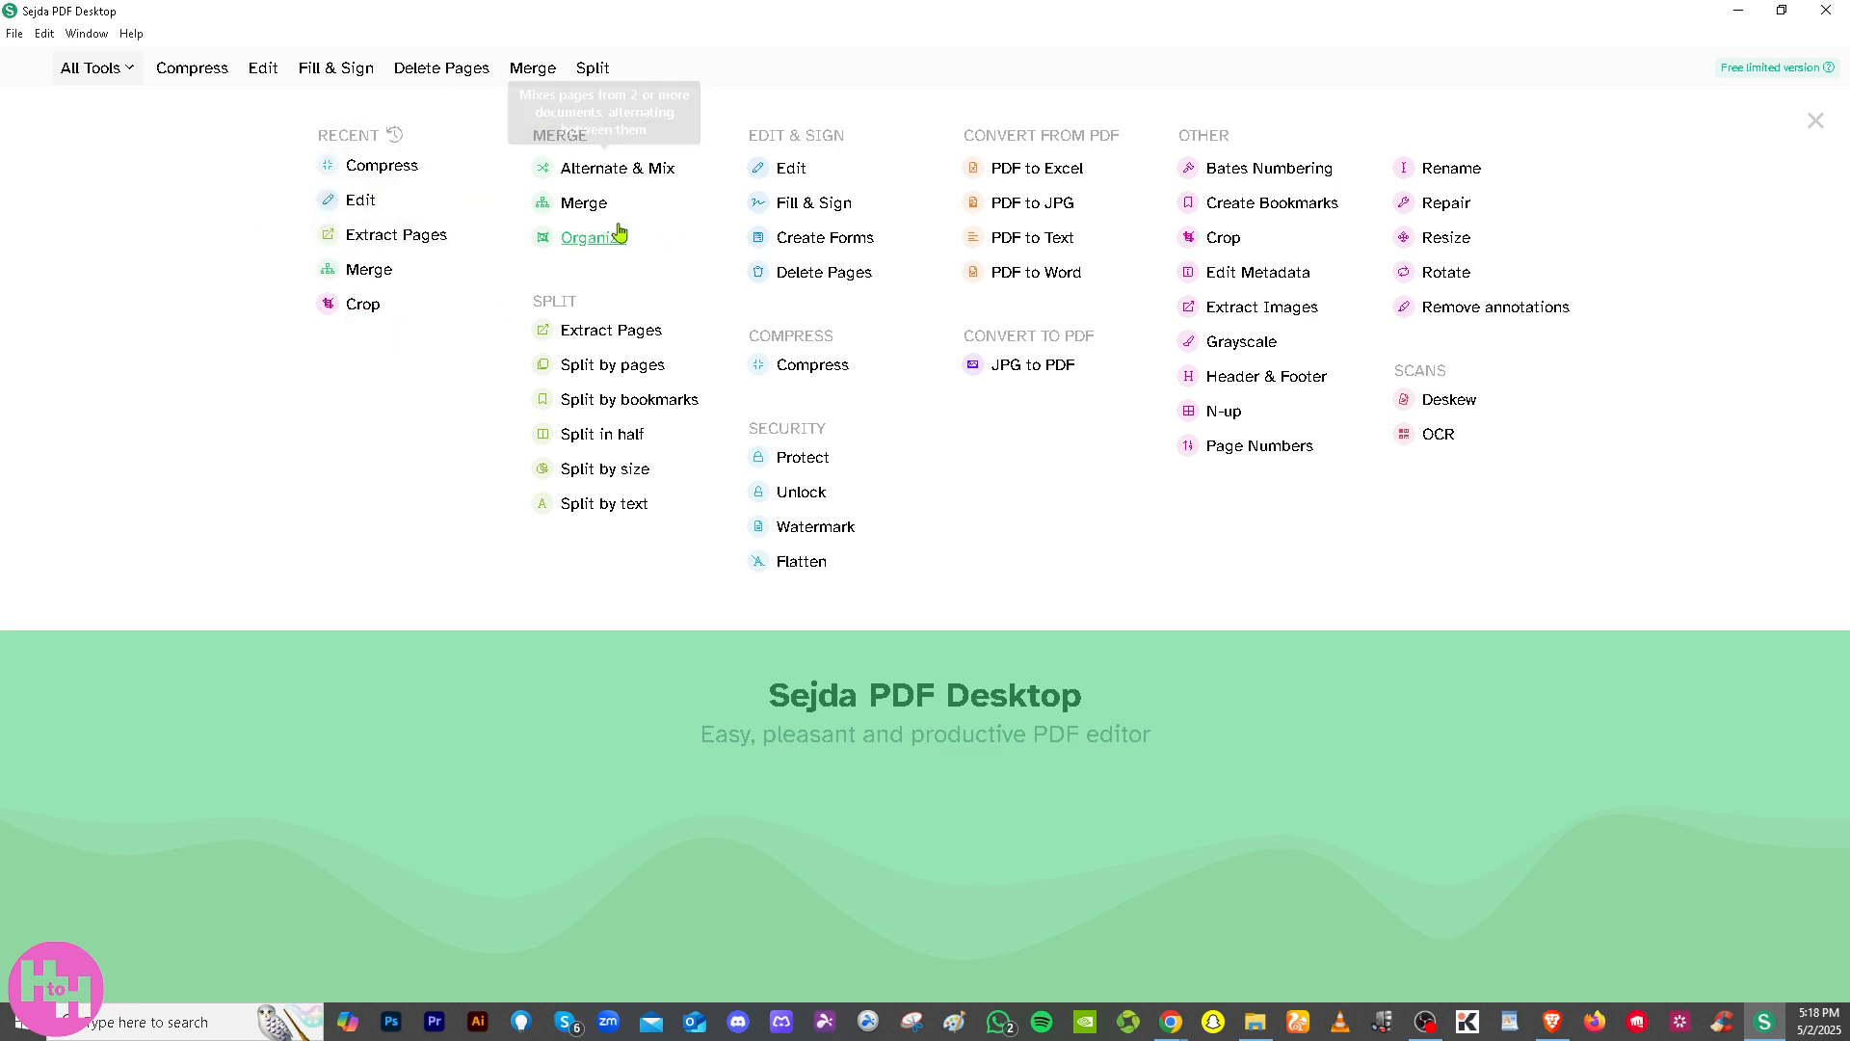
mouse_move(428, 132)
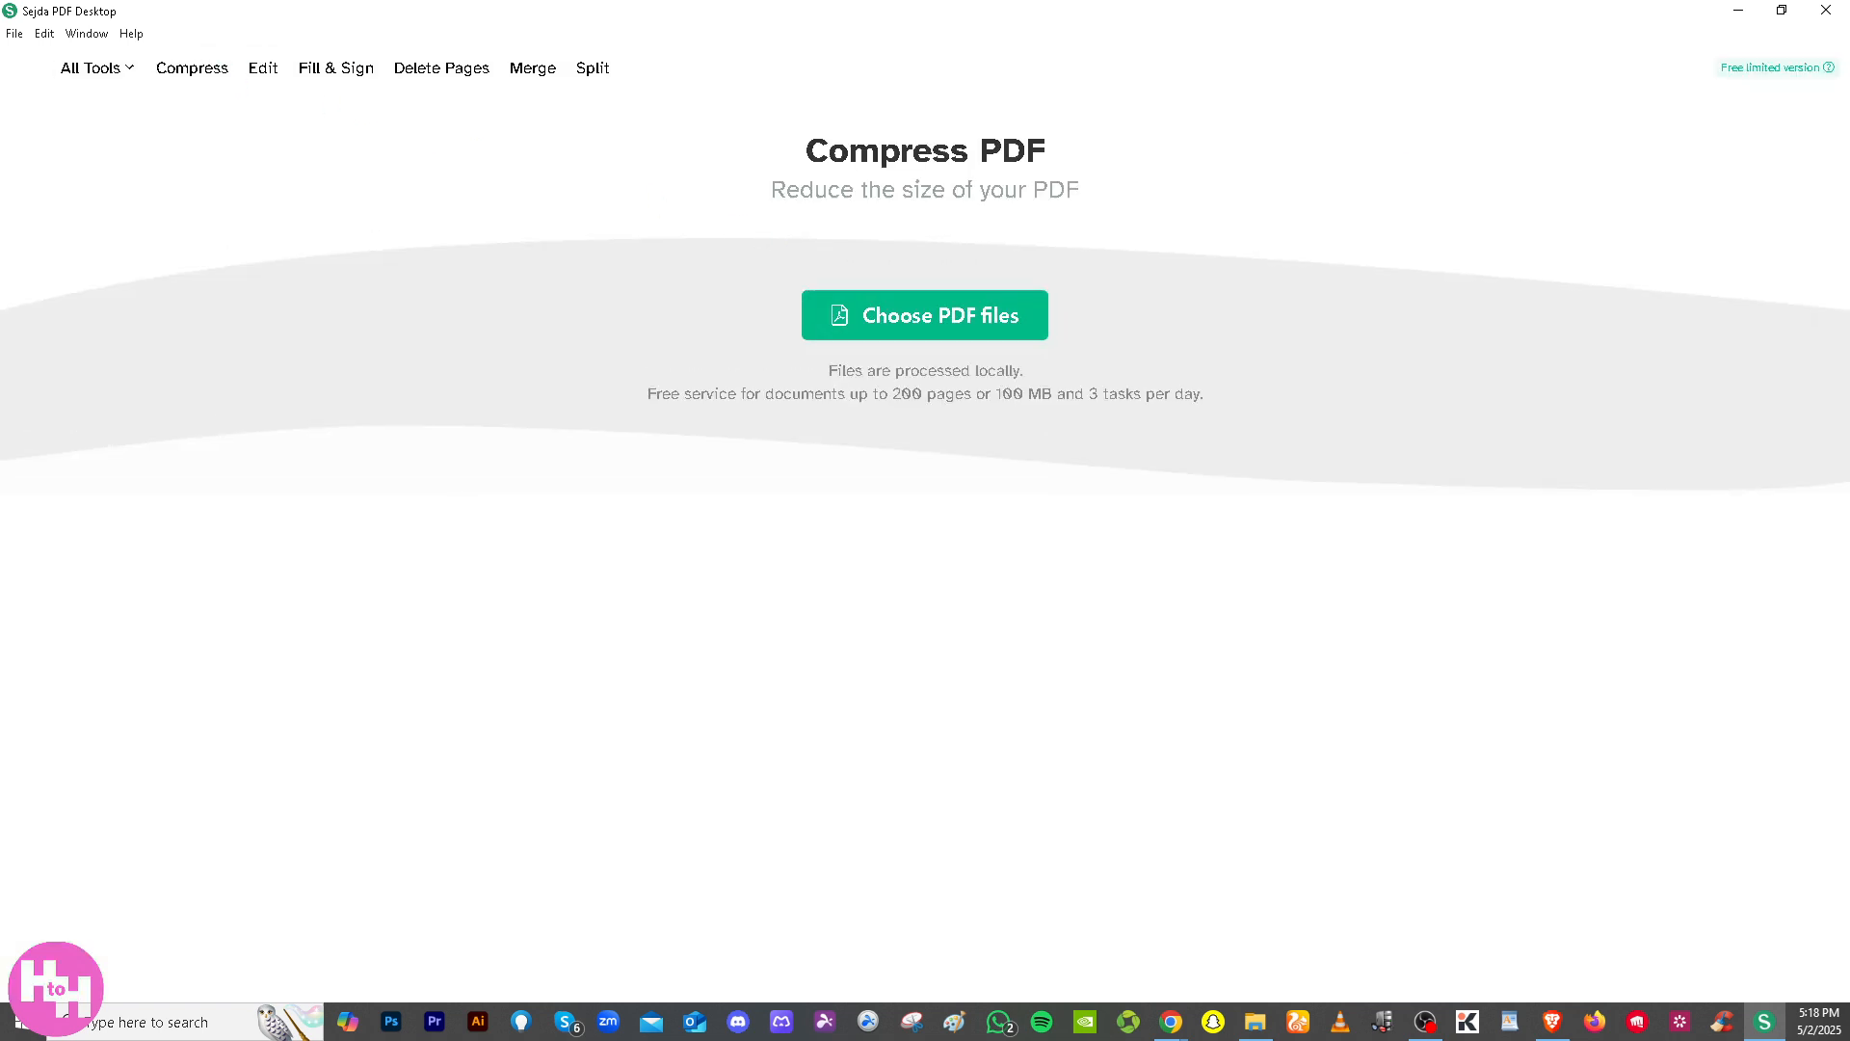
Step: Load How to use SEJDA PDF editor.pdf, choose Good image quality, and start compressing
left_click(924, 316)
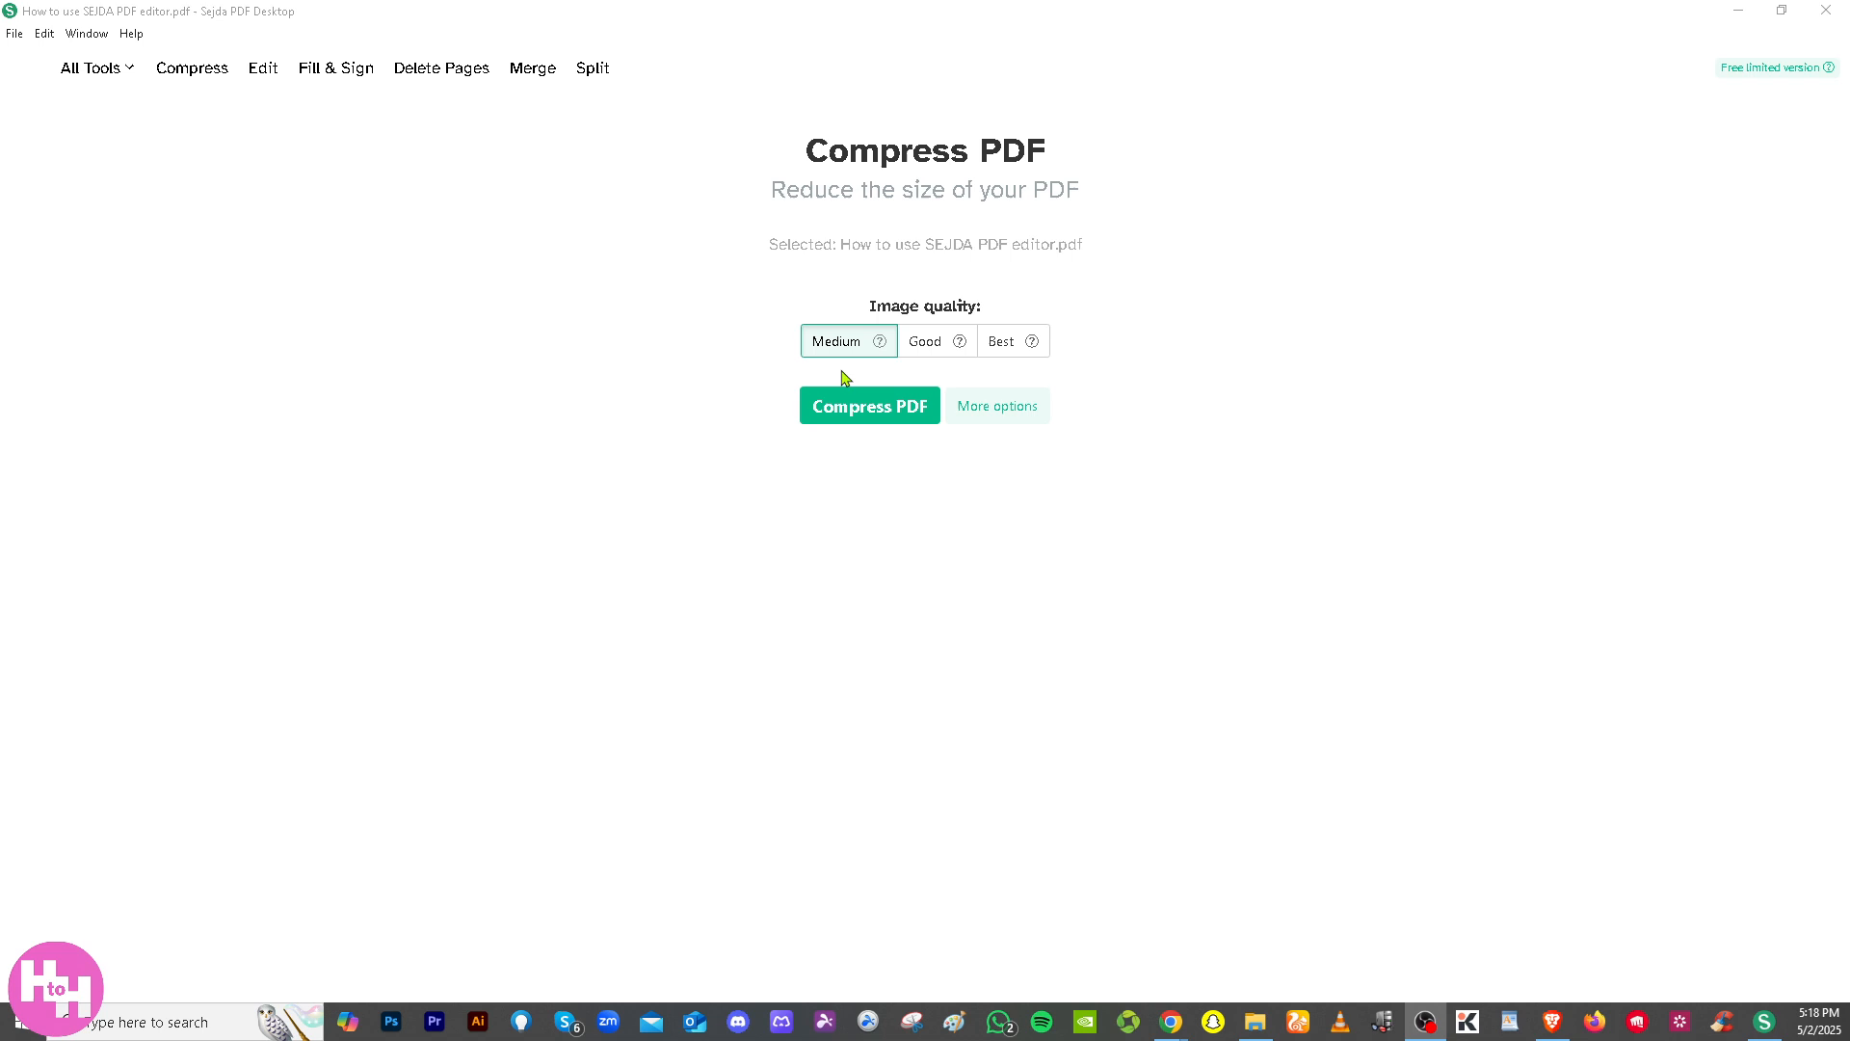
left_click(925, 341)
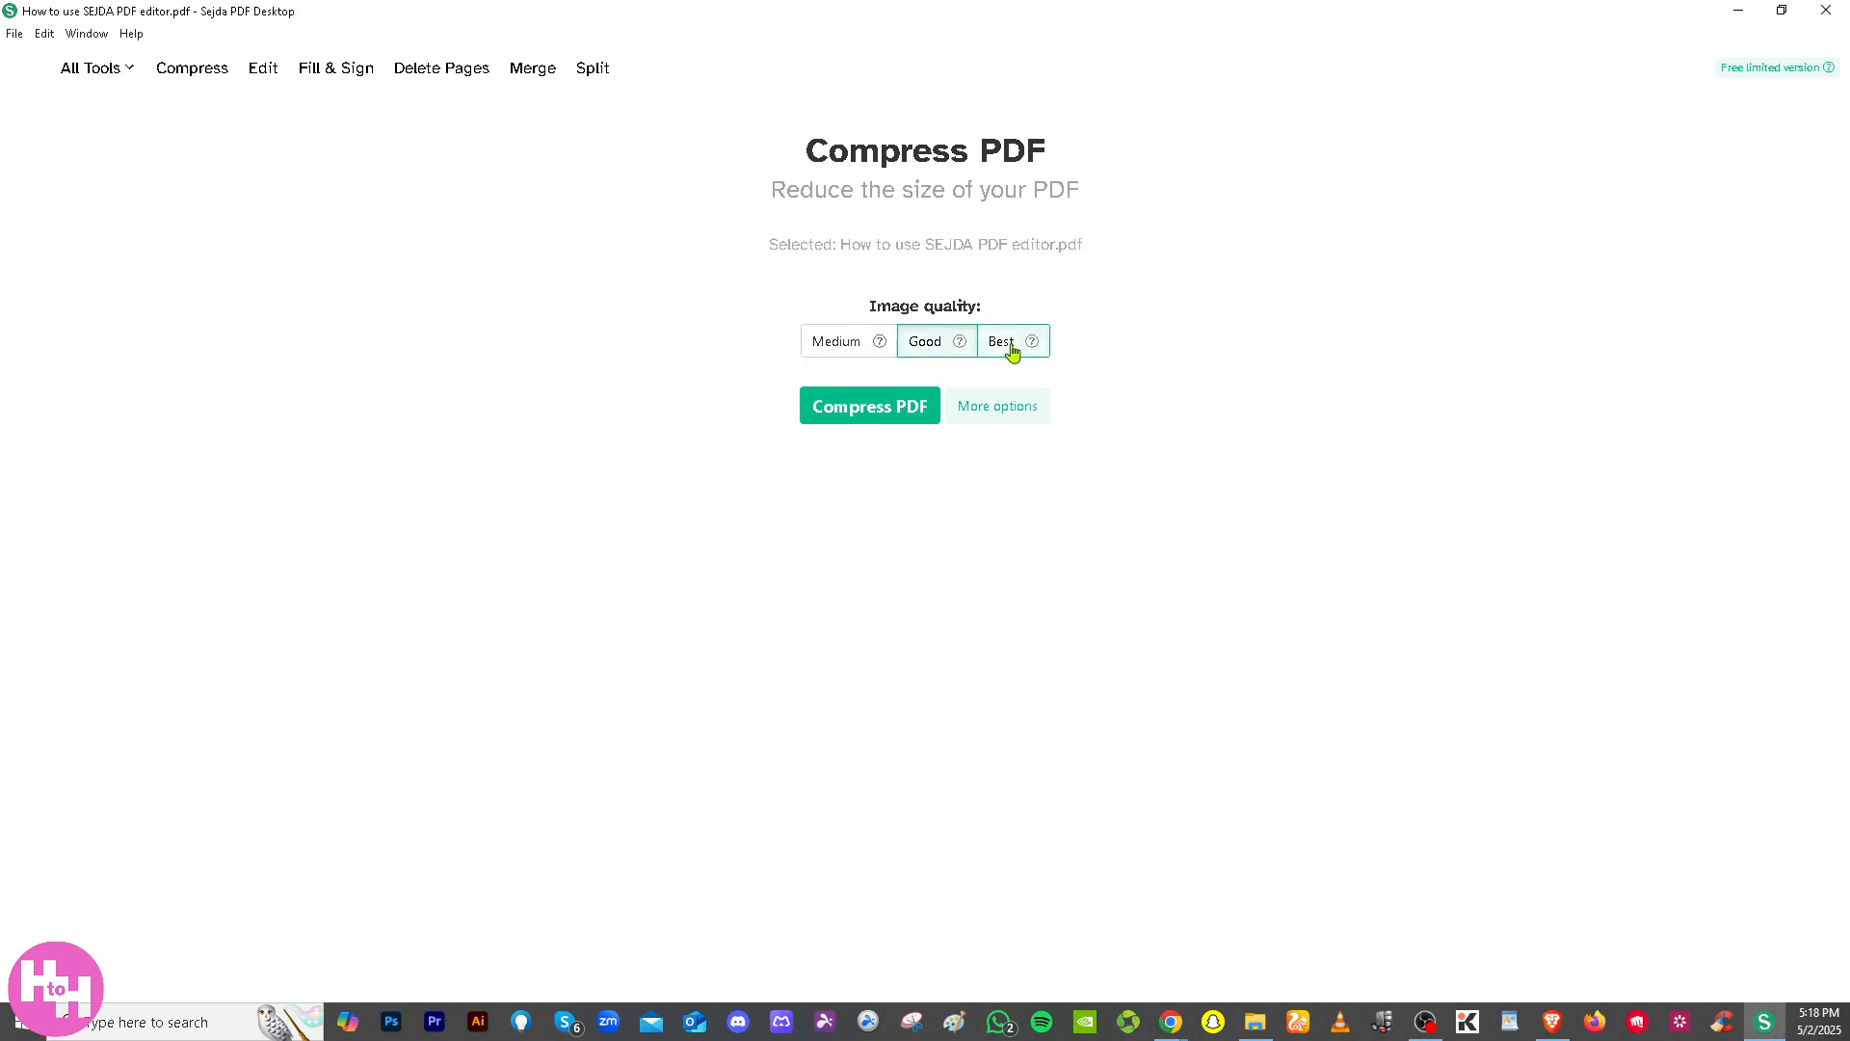
left_click(869, 405)
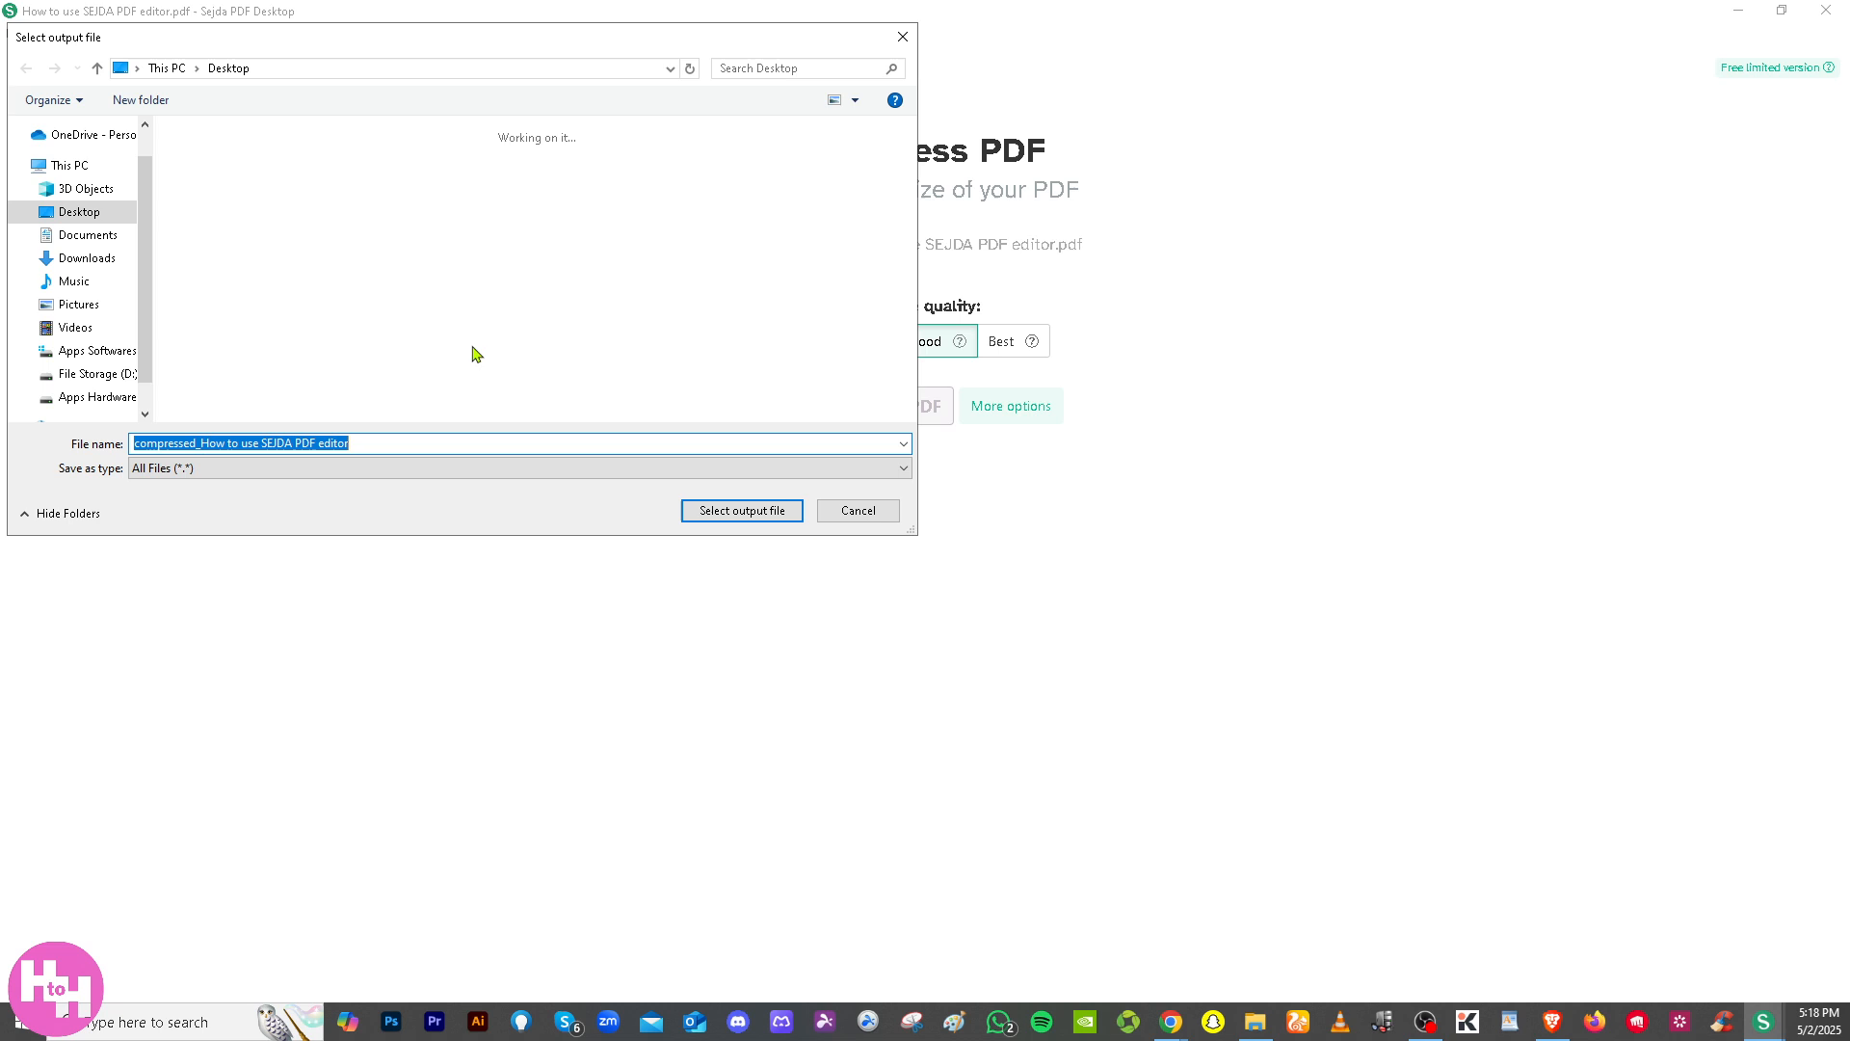
left_click(741, 510)
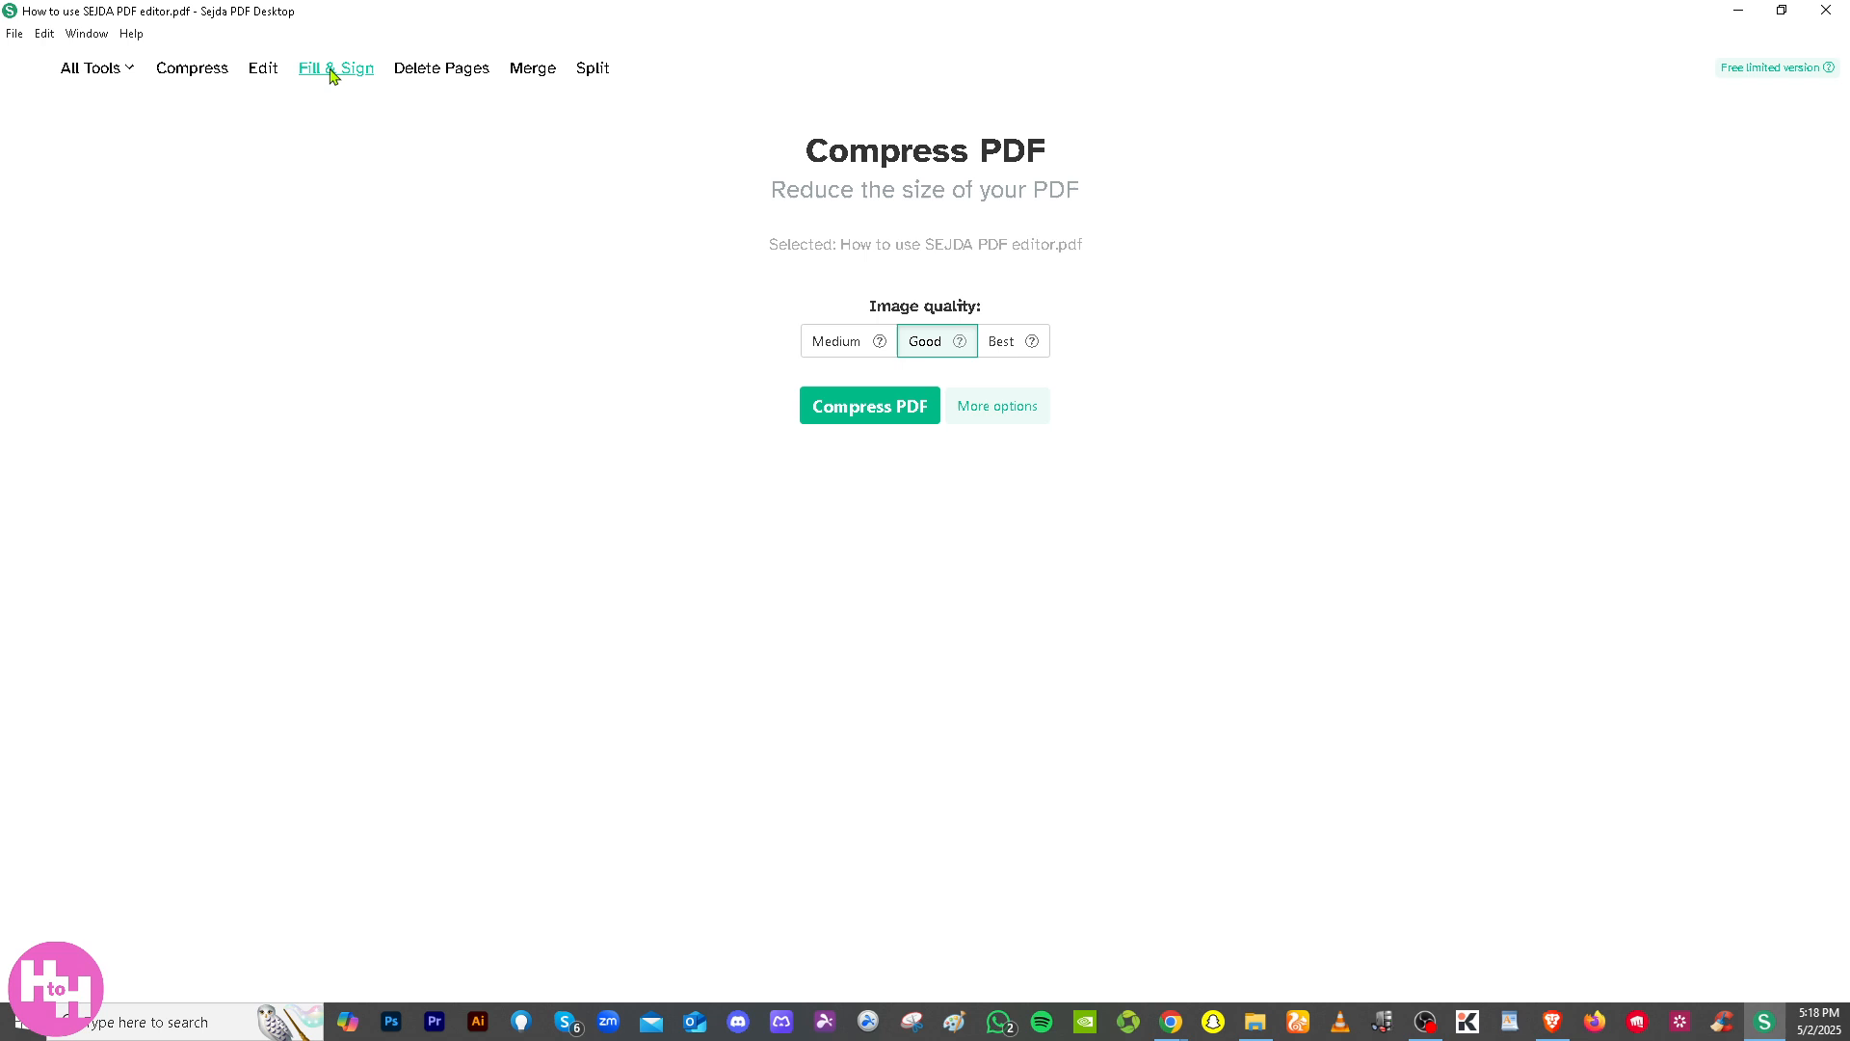
Step: Open the recent How to use SEJDA PDF editor.pdf in Fill & Sign, then switch to Split by pages
left_click(335, 67)
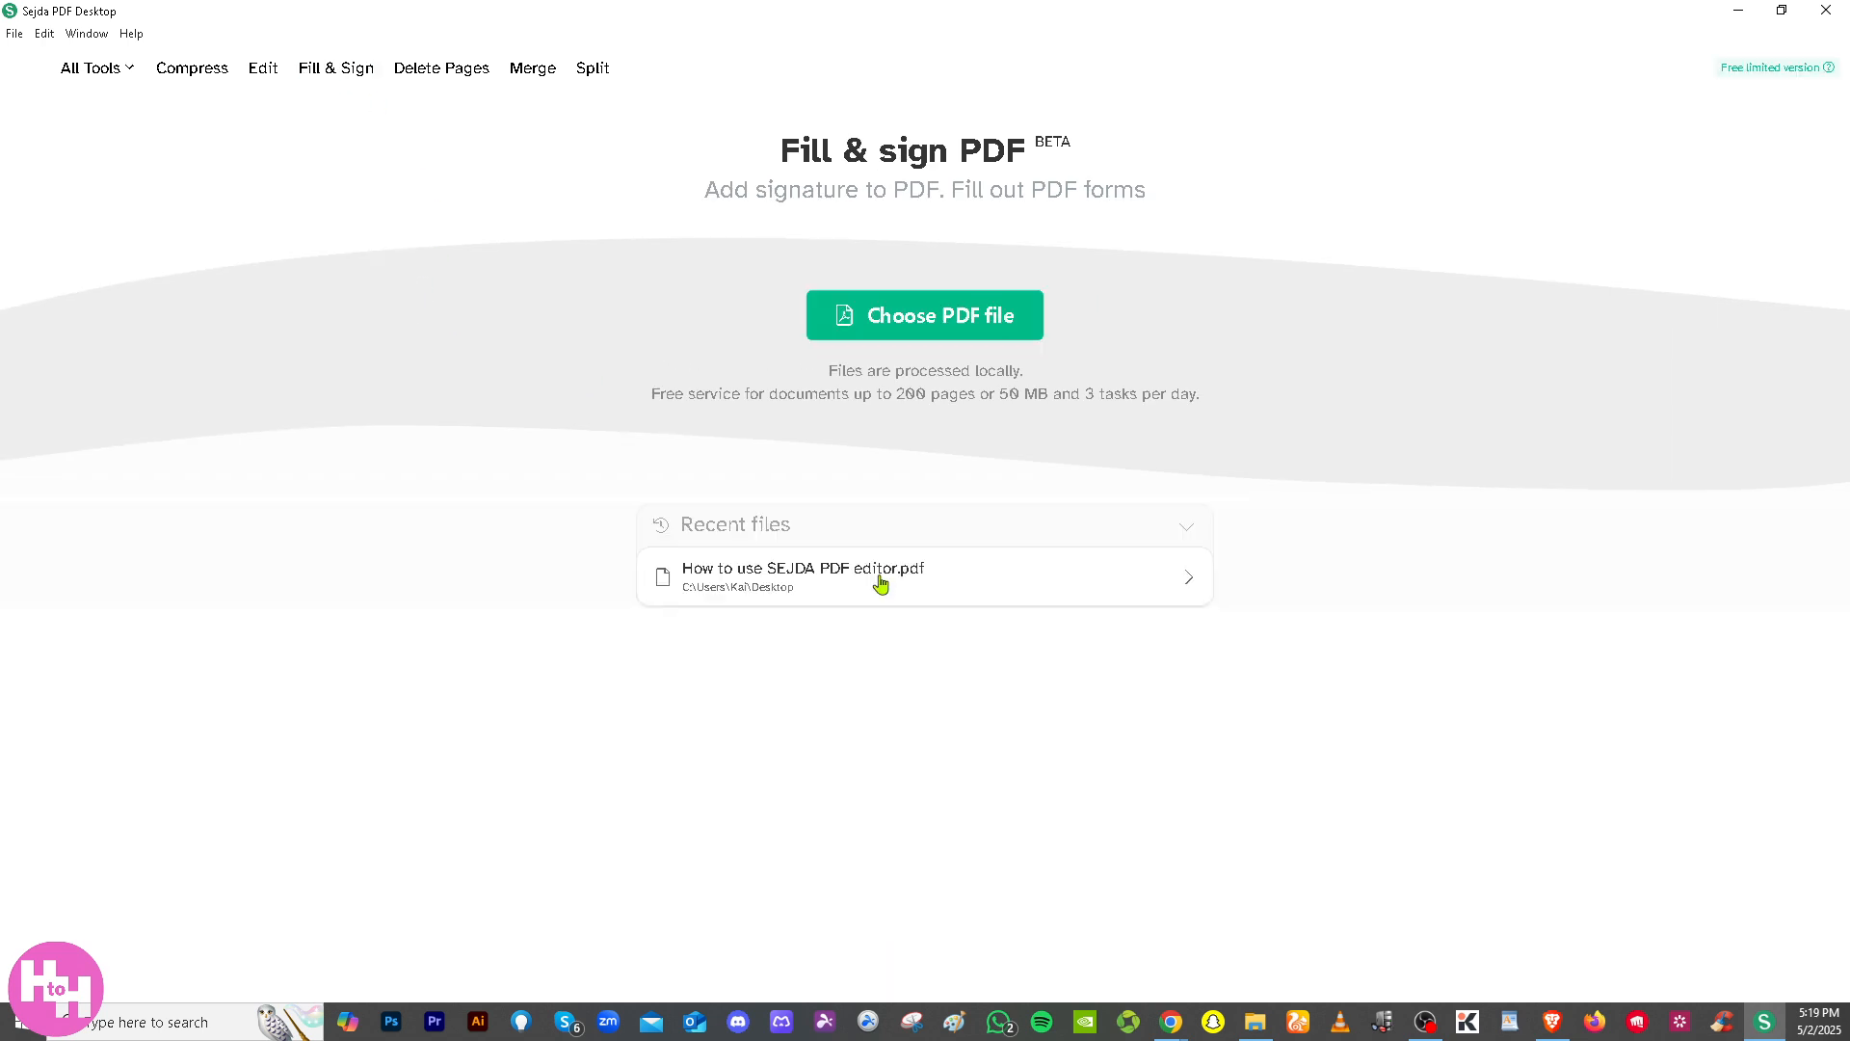
left_click(801, 577)
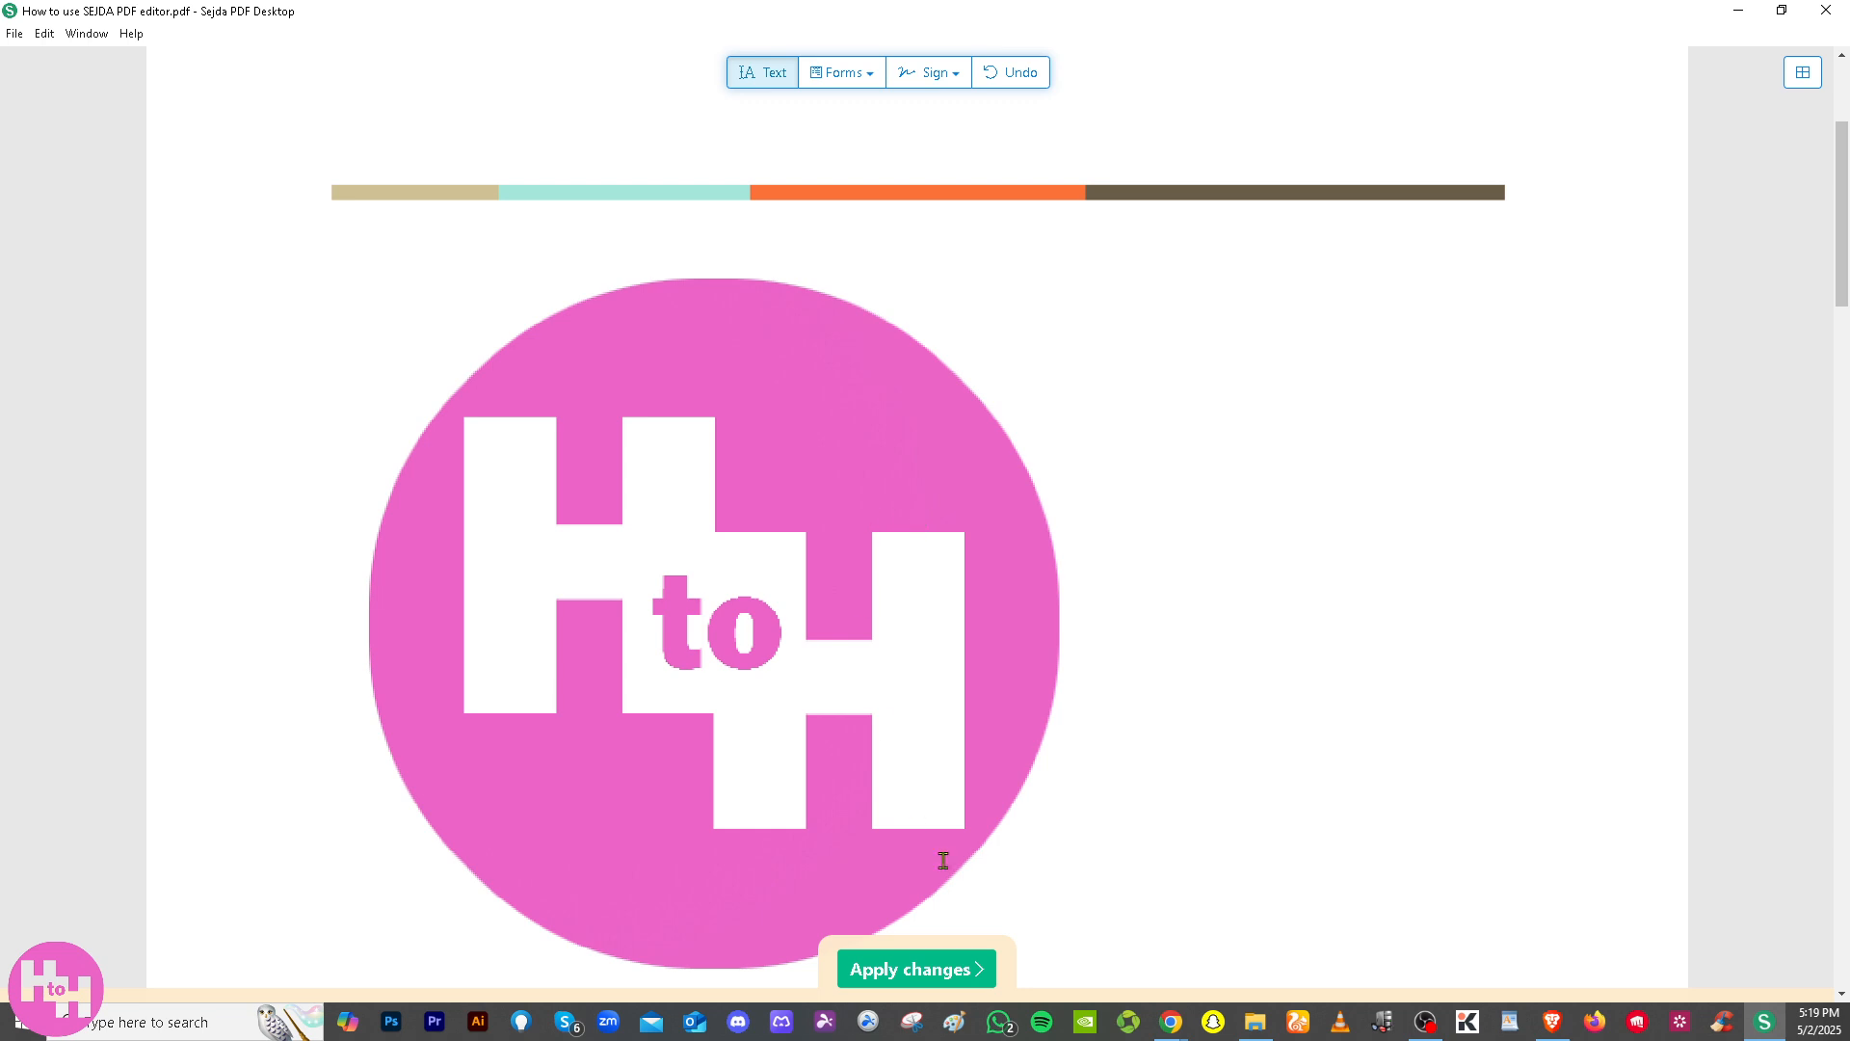
left_click(915, 968)
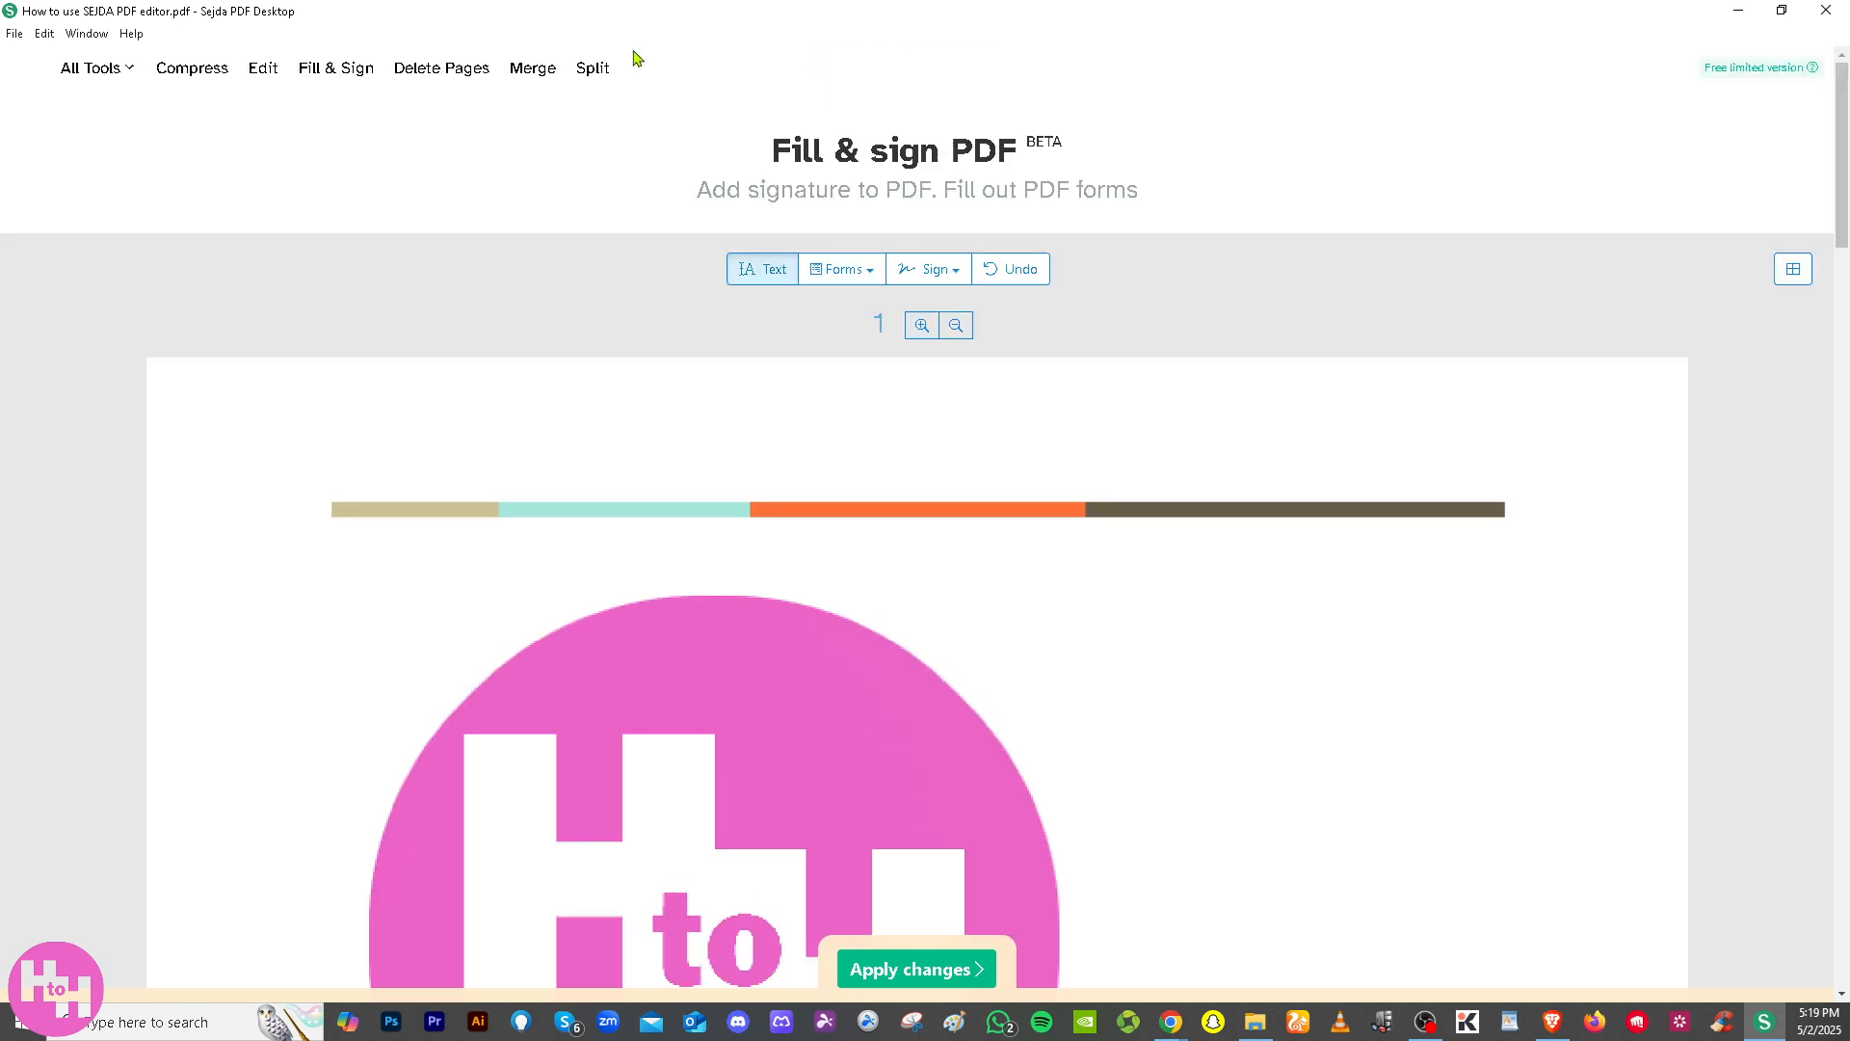
left_click(591, 67)
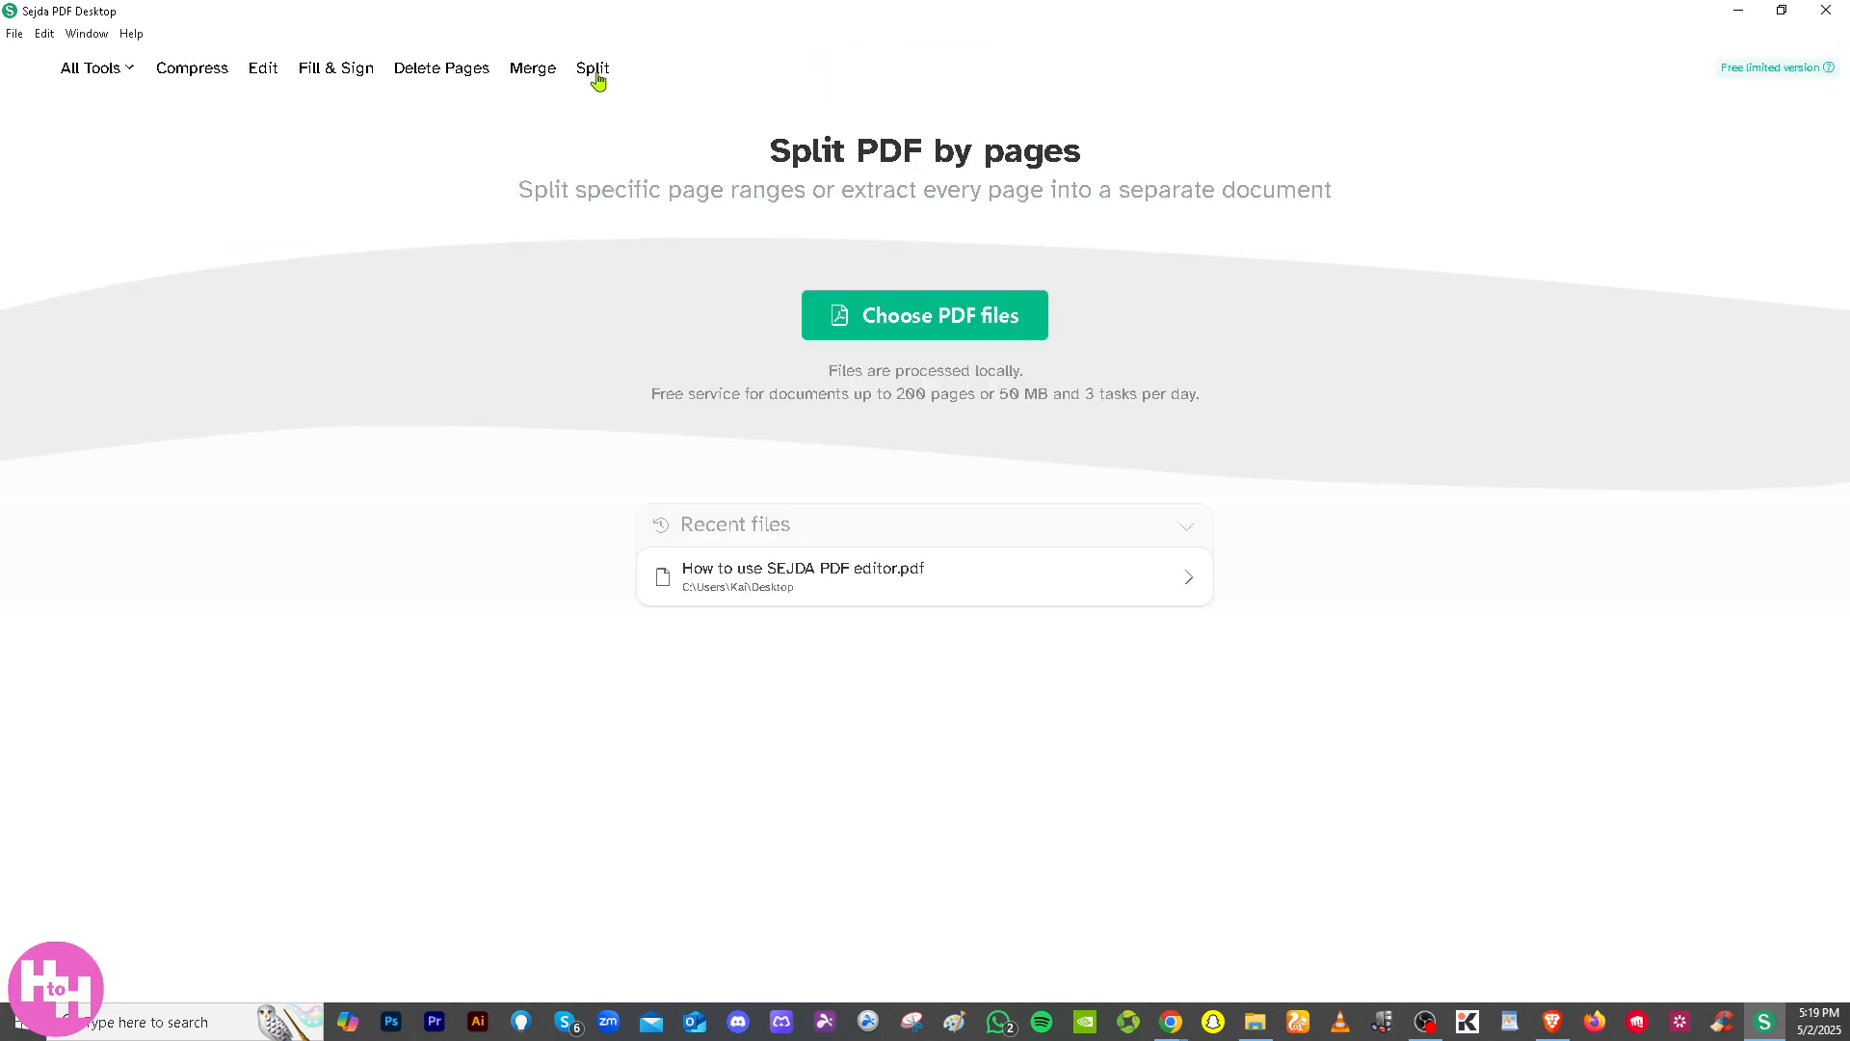
mouse_move(532, 67)
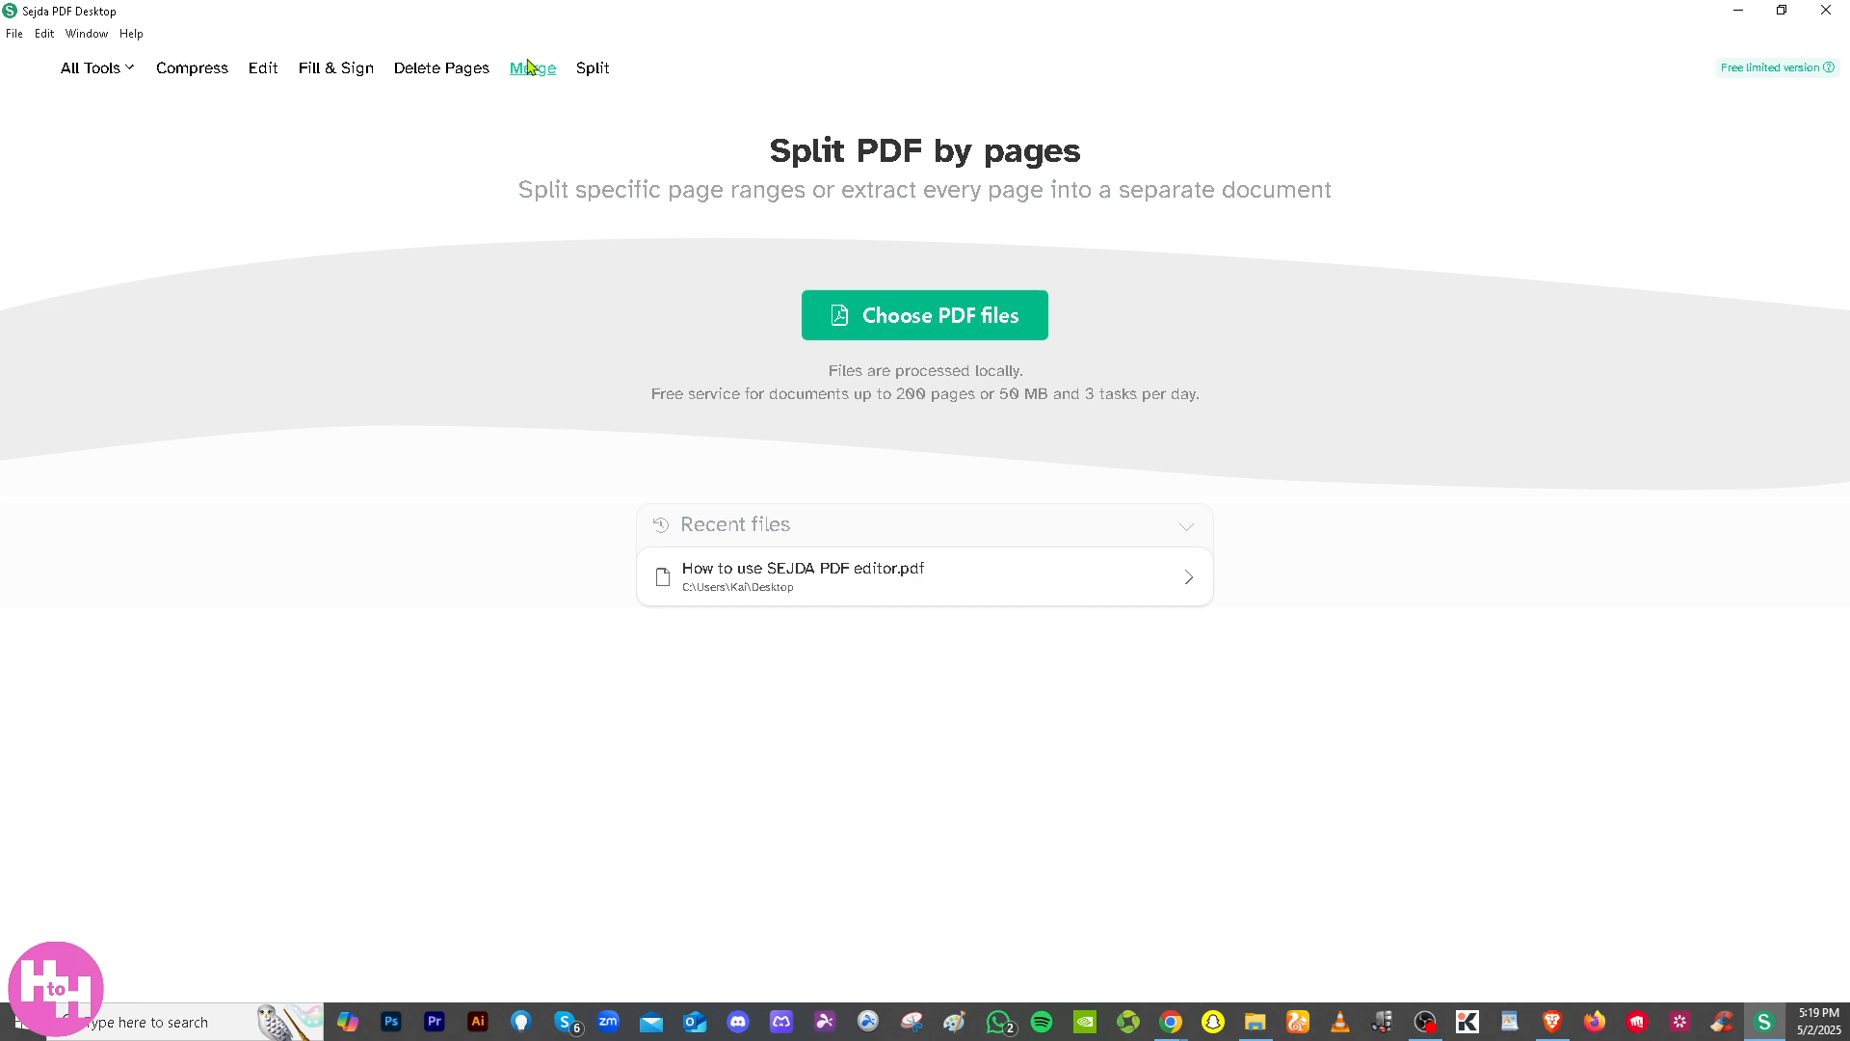
Step: Pass through Merge PDF back to Compress PDF and open the Help menu
left_click(532, 67)
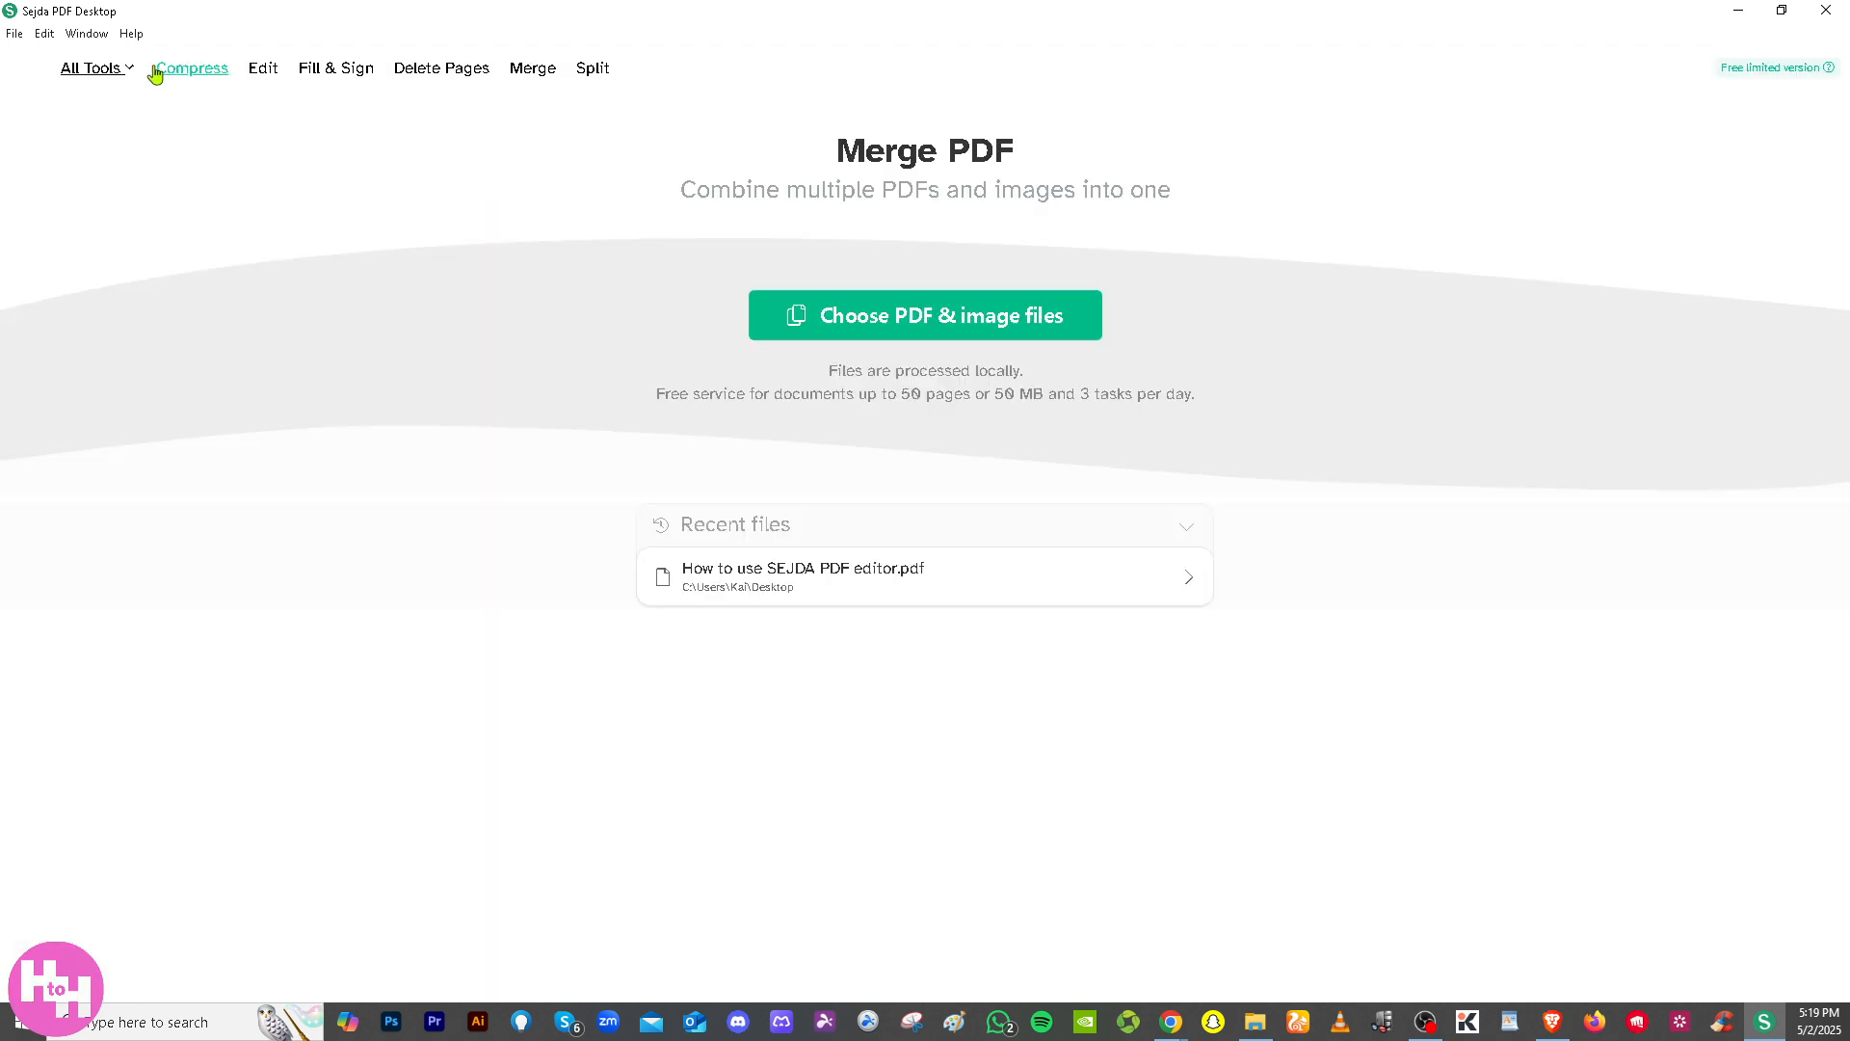
left_click(191, 68)
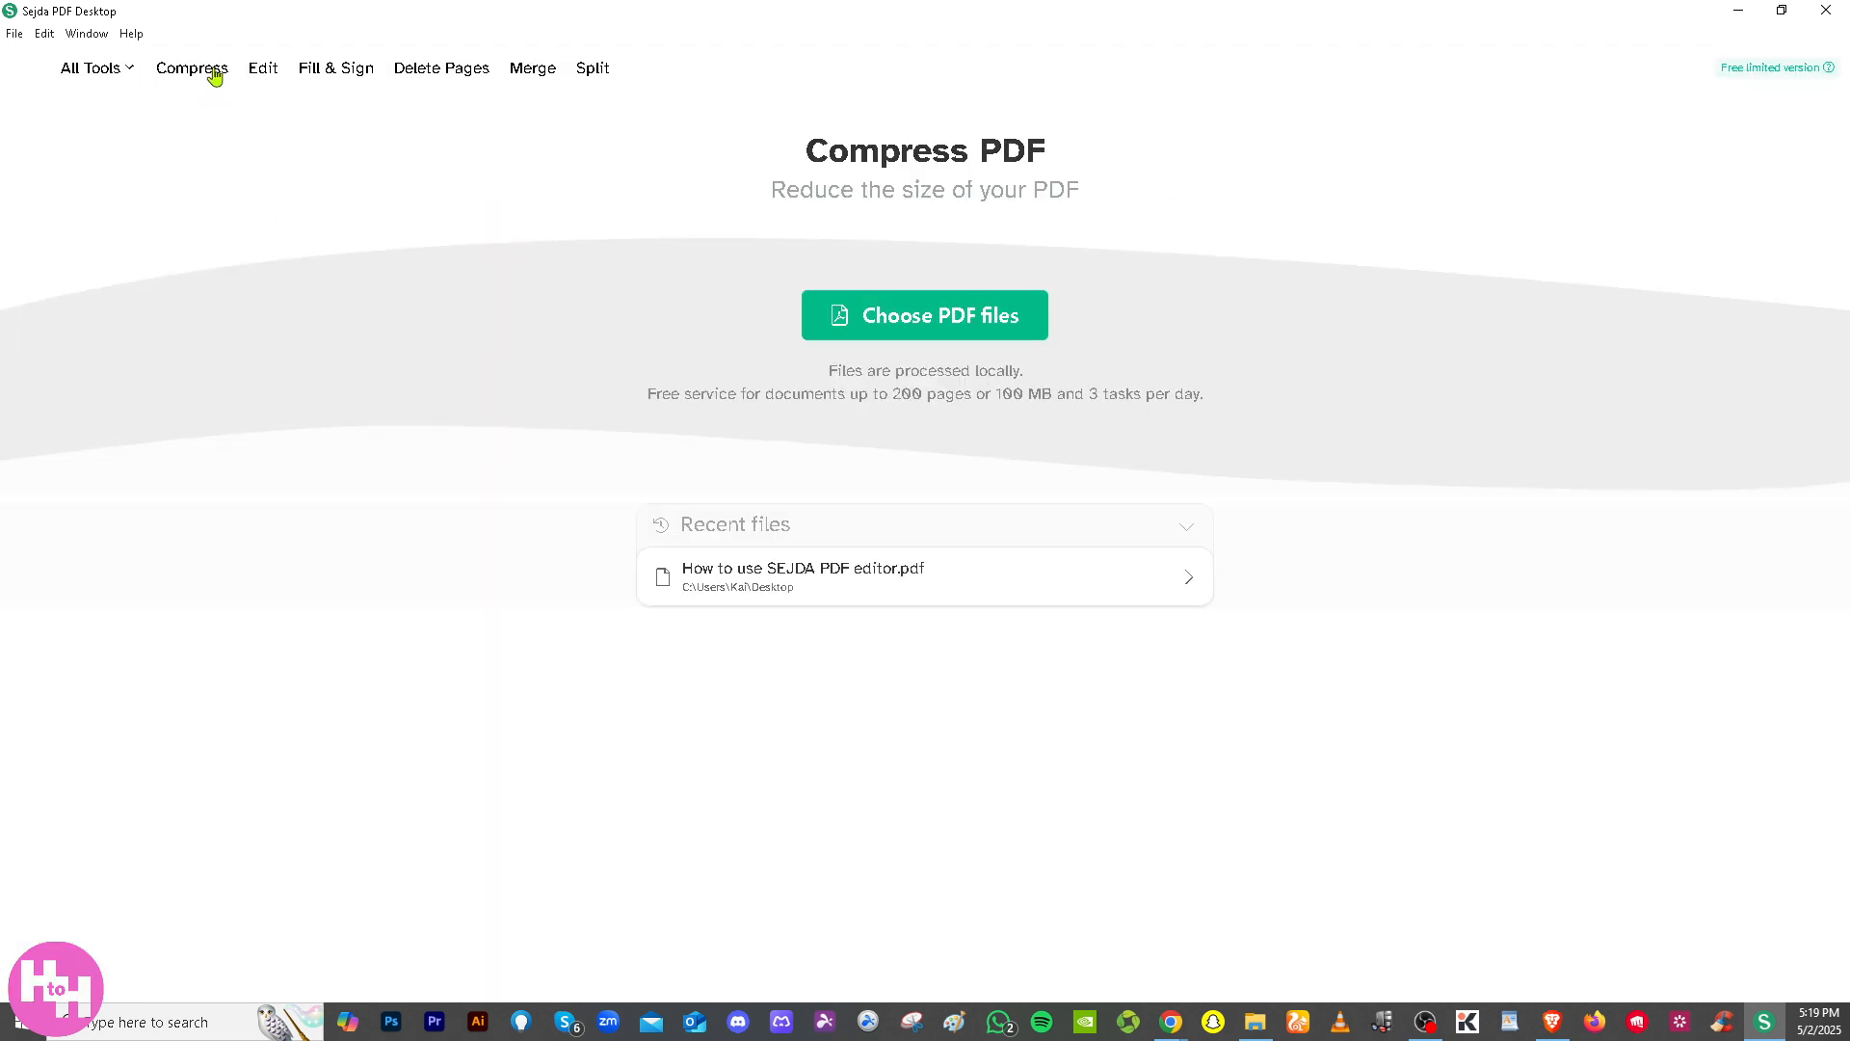
left_click(131, 33)
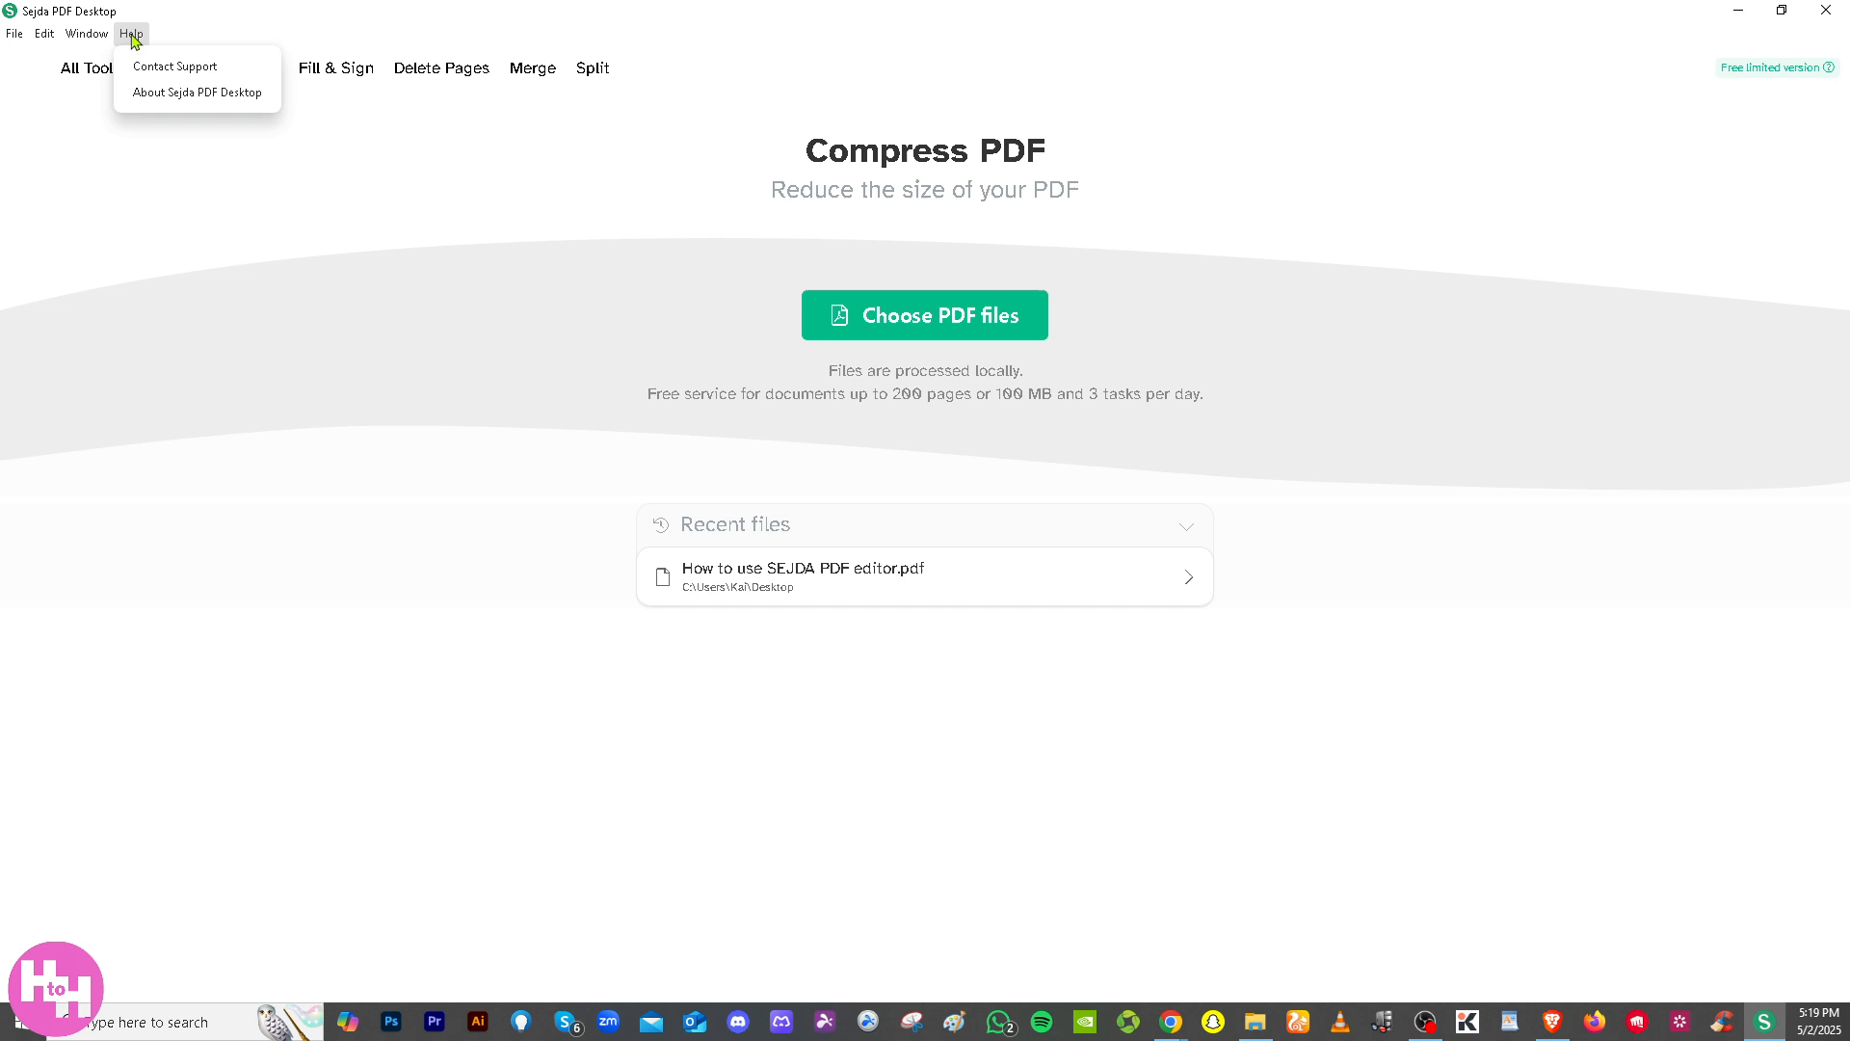
left_click(86, 33)
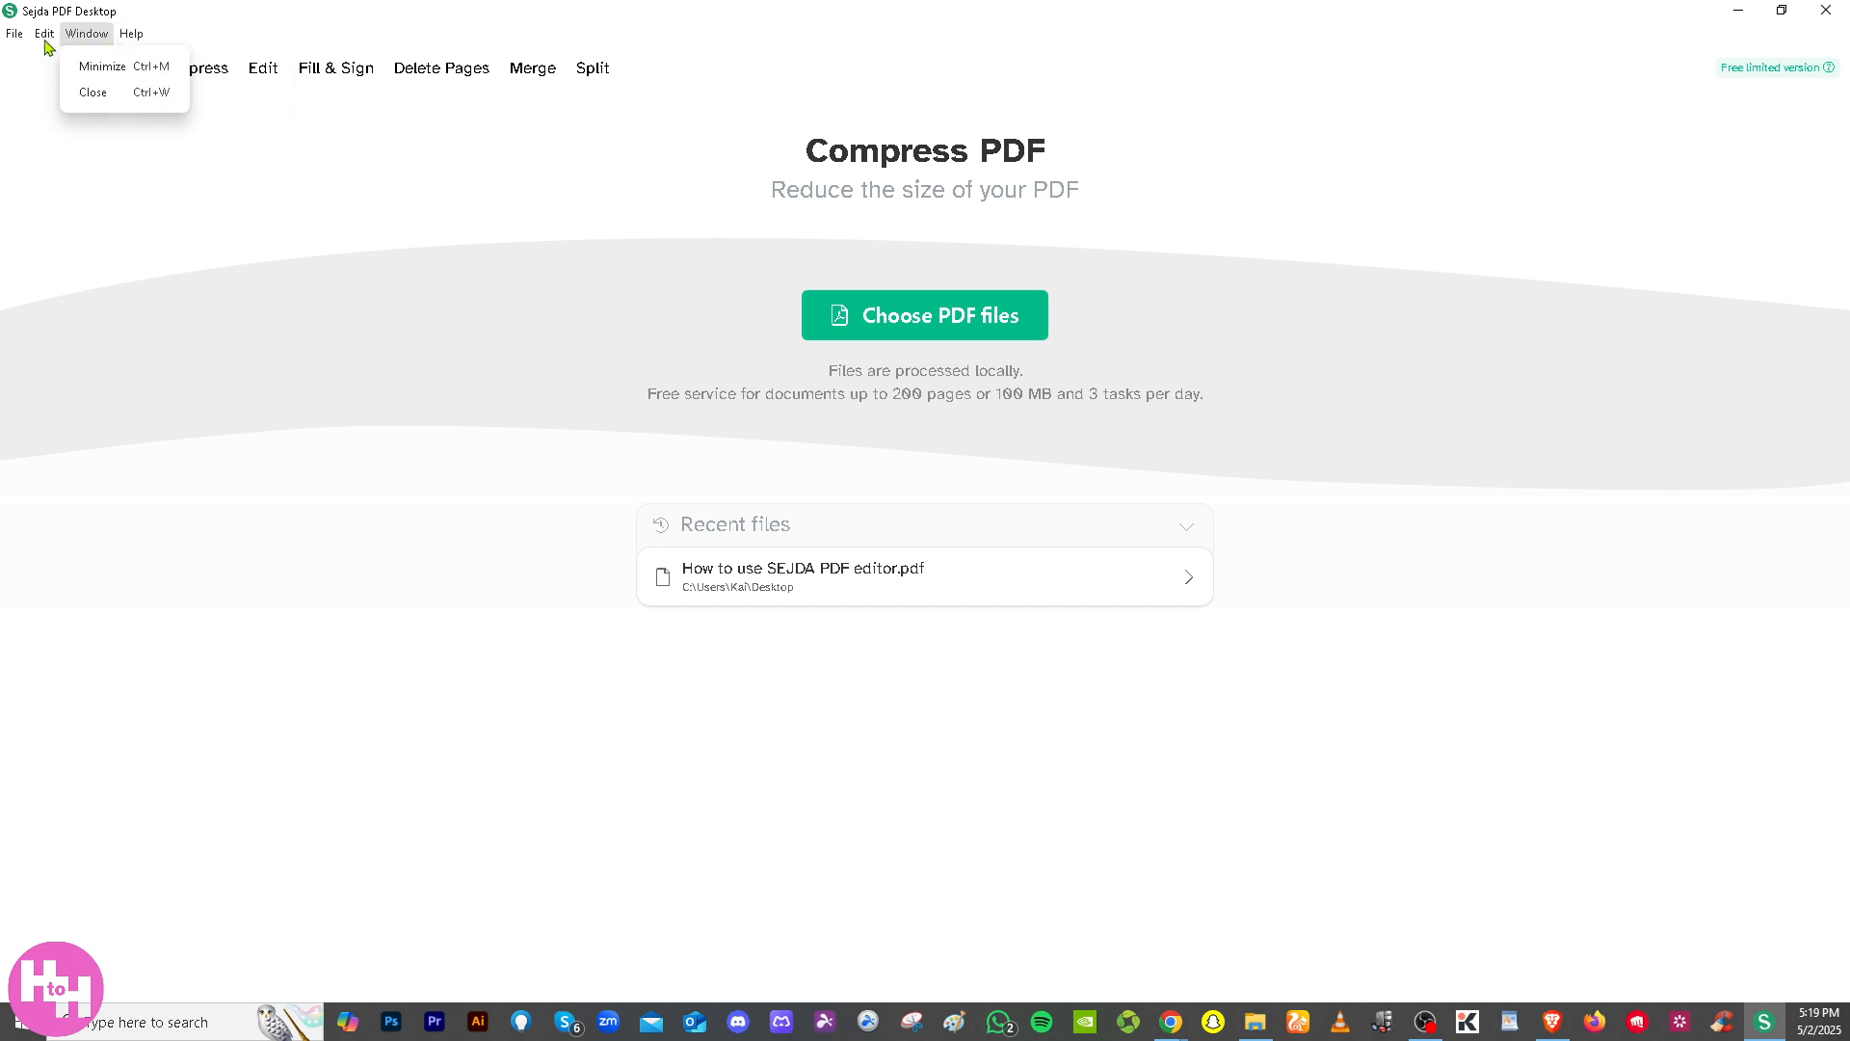
left_click(44, 33)
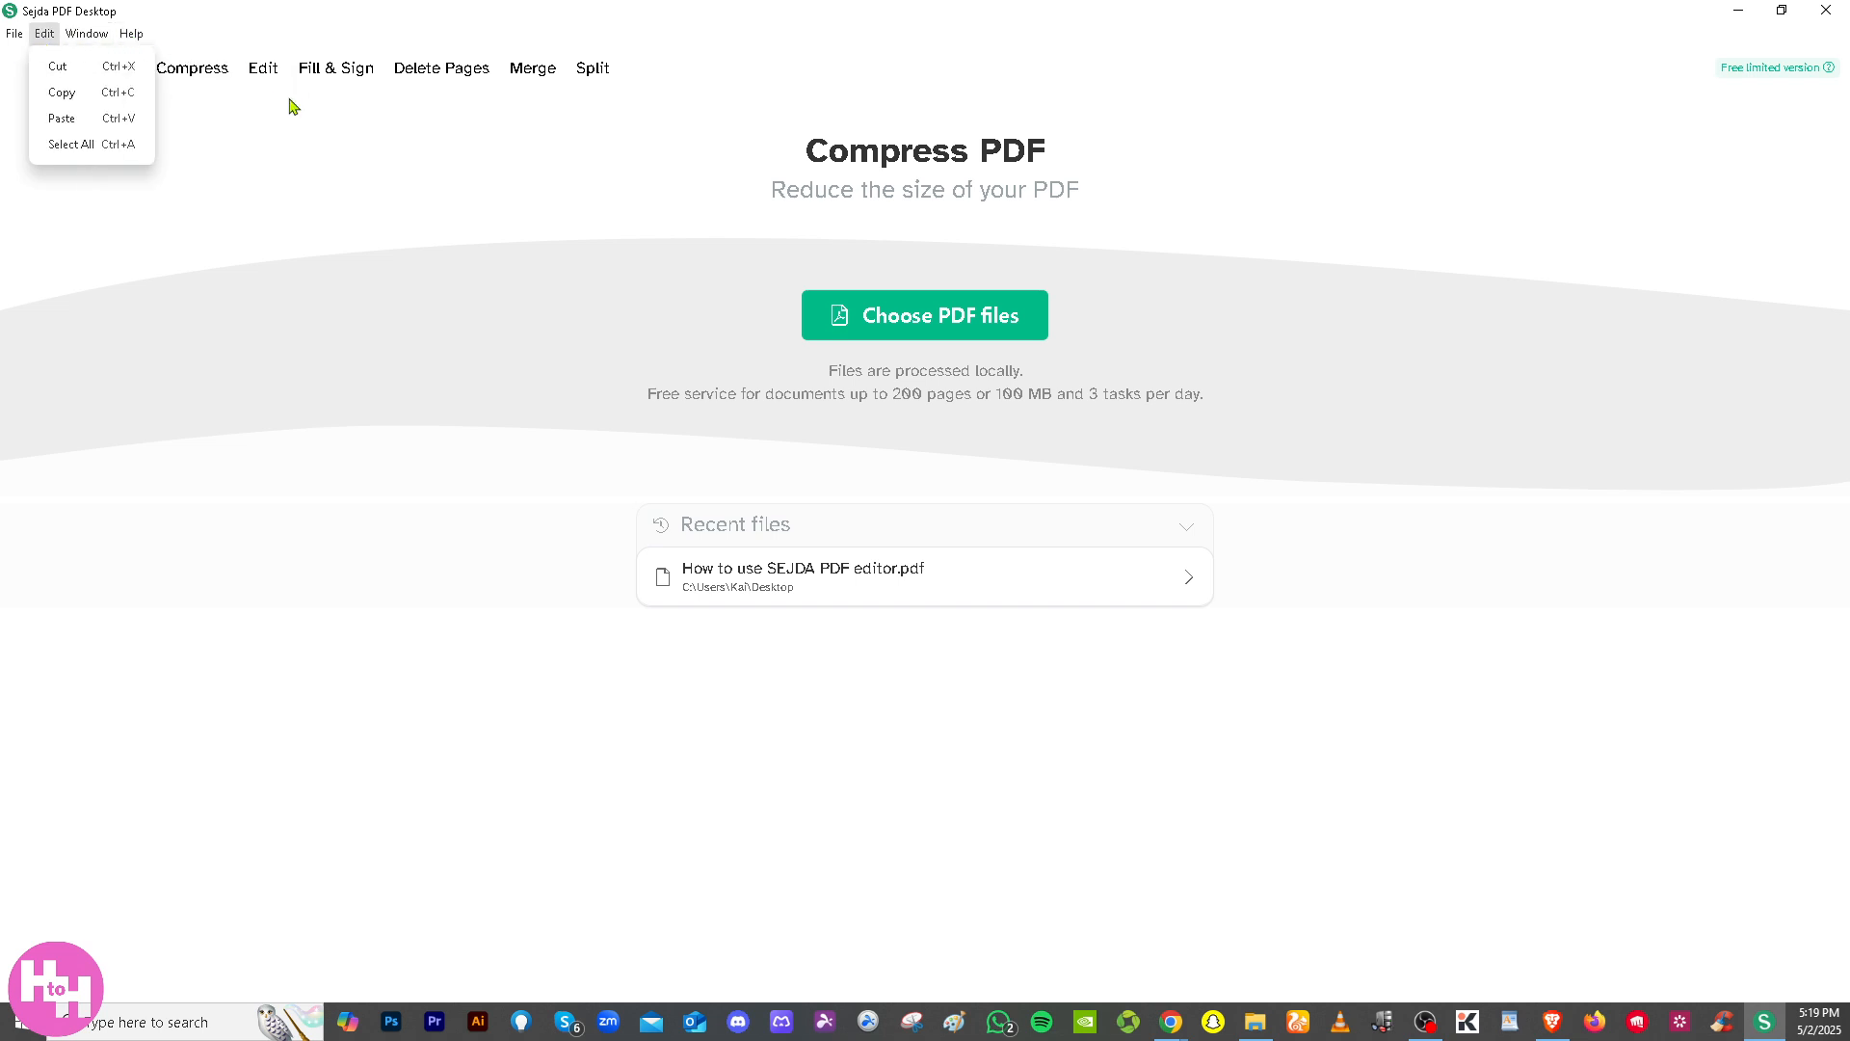